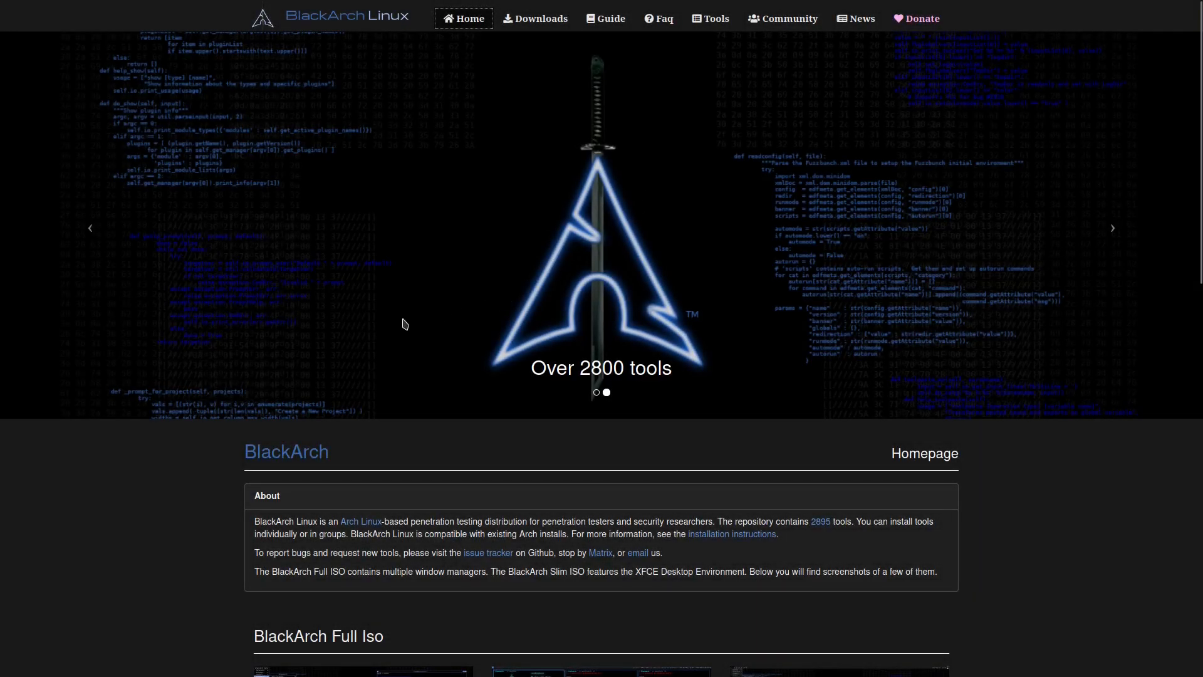
mouse_move(427, 467)
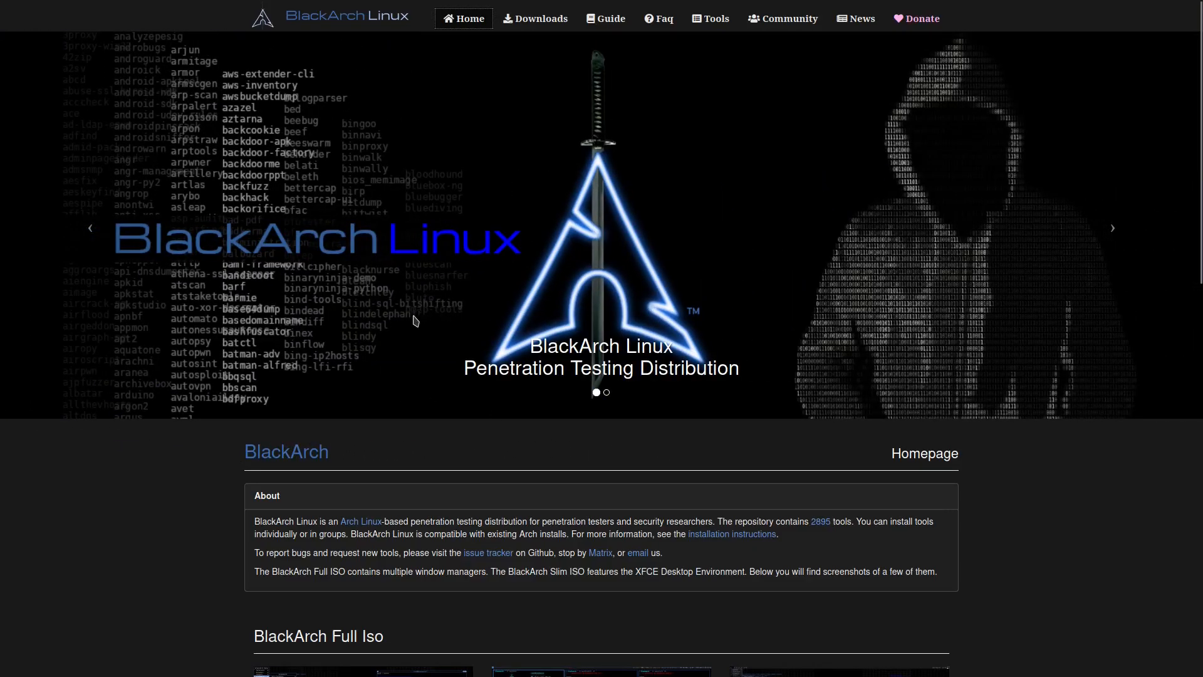
- Browse the BlackArch Downloads page through the Full, Slim, Netinstall ISO and OVA tables and install notes
scroll(down, 3)
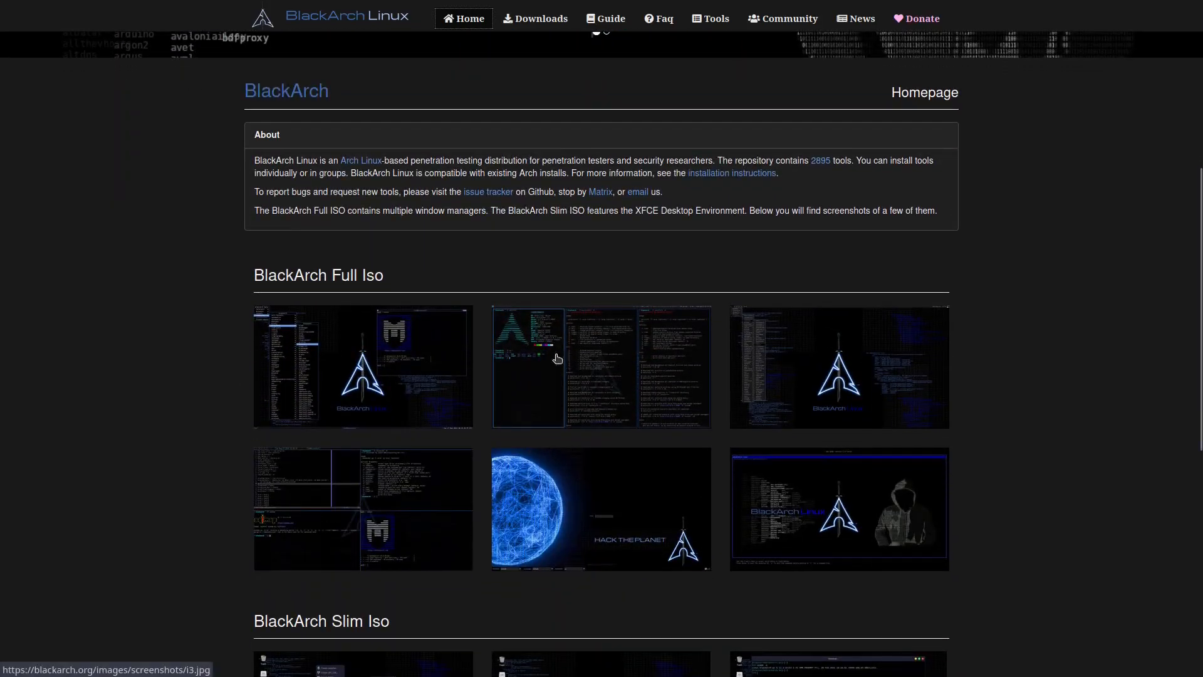
mouse_move(473, 413)
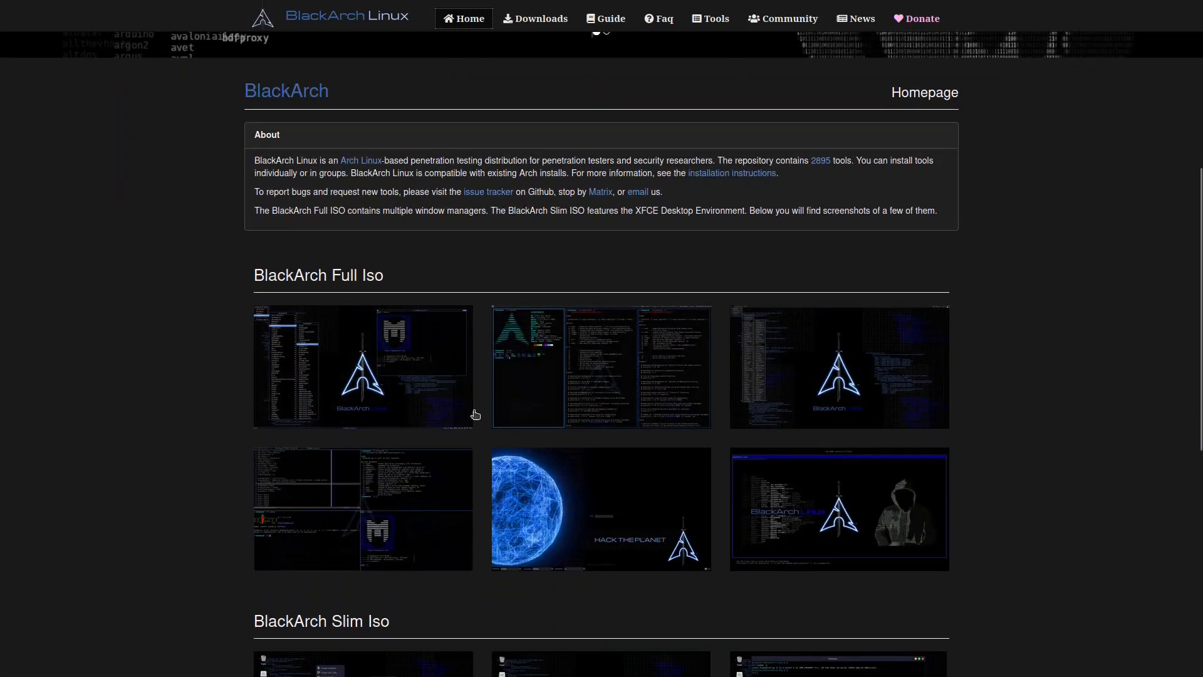
mouse_move(407, 415)
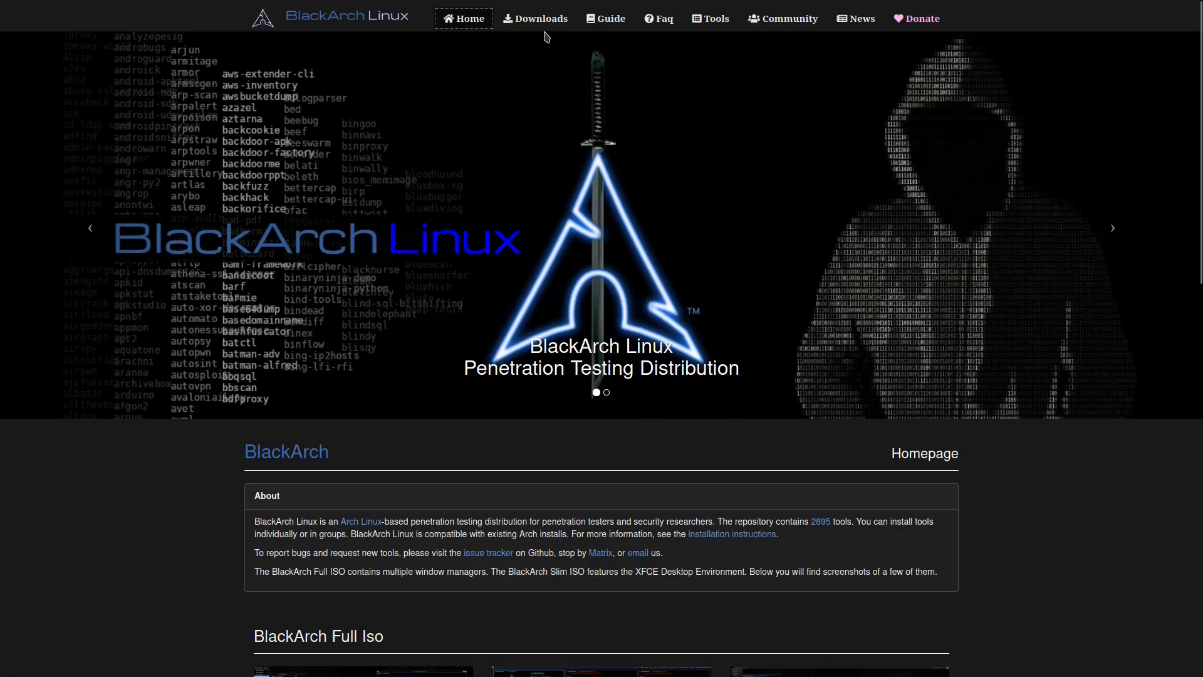
click(540, 19)
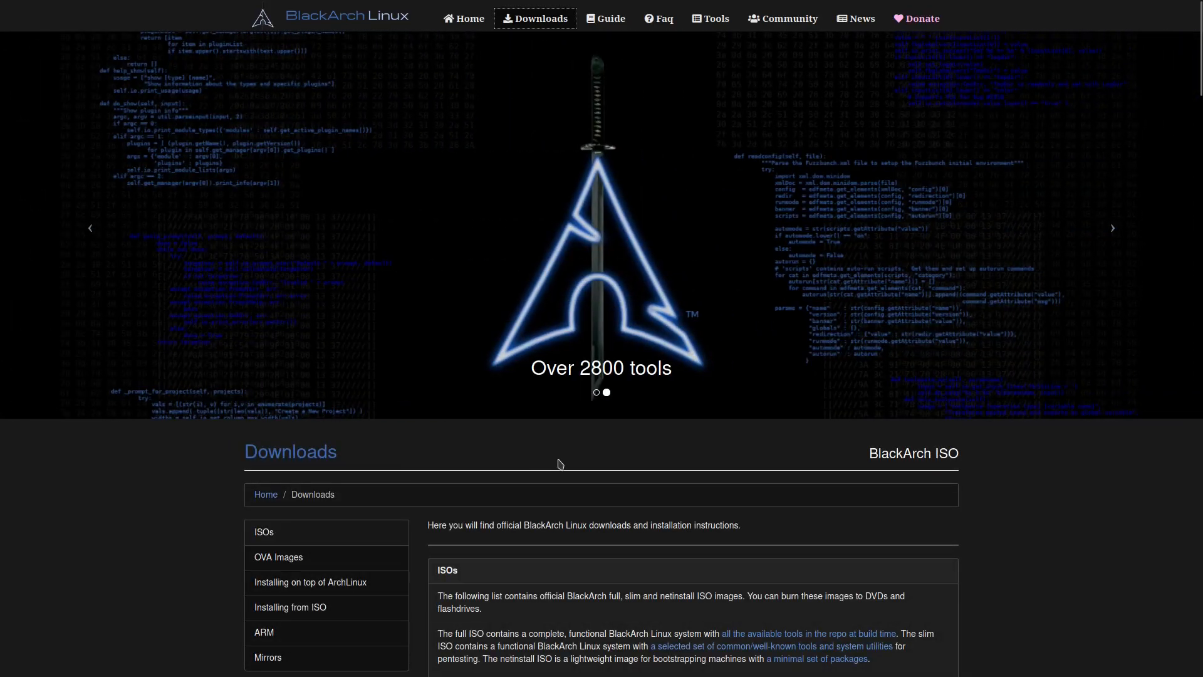
scroll(down, 3)
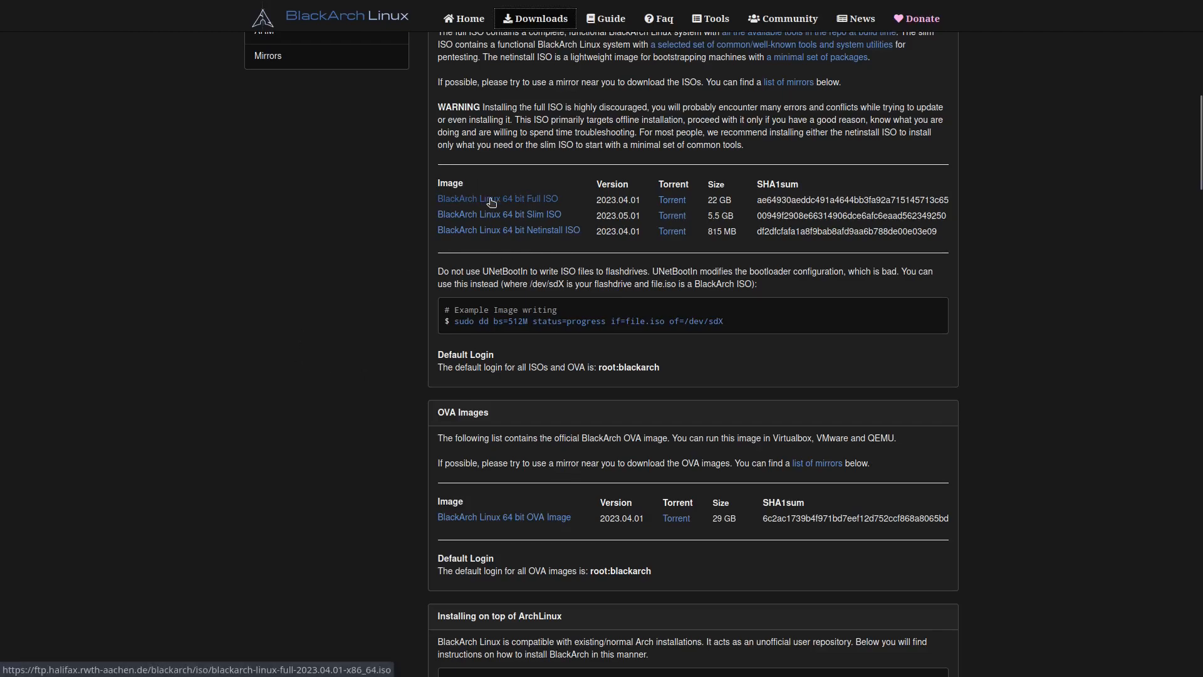
mouse_move(644, 215)
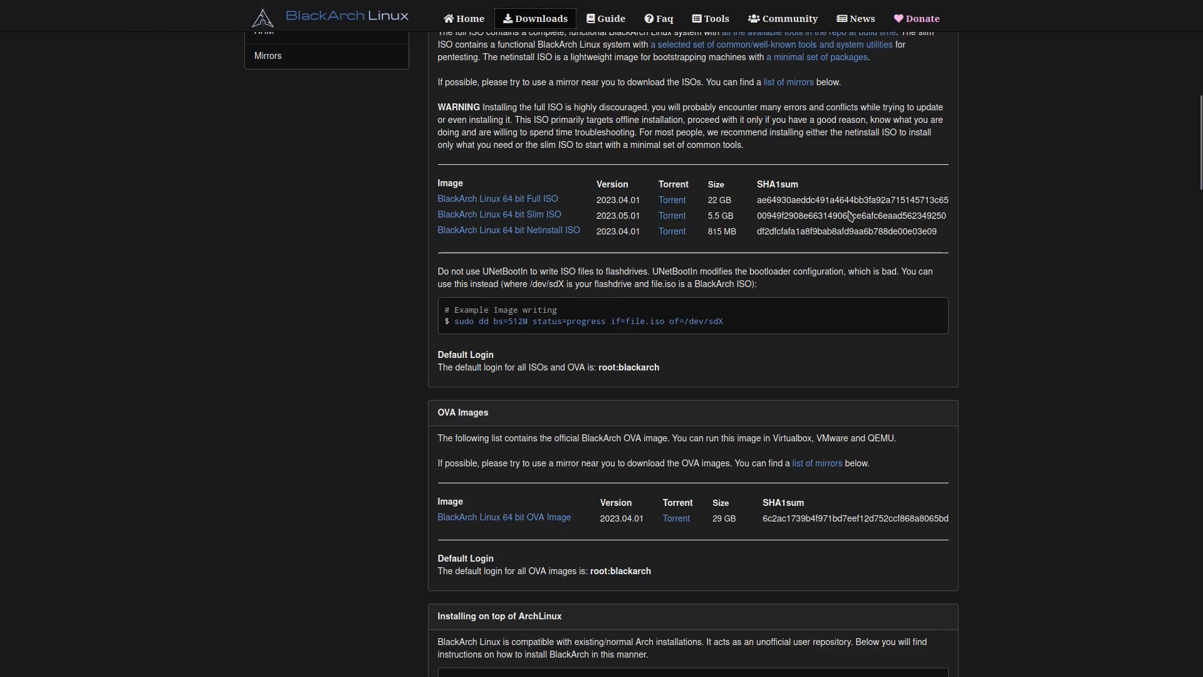
mouse_move(548, 225)
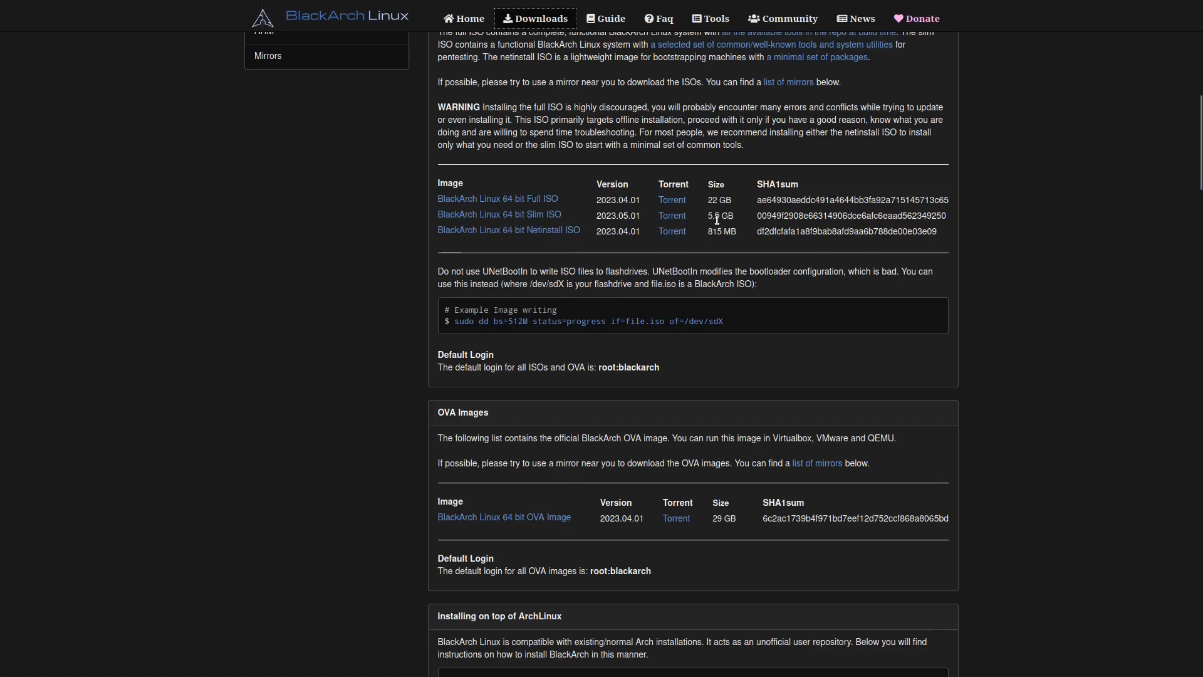
mouse_move(817, 228)
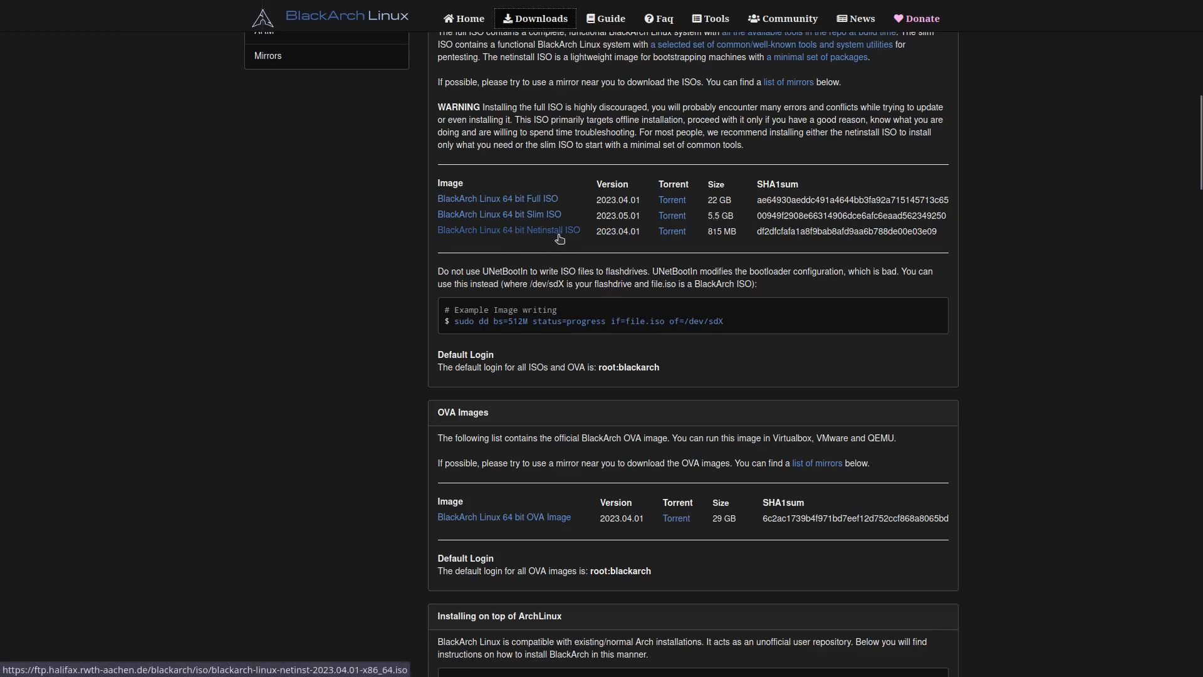
mouse_move(510, 271)
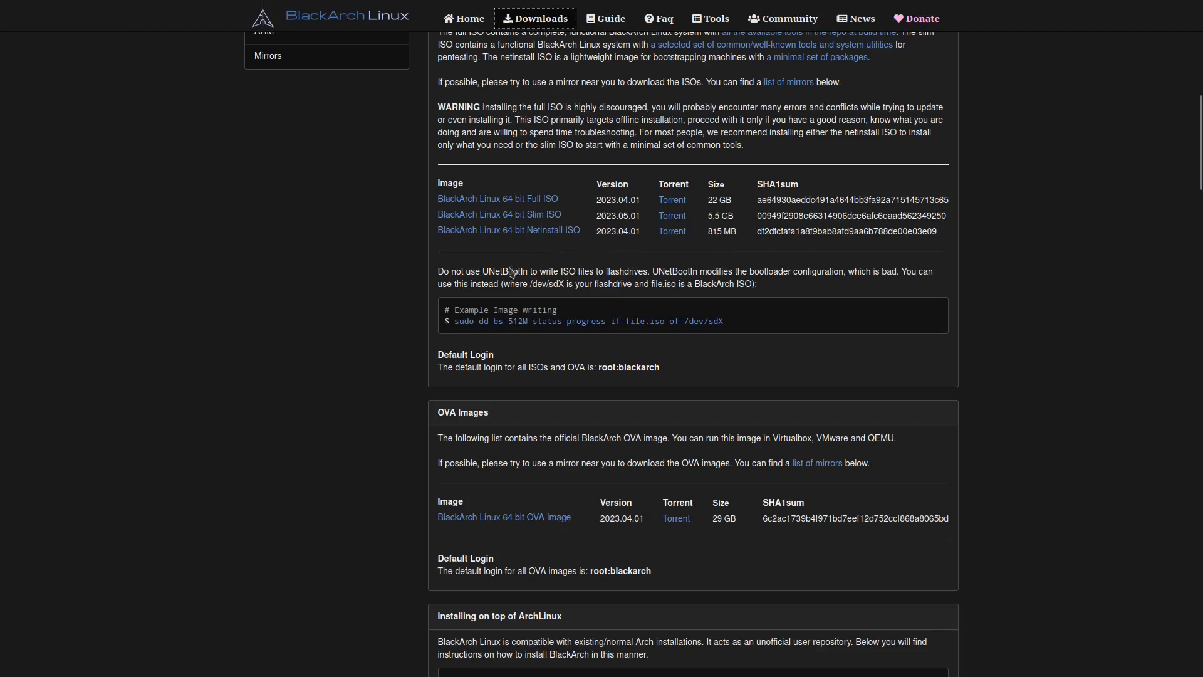
scroll(down, 3)
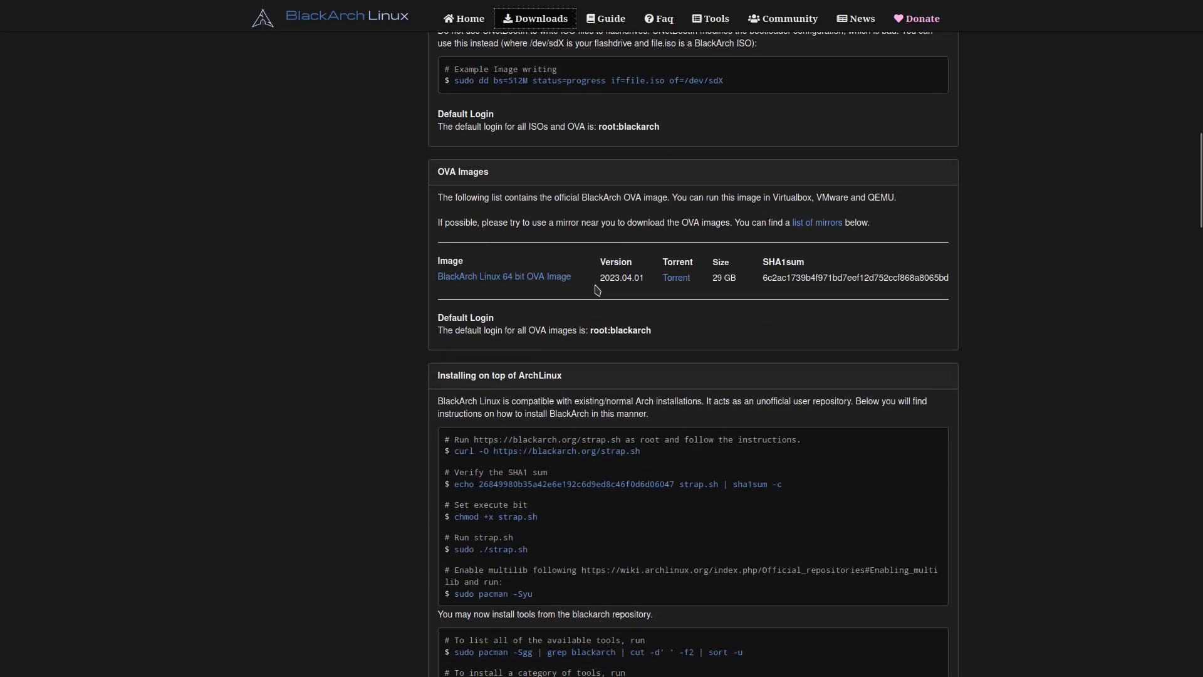
scroll(down, 3)
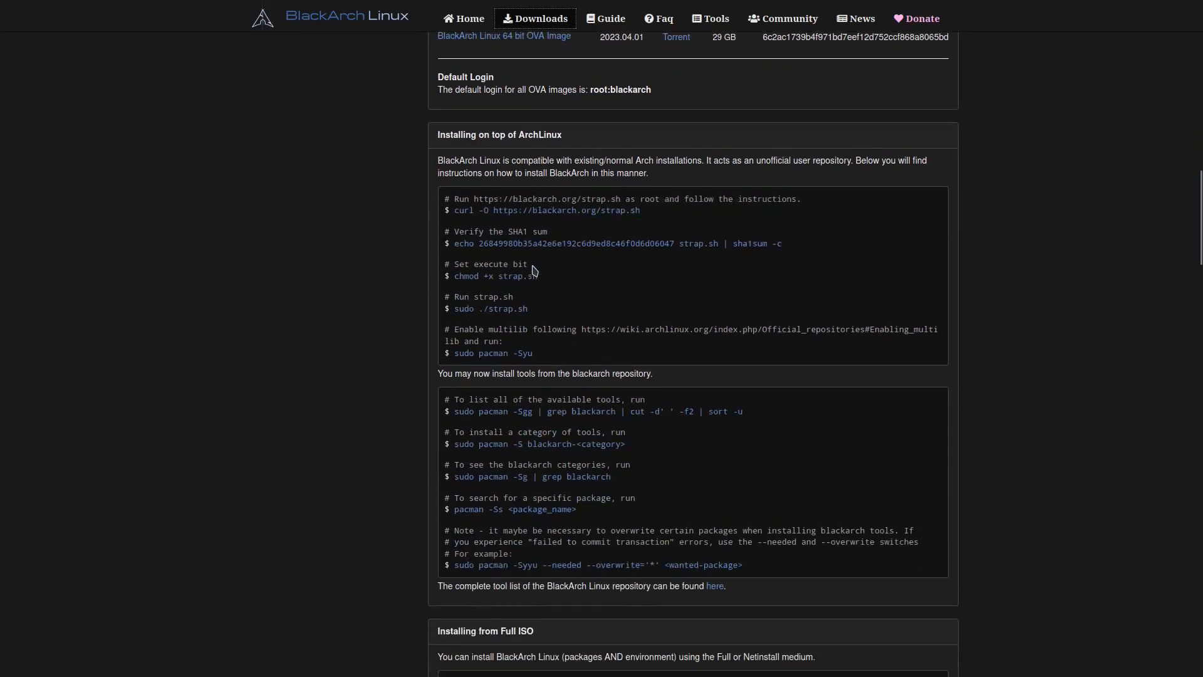
mouse_move(487, 189)
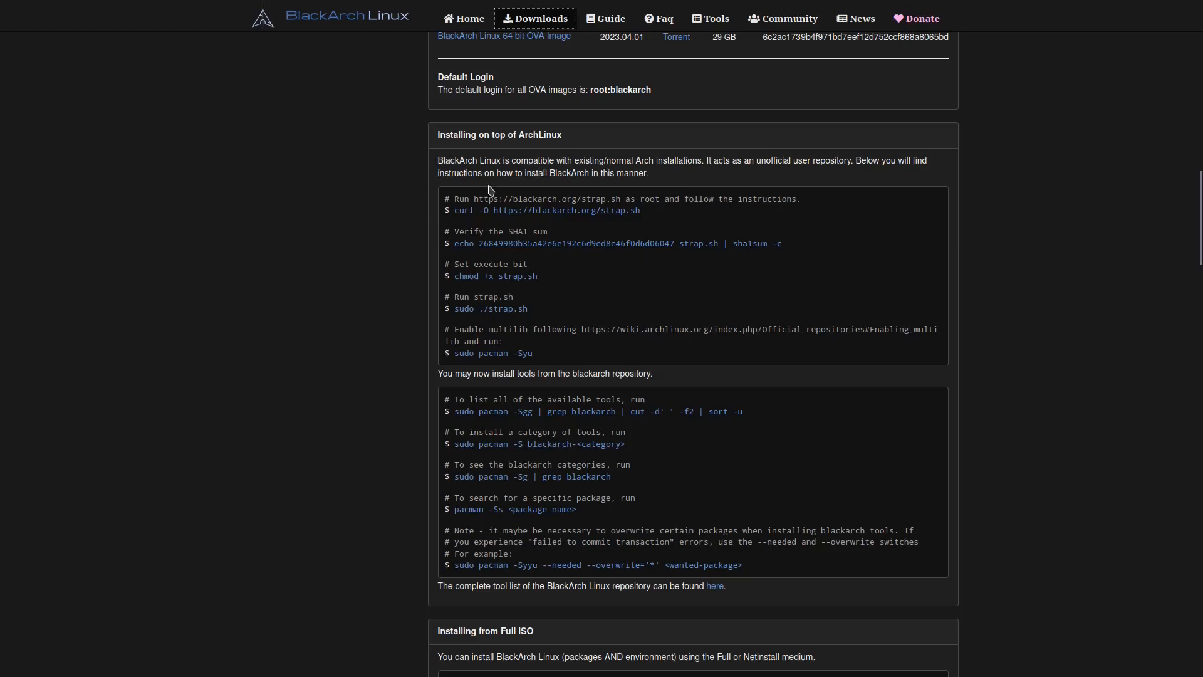
scroll(down, 3)
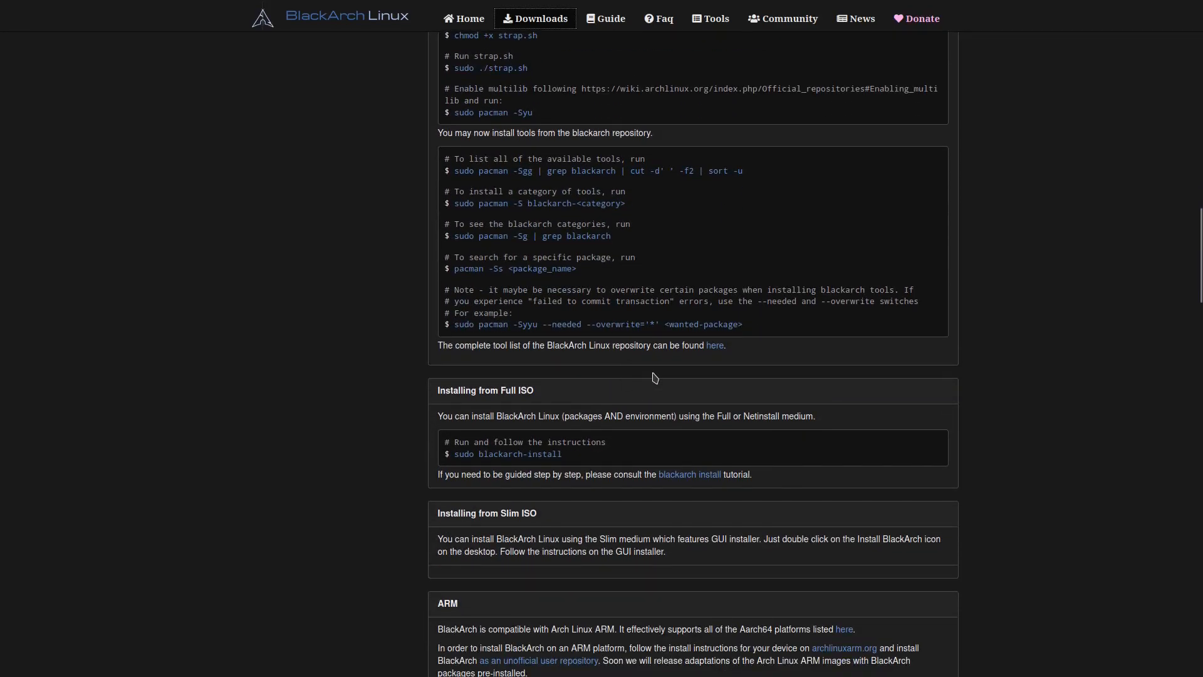
scroll(down, 3)
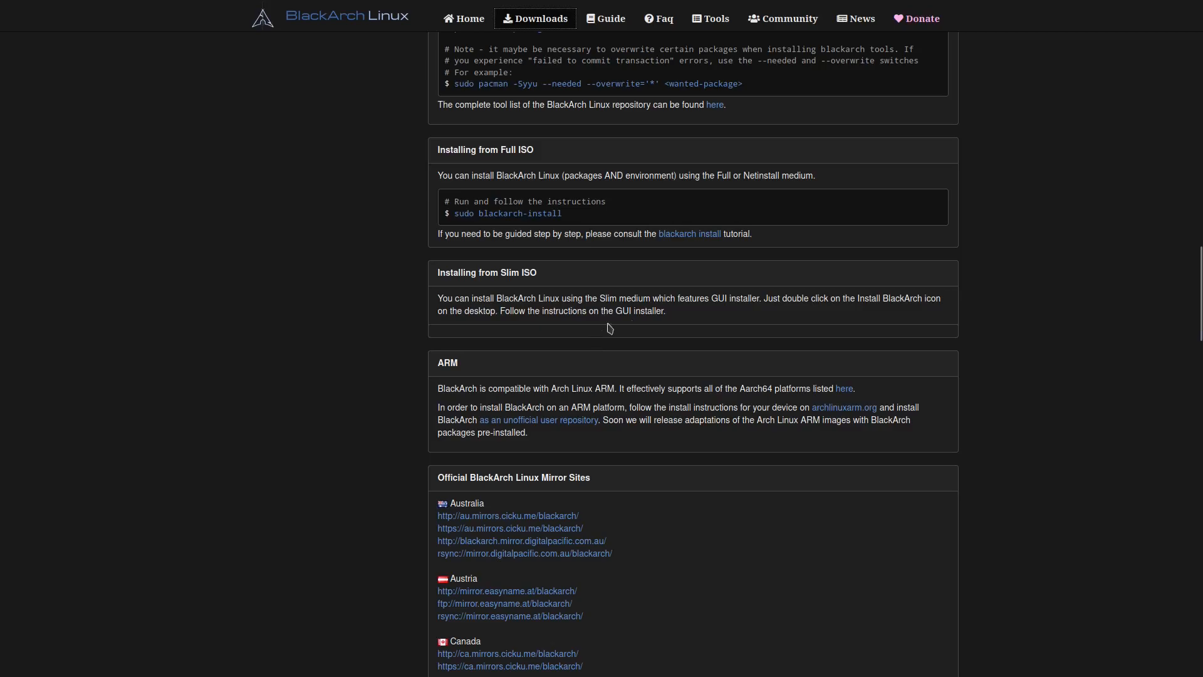
mouse_move(729, 282)
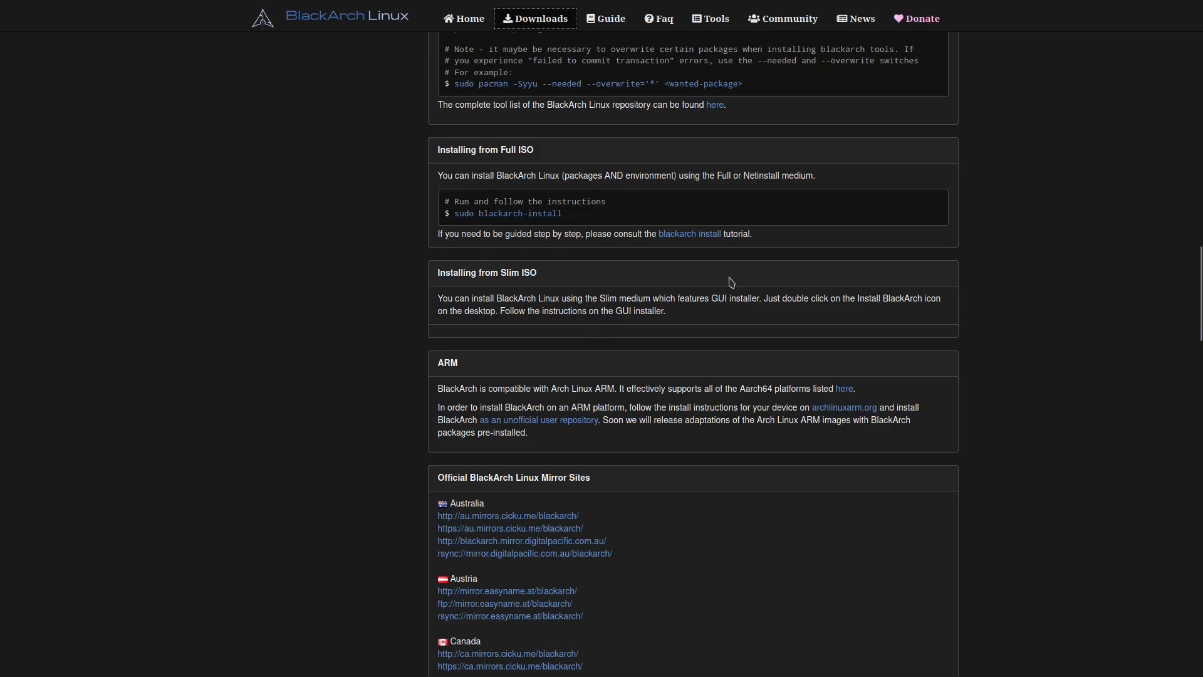
mouse_move(555, 427)
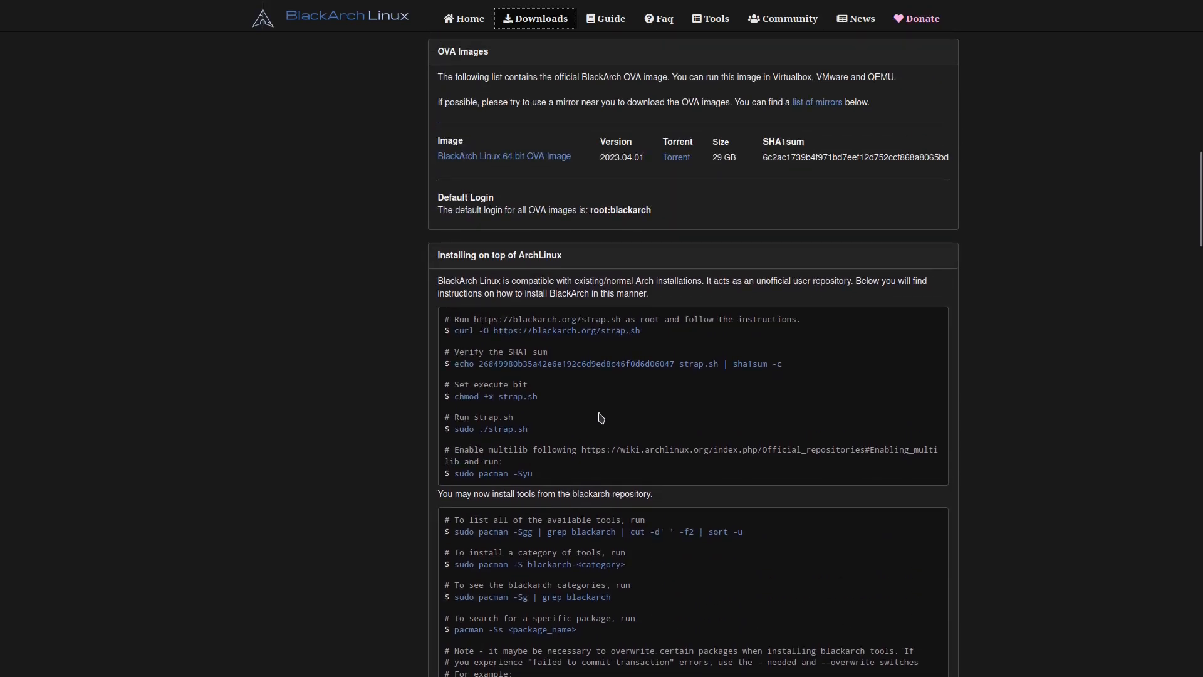
scroll(up, 3)
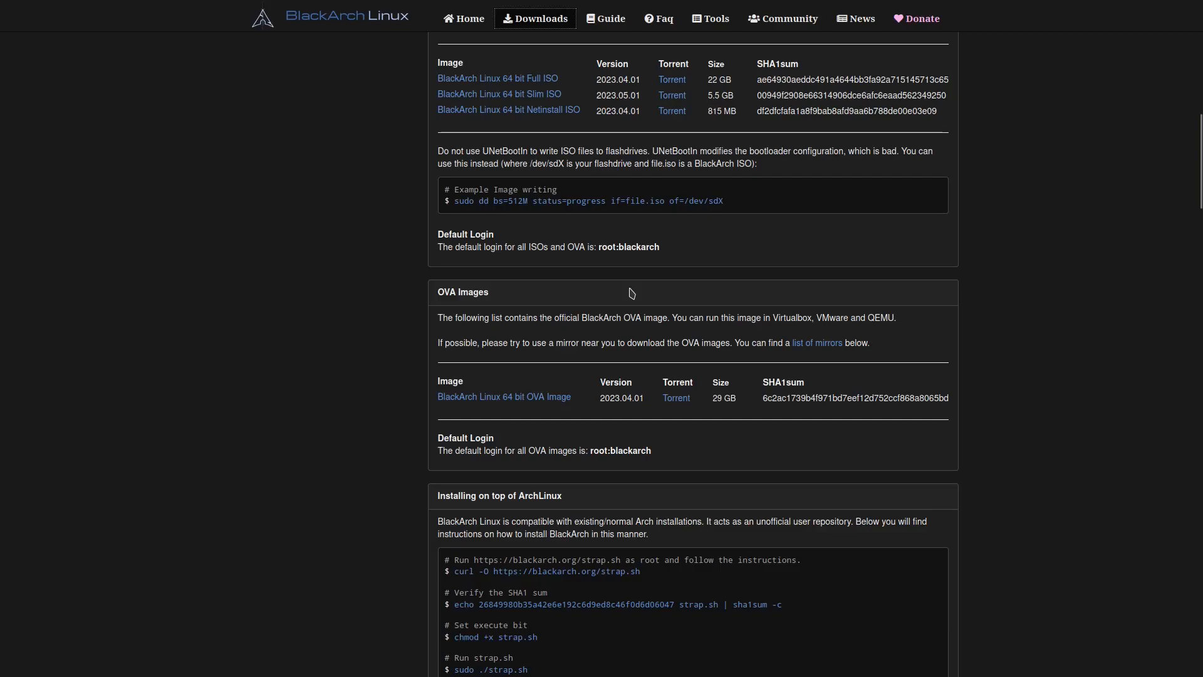
mouse_move(549, 306)
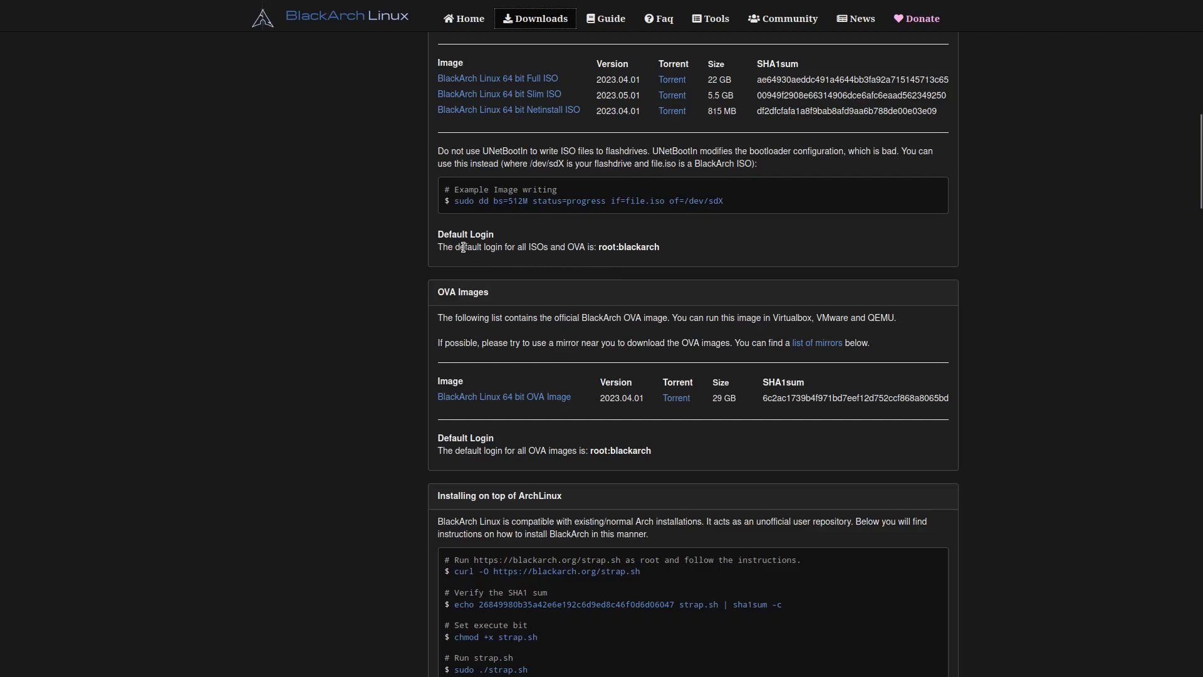
mouse_move(703, 258)
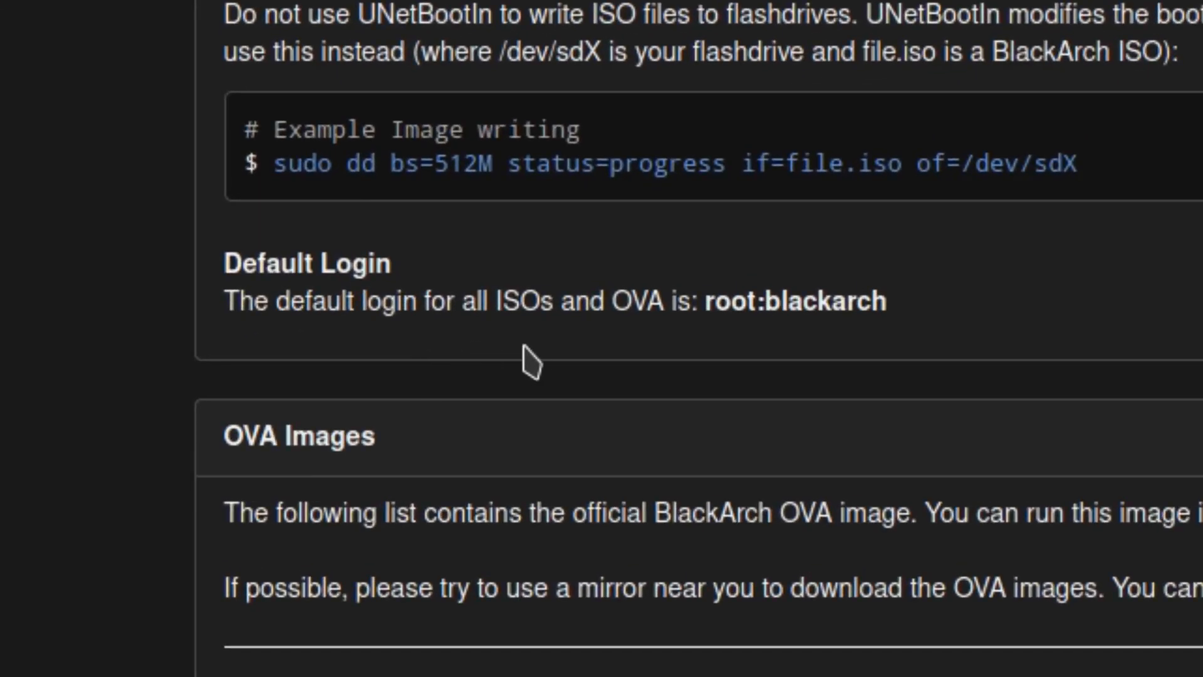
mouse_move(757, 355)
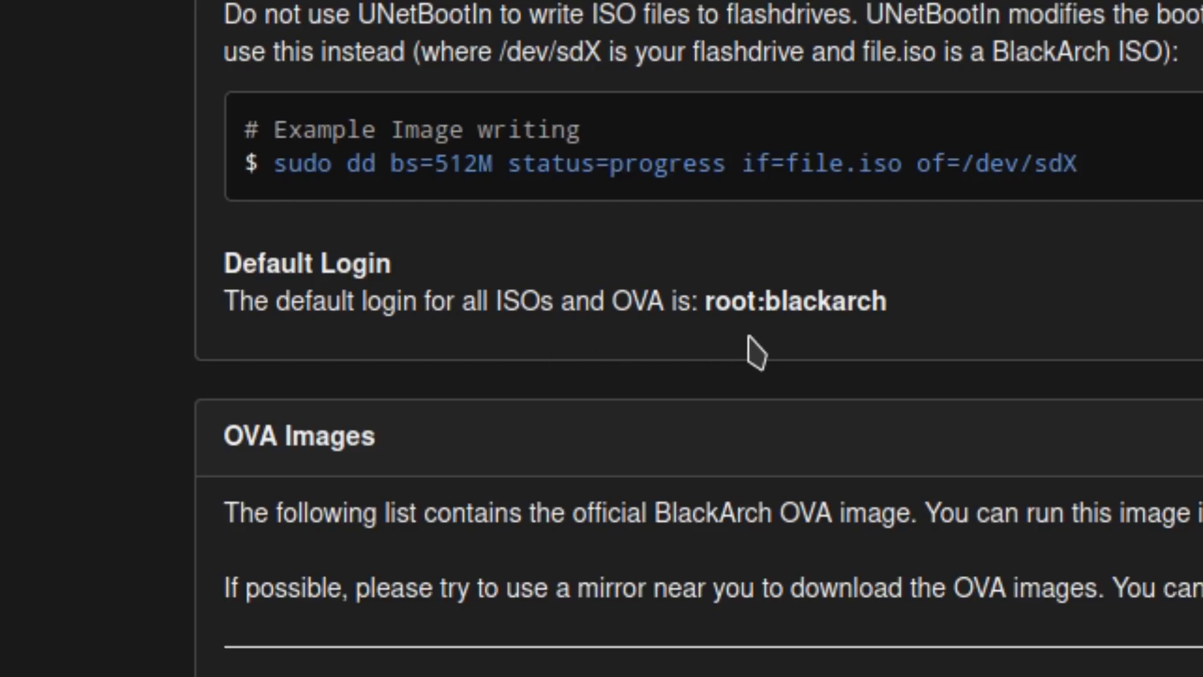
mouse_move(959, 357)
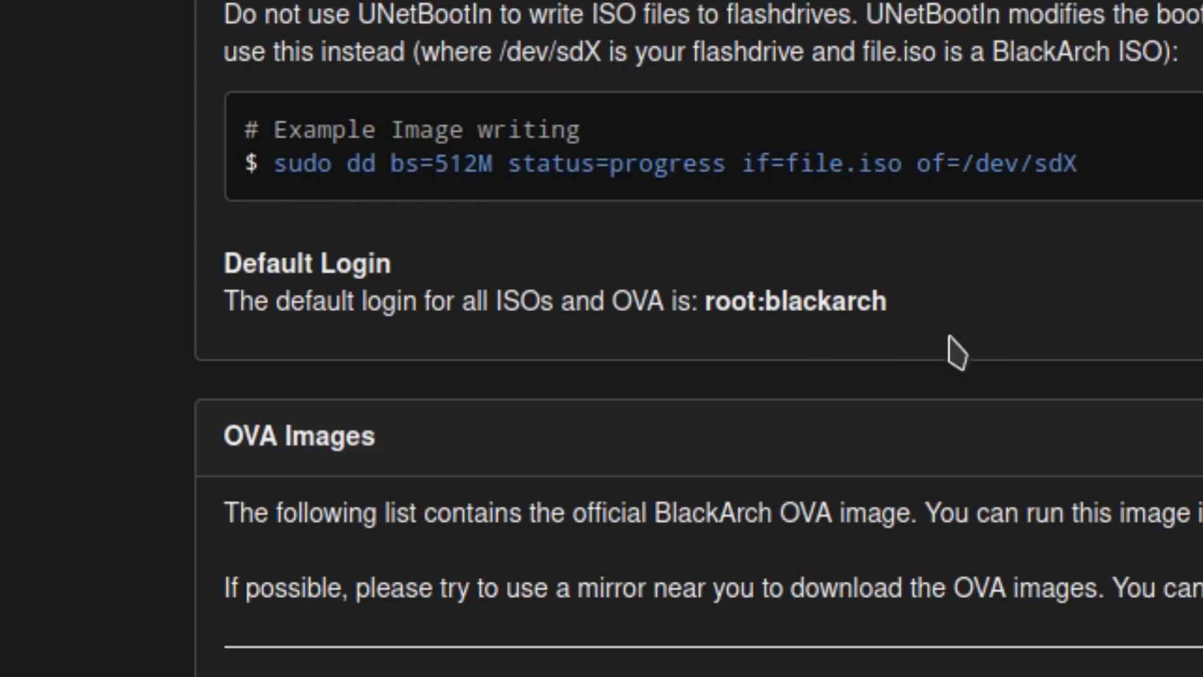
mouse_move(91, 361)
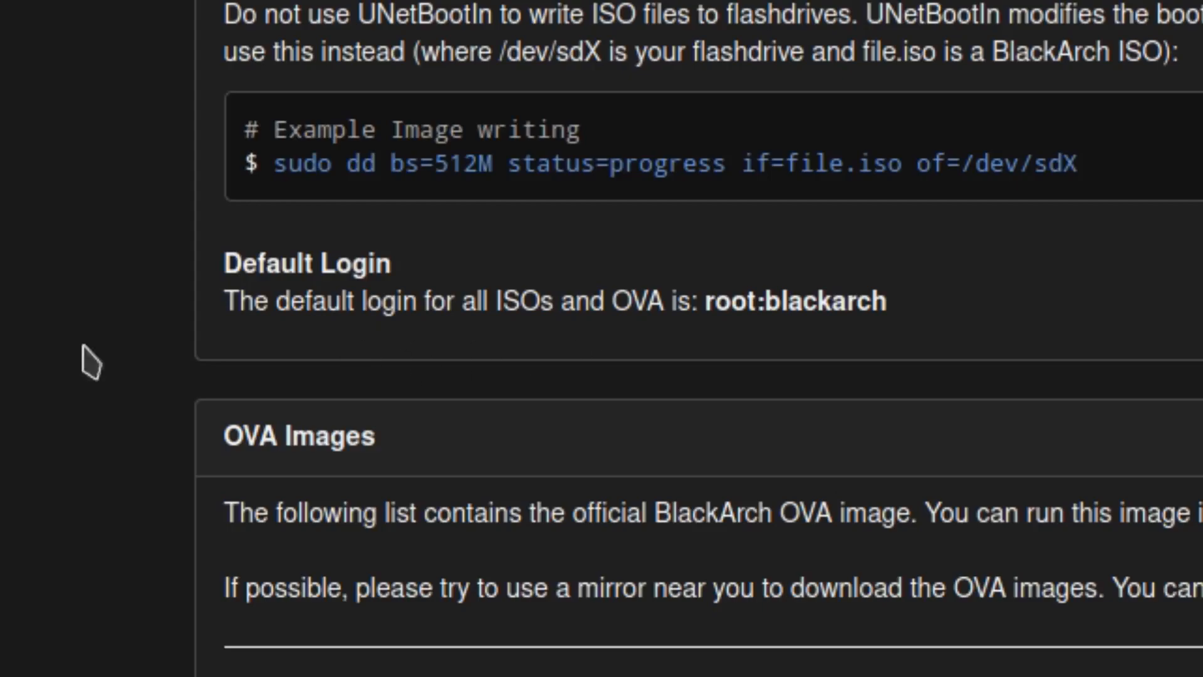
drag(224, 300, 885, 299)
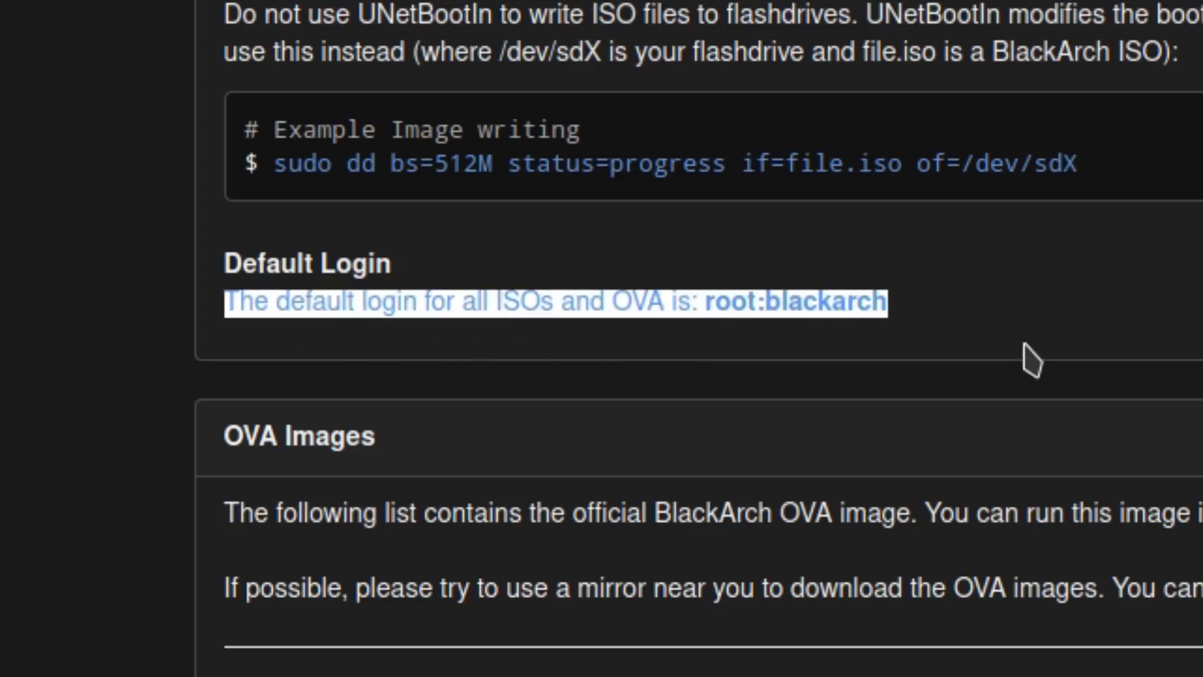
click(997, 335)
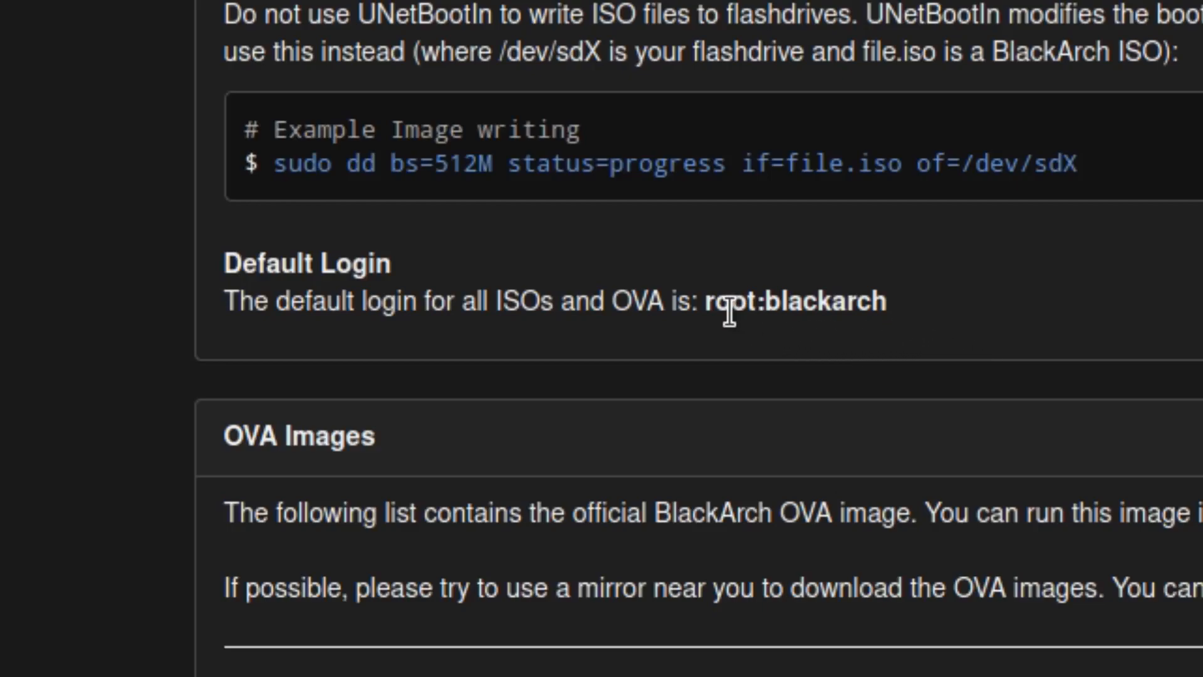
mouse_move(962, 324)
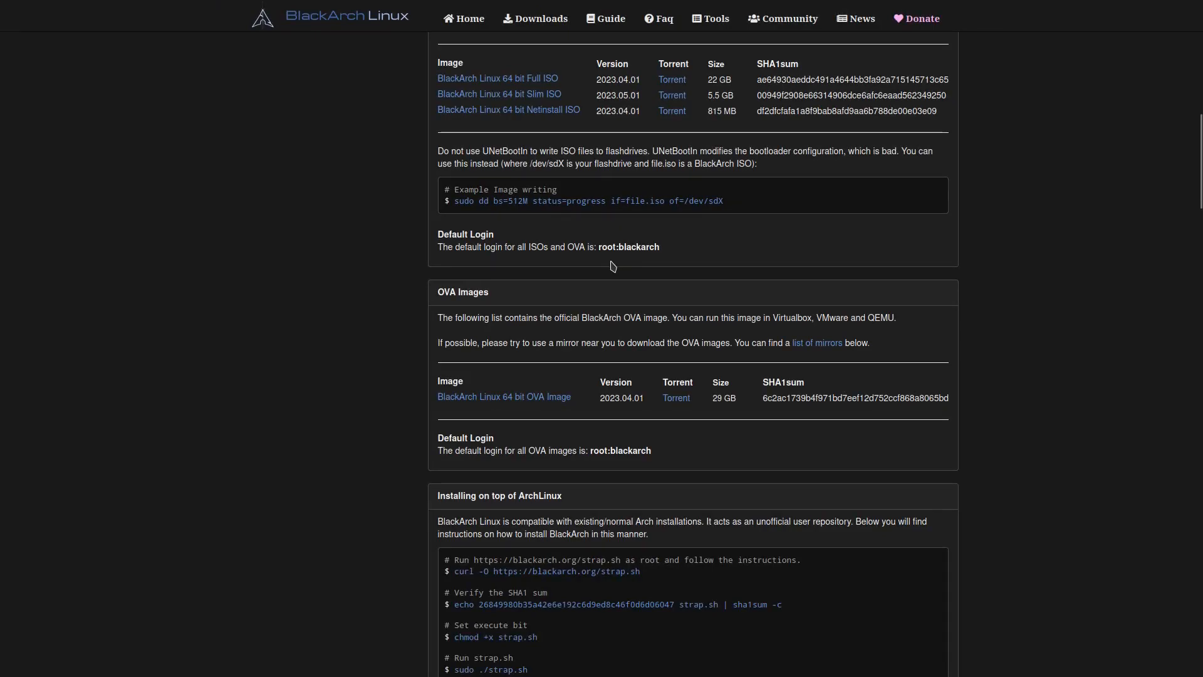
mouse_move(587, 267)
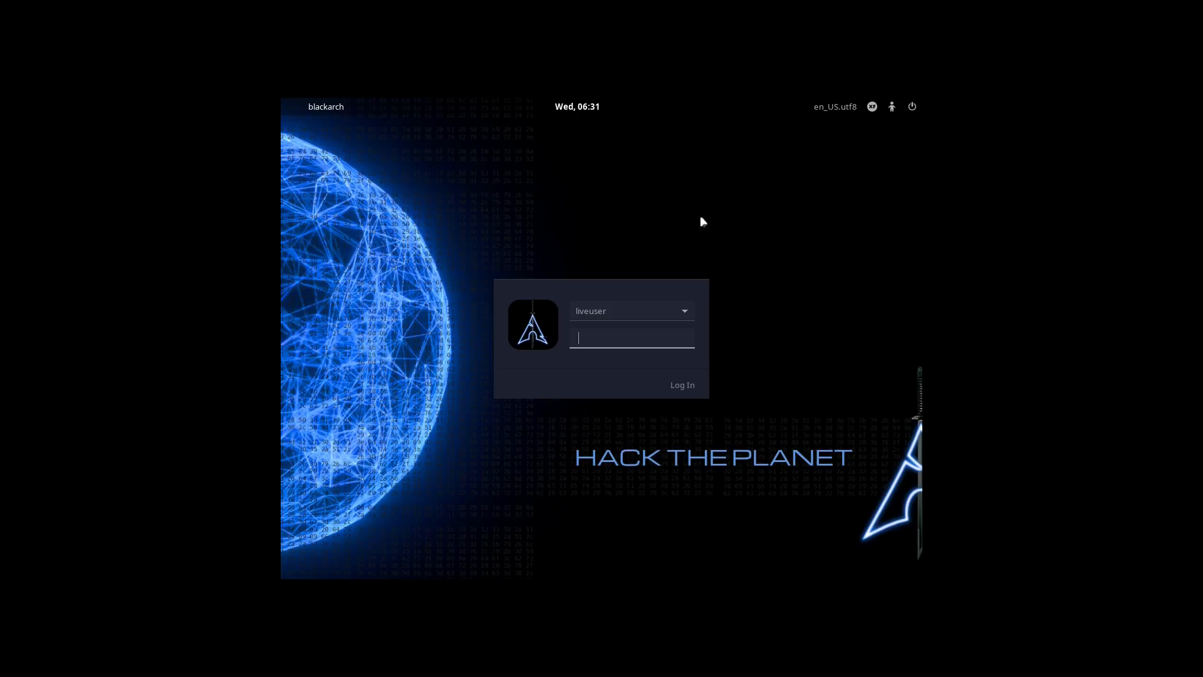
mouse_move(620, 295)
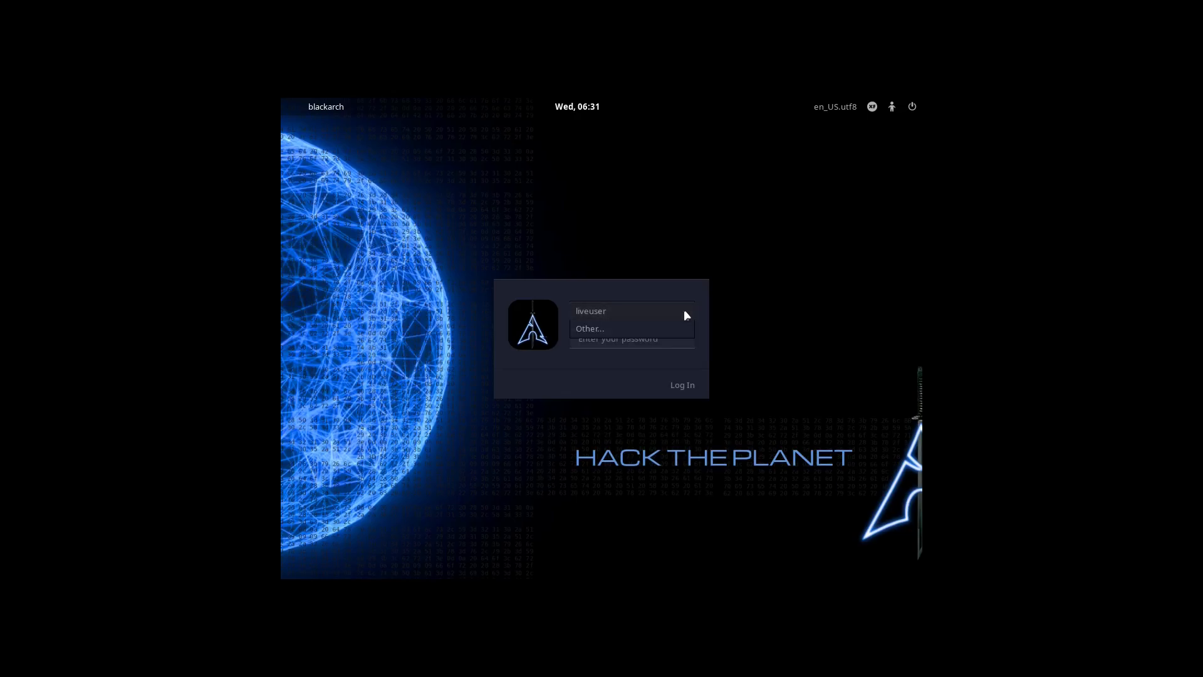
- Sign in as liveuser on the login screen to reach the Xfce live desktop
click(590, 311)
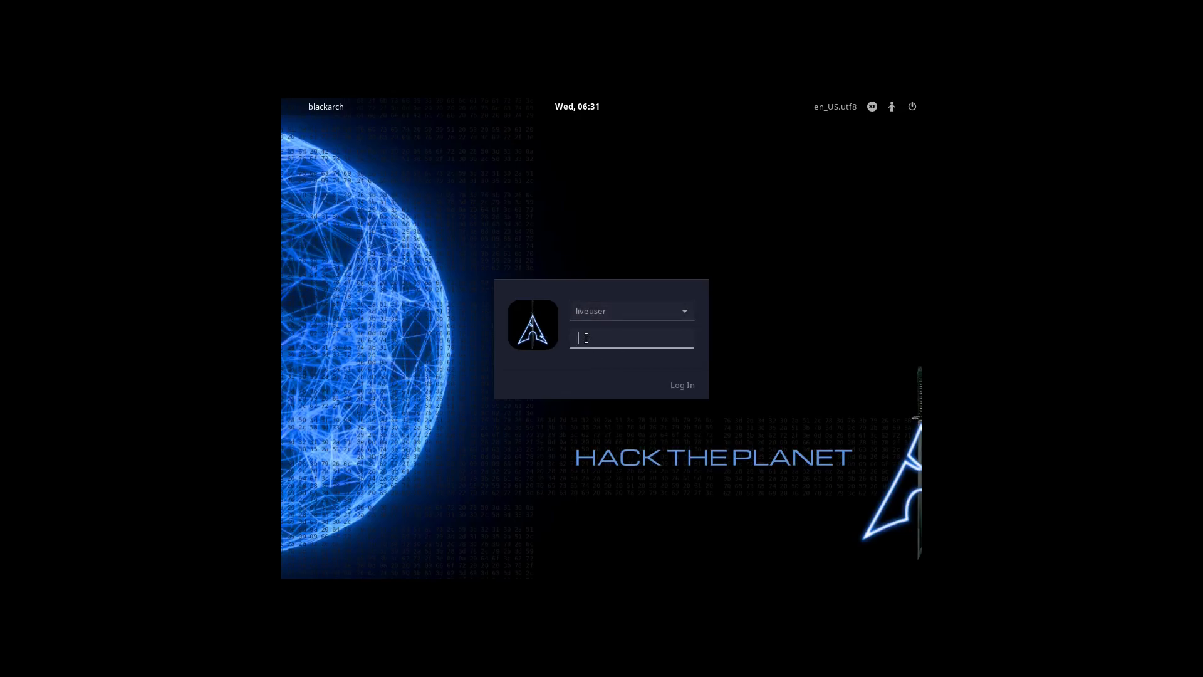
text(password)
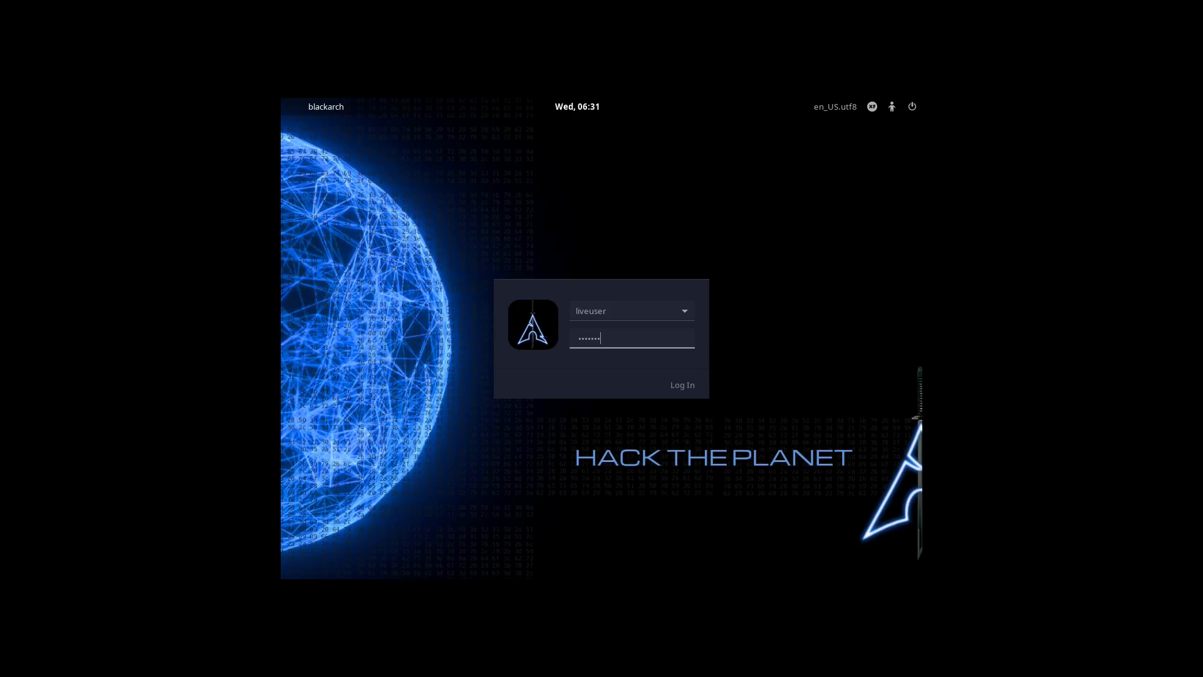
click(681, 385)
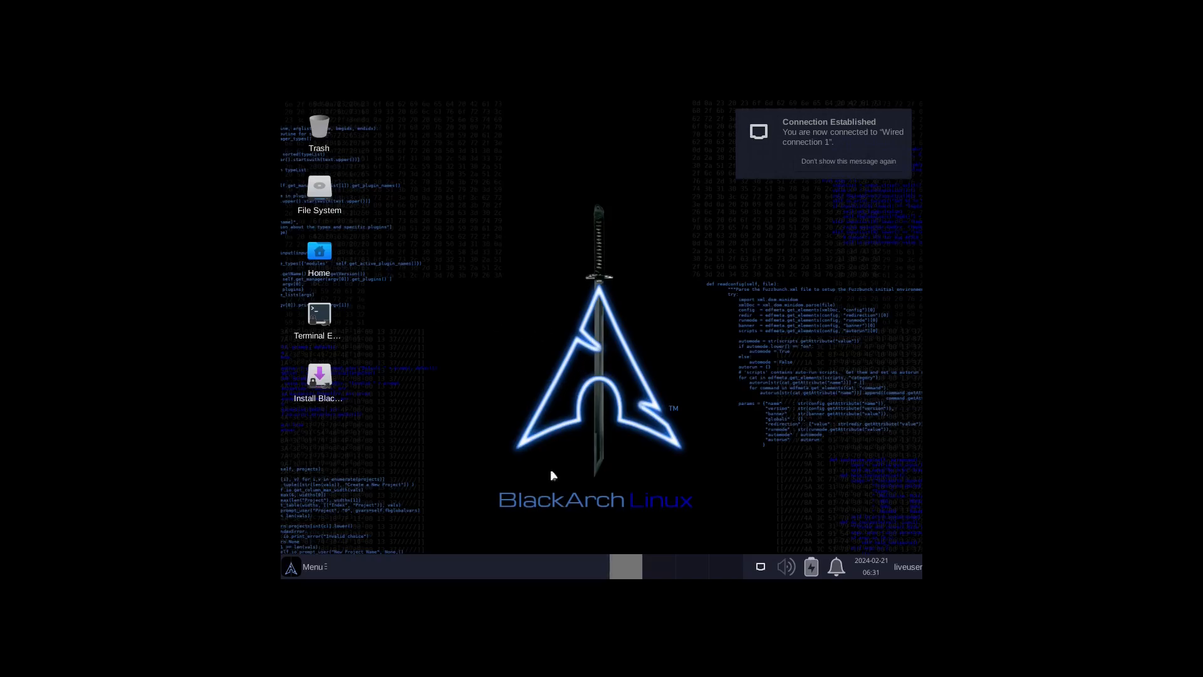
mouse_move(526, 350)
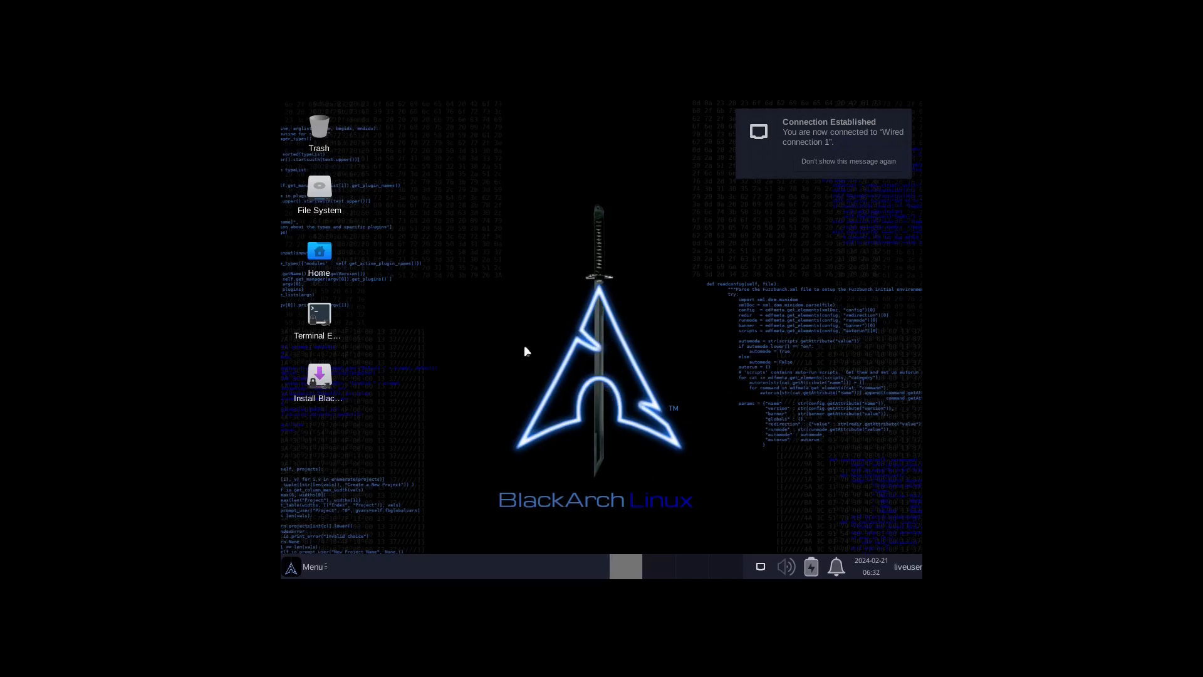
mouse_move(760, 315)
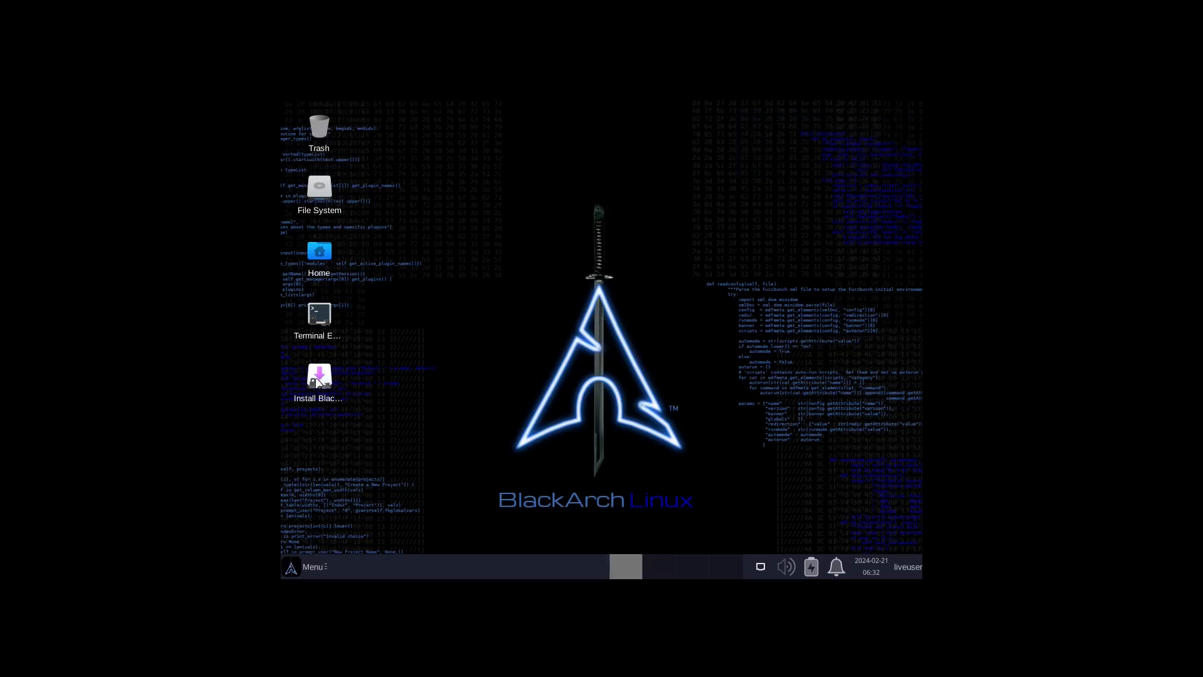
mouse_move(317, 376)
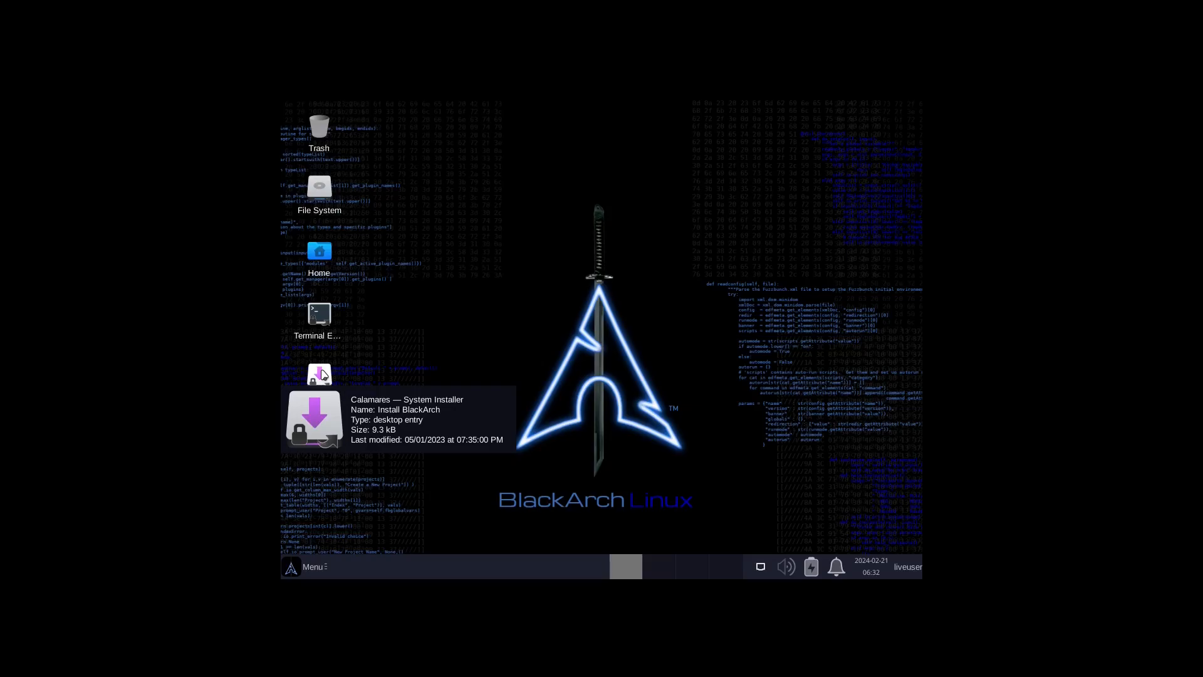
- Launch Install BlackArch from the desktop icon and authenticate it with the account password
double_click(315, 376)
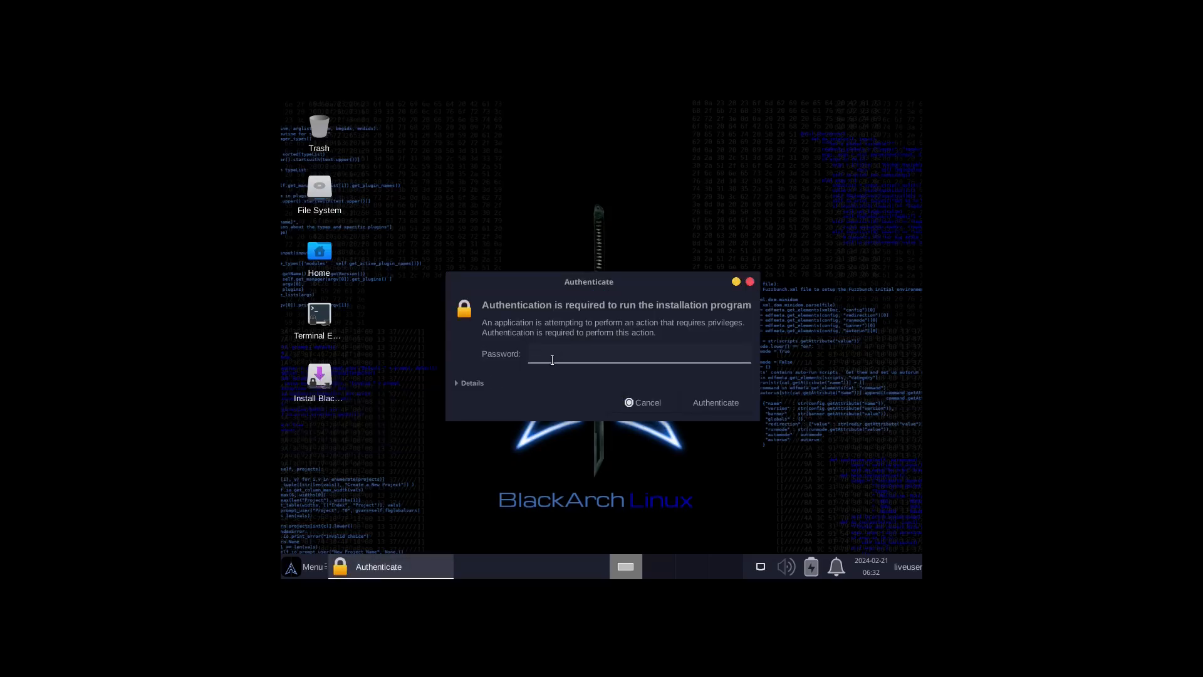
text(••)
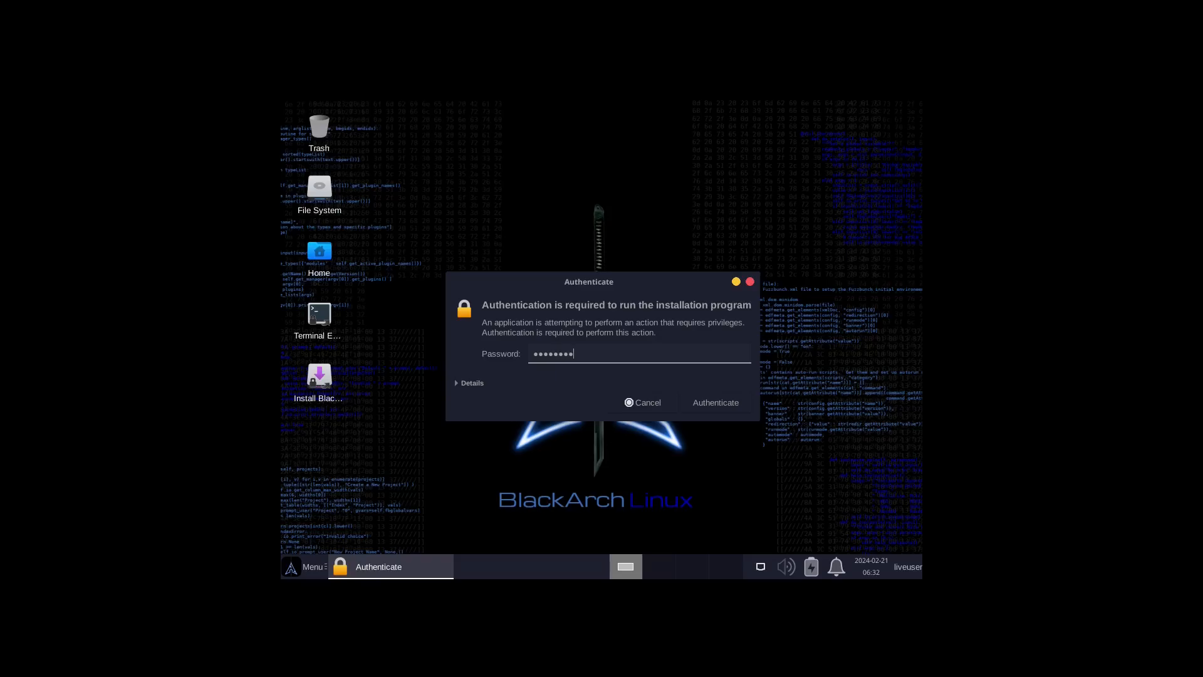
click(713, 403)
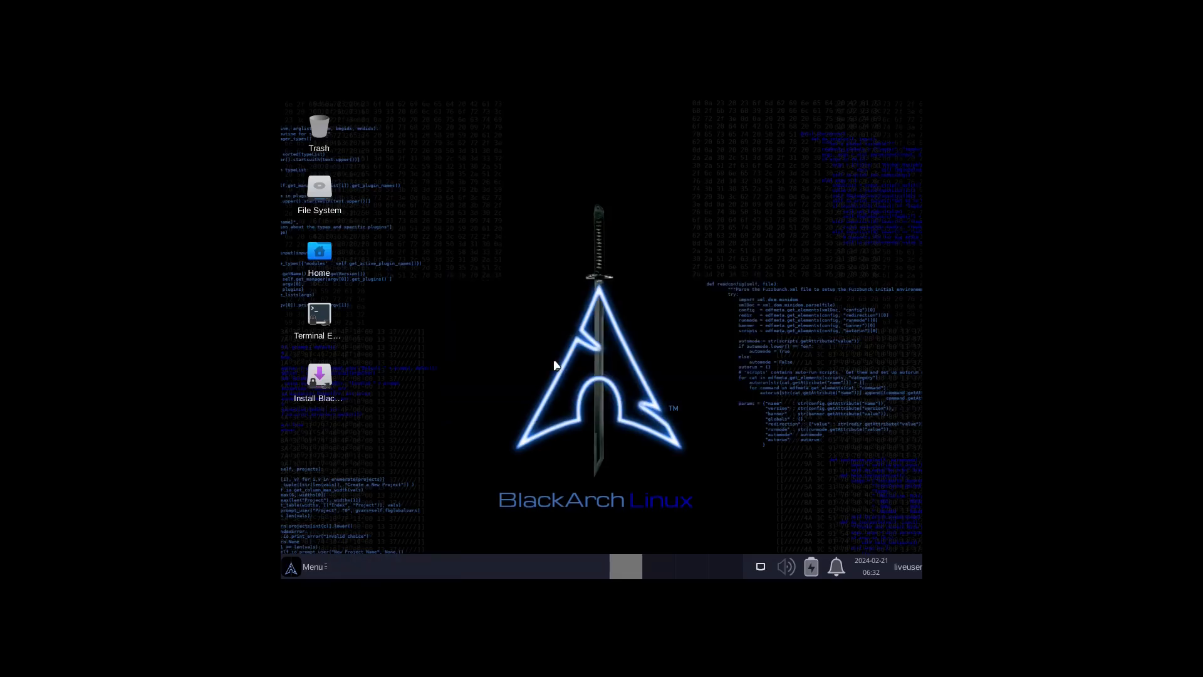
- Step through welcome, Los Angeles time zone and English (US) keyboard, choosing Erase disk on /dev/sda
double_click(318, 376)
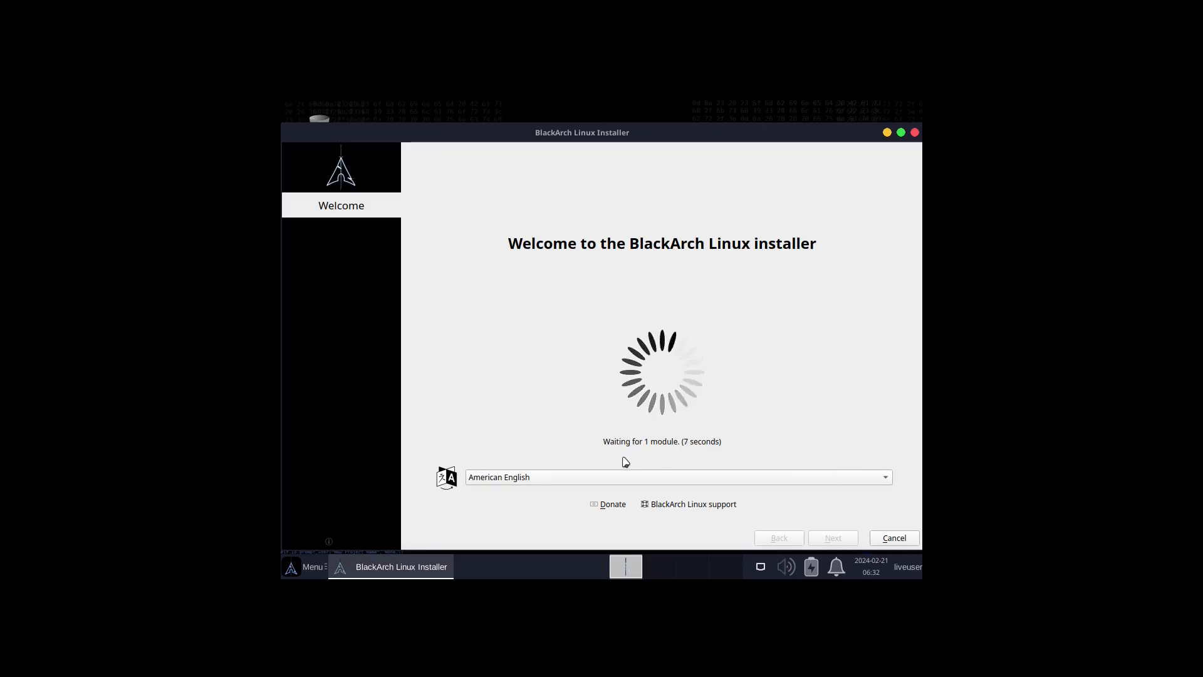
mouse_move(689, 280)
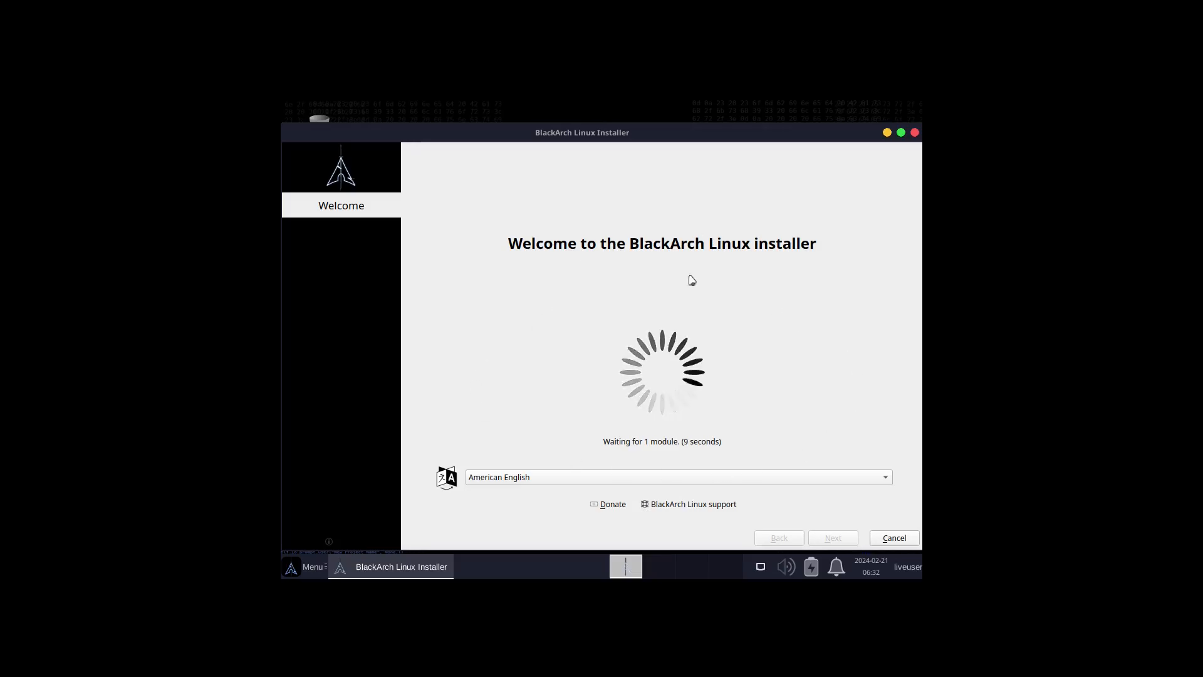
mouse_move(717, 406)
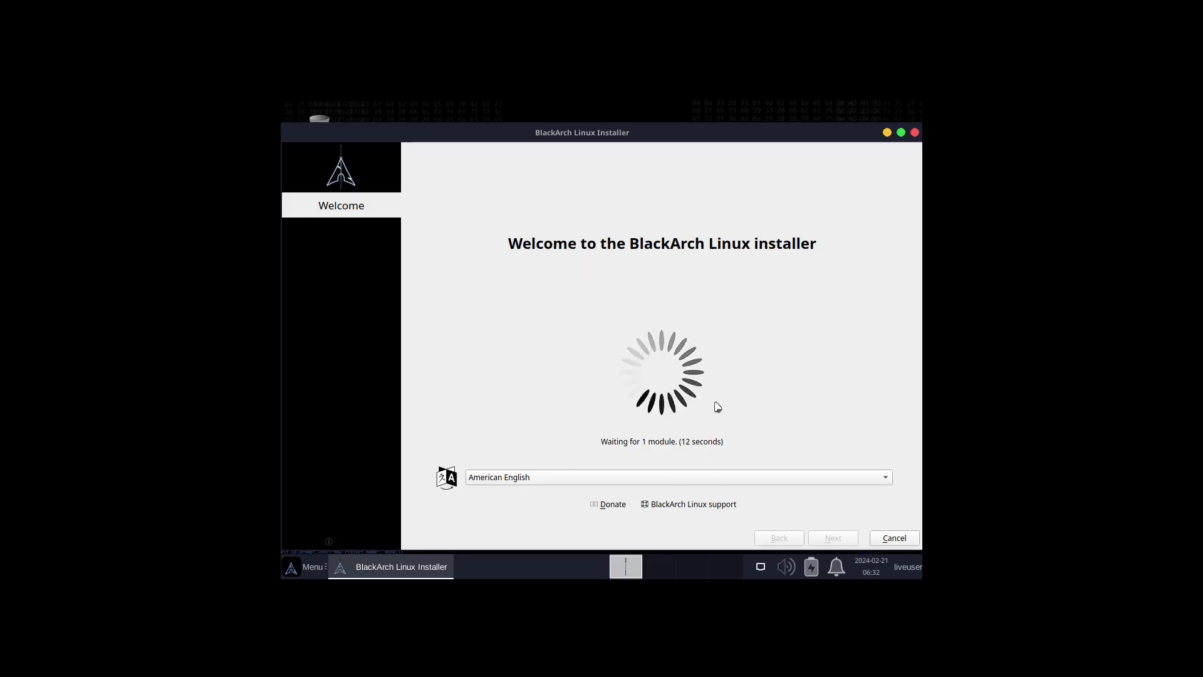
mouse_move(681, 392)
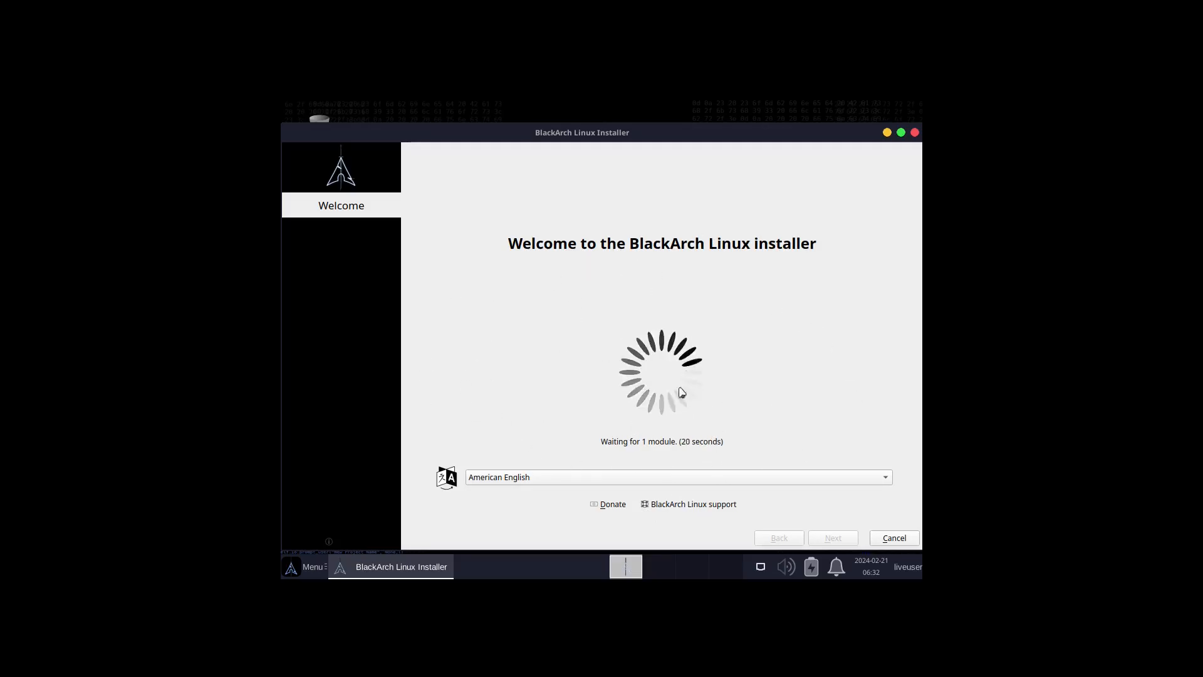
mouse_move(829, 336)
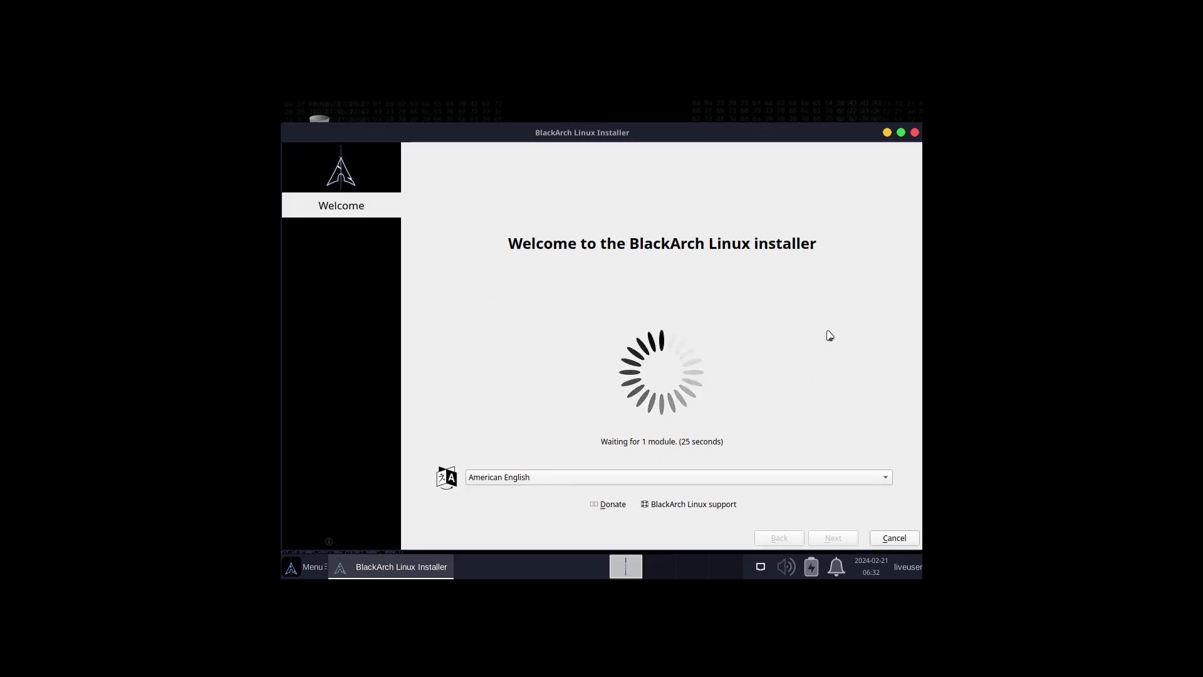
mouse_move(669, 493)
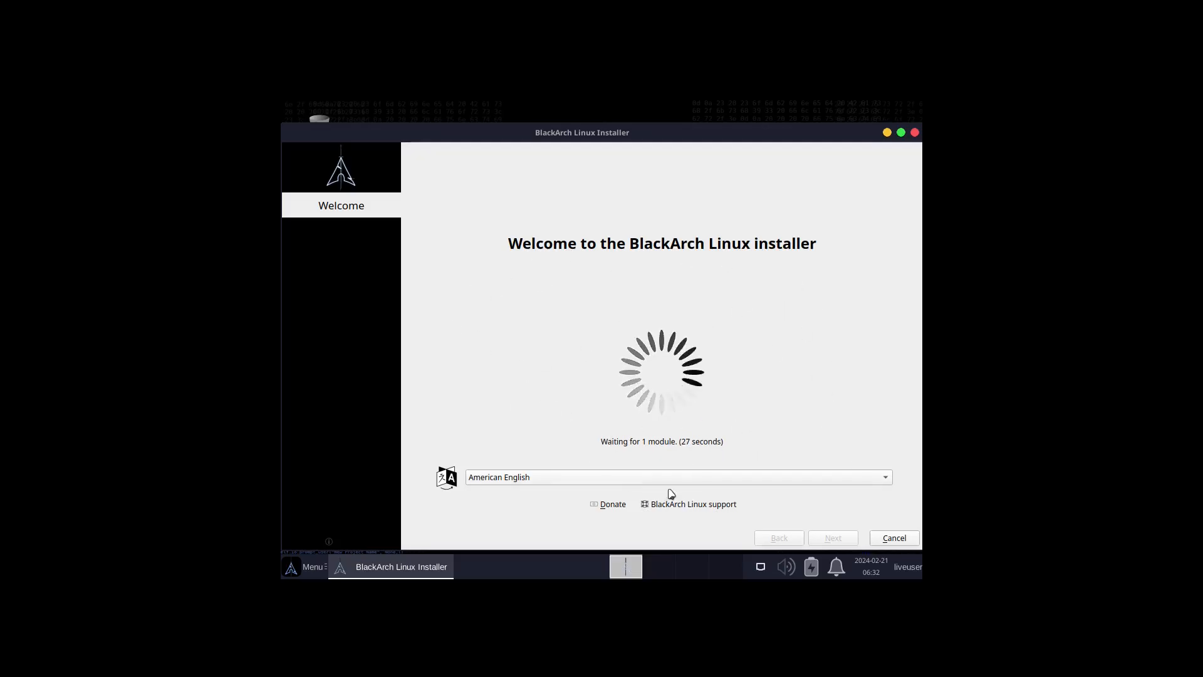
mouse_move(753, 388)
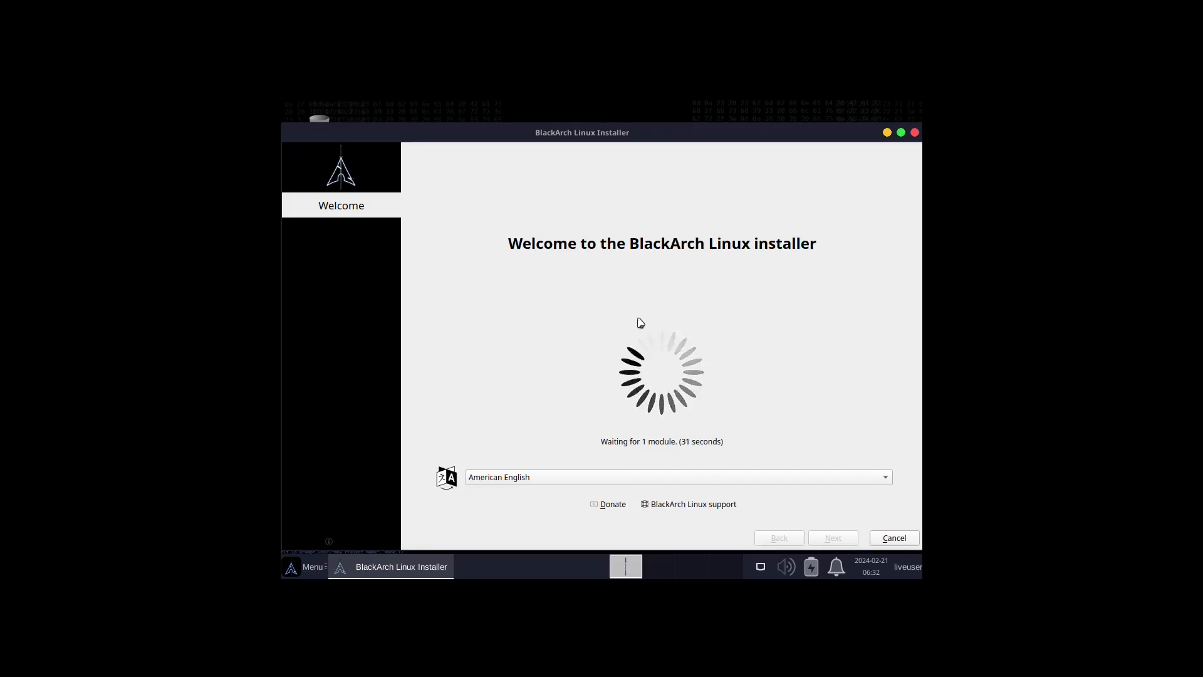
mouse_move(622, 320)
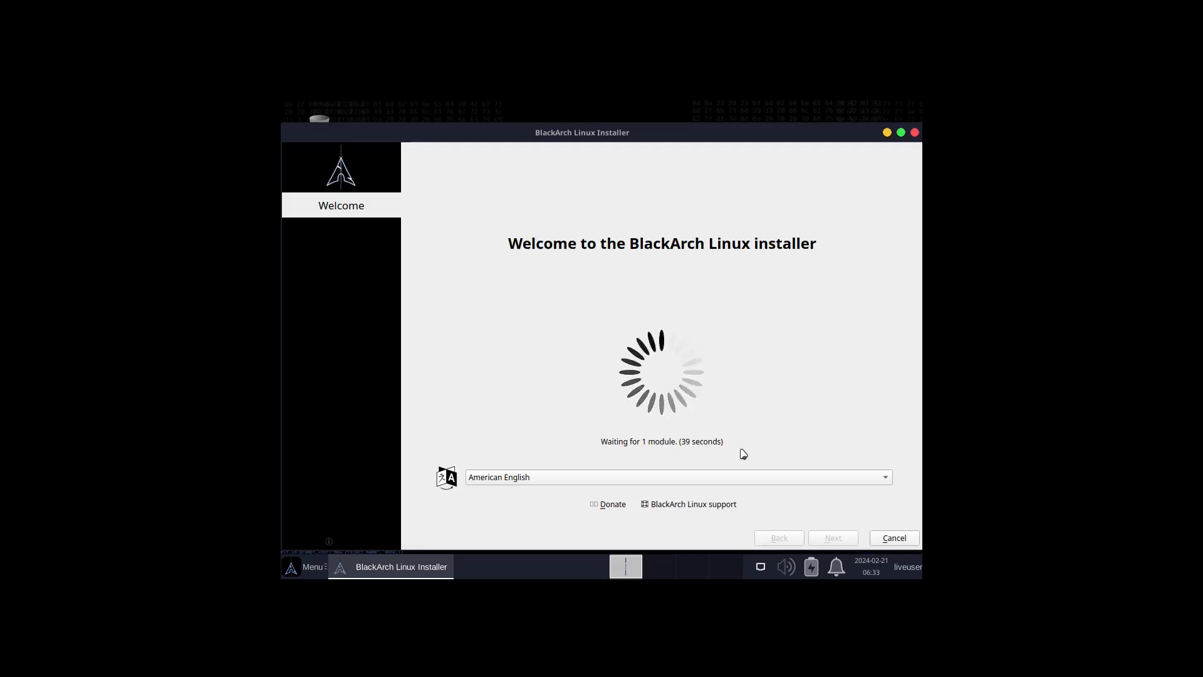
mouse_move(644, 386)
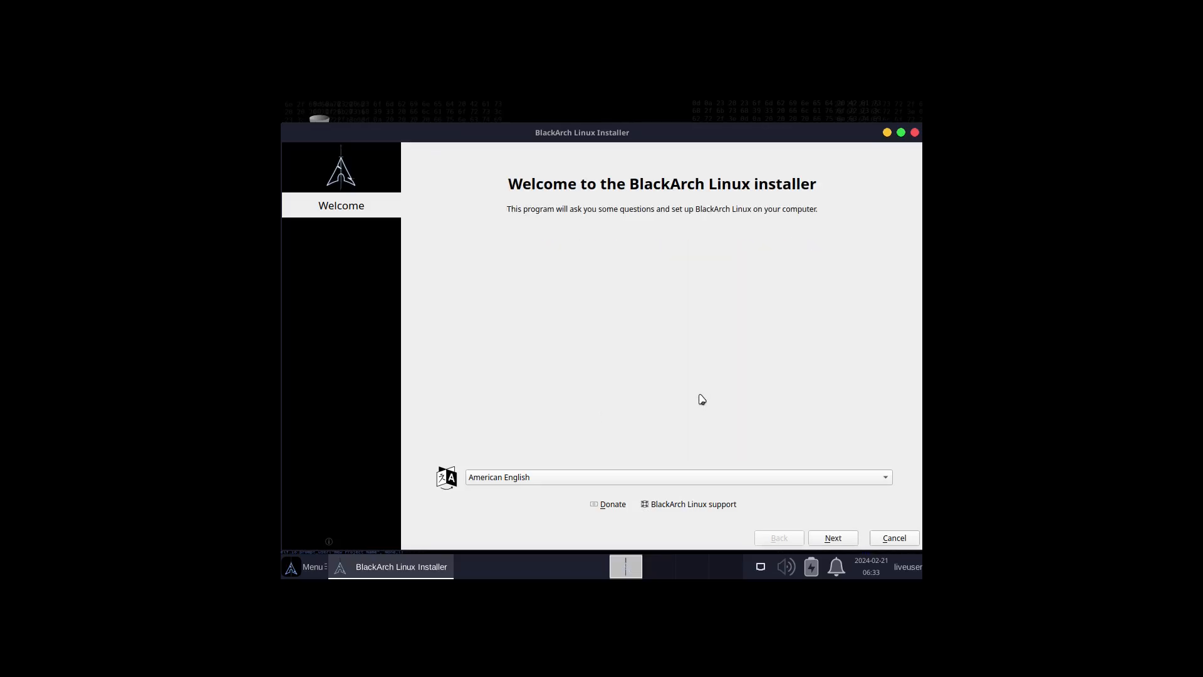
mouse_move(674, 387)
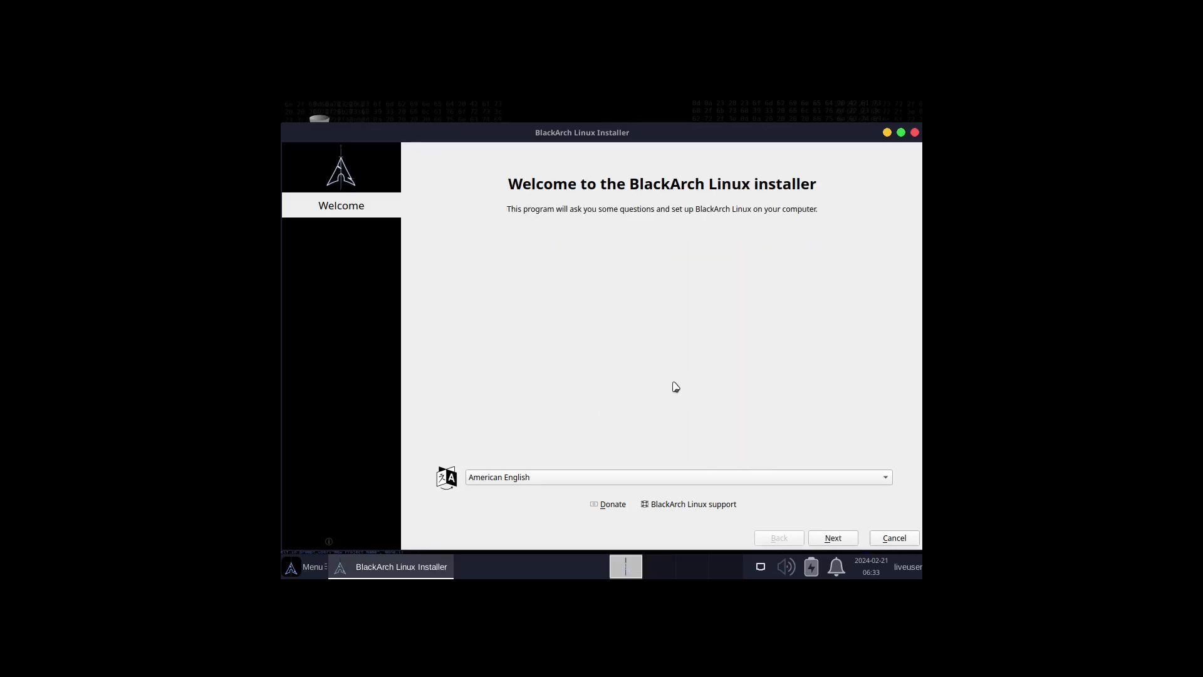
mouse_move(682, 372)
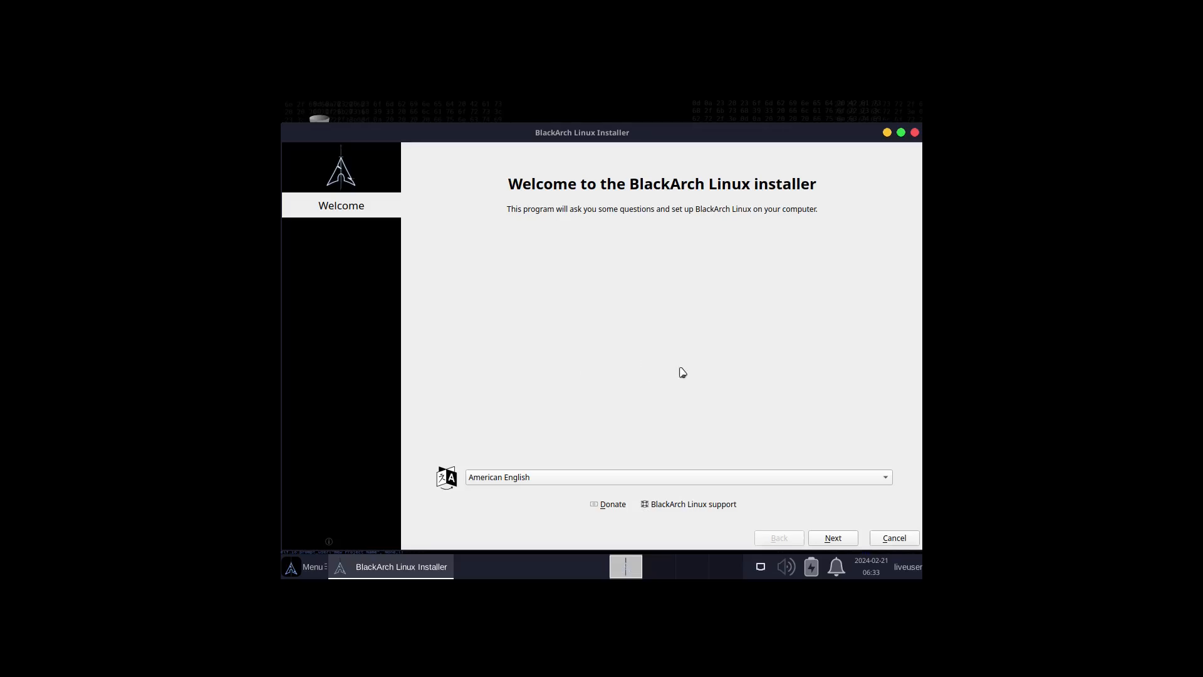
mouse_move(809, 505)
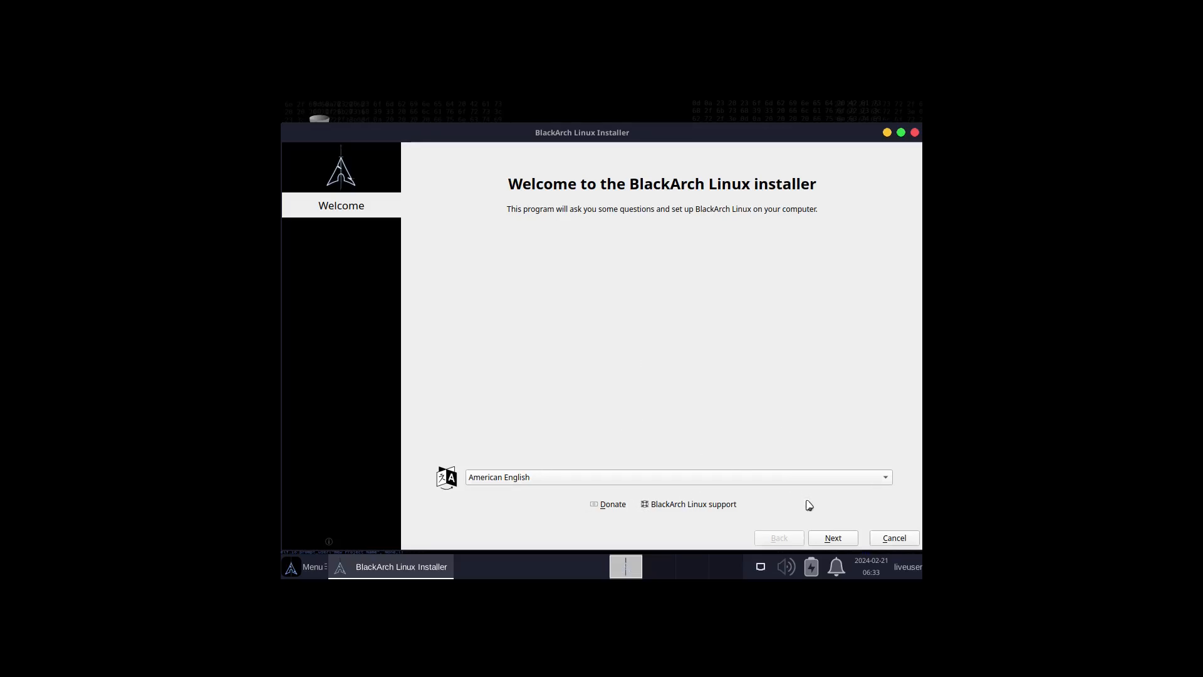
click(832, 538)
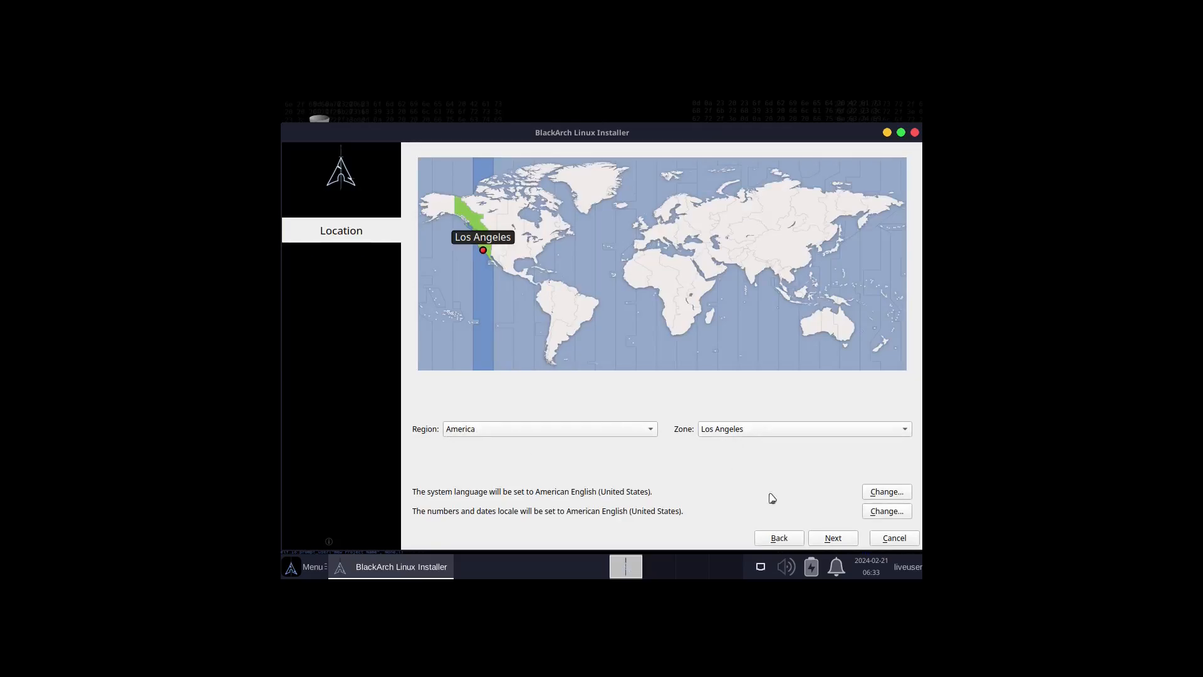
click(832, 537)
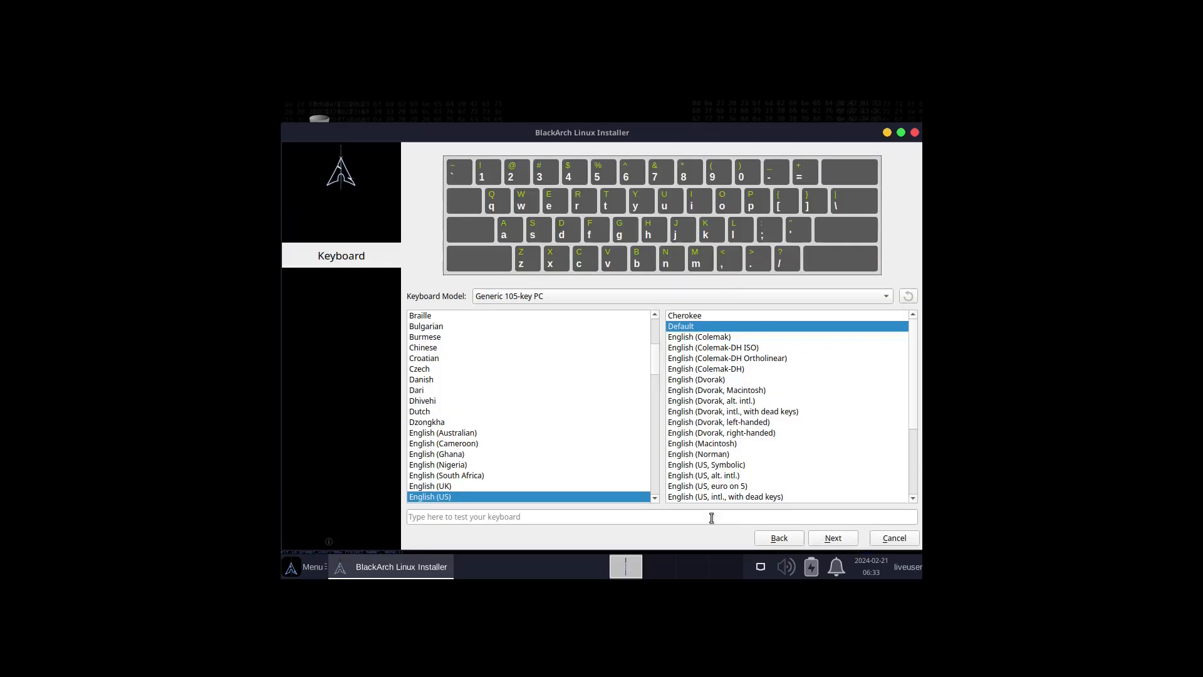
mouse_move(802, 547)
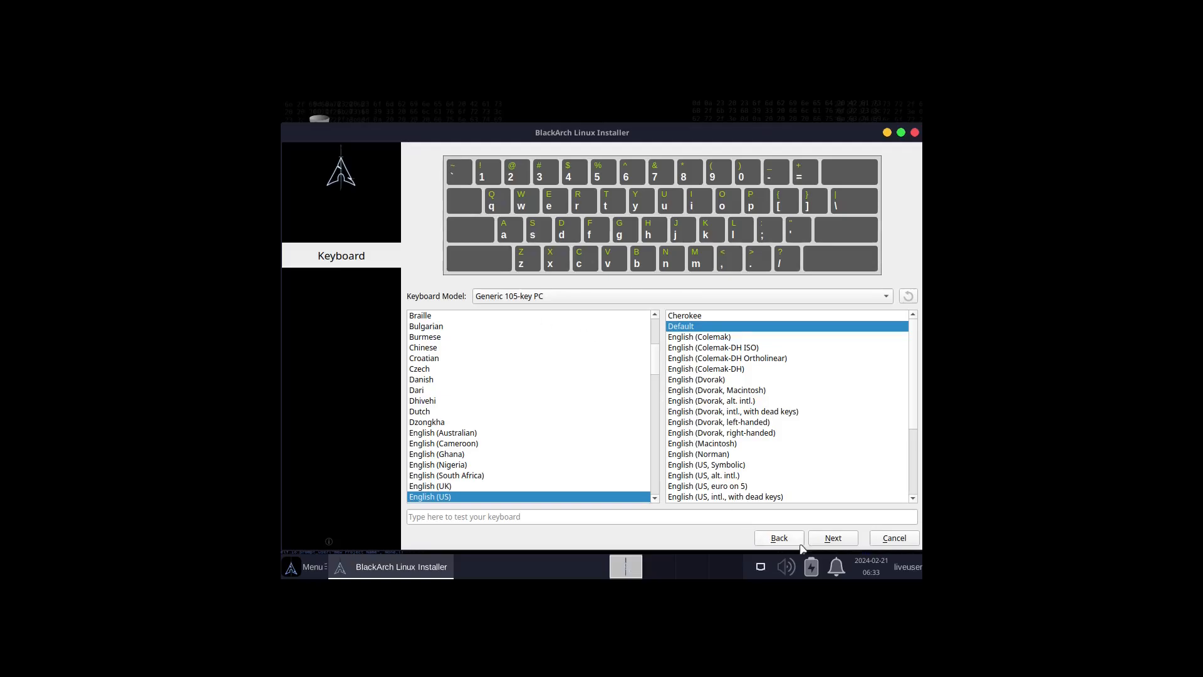
click(832, 538)
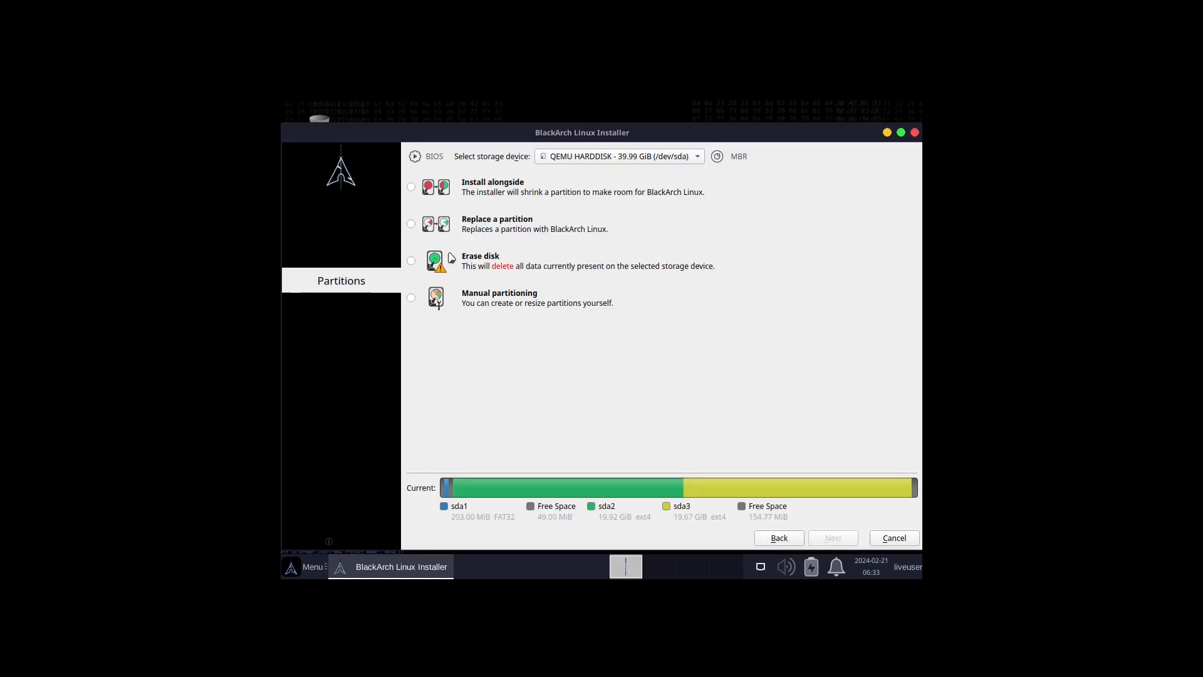
click(411, 261)
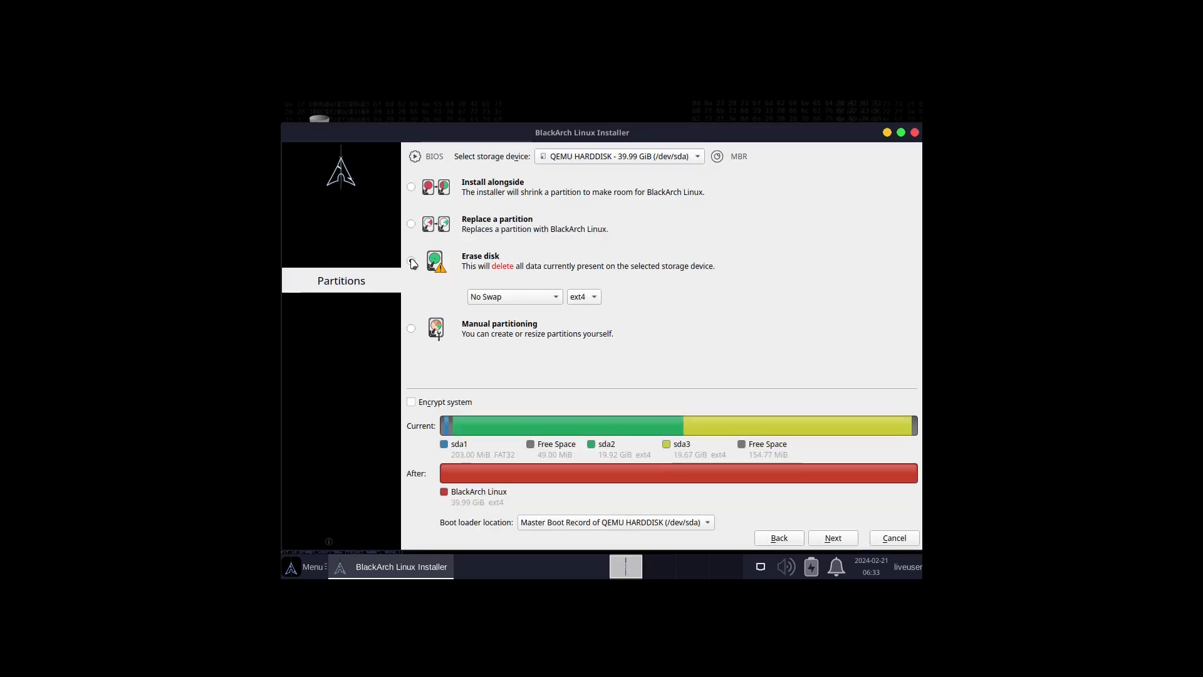
click(832, 537)
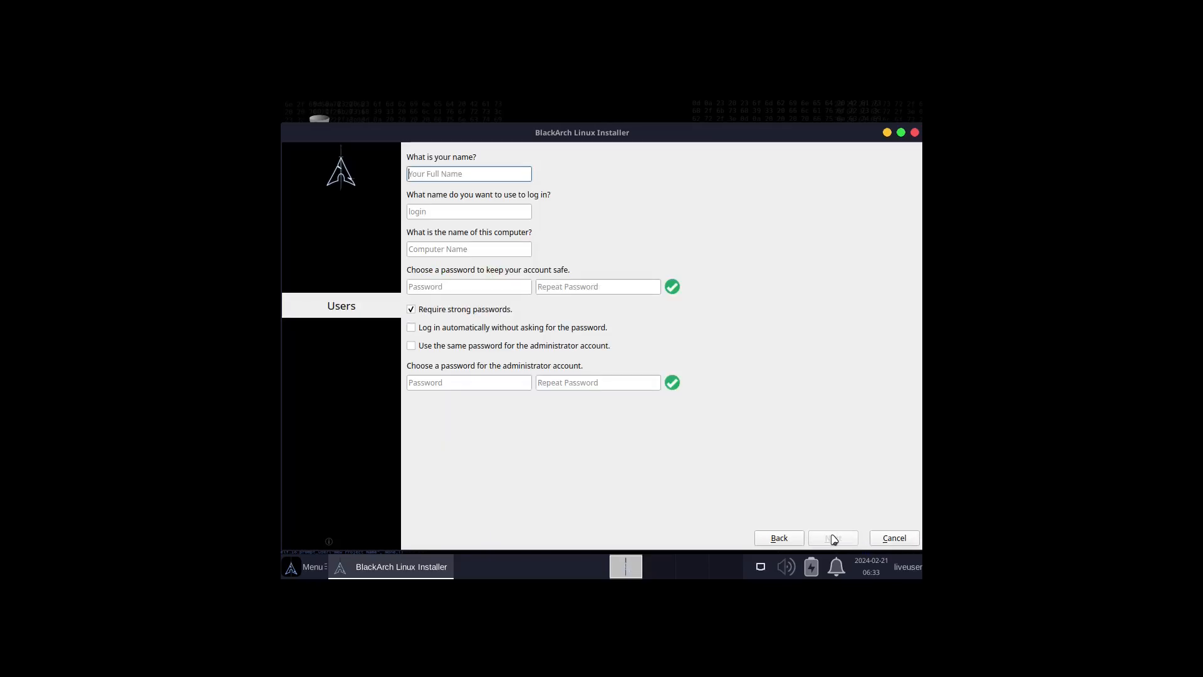
- Create the LinuxHub user with weak password allowed, auto-login and shared administrator password, reaching the Summary
click(469, 173)
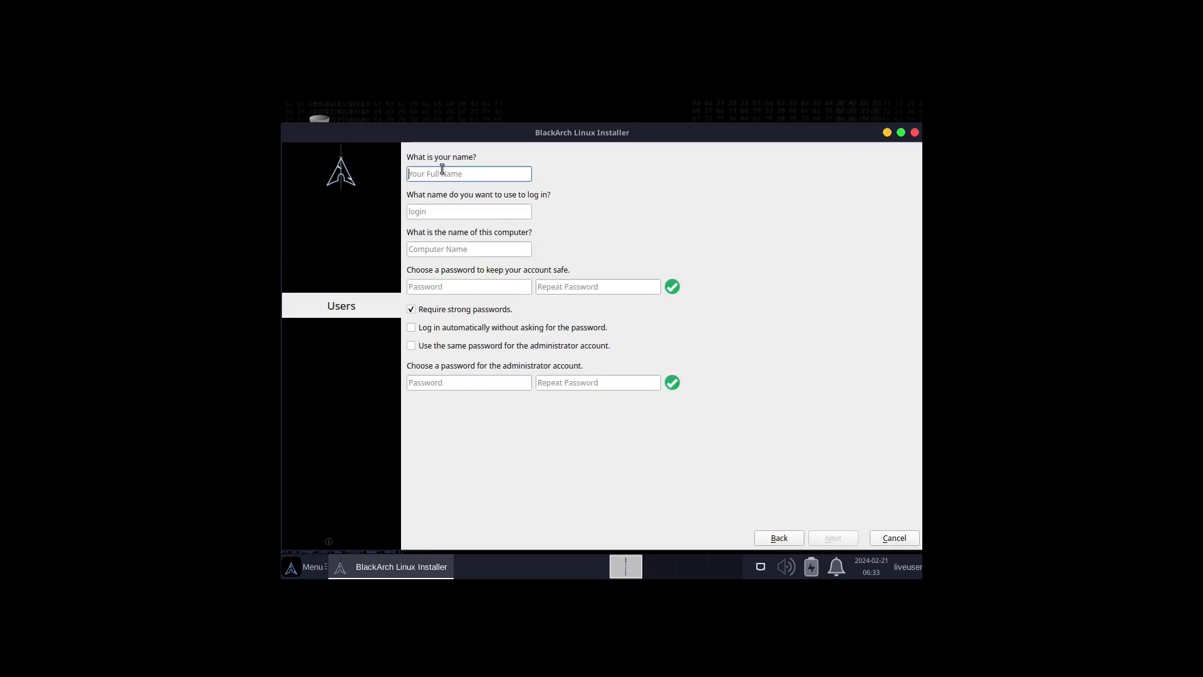
text(LinuxHub)
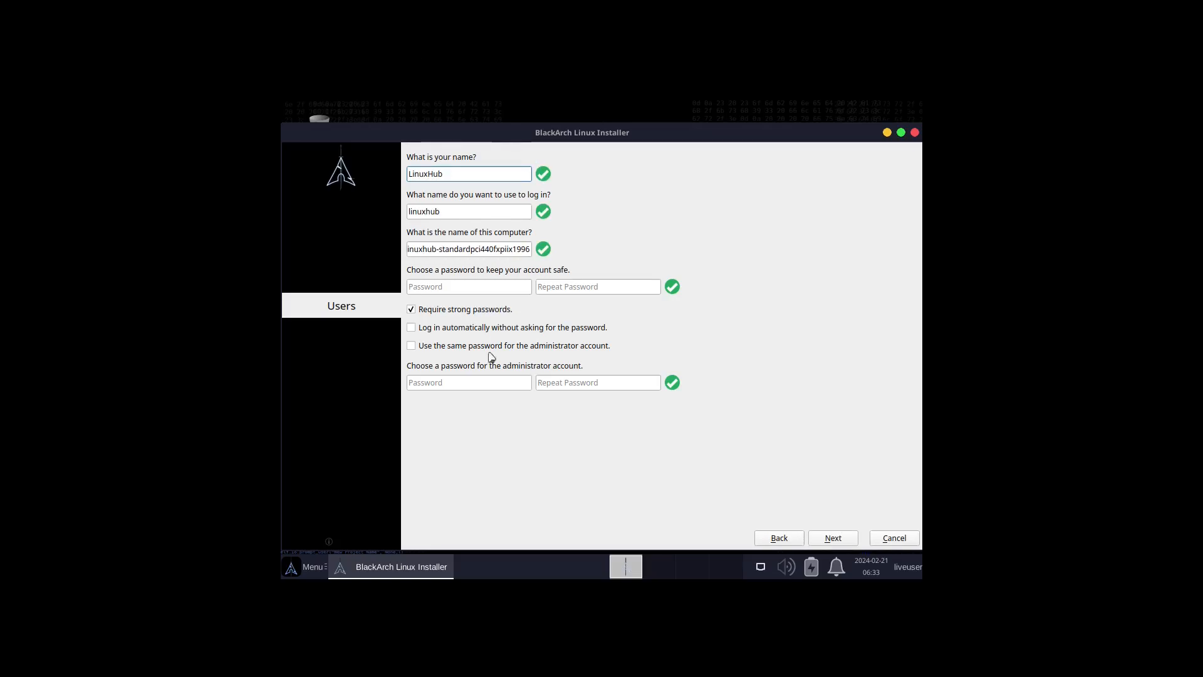
click(467, 286)
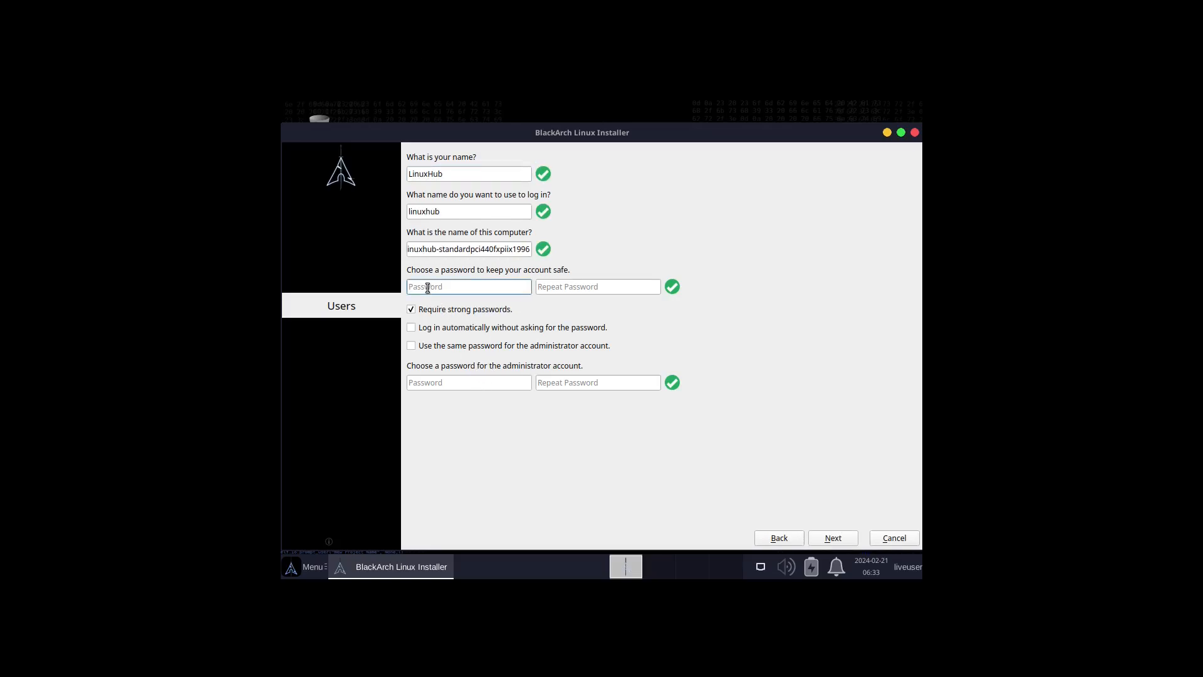
text(••)
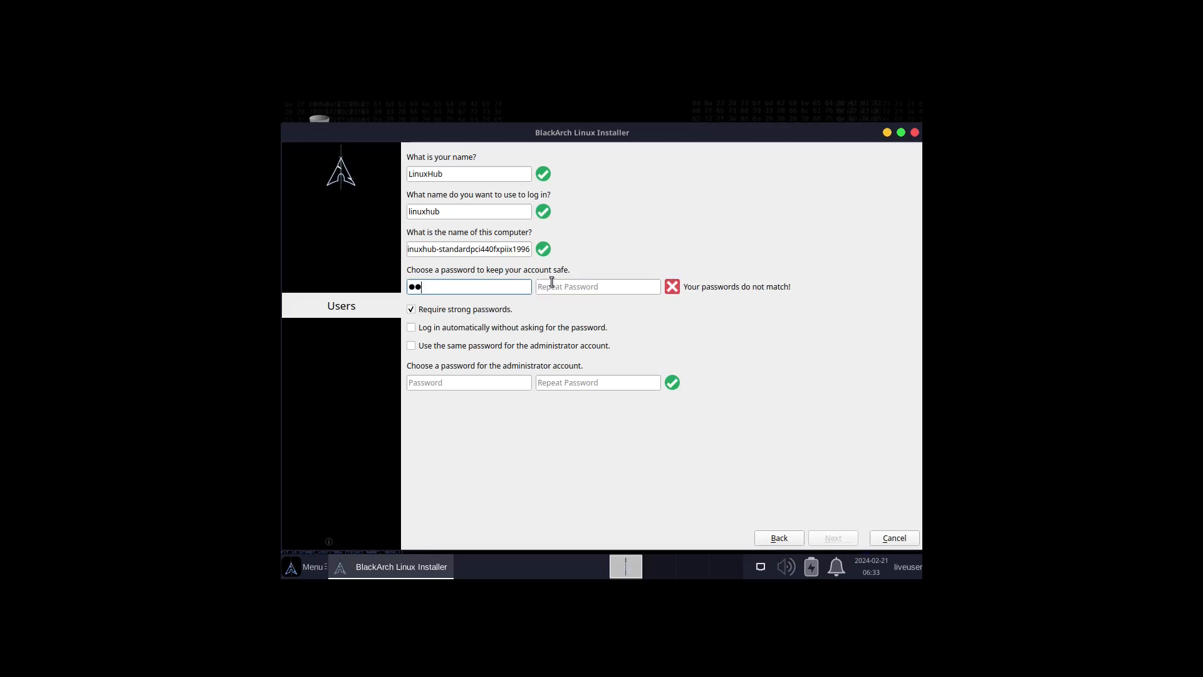
text(••)
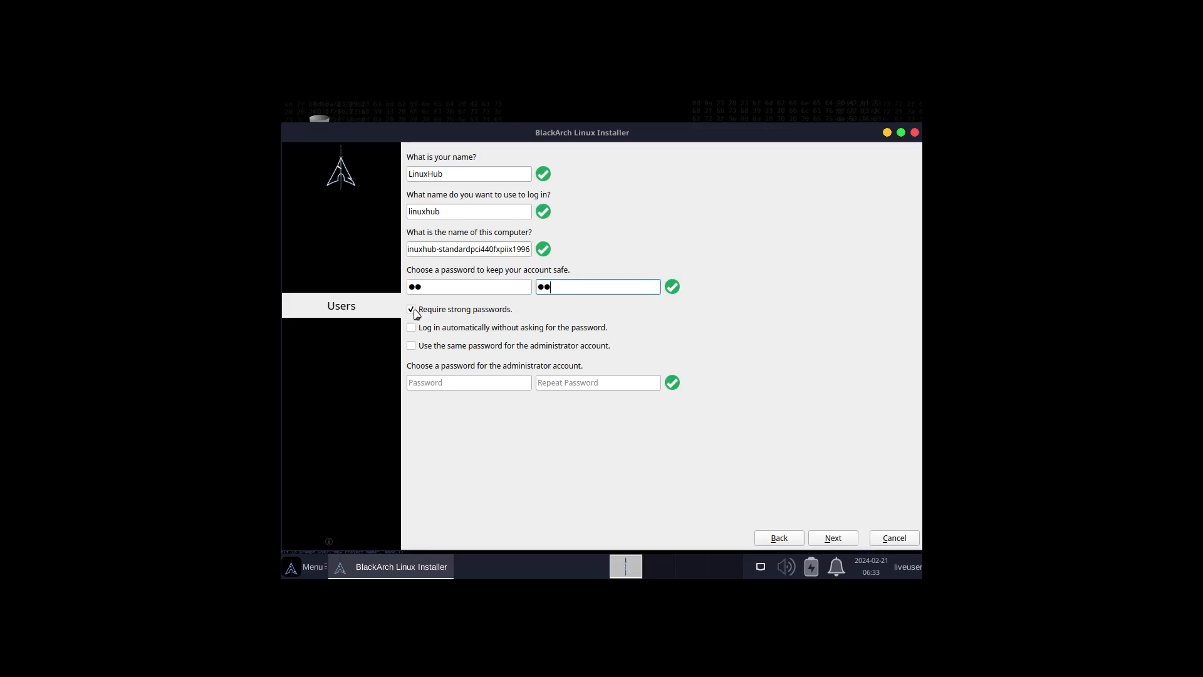
click(411, 309)
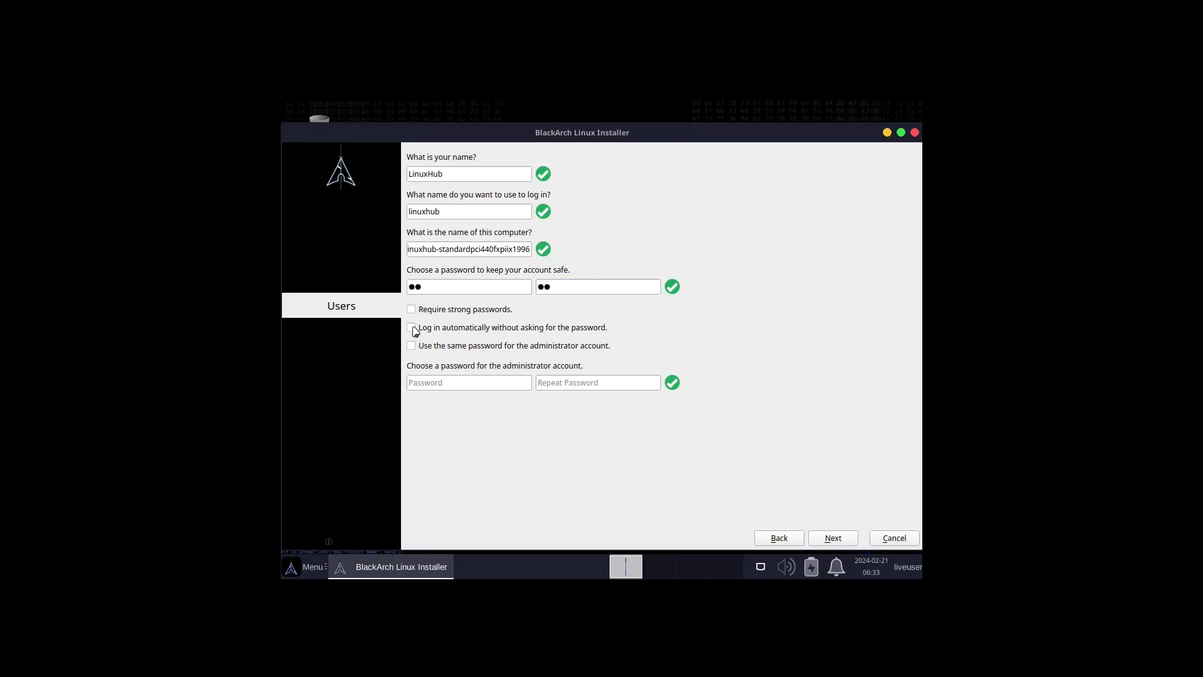
click(411, 327)
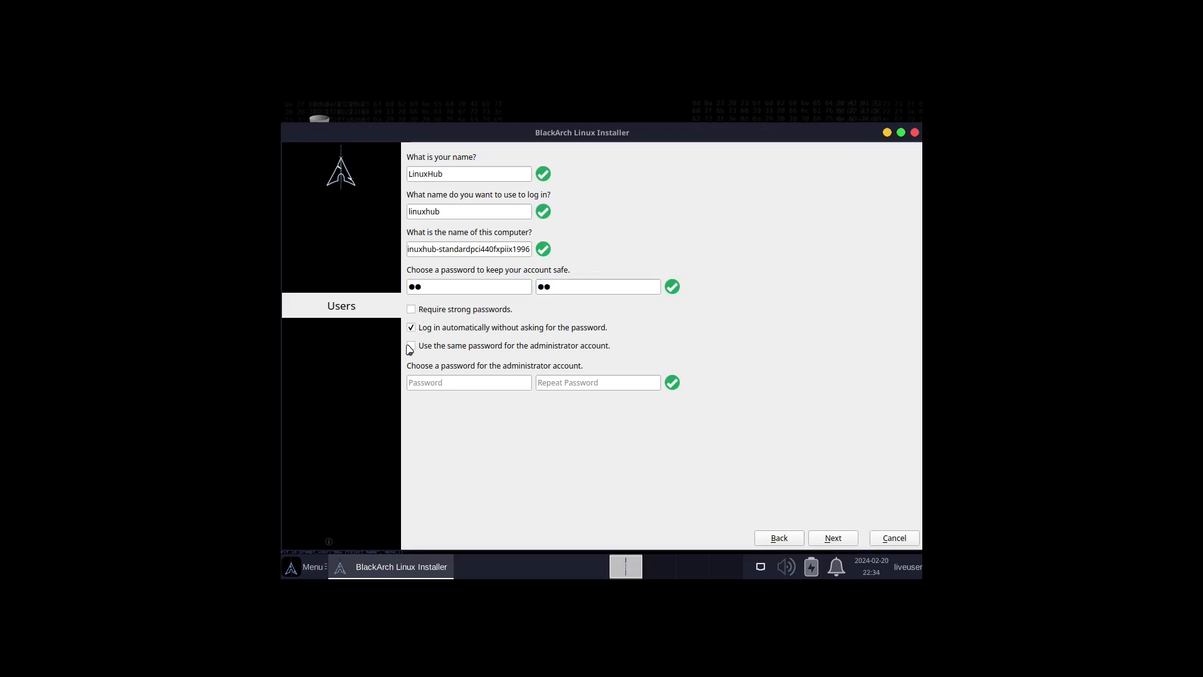
click(411, 346)
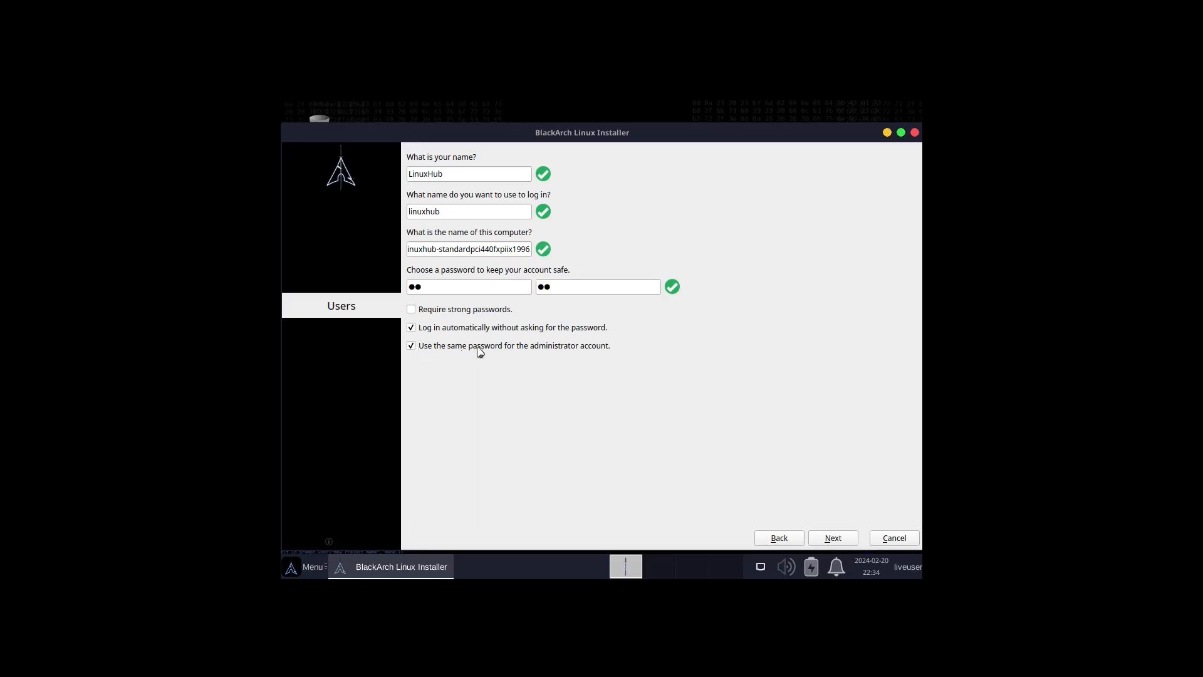
click(832, 537)
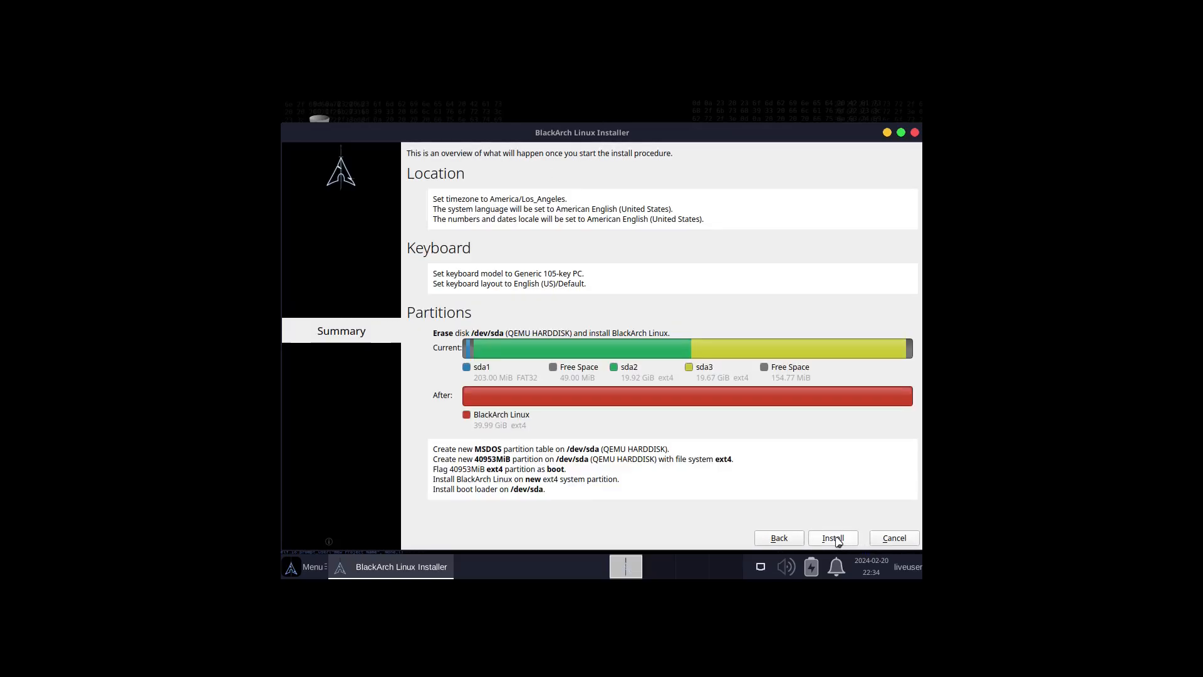
mouse_move(655, 455)
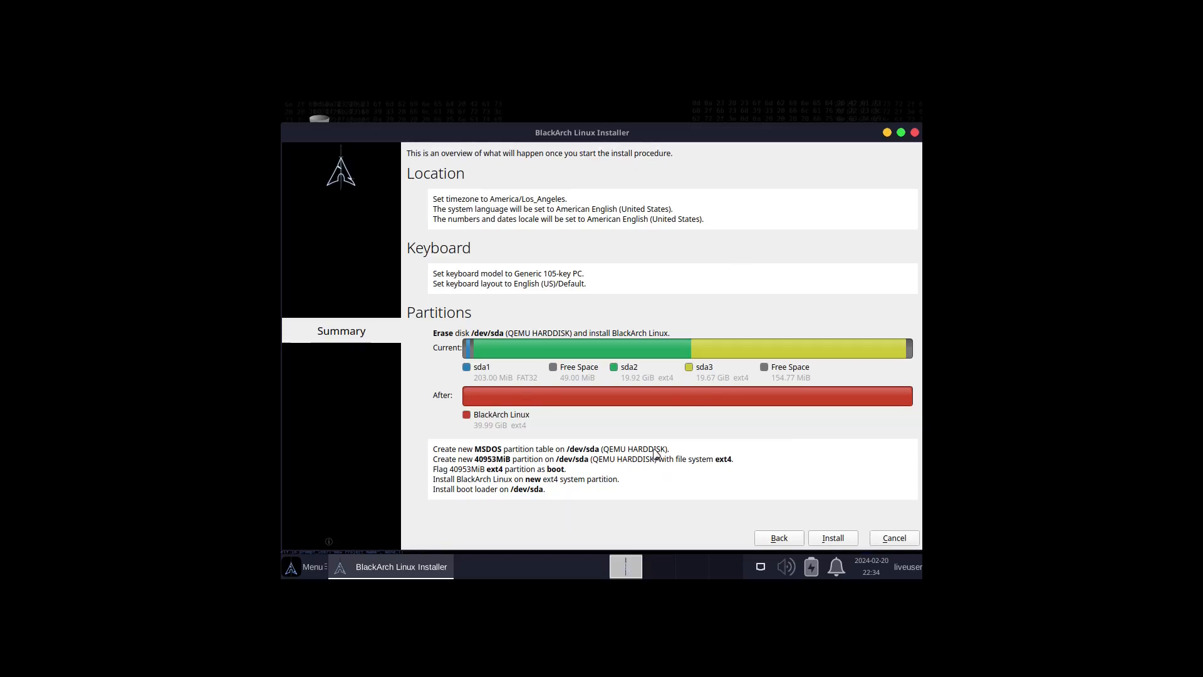
mouse_move(812, 528)
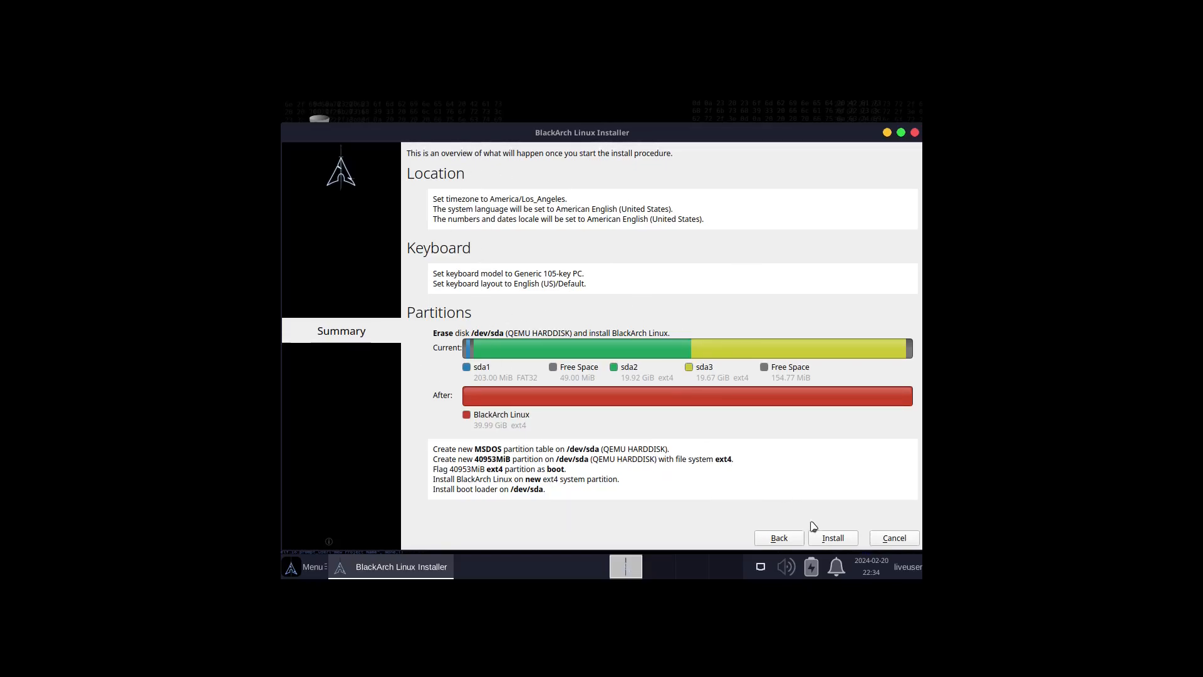
- Start the installation, which fails to create the partition on /dev/sda
click(832, 538)
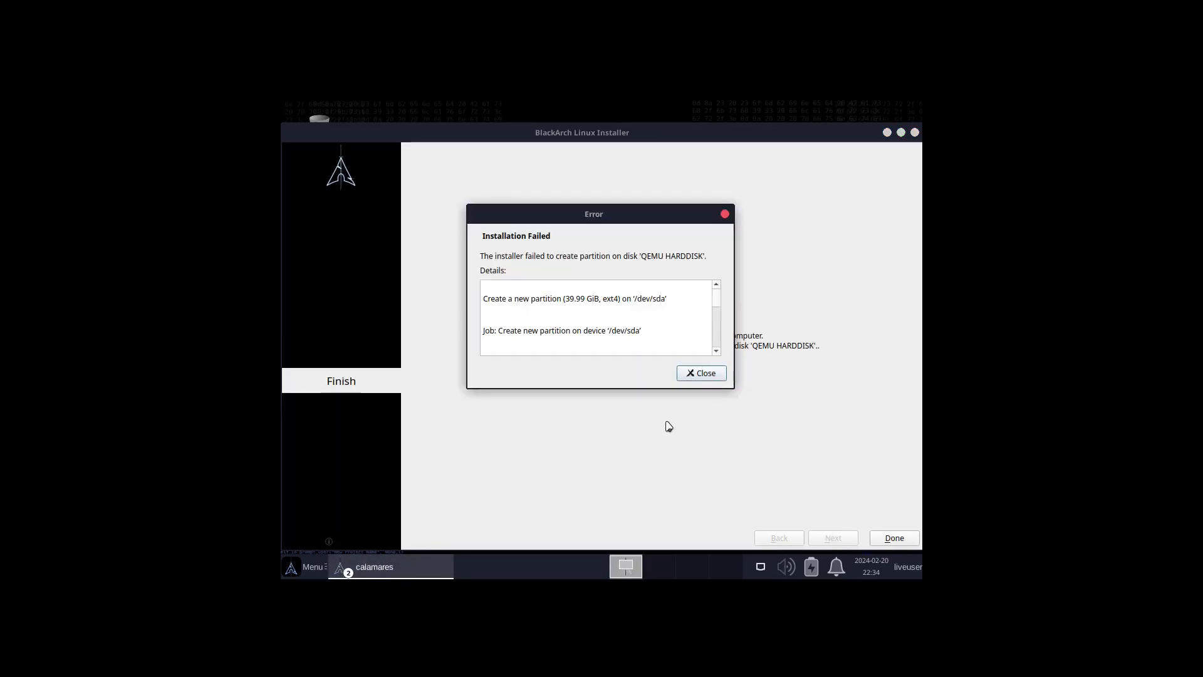
mouse_move(549, 327)
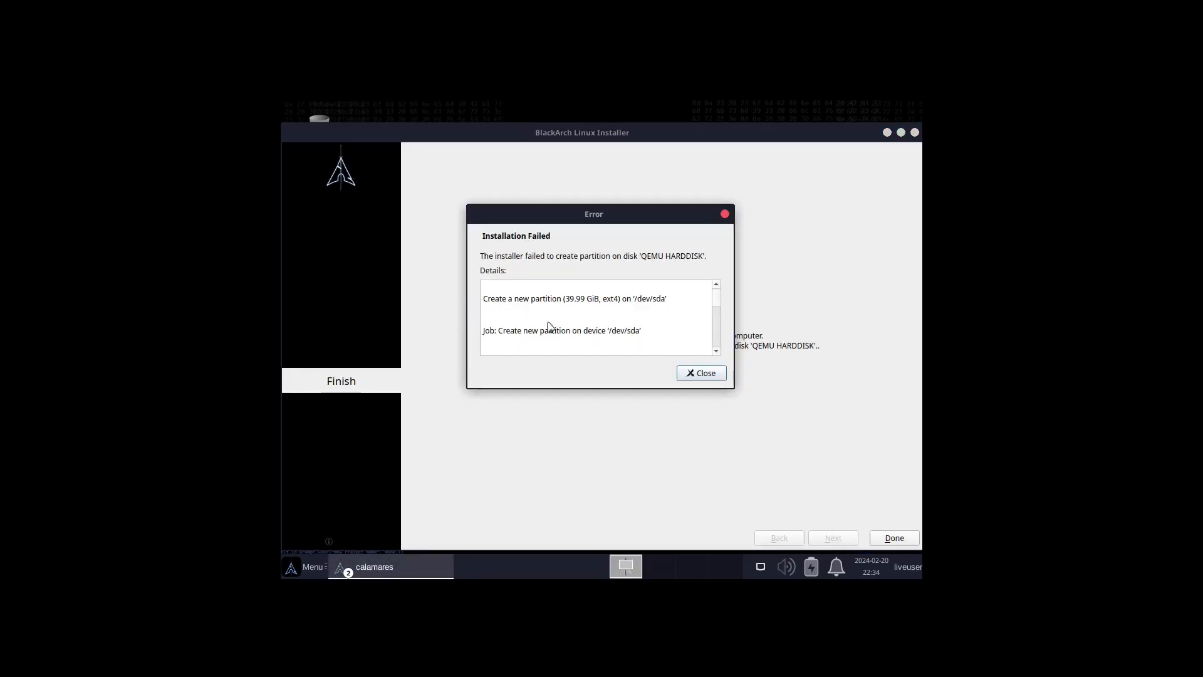
mouse_move(562, 277)
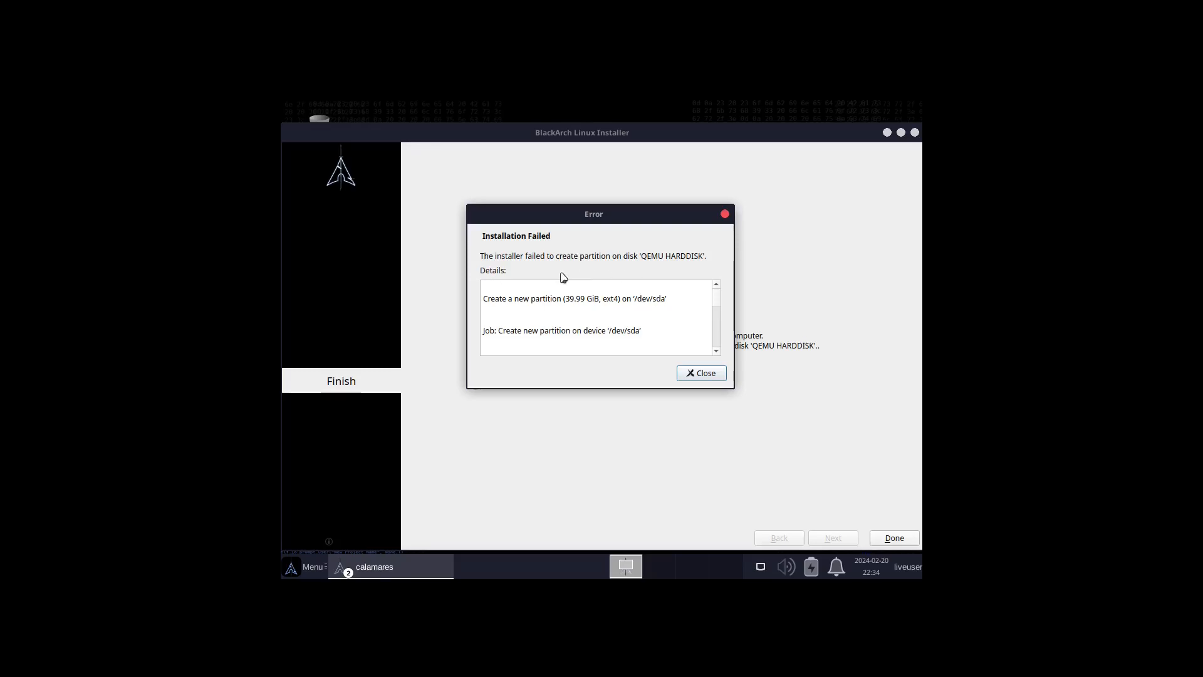
mouse_move(702, 275)
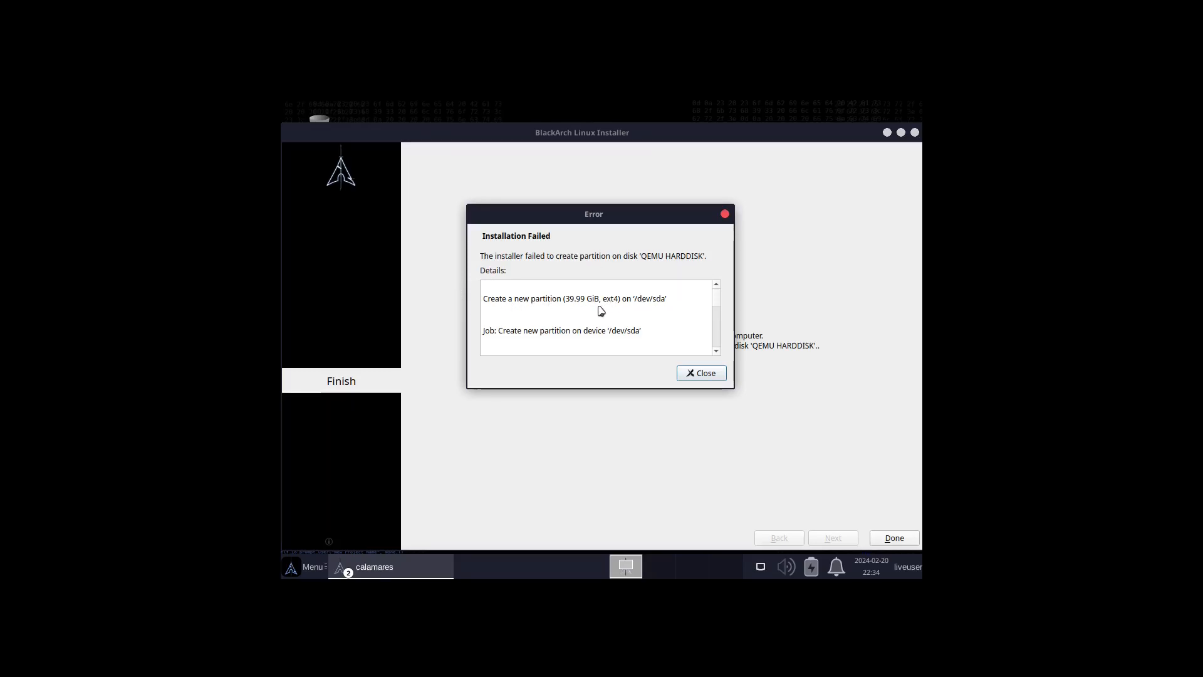
mouse_move(478, 350)
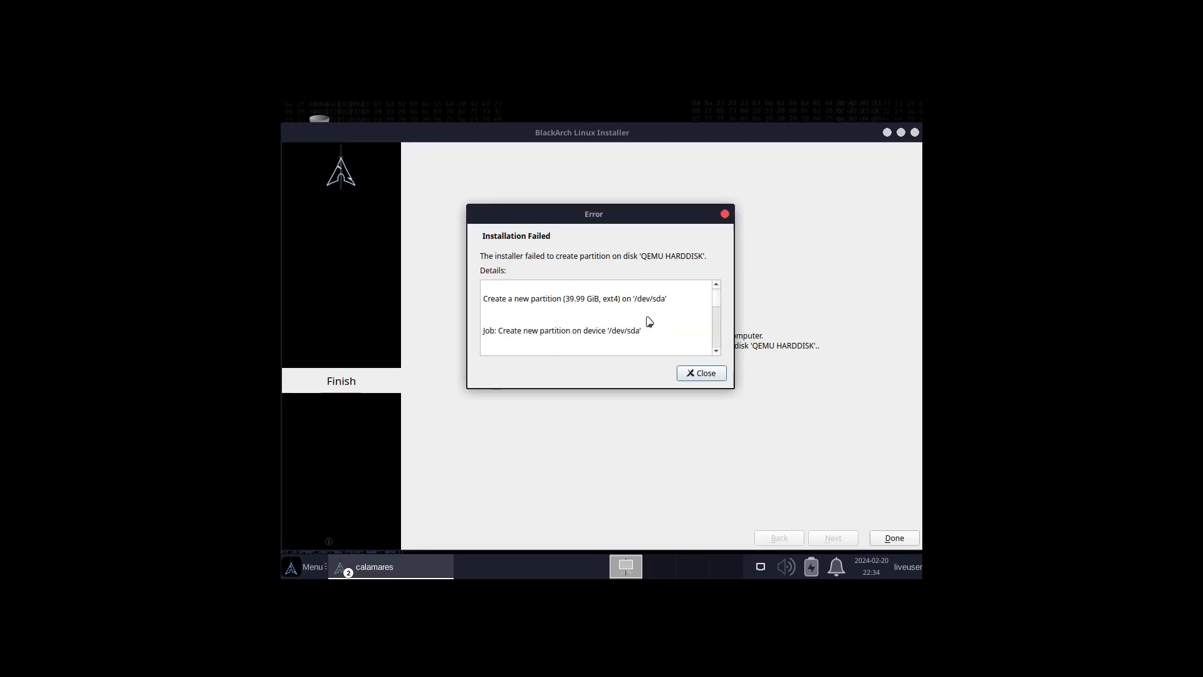
mouse_move(561, 316)
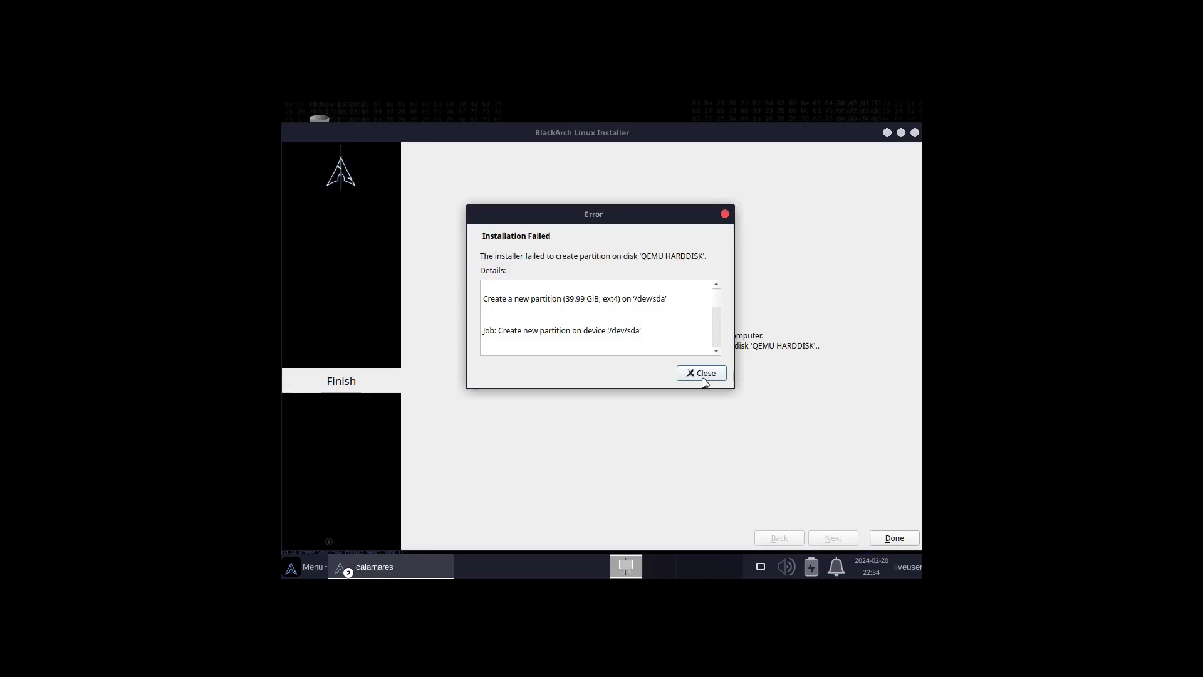
- Close the Installation Failed error and relaunch Install BlackArch, authenticating with the password
click(699, 373)
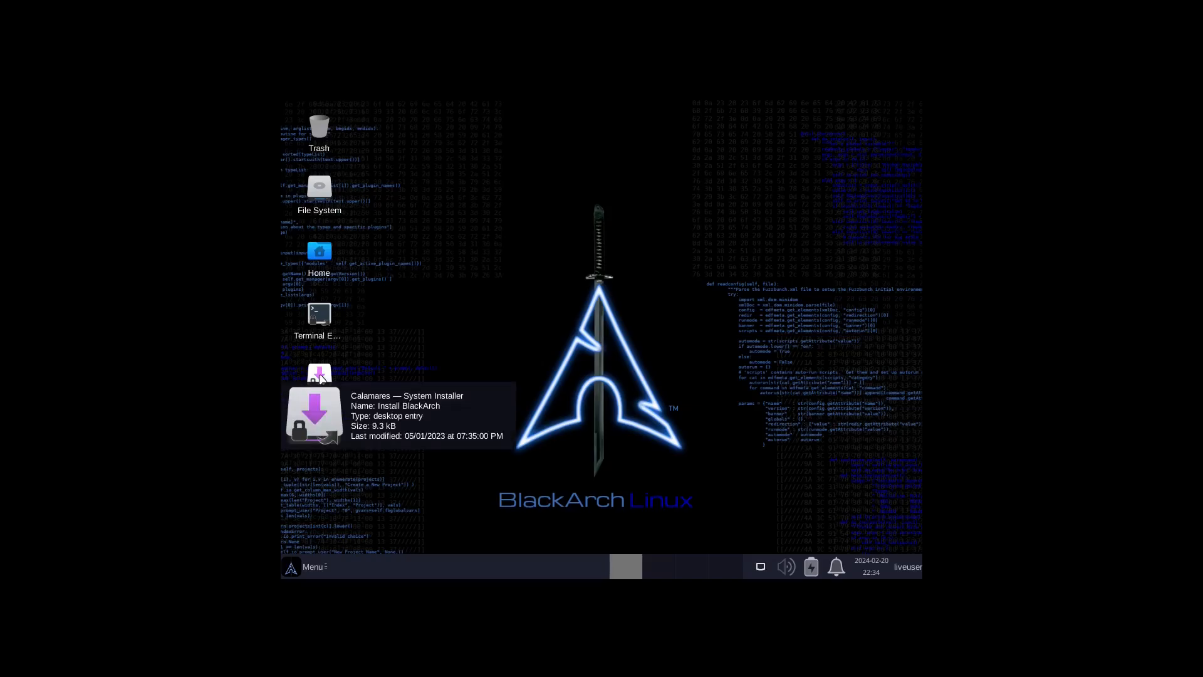
right_click(317, 374)
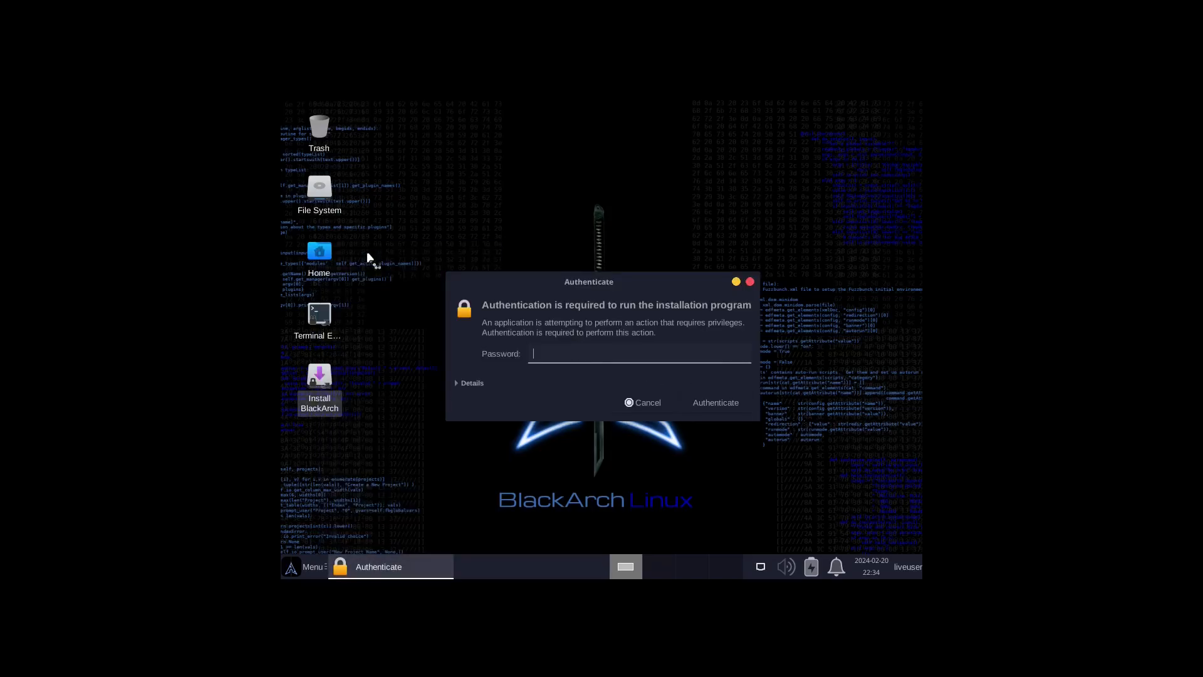
text(•)
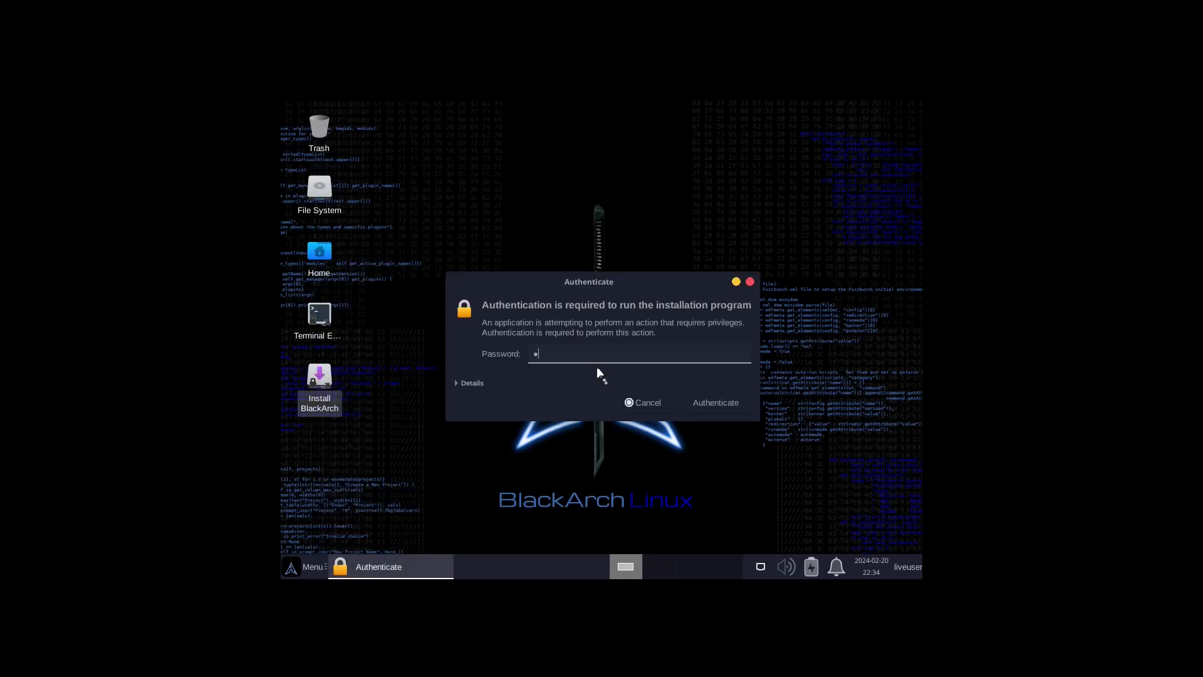
text(password)
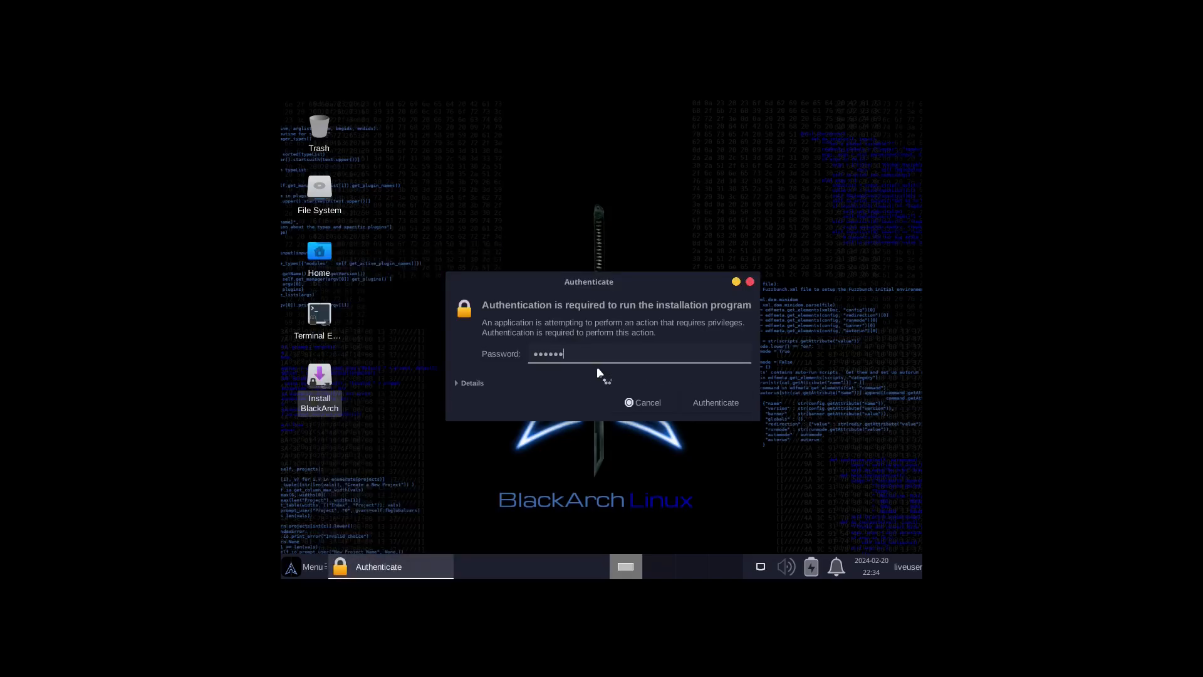
click(712, 402)
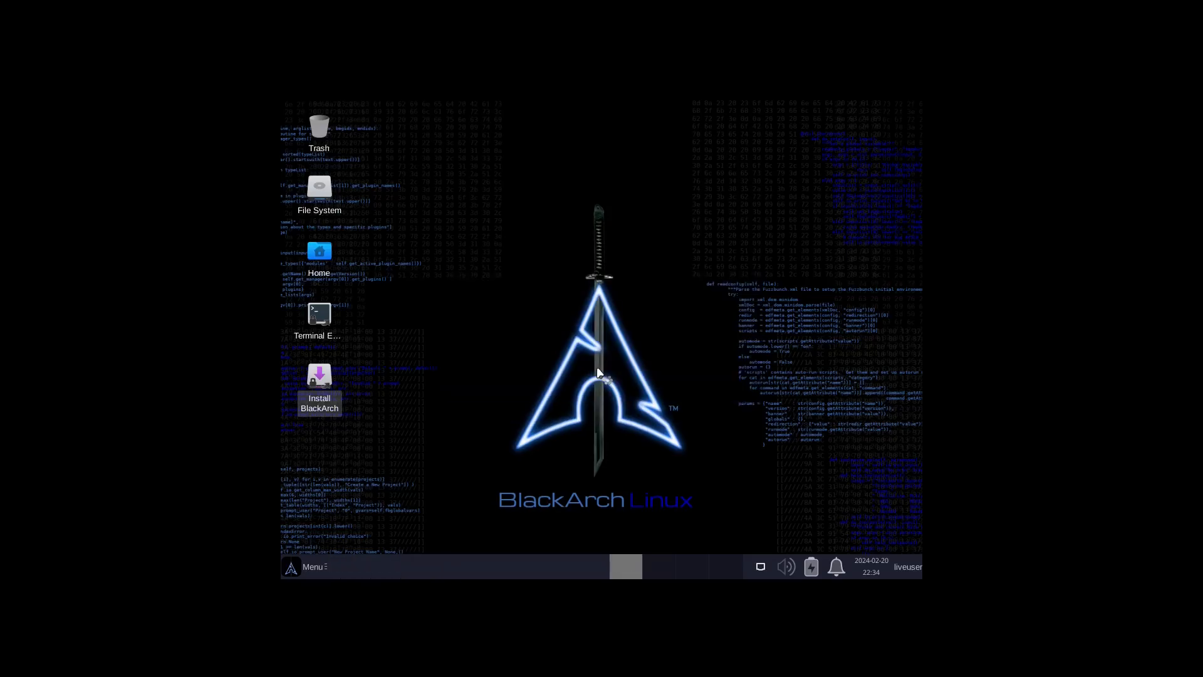
double_click(320, 376)
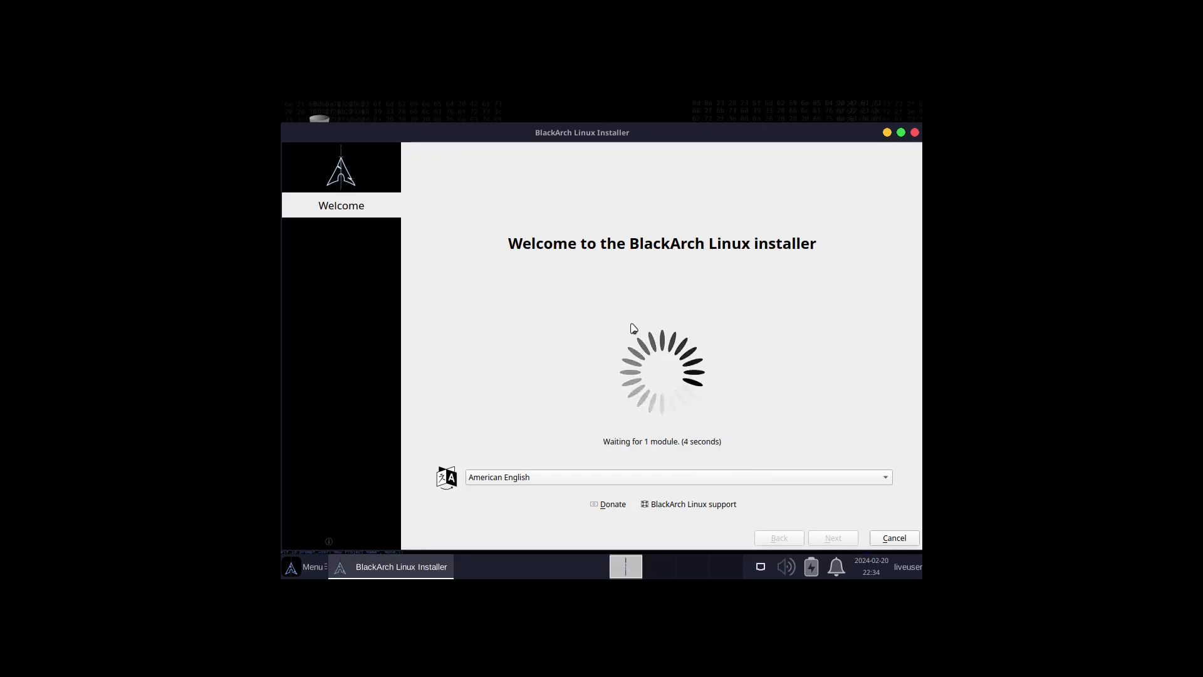
mouse_move(711, 437)
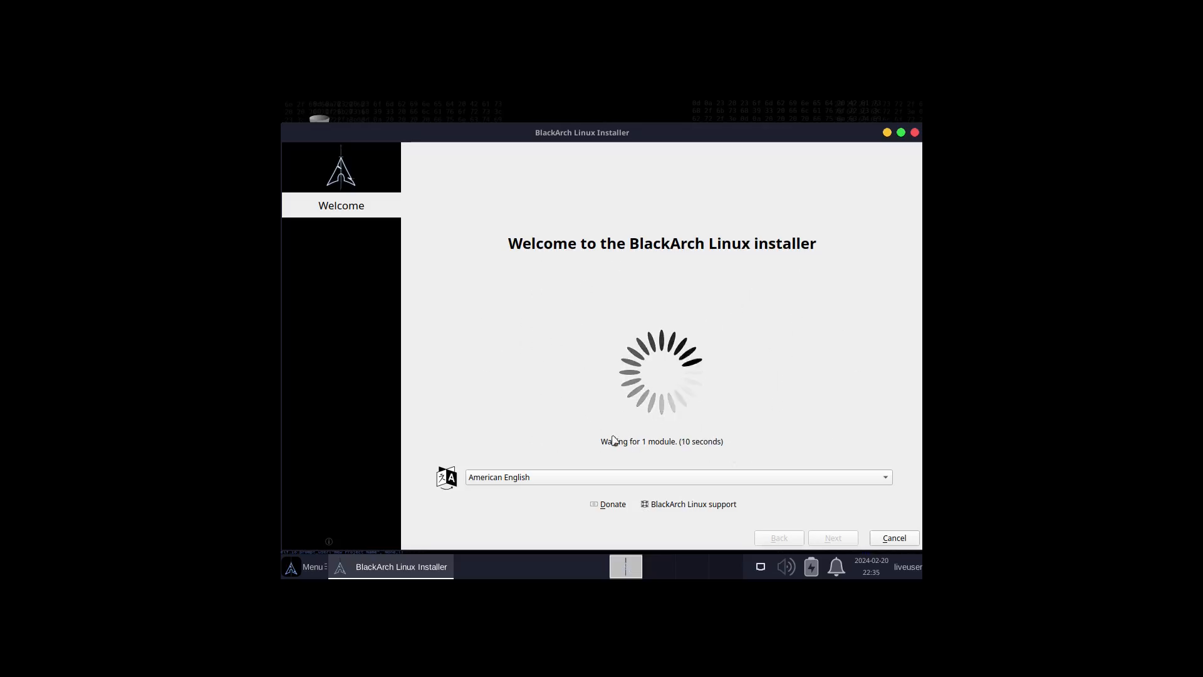
mouse_move(755, 411)
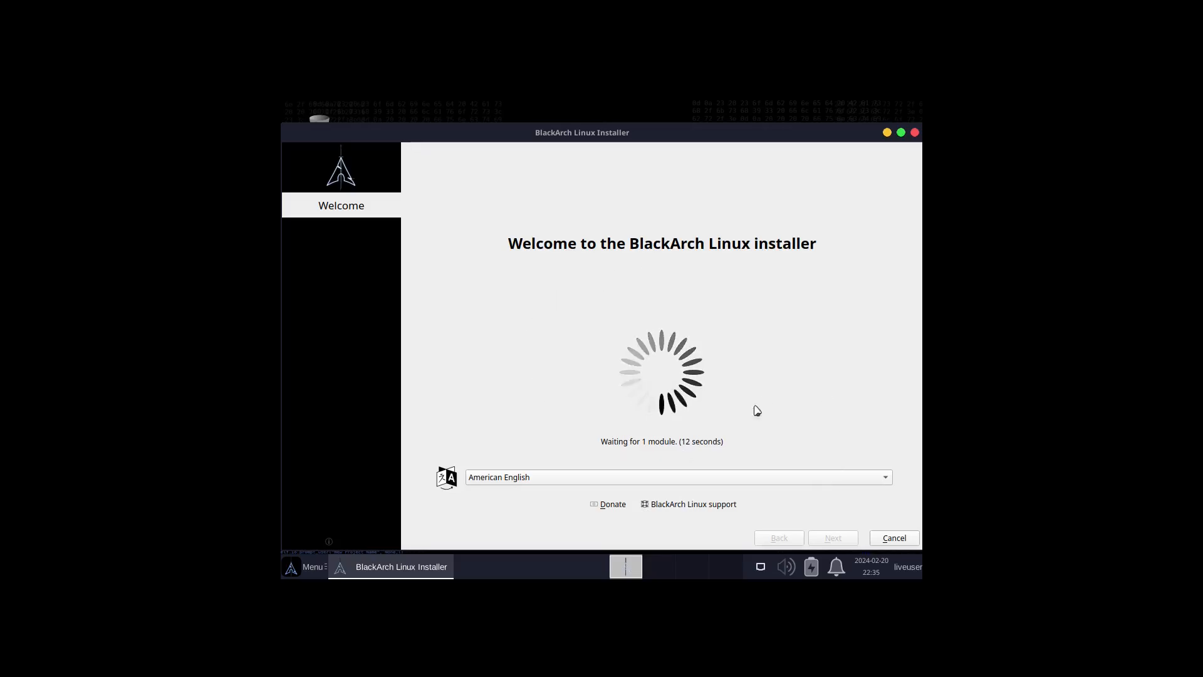
mouse_move(549, 312)
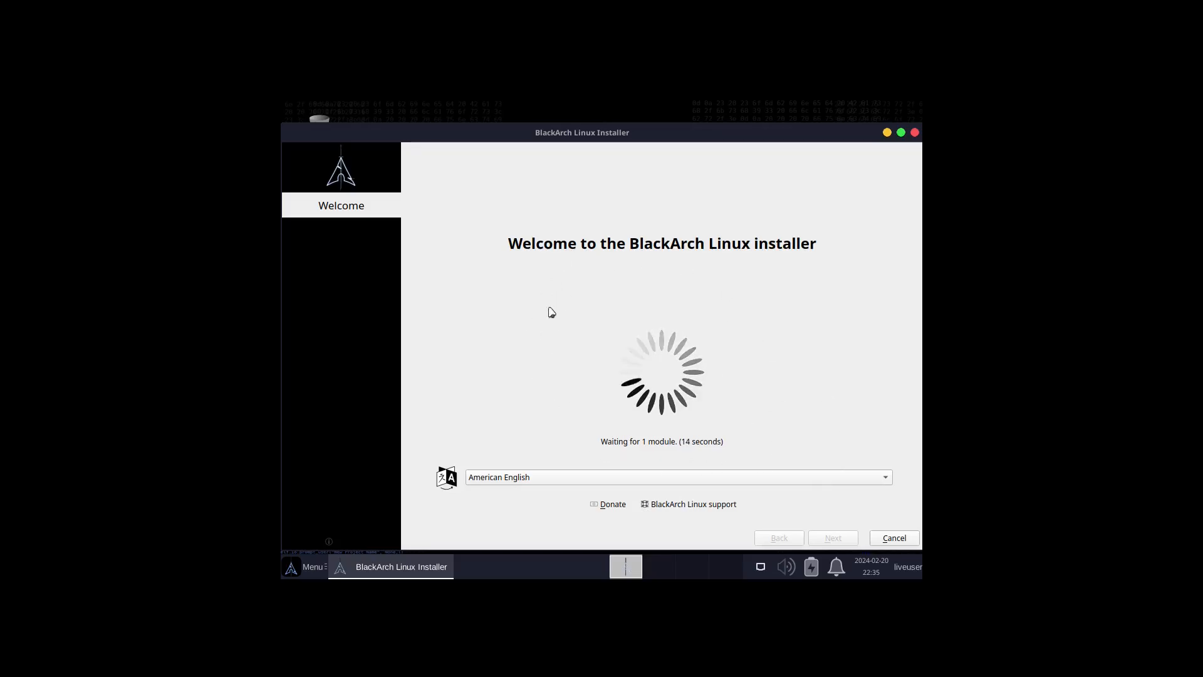
mouse_move(753, 297)
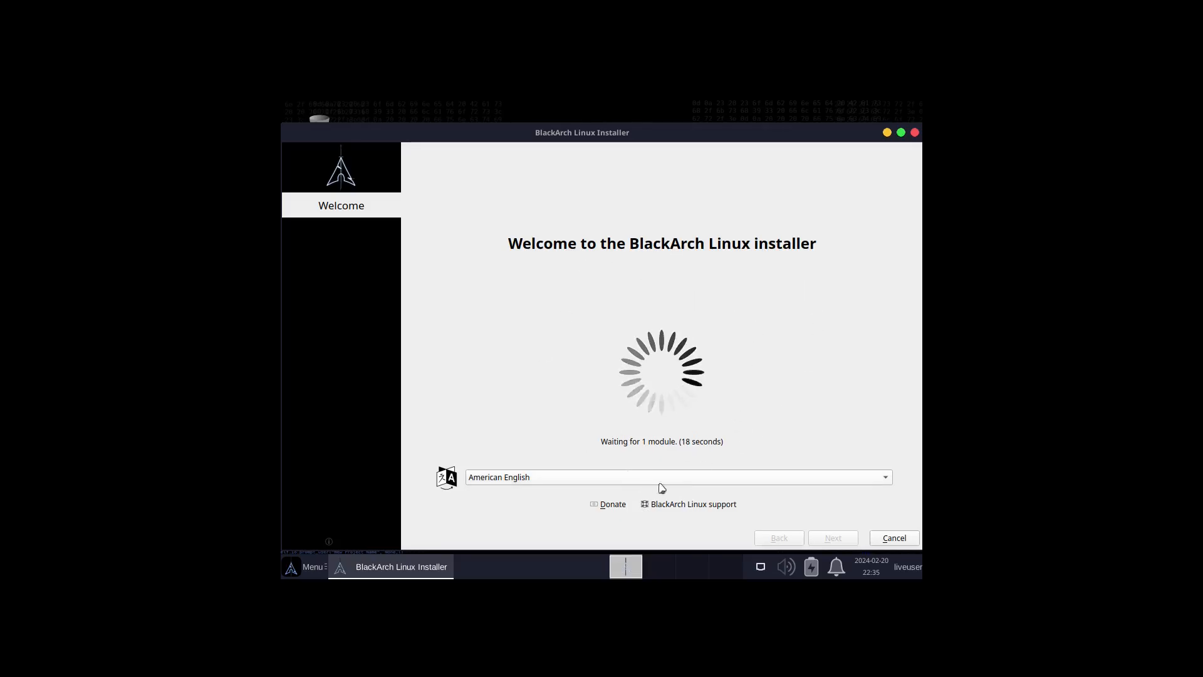
mouse_move(711, 323)
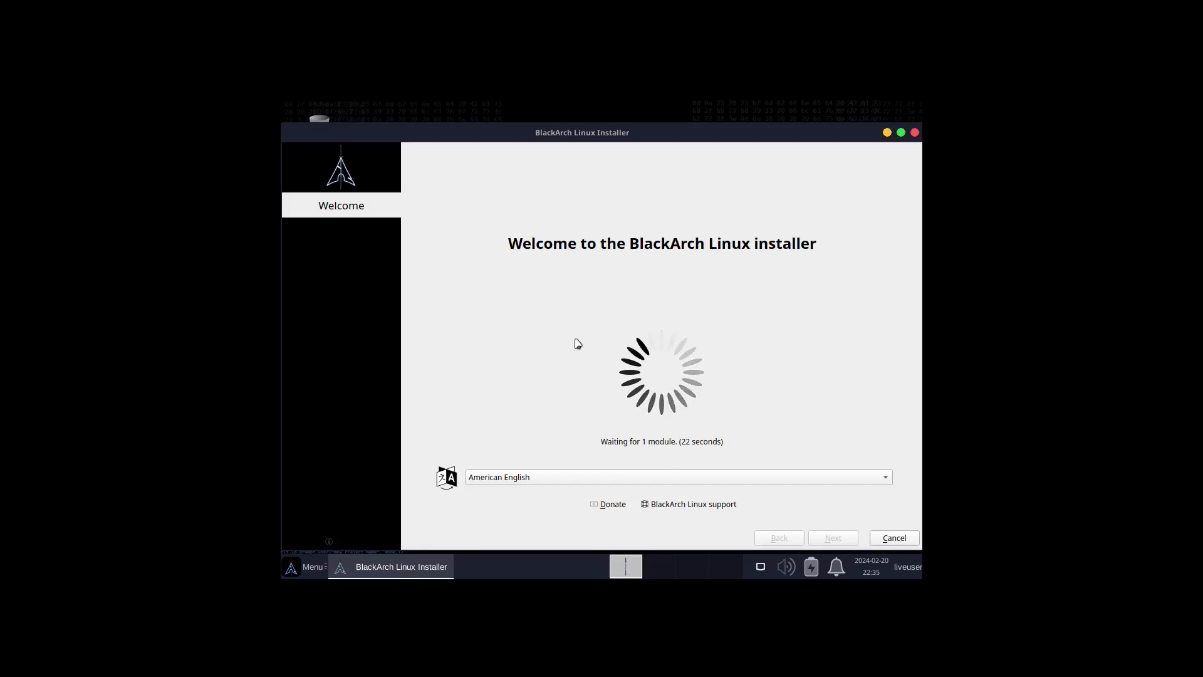
mouse_move(754, 353)
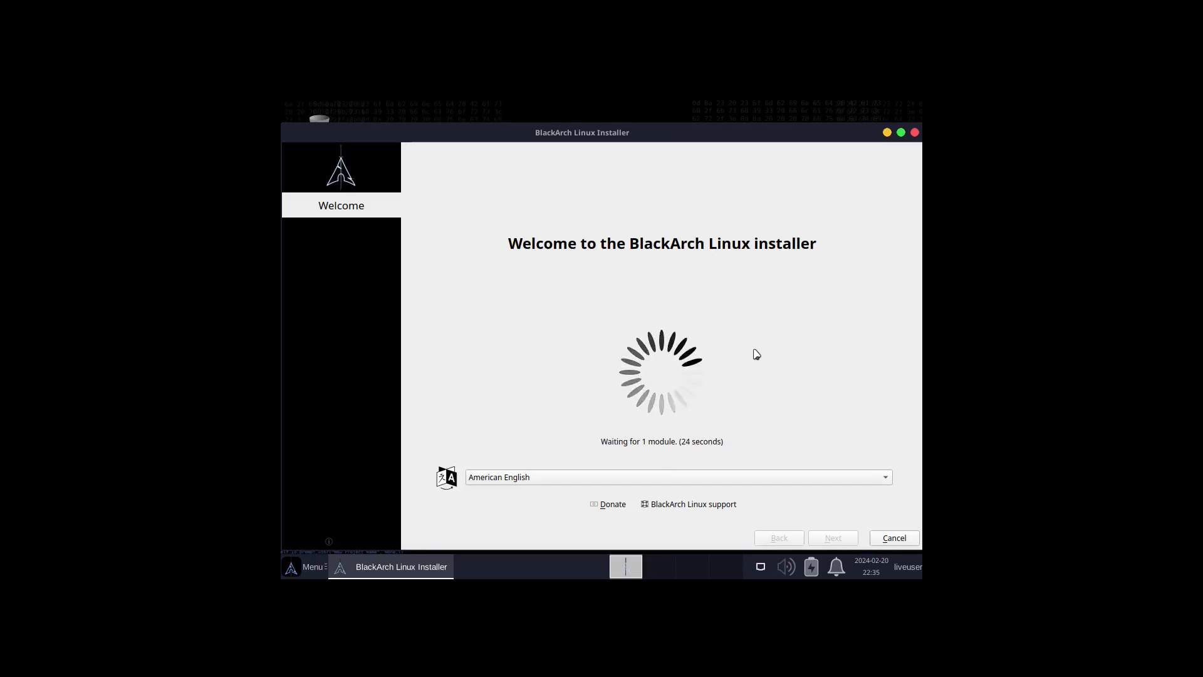
mouse_move(733, 414)
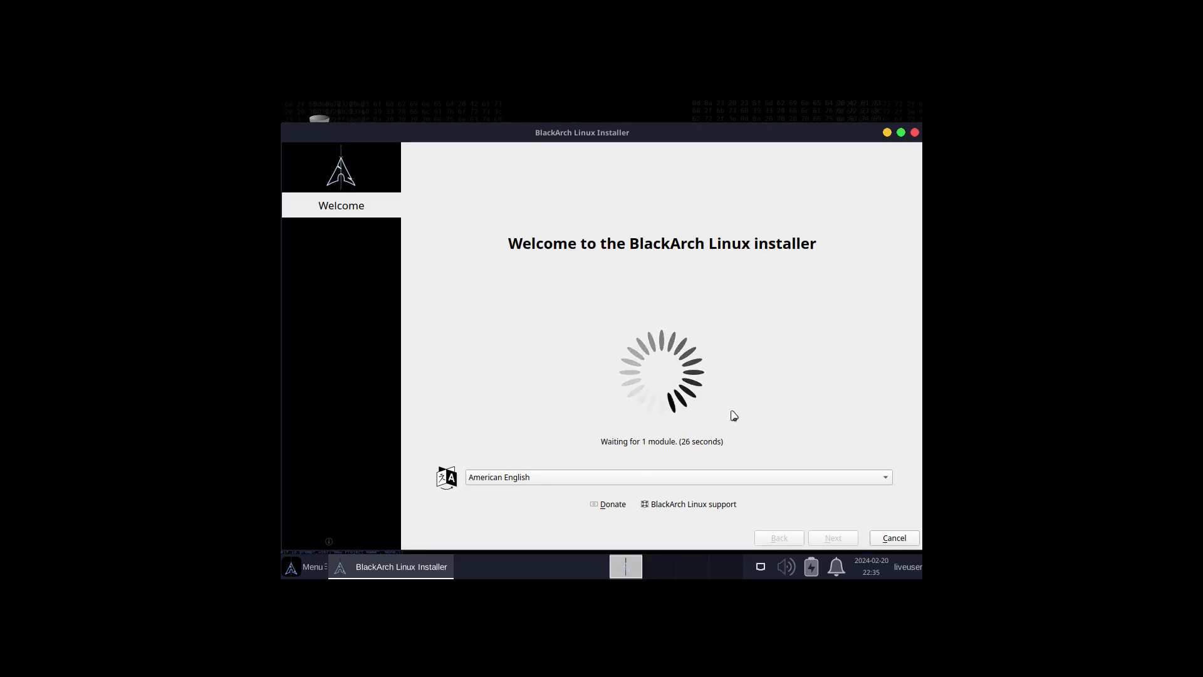
mouse_move(531, 337)
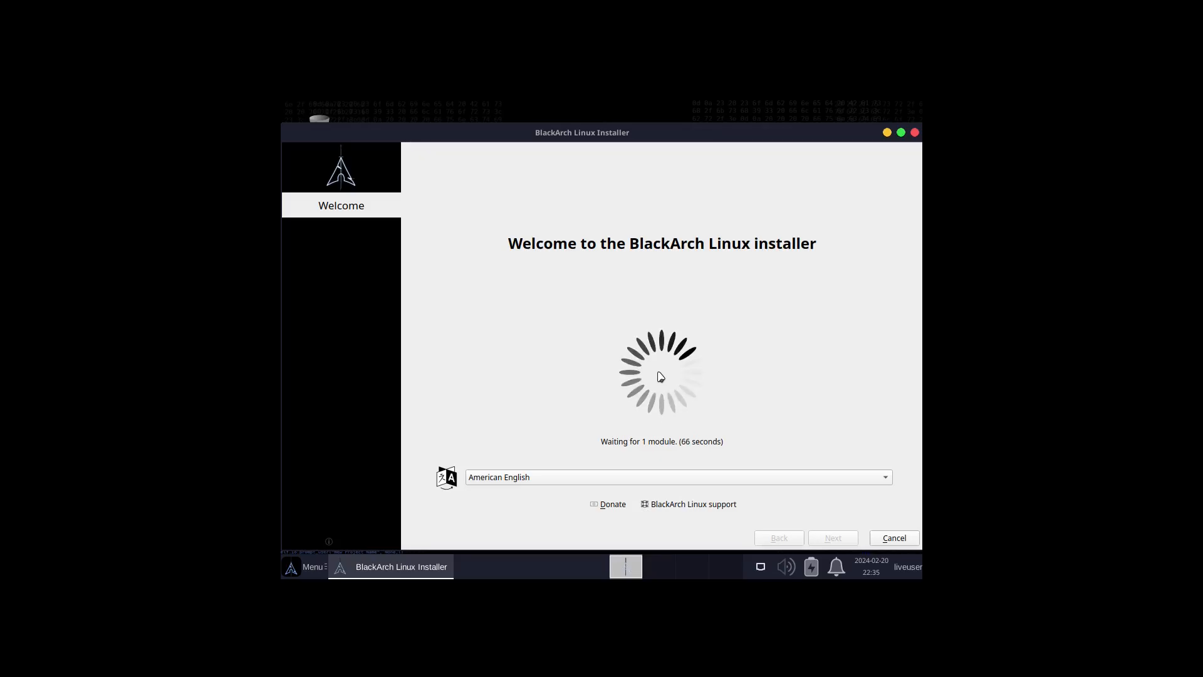
mouse_move(619, 190)
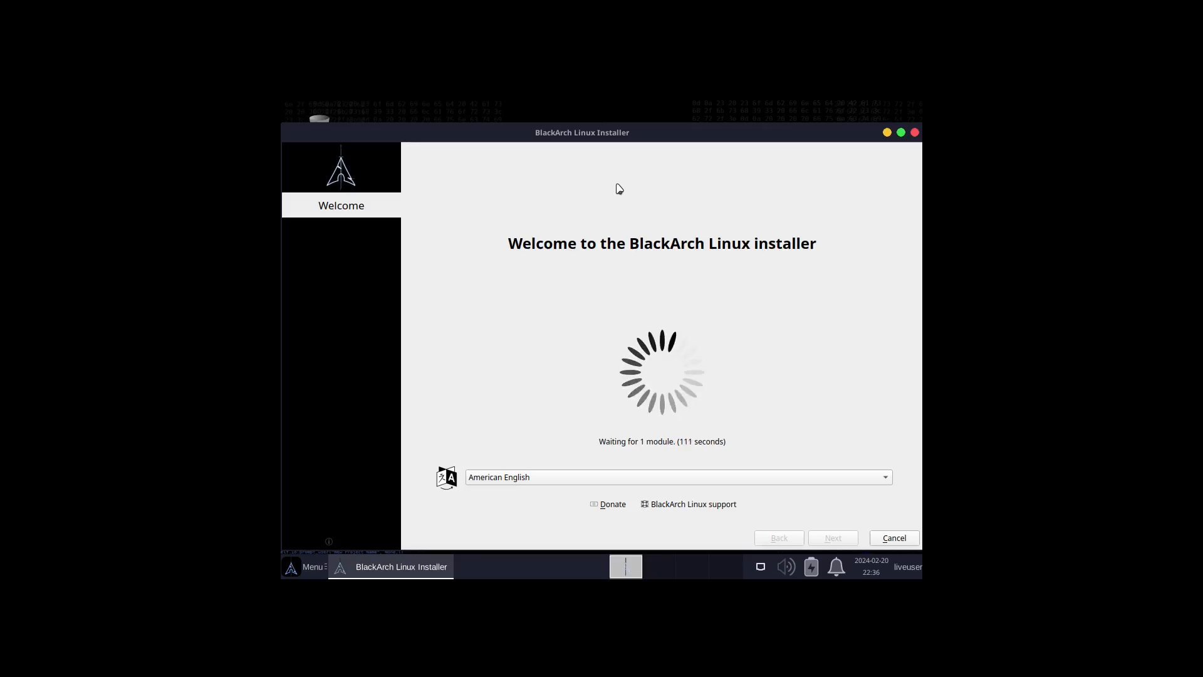
mouse_move(717, 401)
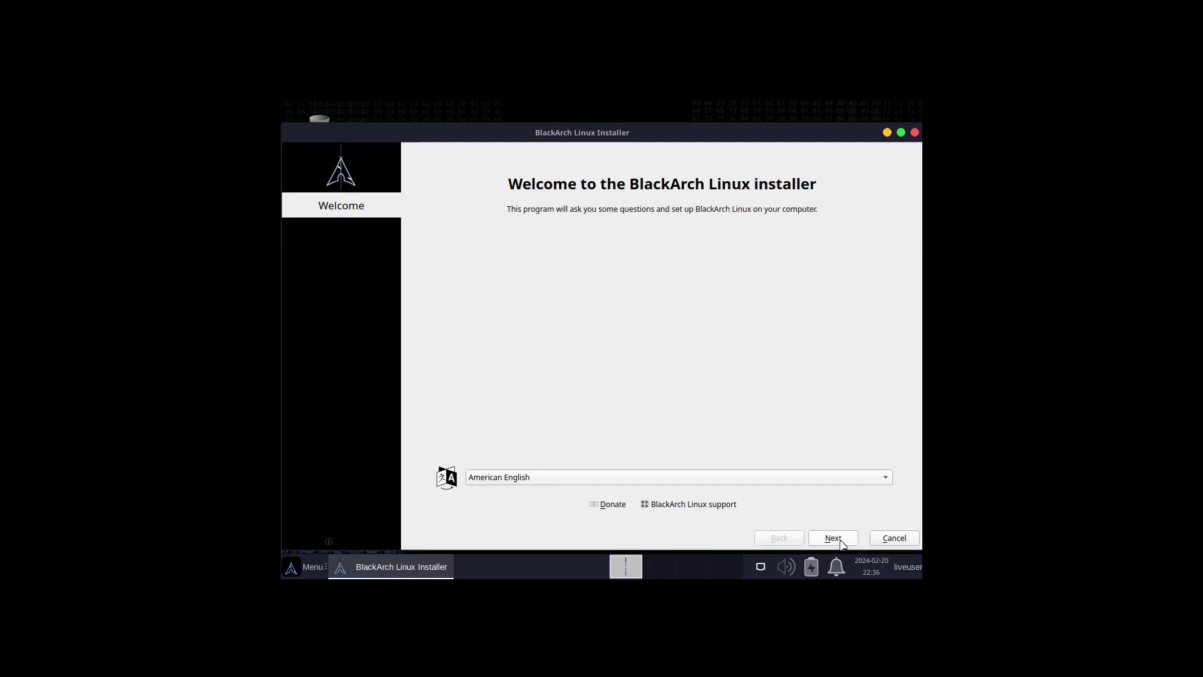
- Advance through location to partitioning and choose Erase disk with Swap to file
click(832, 537)
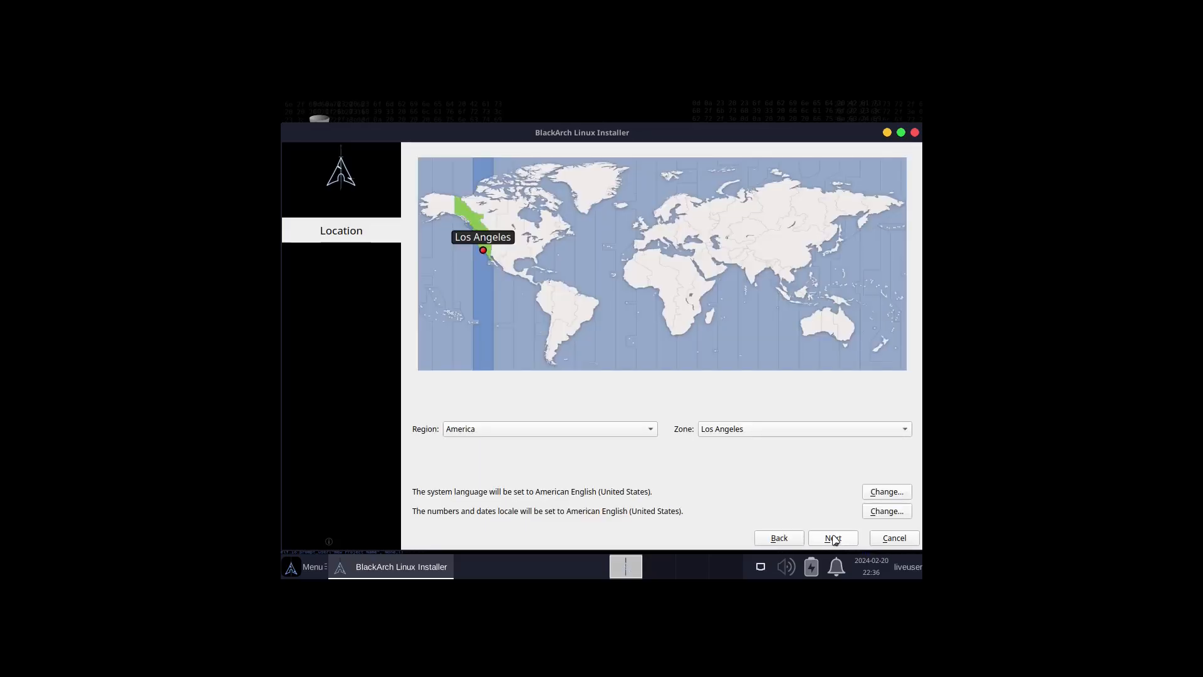
click(832, 538)
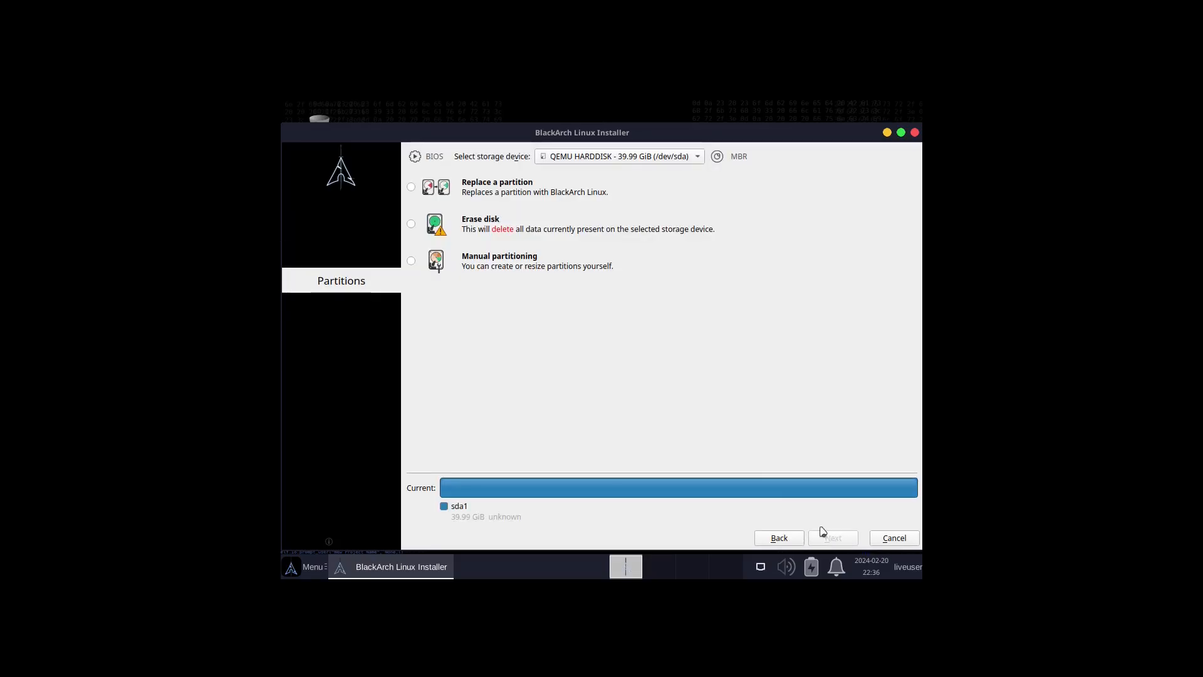
click(411, 223)
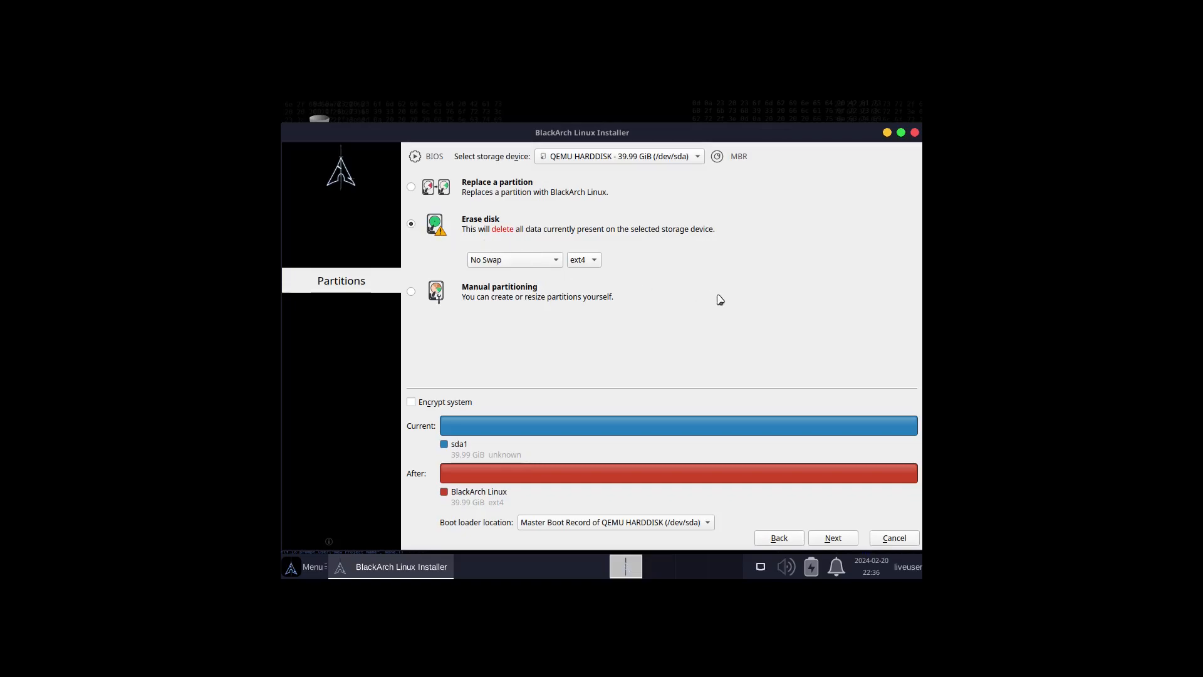
click(512, 258)
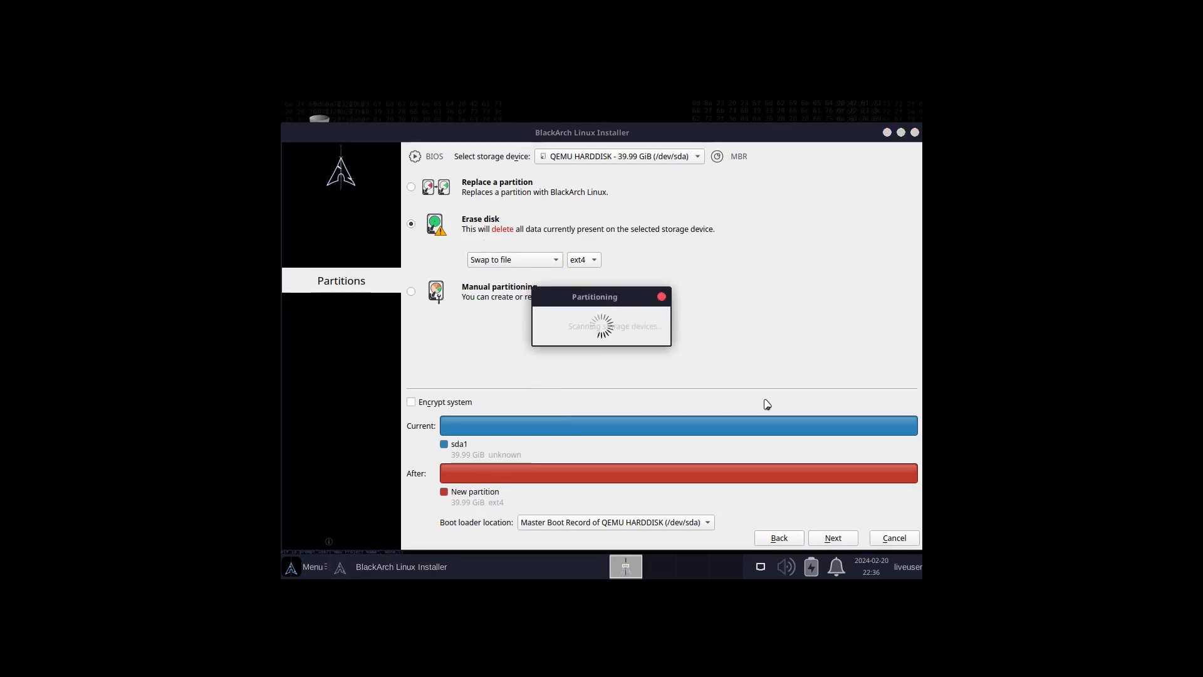
mouse_move(555, 344)
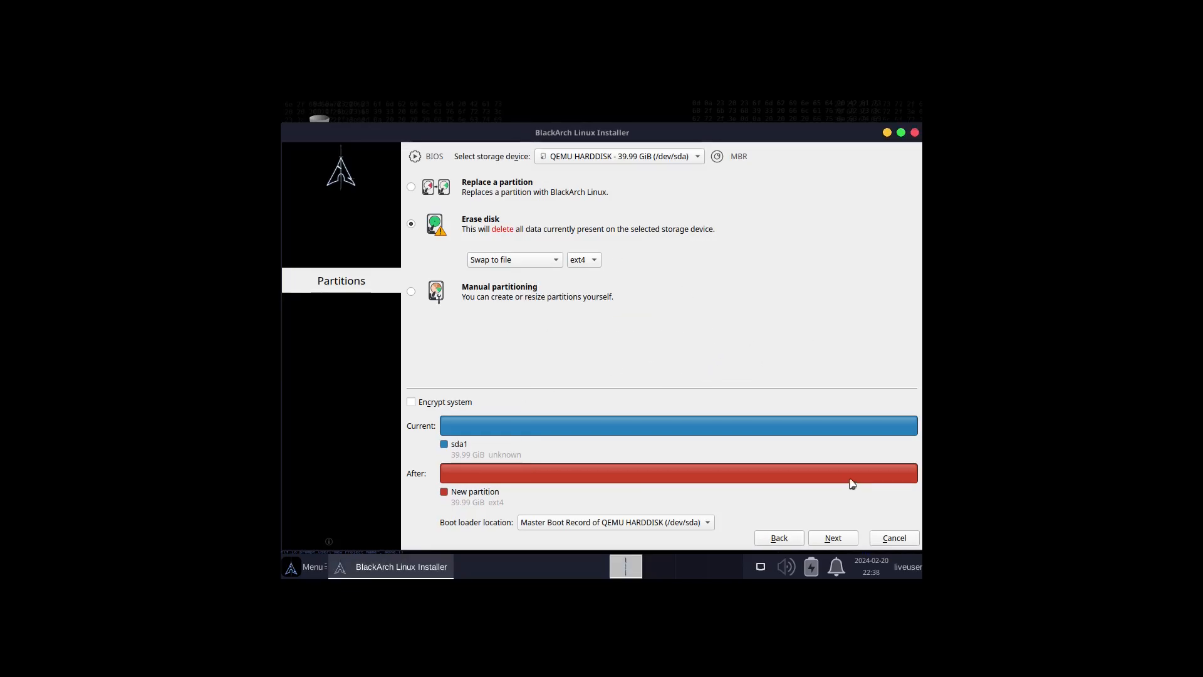
mouse_move(767, 505)
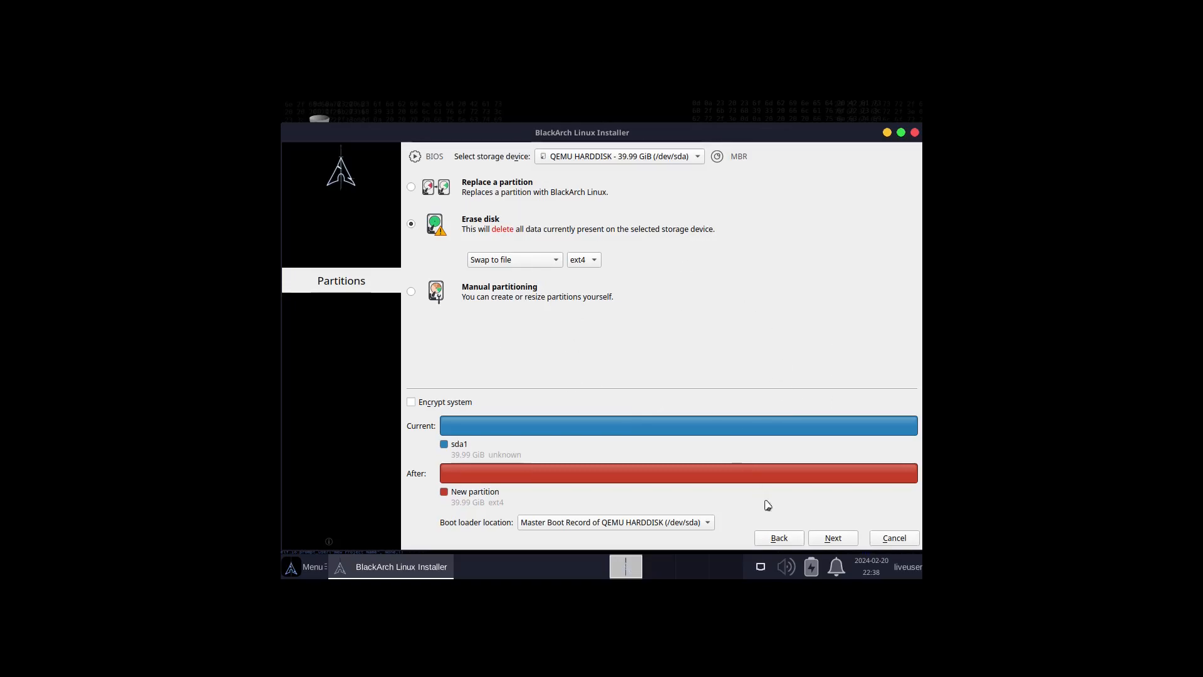
click(832, 538)
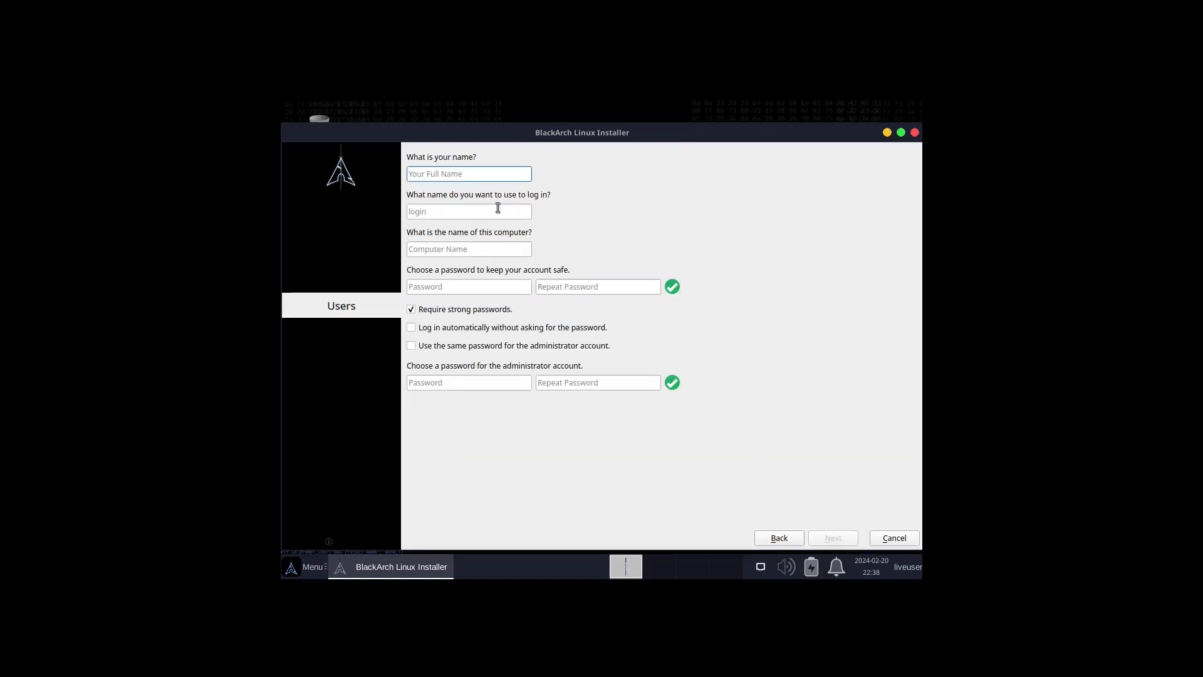
- Re-enter the LinuxHub user without strong-password requirement and continue to the Summary
click(467, 173)
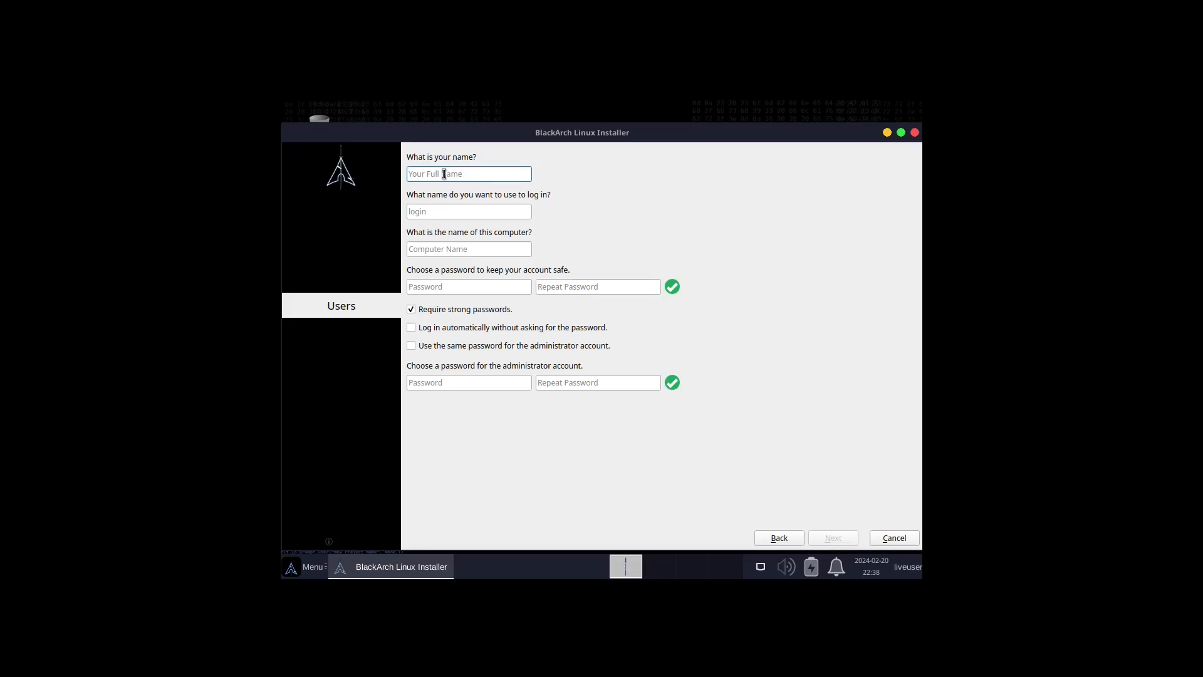
text(LinuxHub)
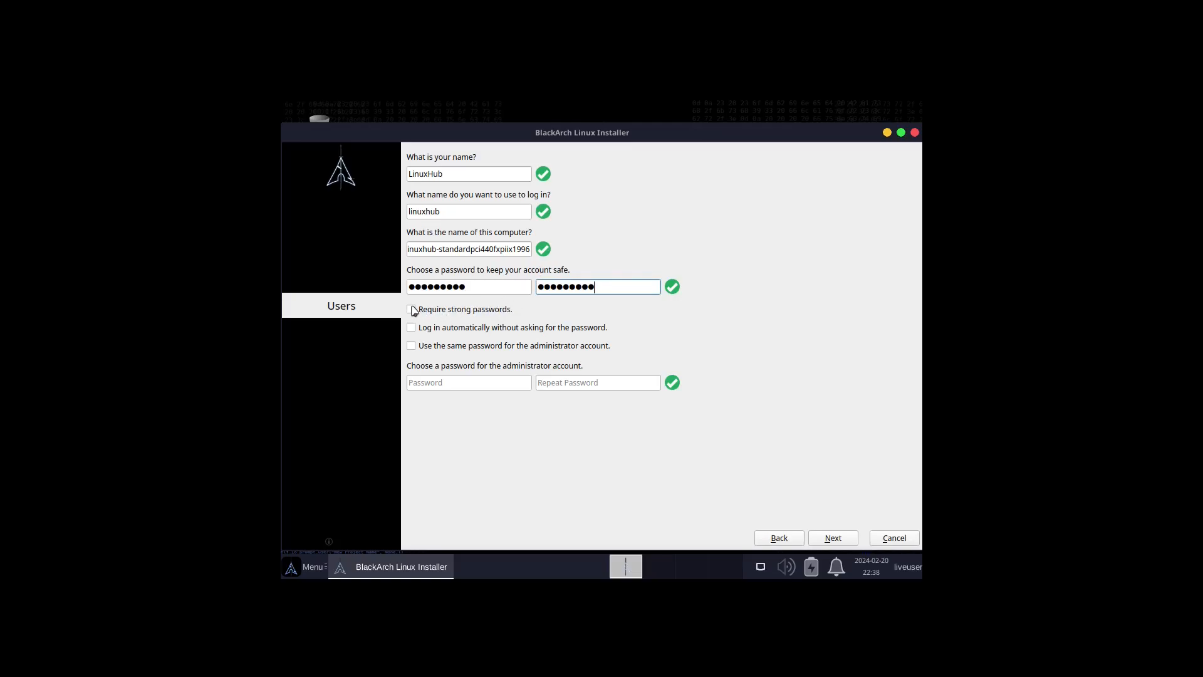
click(411, 327)
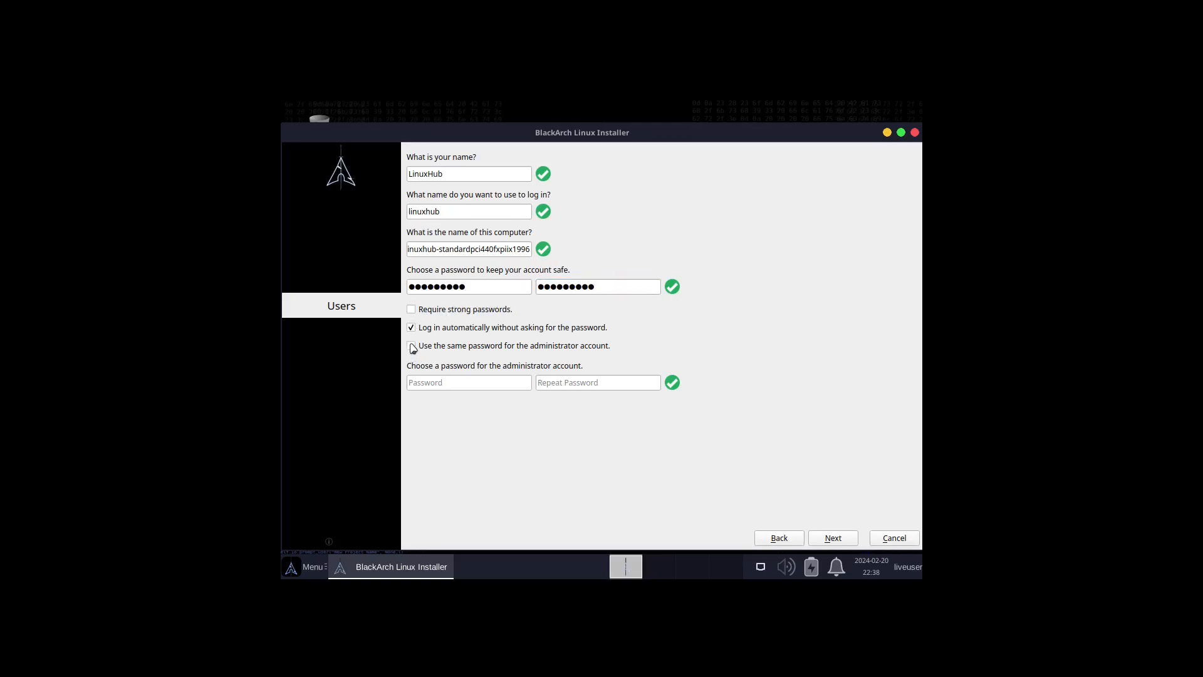
click(832, 537)
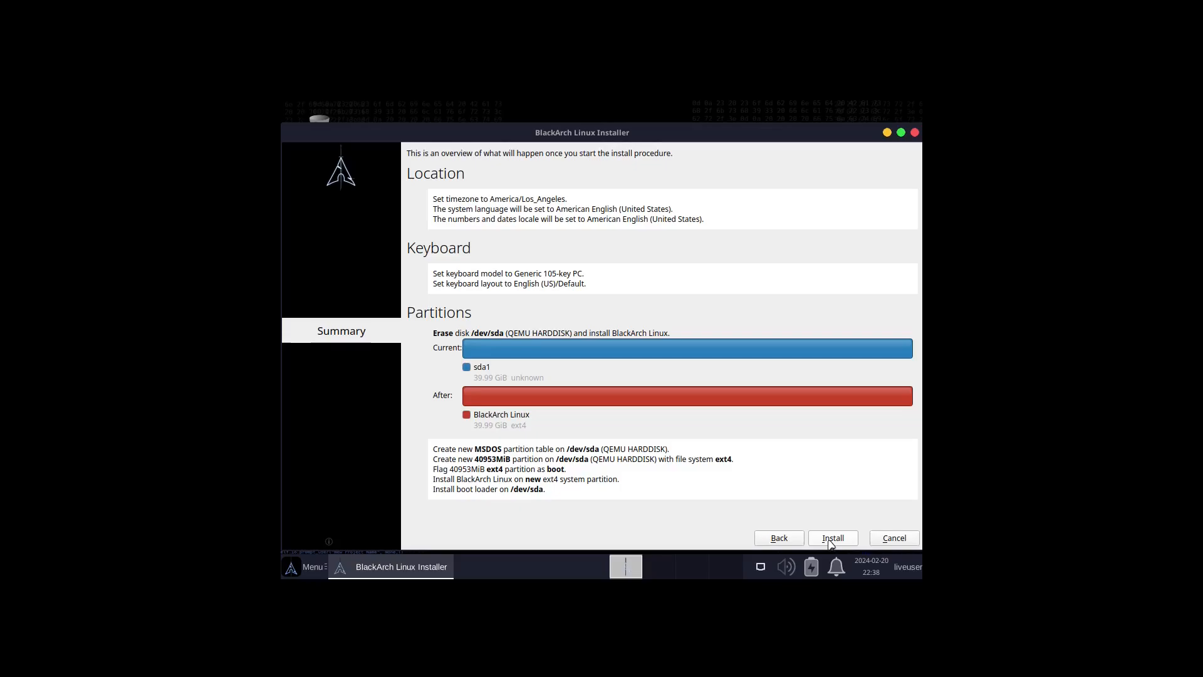
- Start the installation from the Summary page and let it run
click(832, 537)
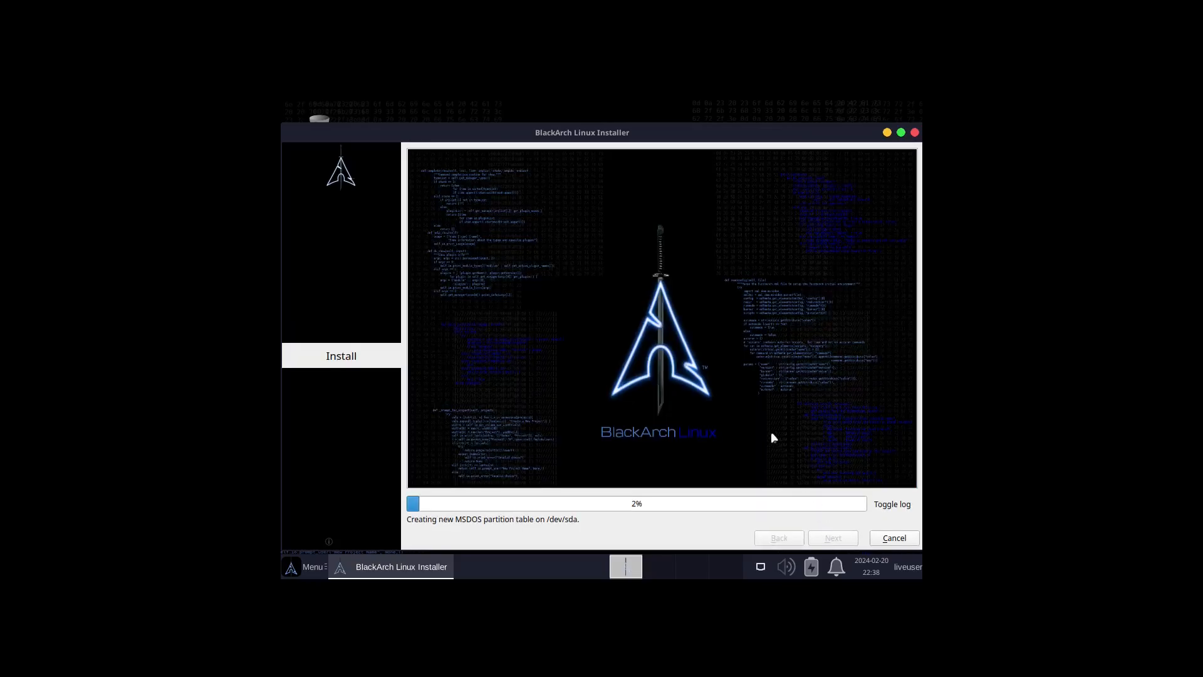
mouse_move(769, 432)
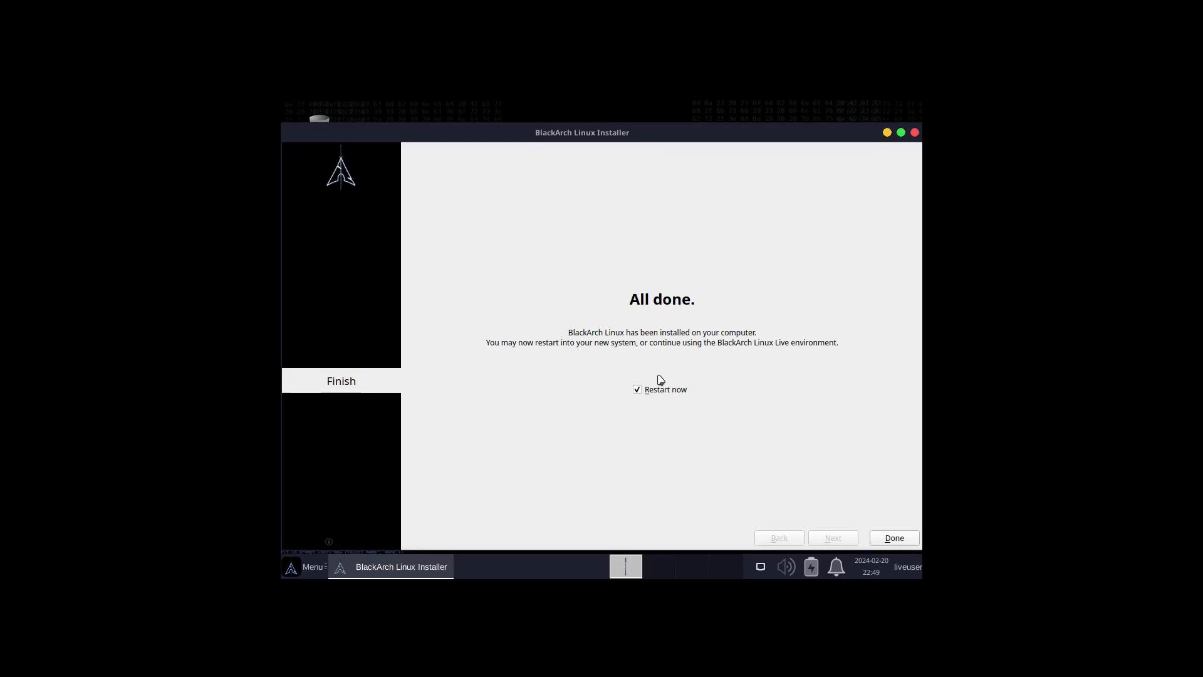
mouse_move(593, 356)
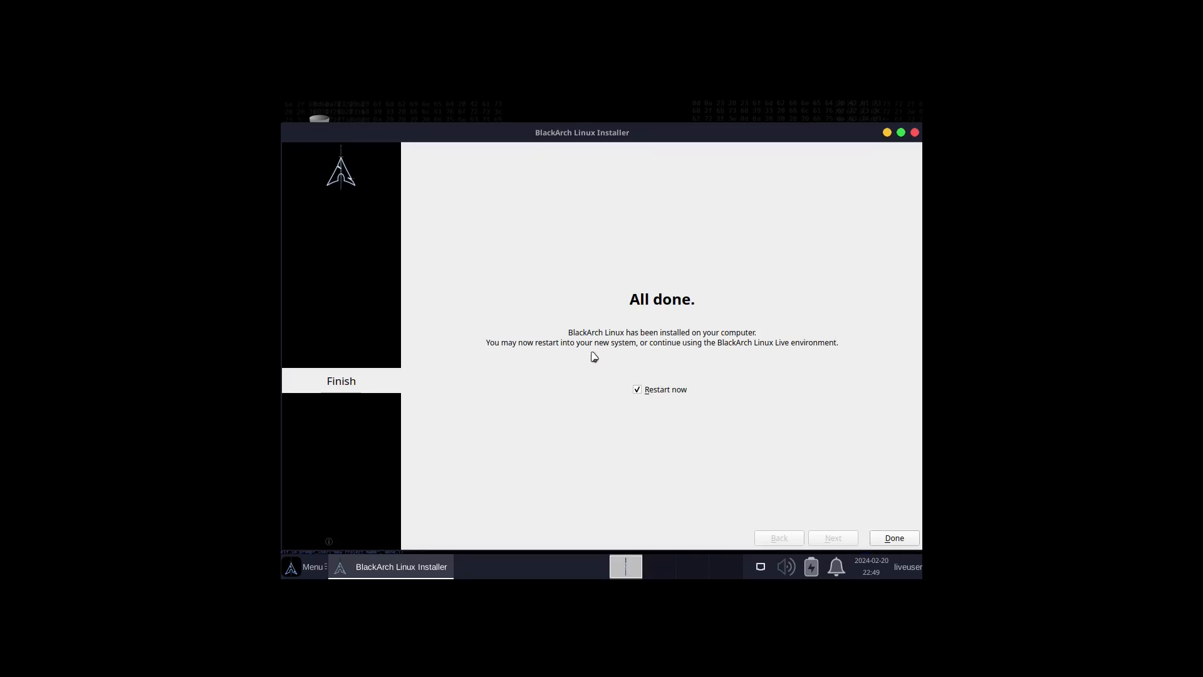
mouse_move(421, 429)
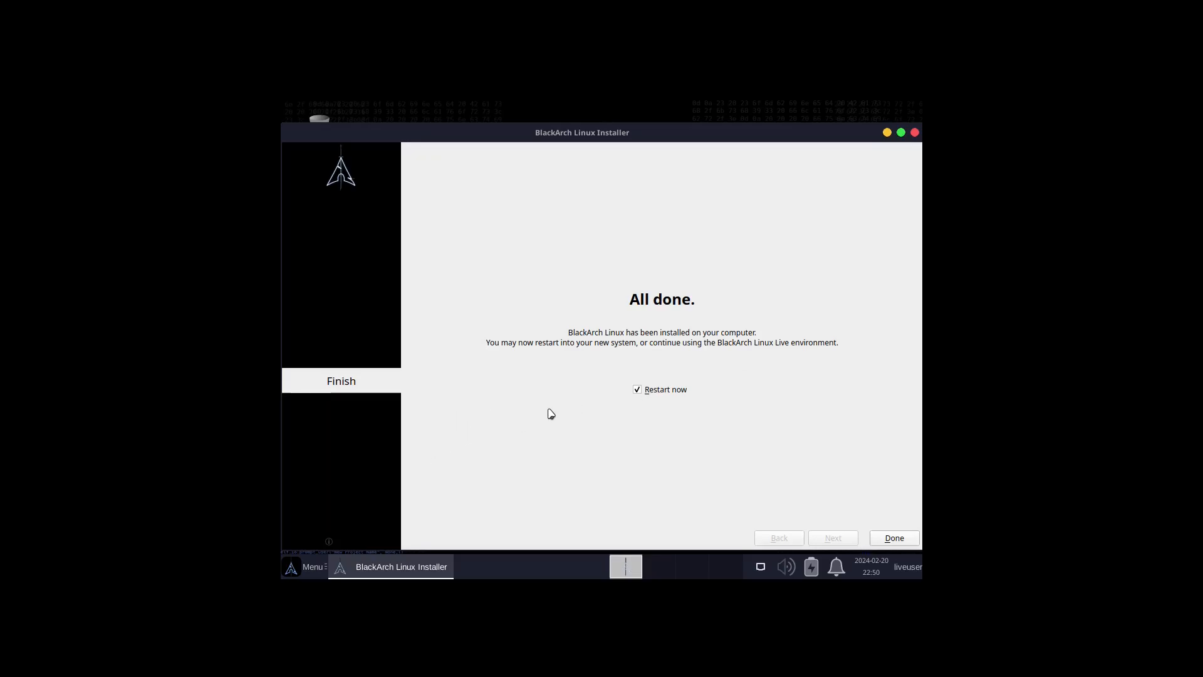
mouse_move(715, 416)
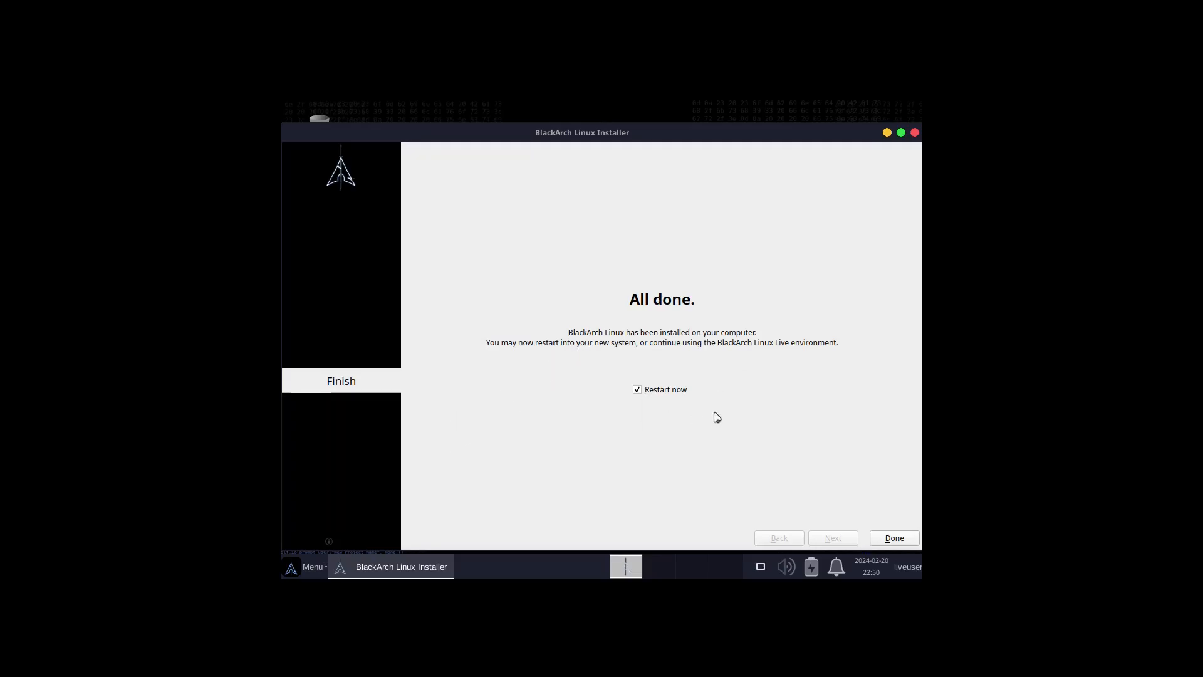
mouse_move(677, 433)
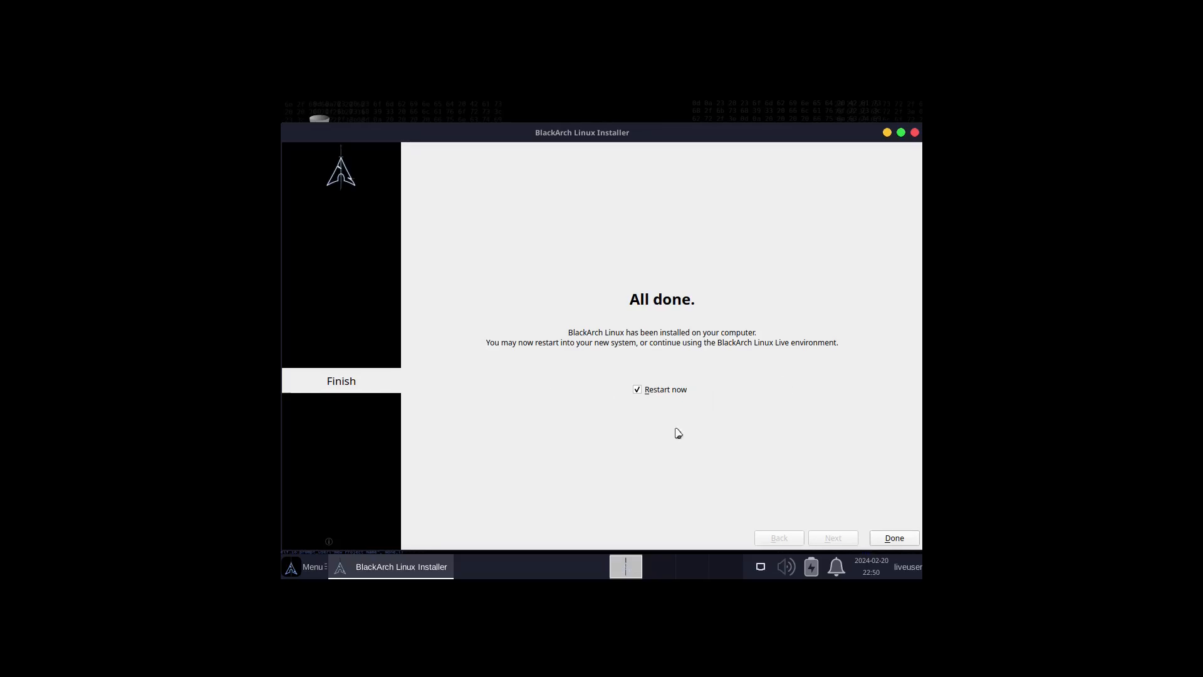
mouse_move(767, 392)
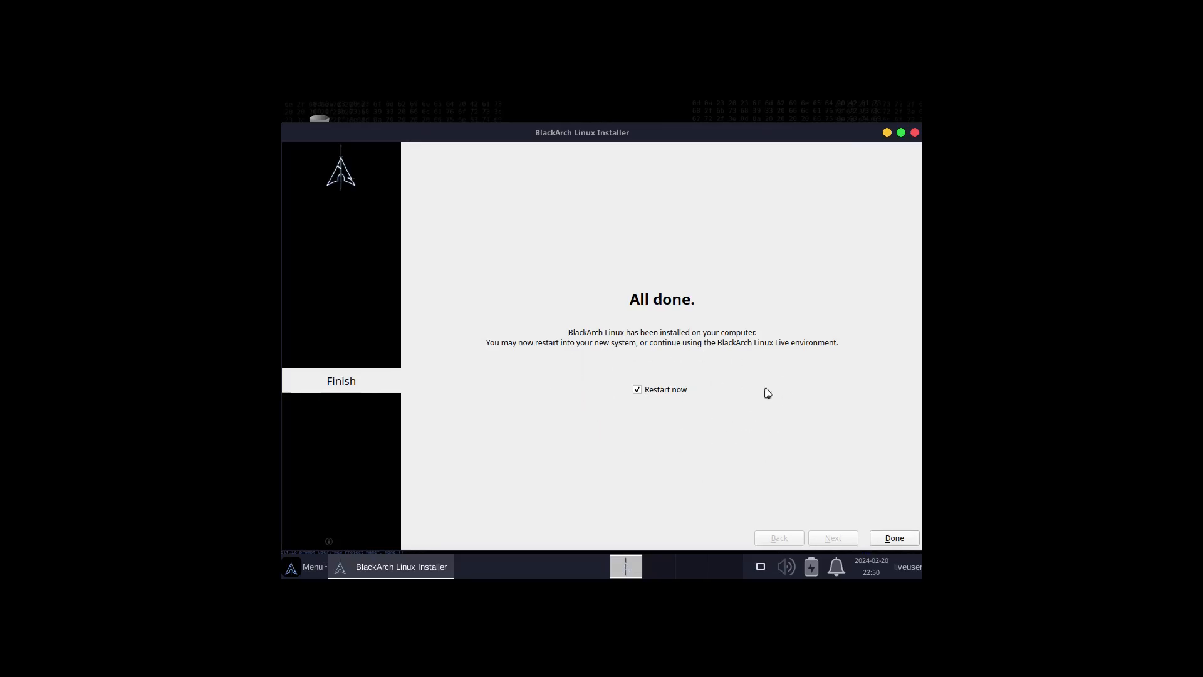
mouse_move(593, 346)
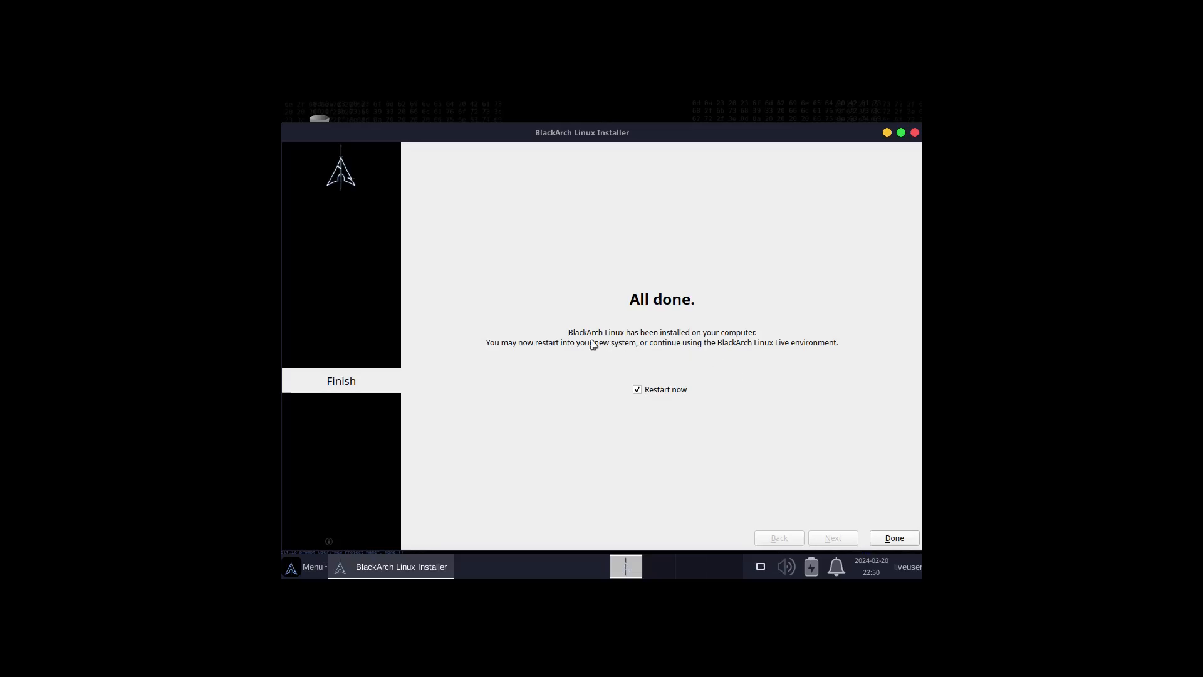
mouse_move(598, 302)
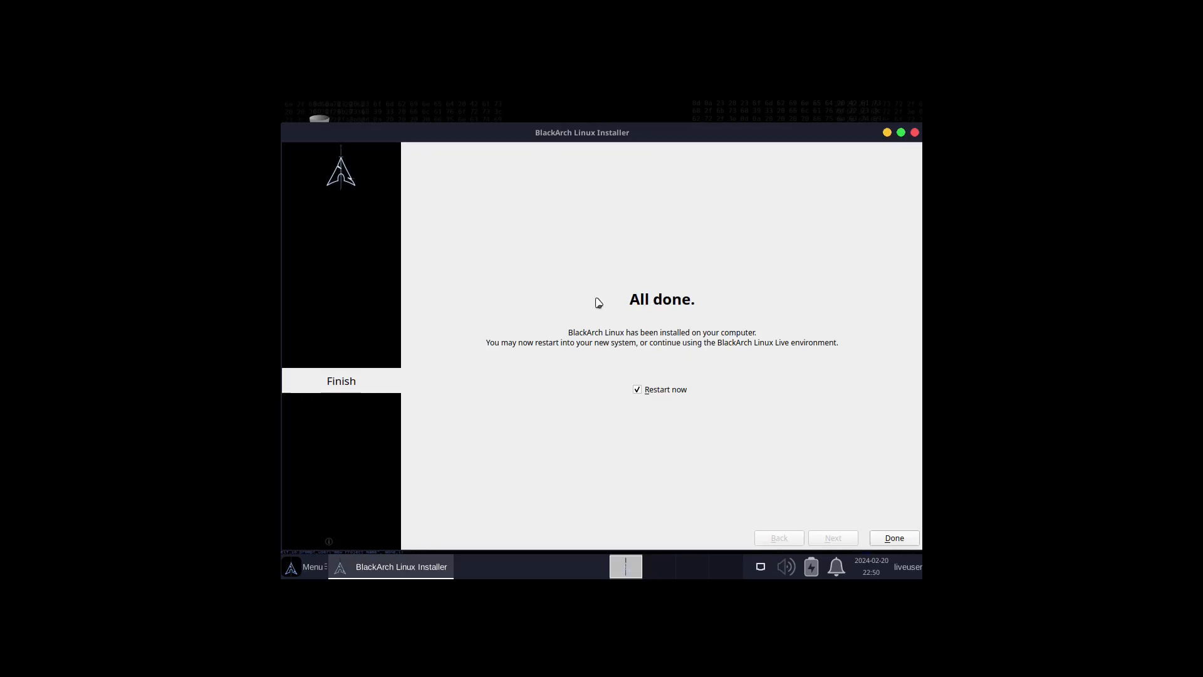
mouse_move(746, 503)
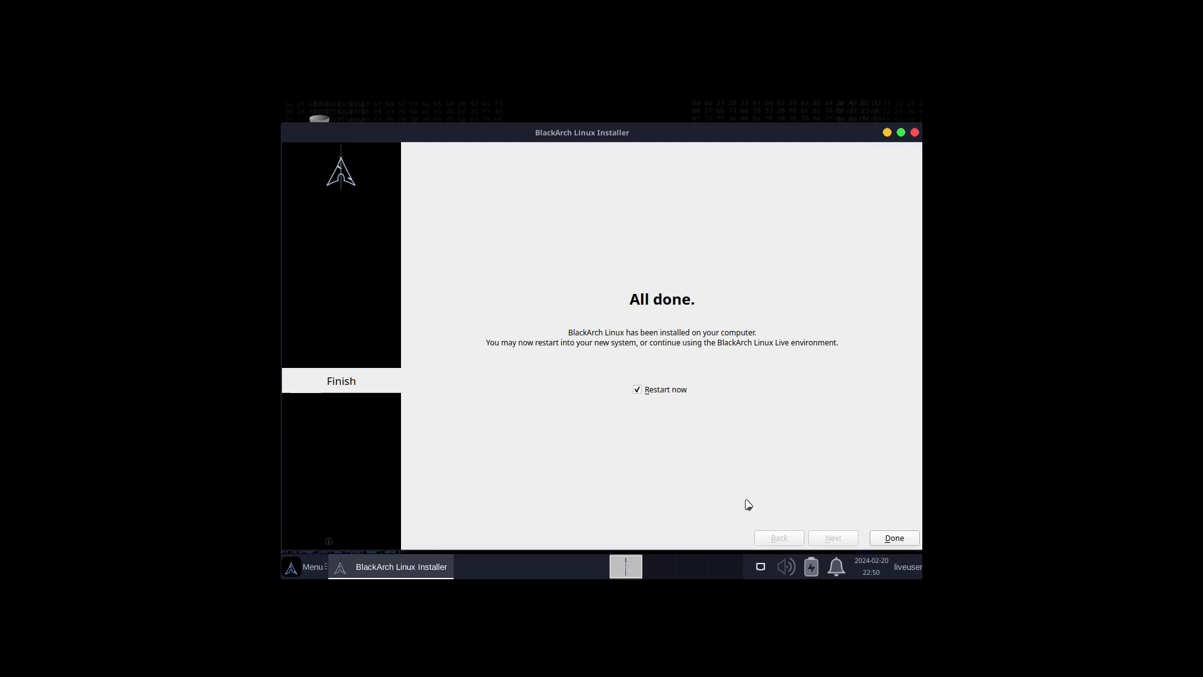
- Restart into the installed system and set the Display resolution to 1920x1080 in Settings Manager
click(892, 538)
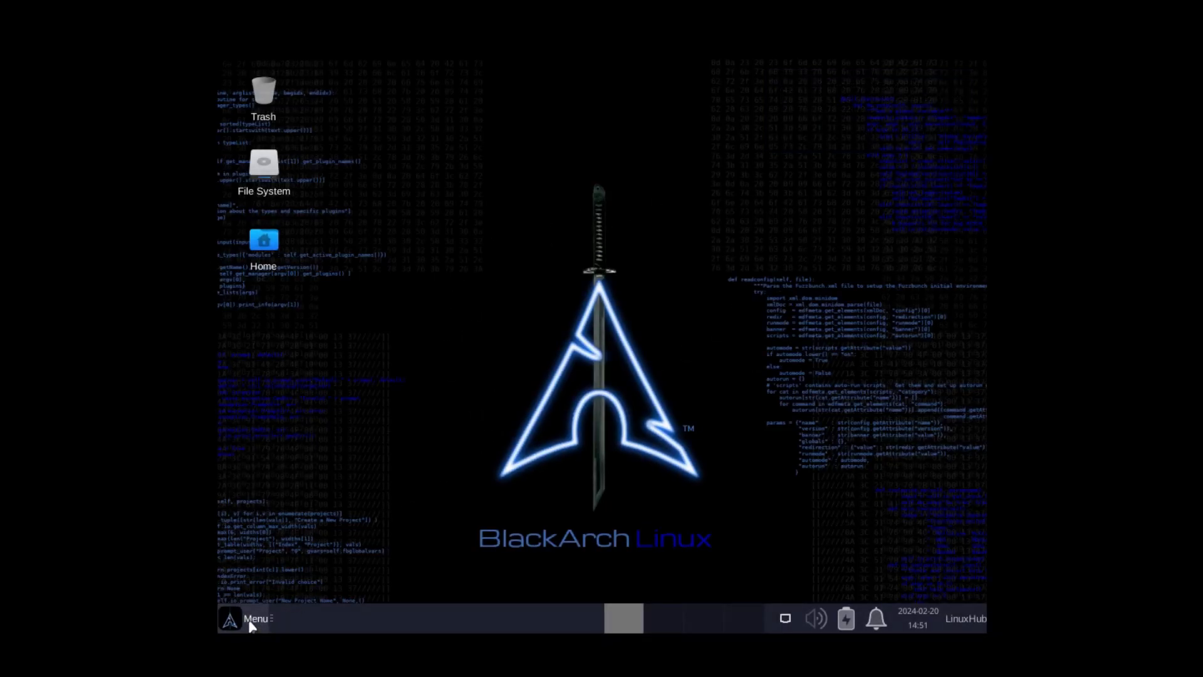
click(245, 618)
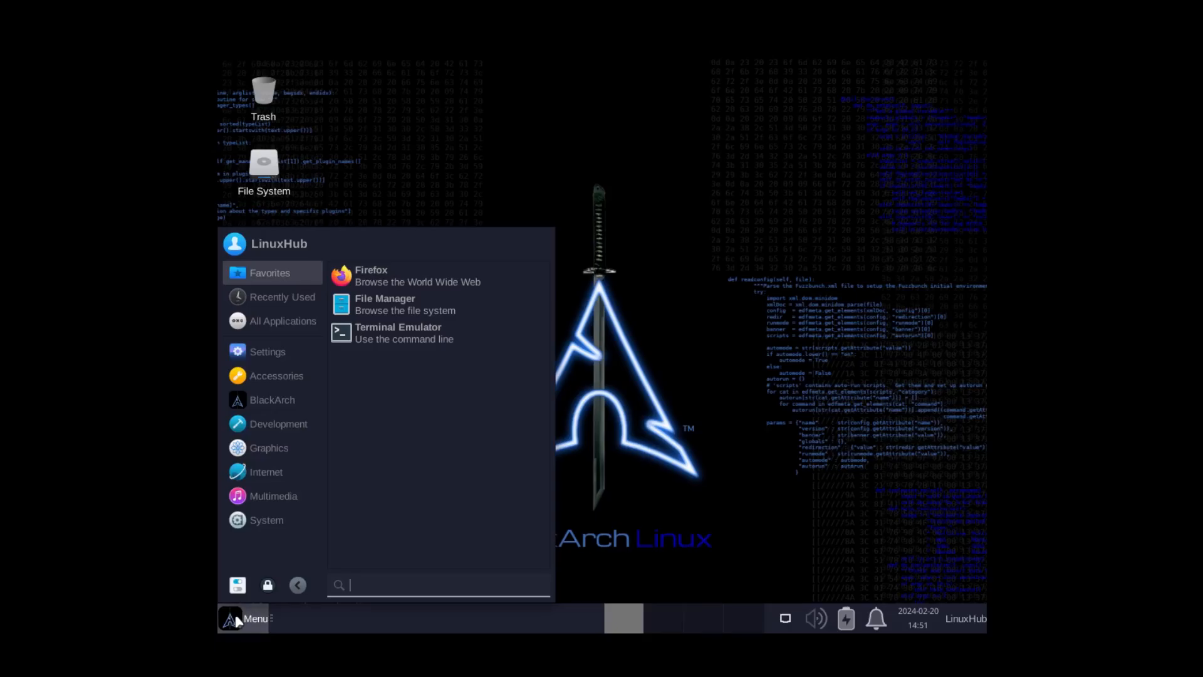
mouse_move(265, 519)
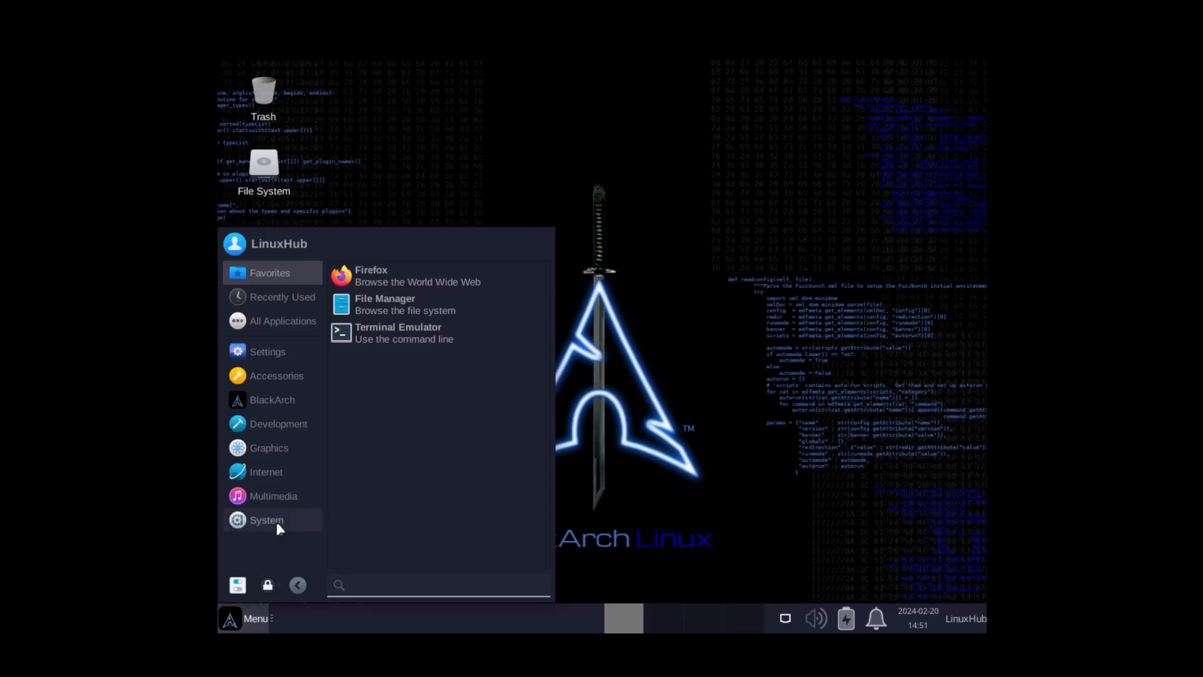
click(266, 351)
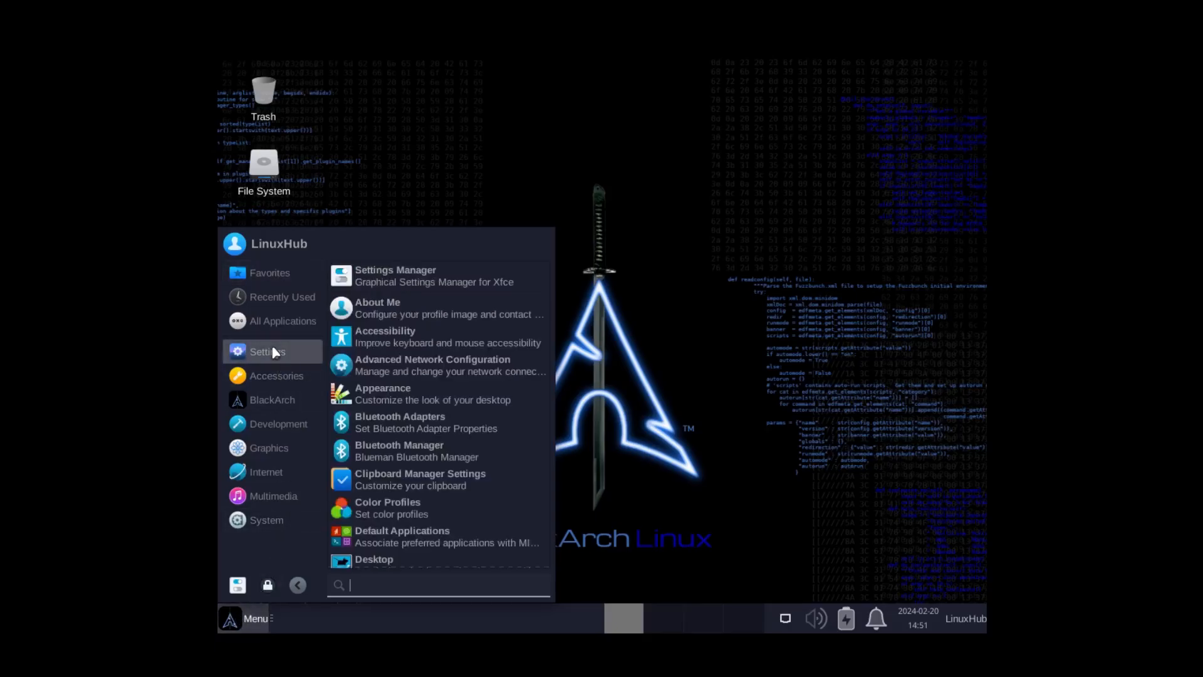
click(395, 276)
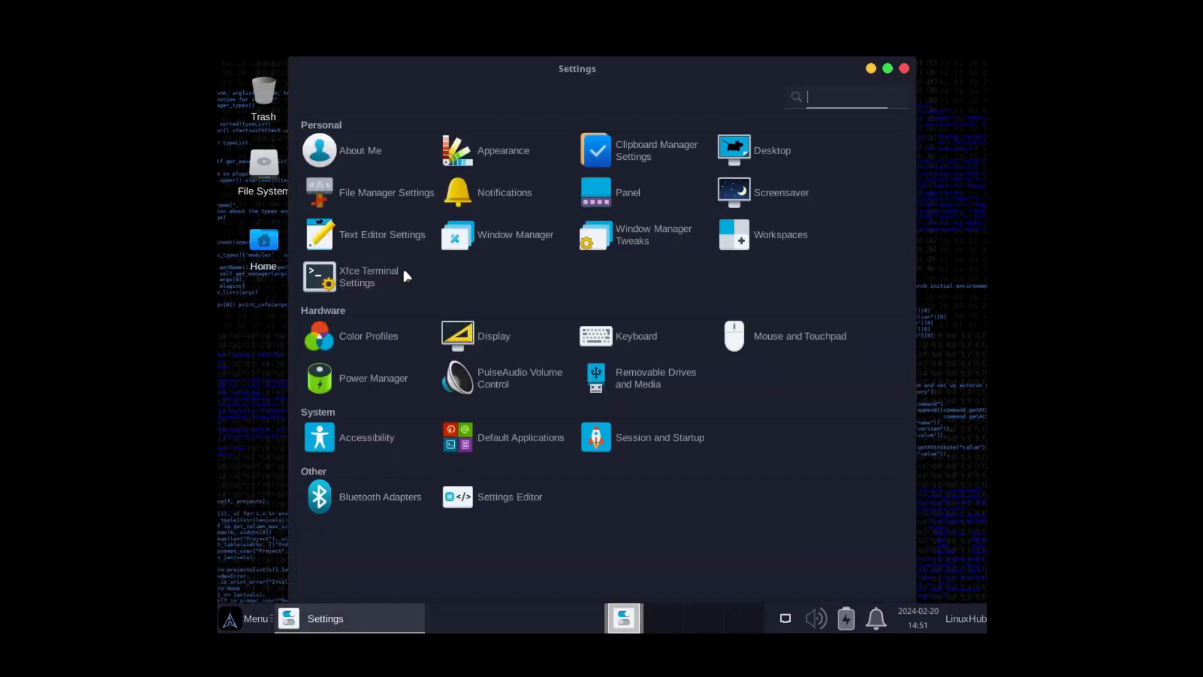
click(493, 336)
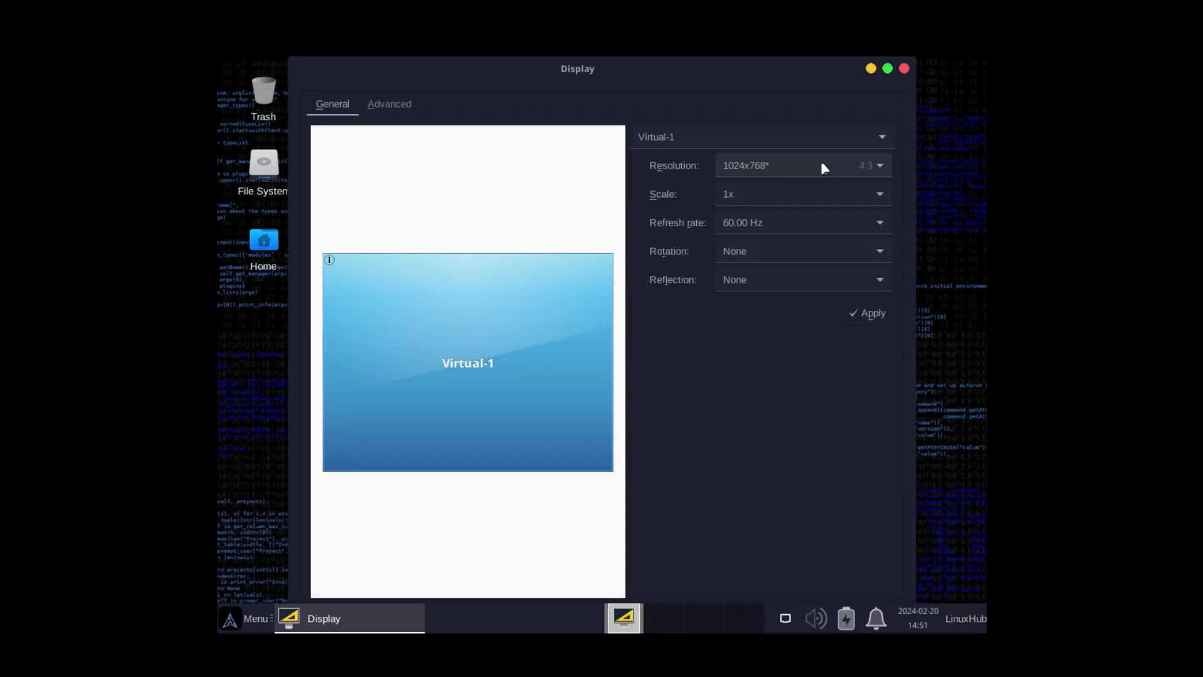
click(798, 166)
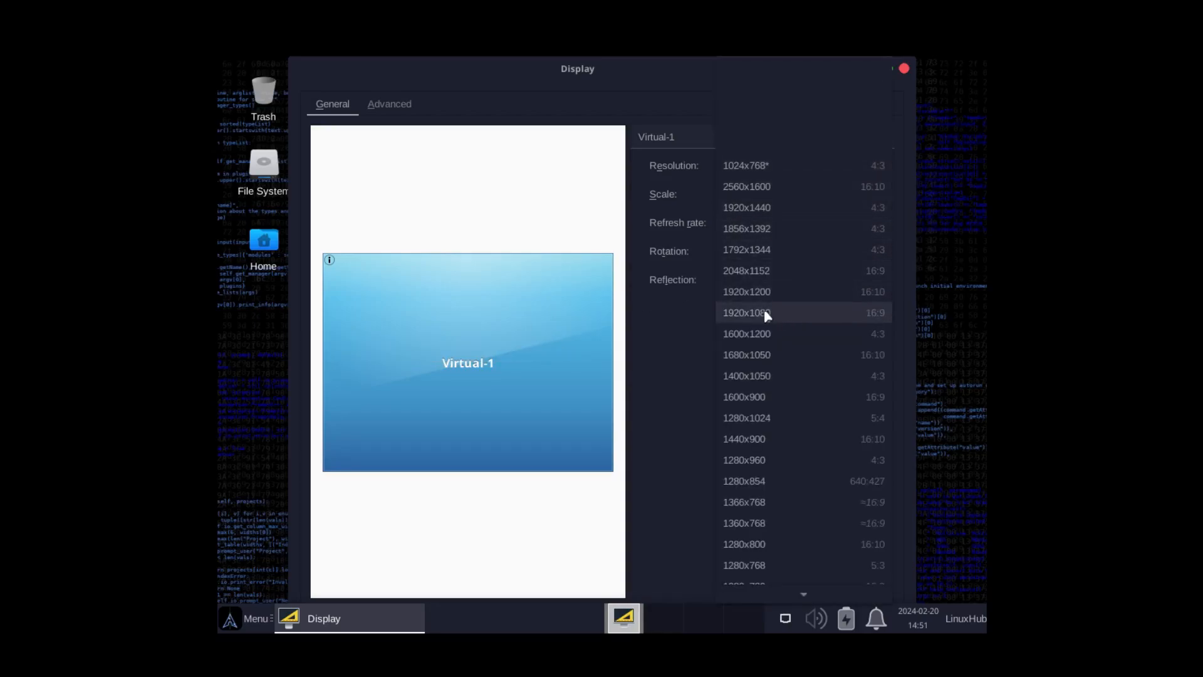
click(745, 312)
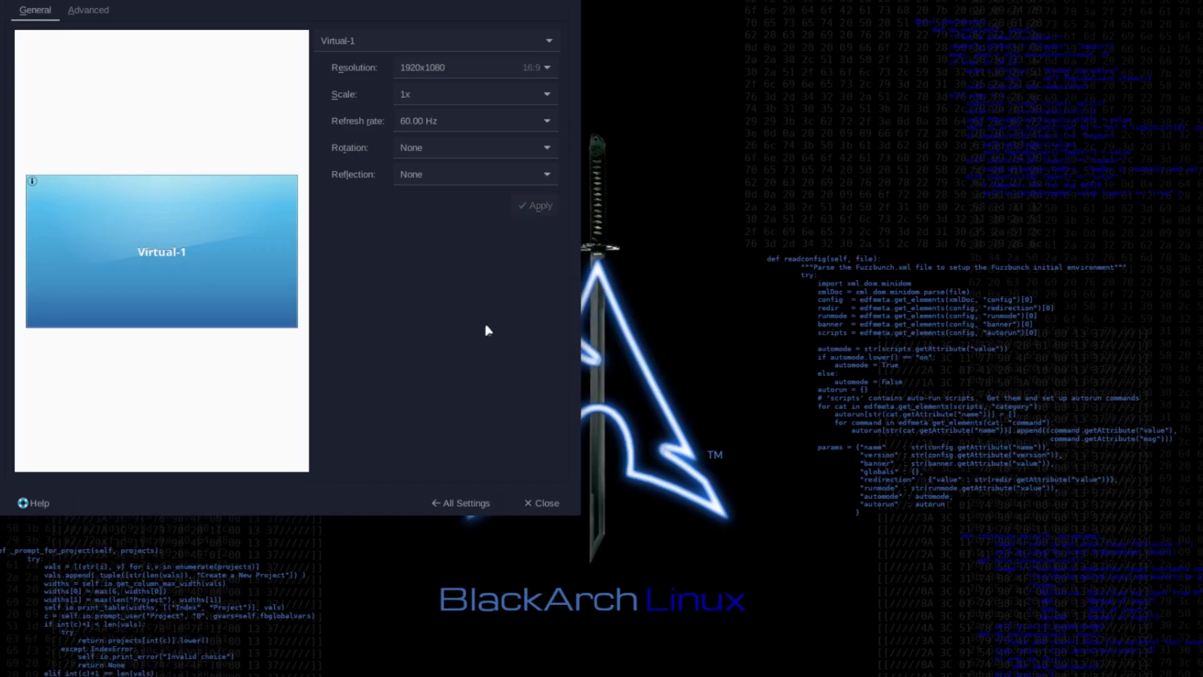
click(542, 502)
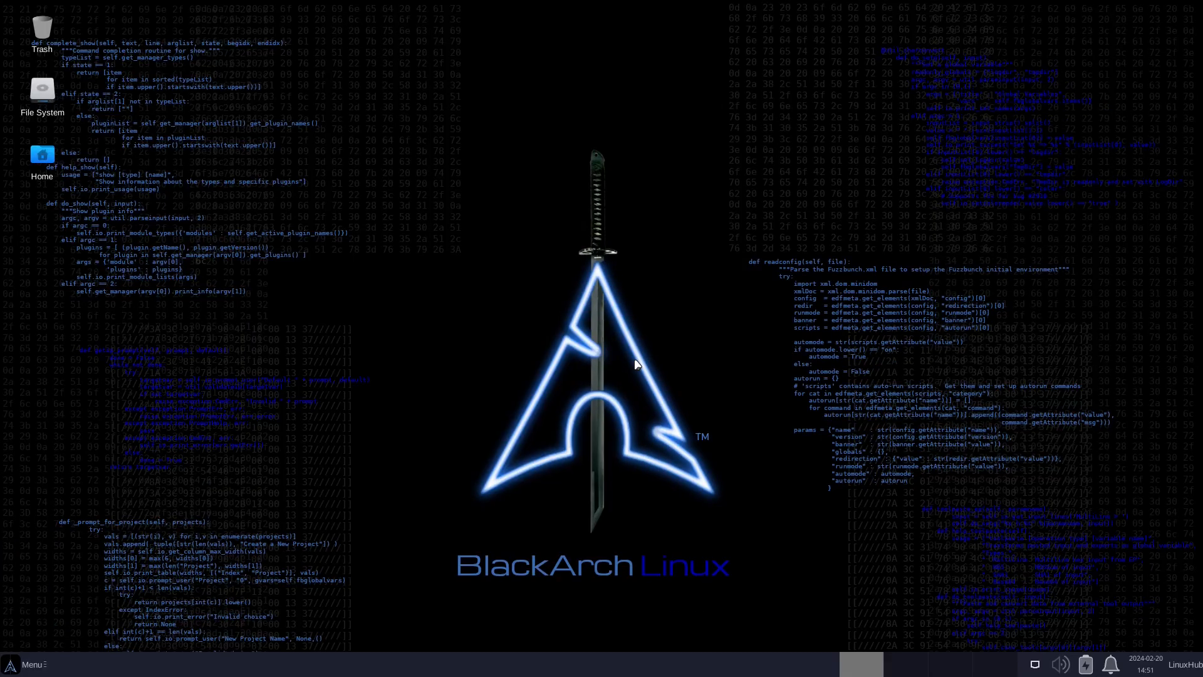
mouse_move(513, 292)
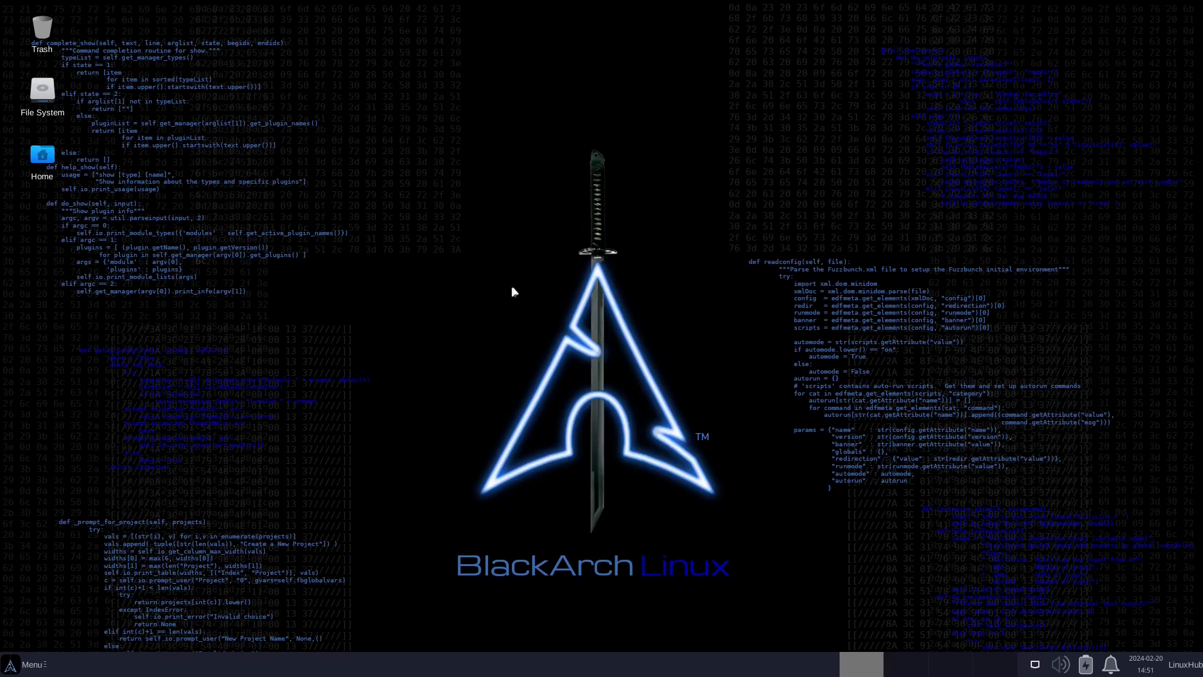
mouse_move(629, 378)
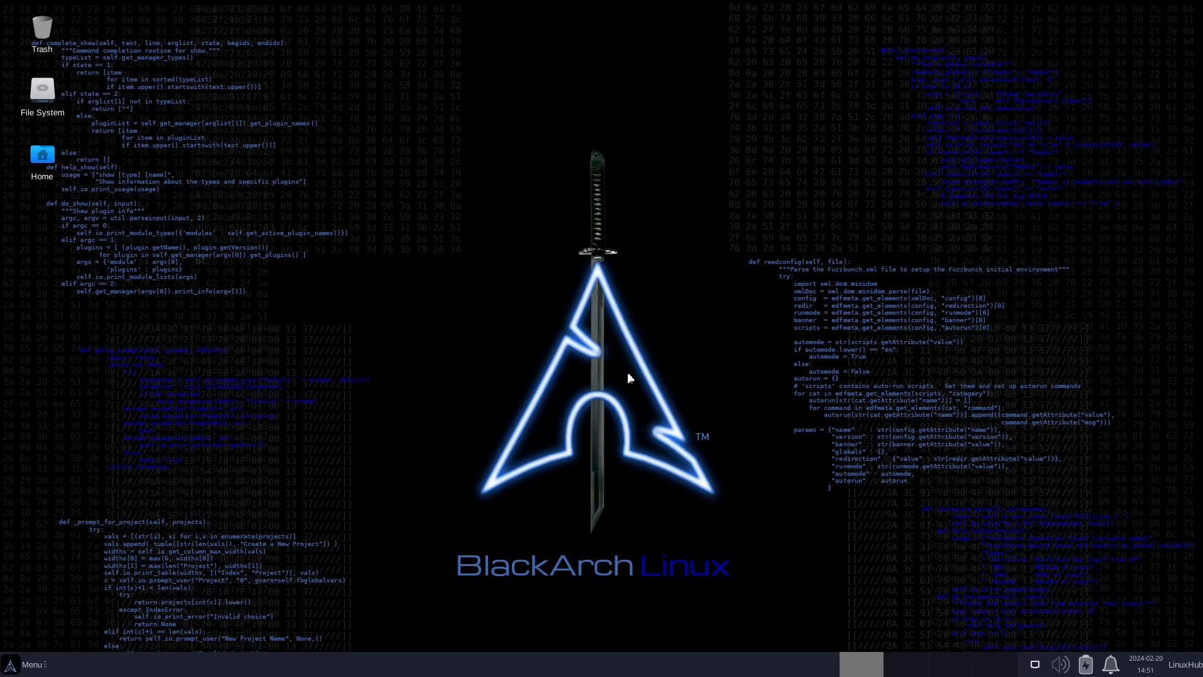
mouse_move(583, 322)
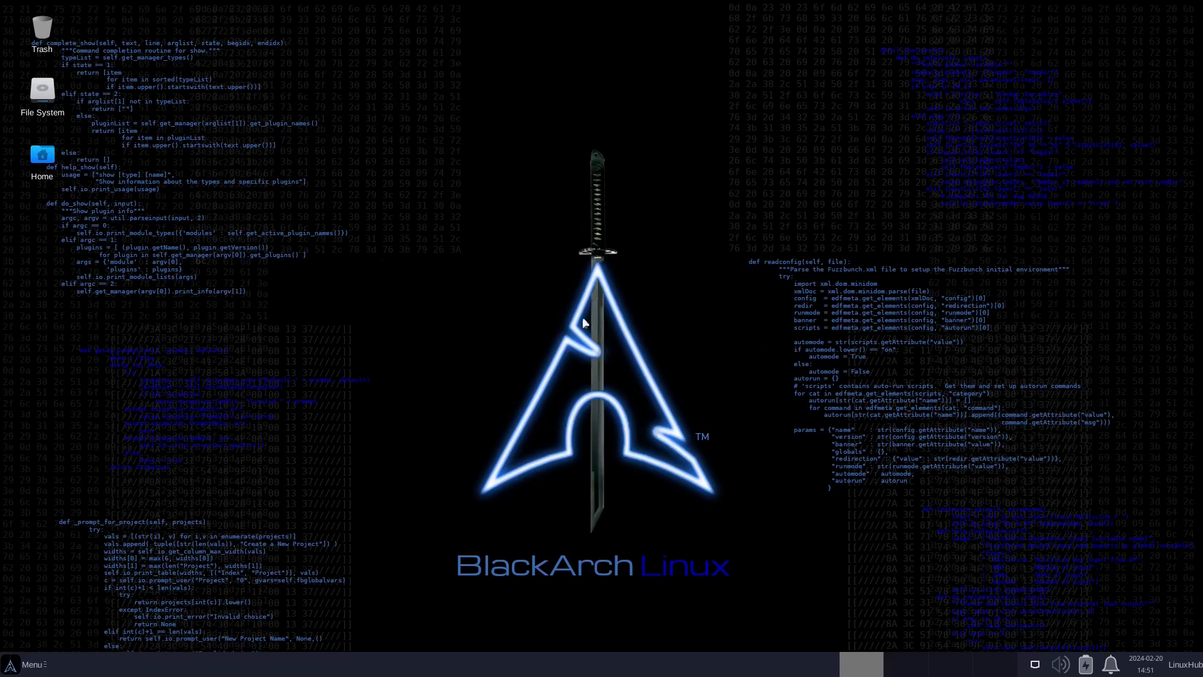
mouse_move(688, 469)
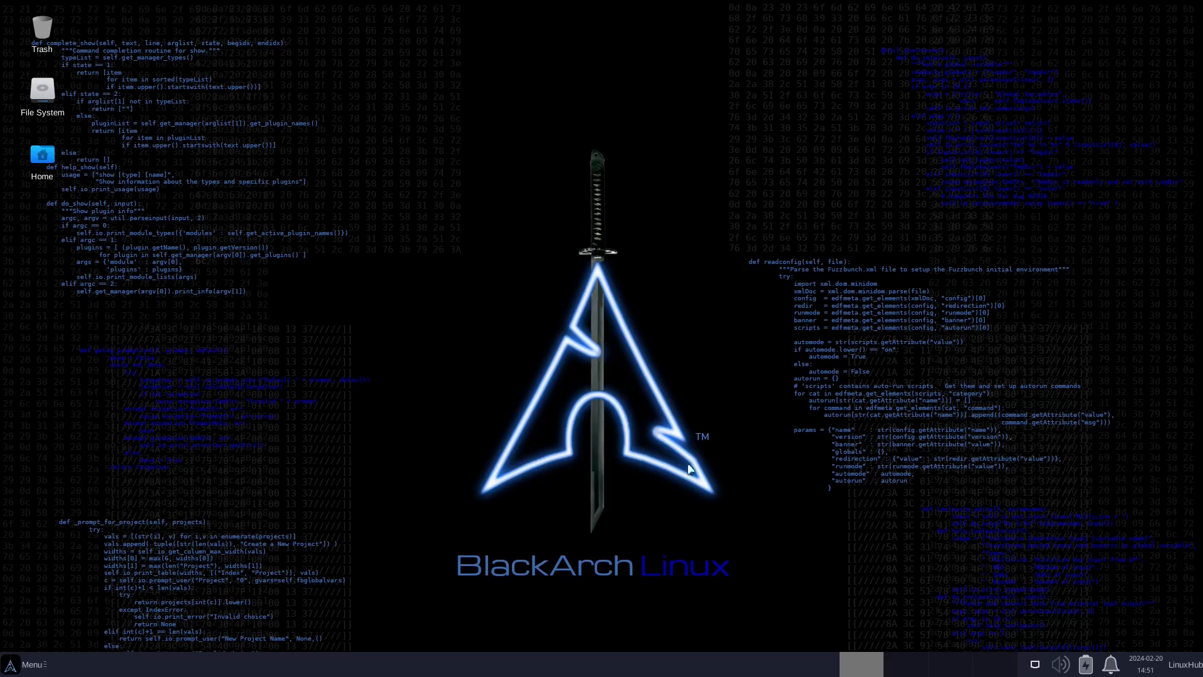
mouse_move(844, 392)
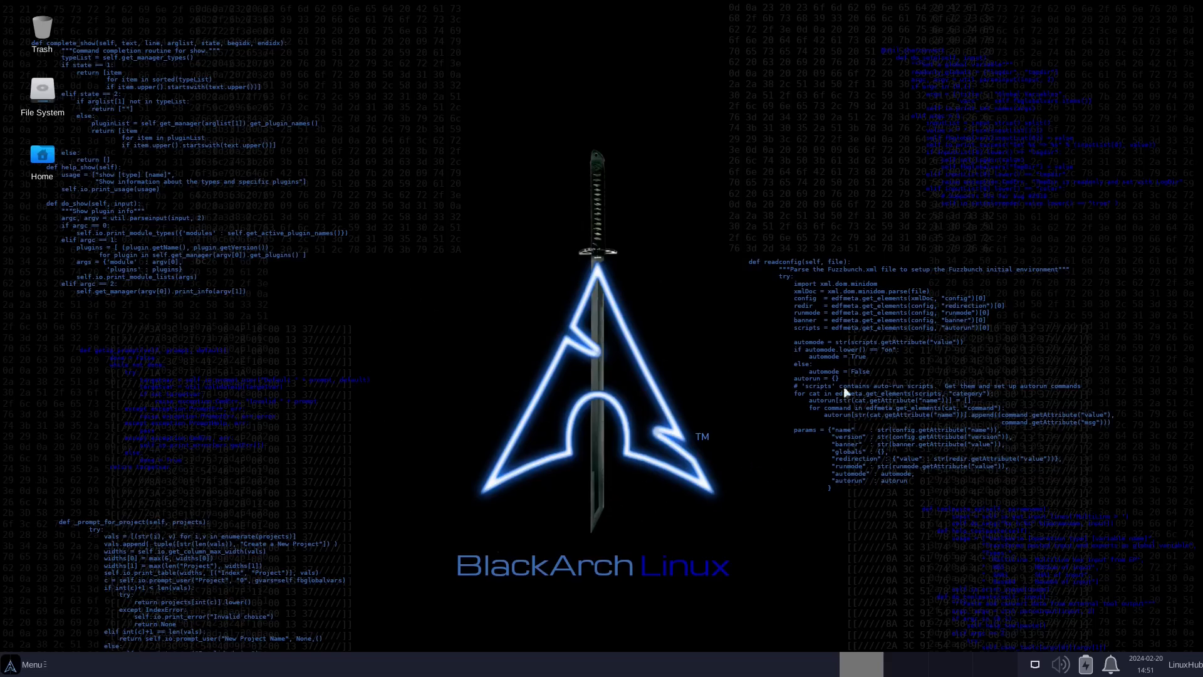
mouse_move(420, 319)
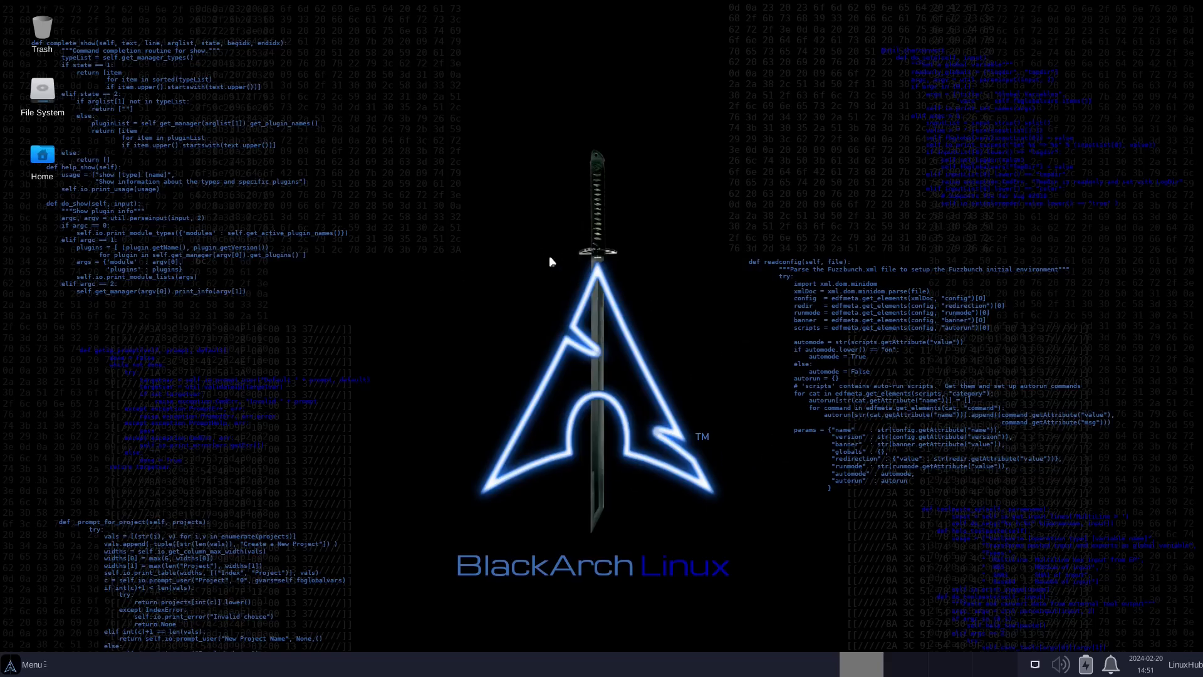
mouse_move(459, 430)
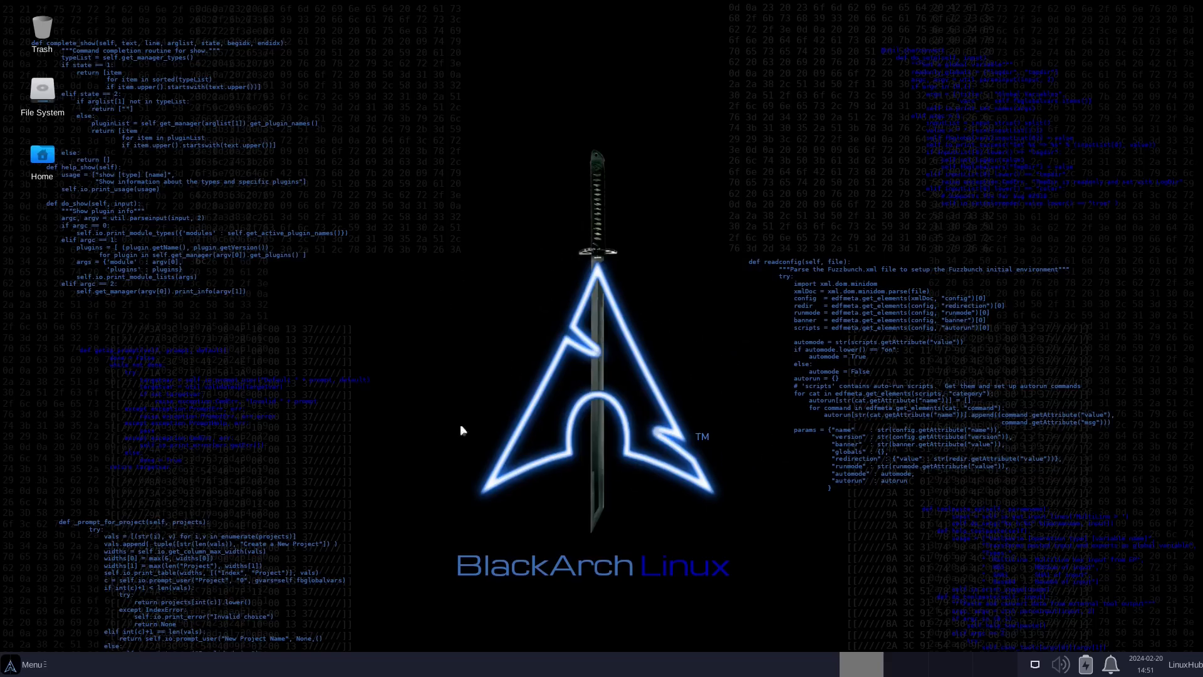
mouse_move(614, 298)
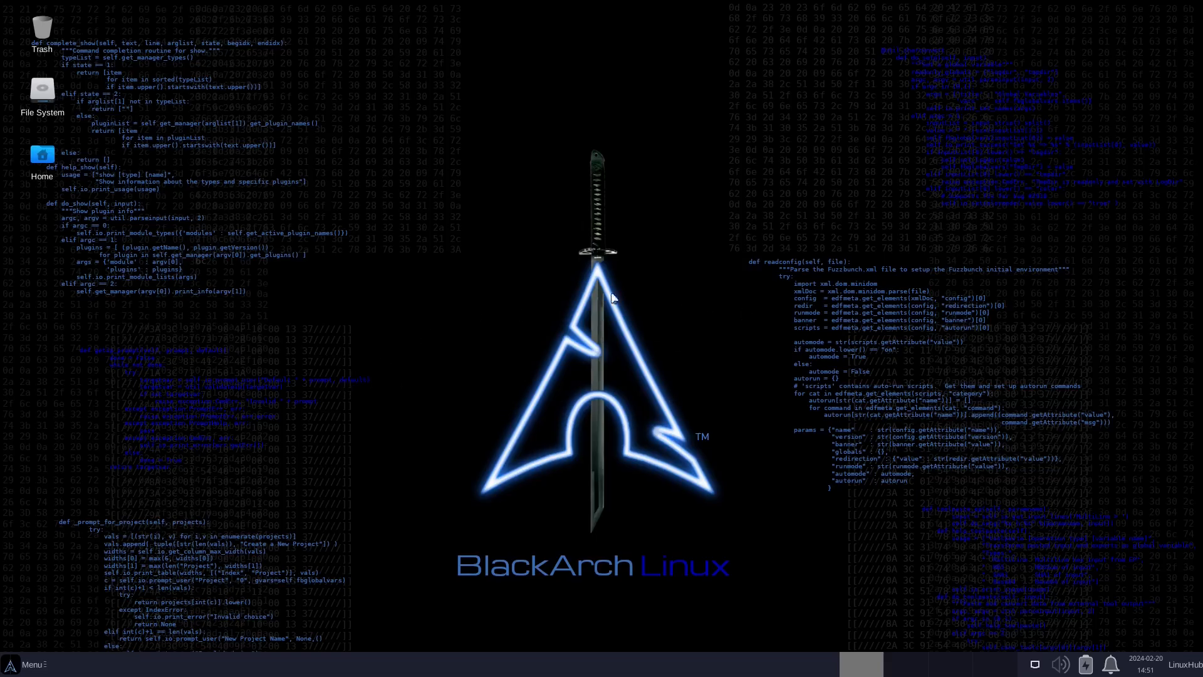
mouse_move(494, 334)
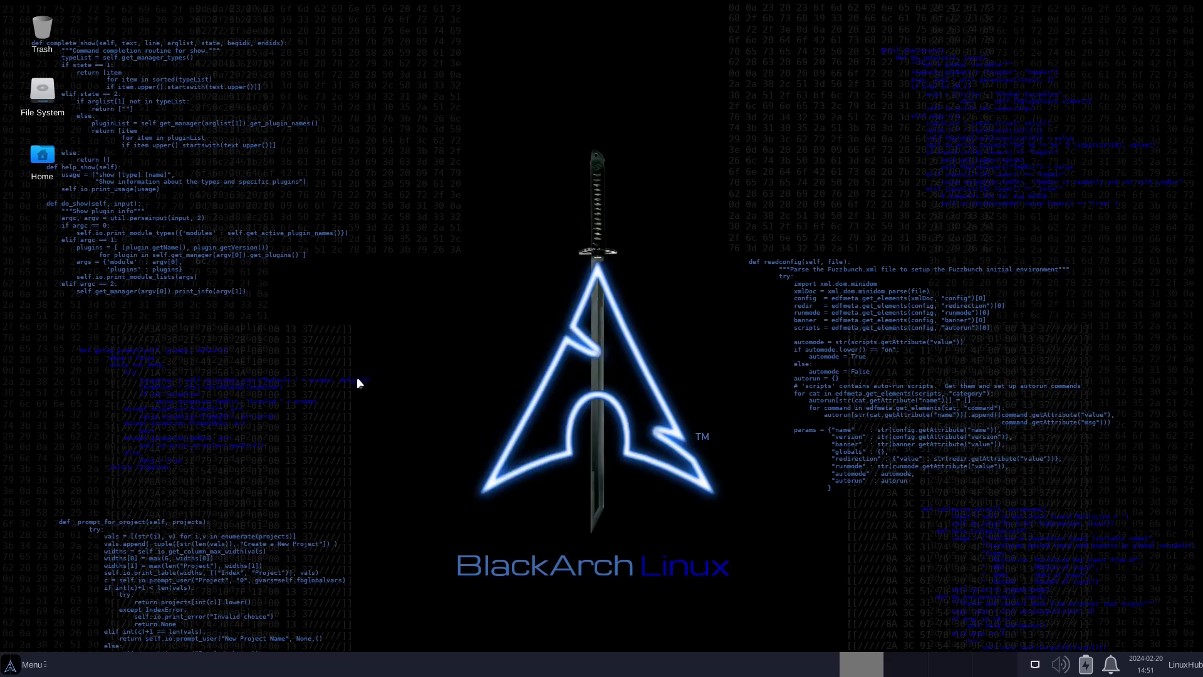
click(10, 664)
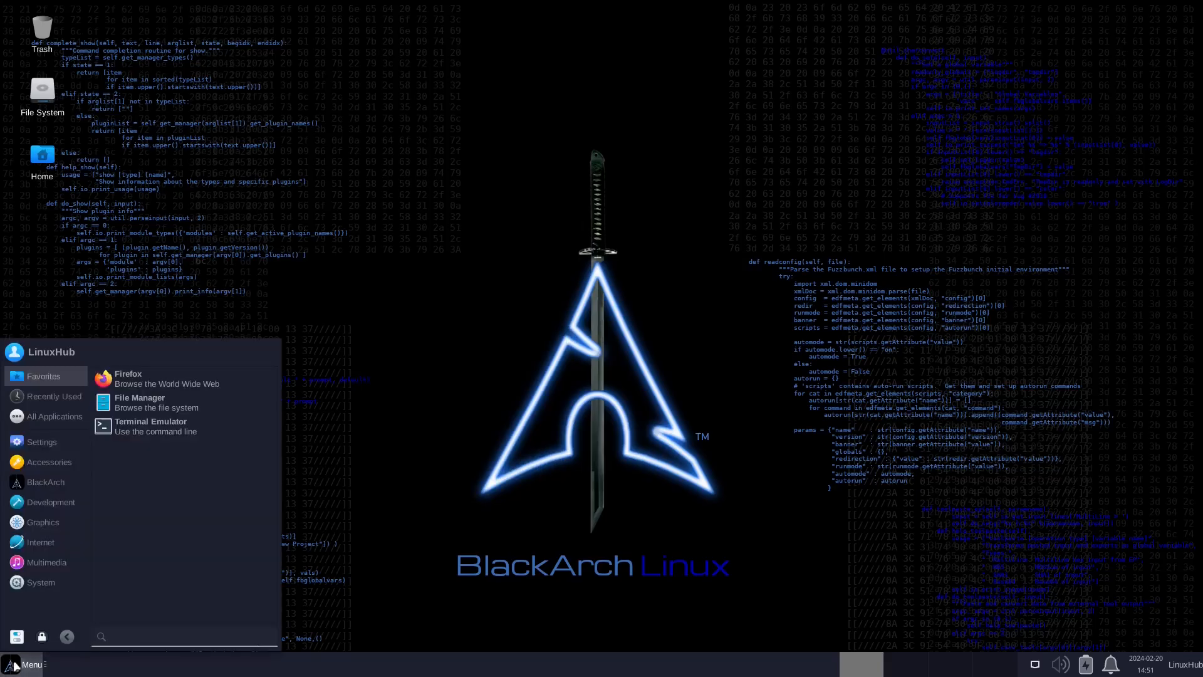
click(28, 664)
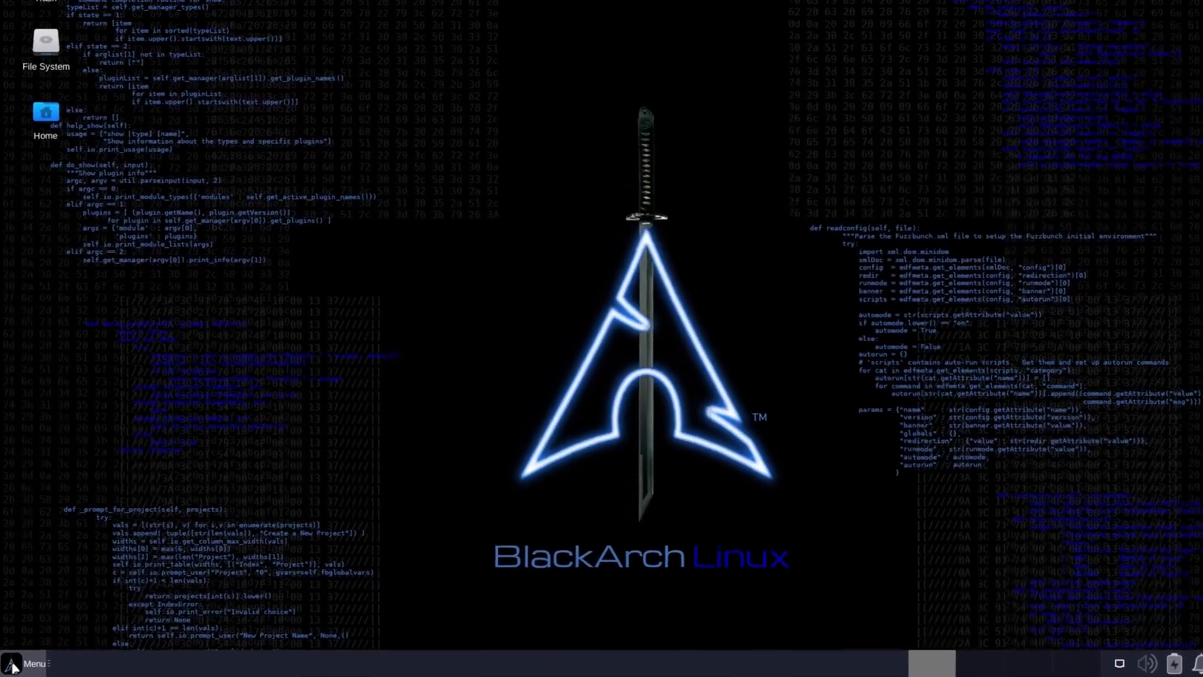
click(11, 663)
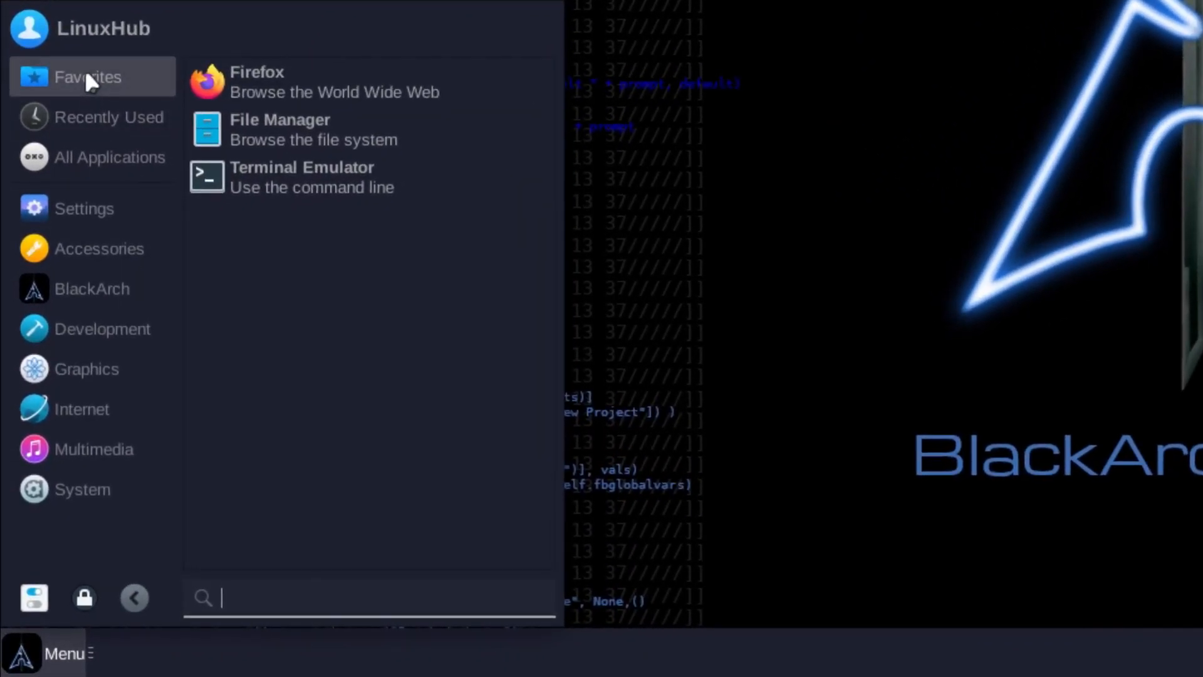
click(109, 117)
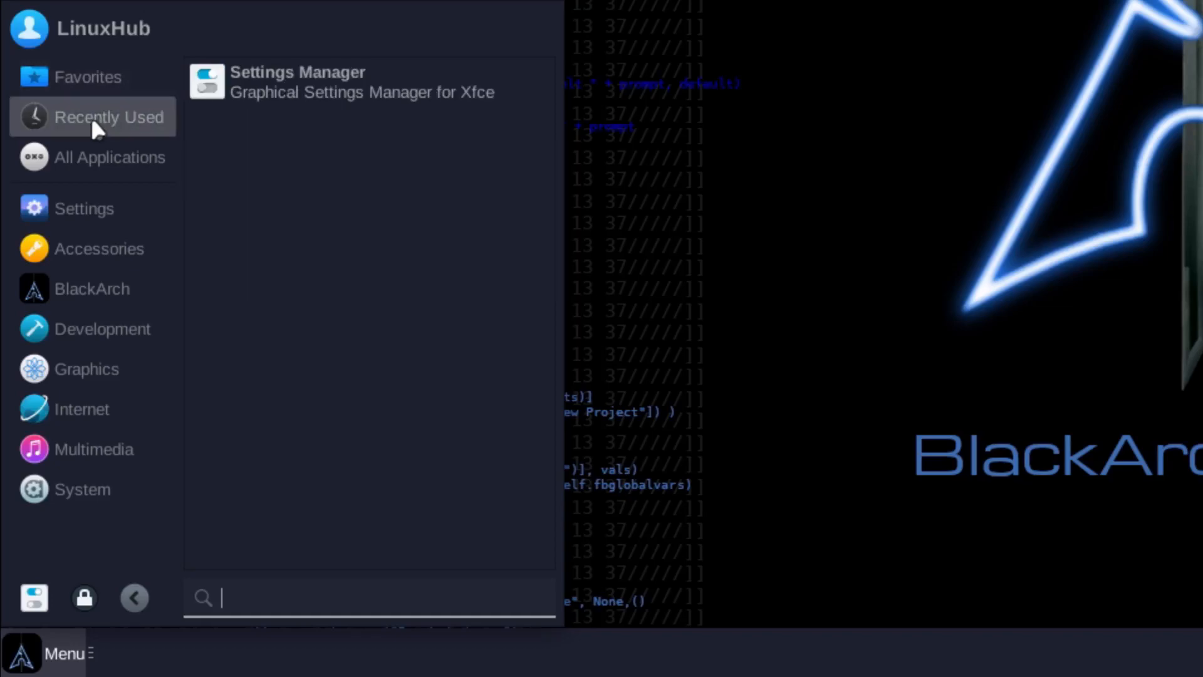
click(109, 156)
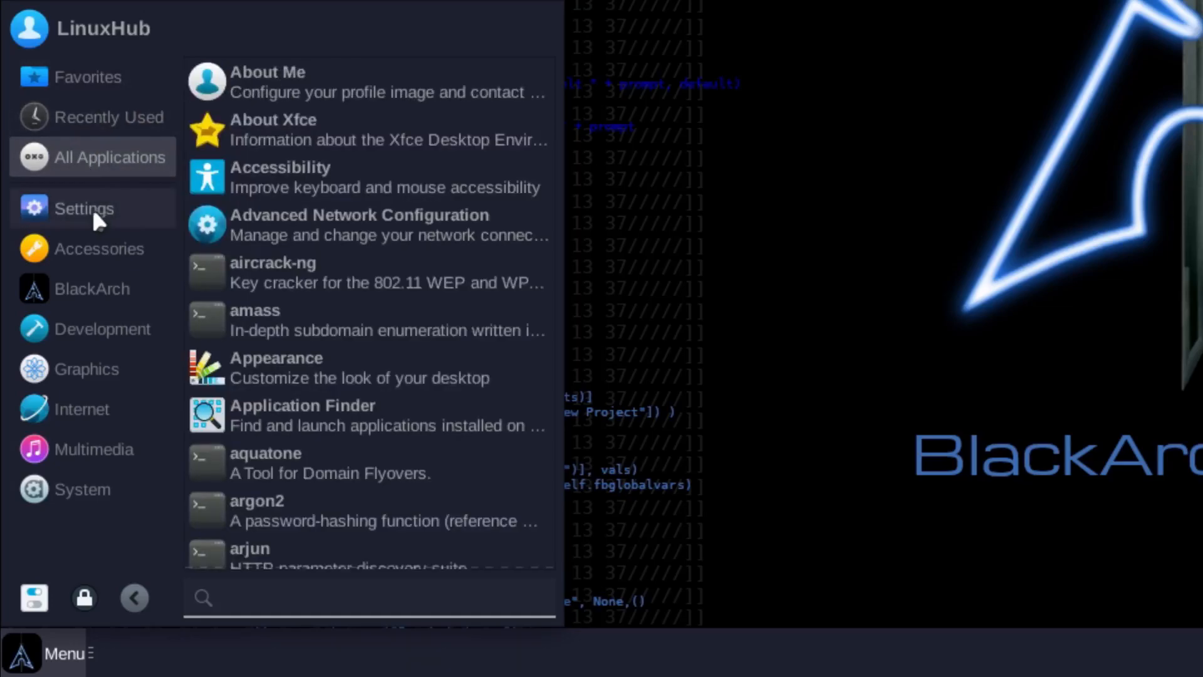
click(97, 248)
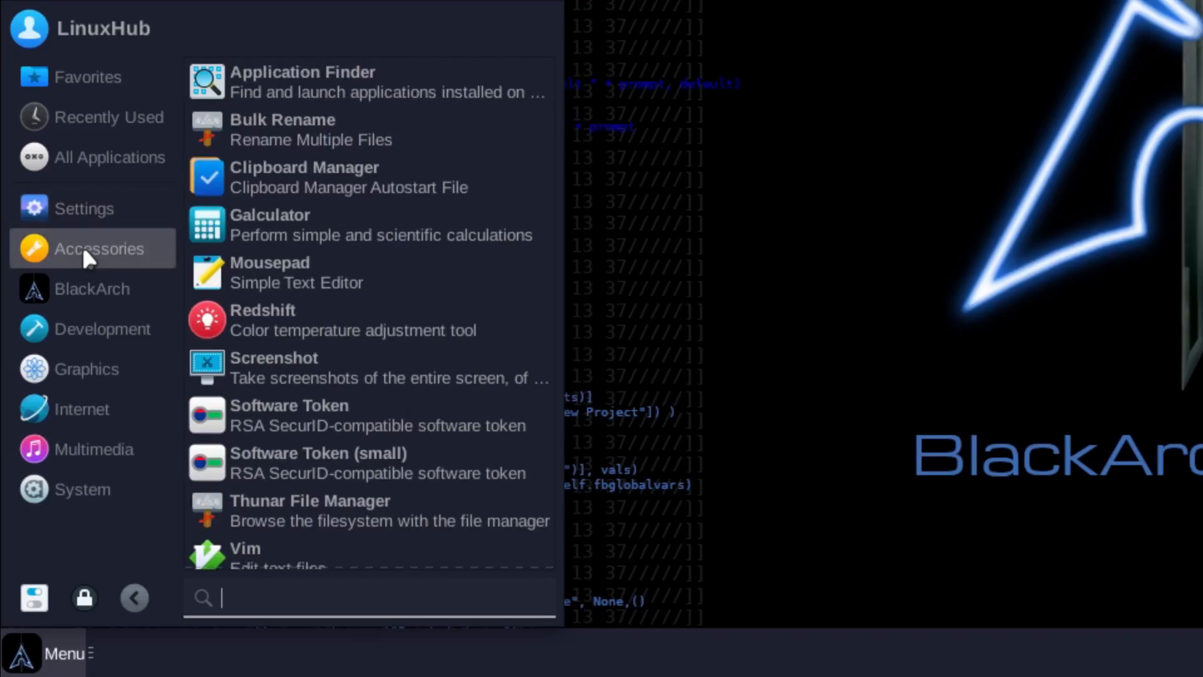
mouse_move(73, 296)
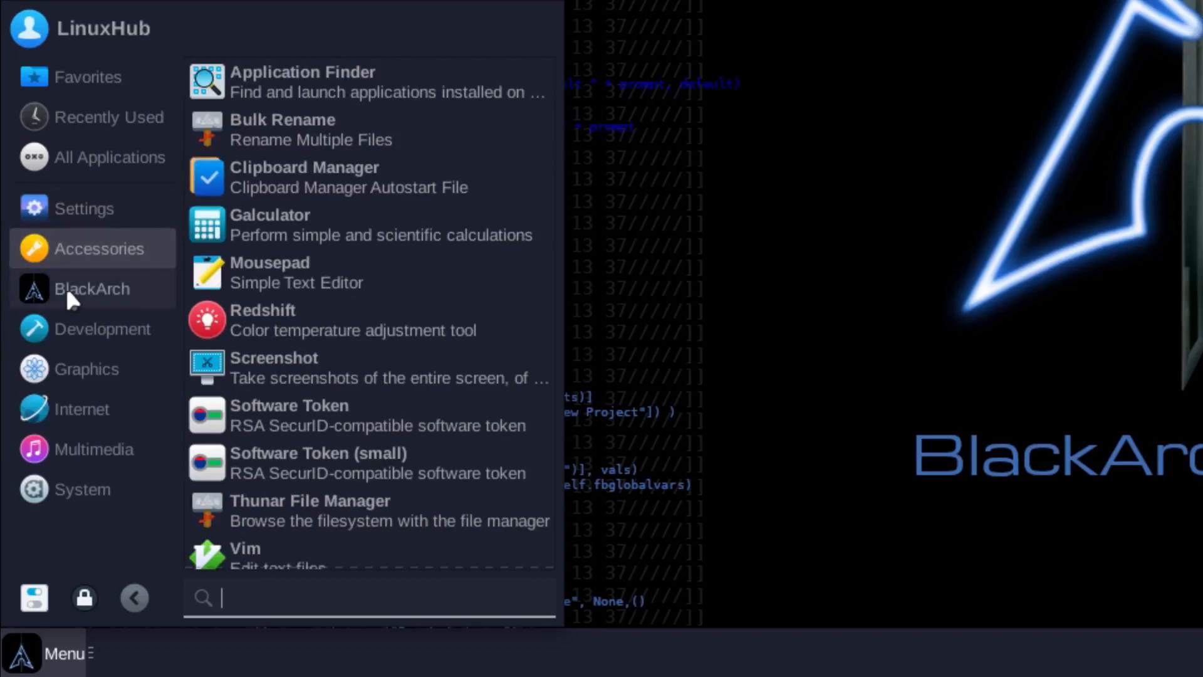
click(91, 288)
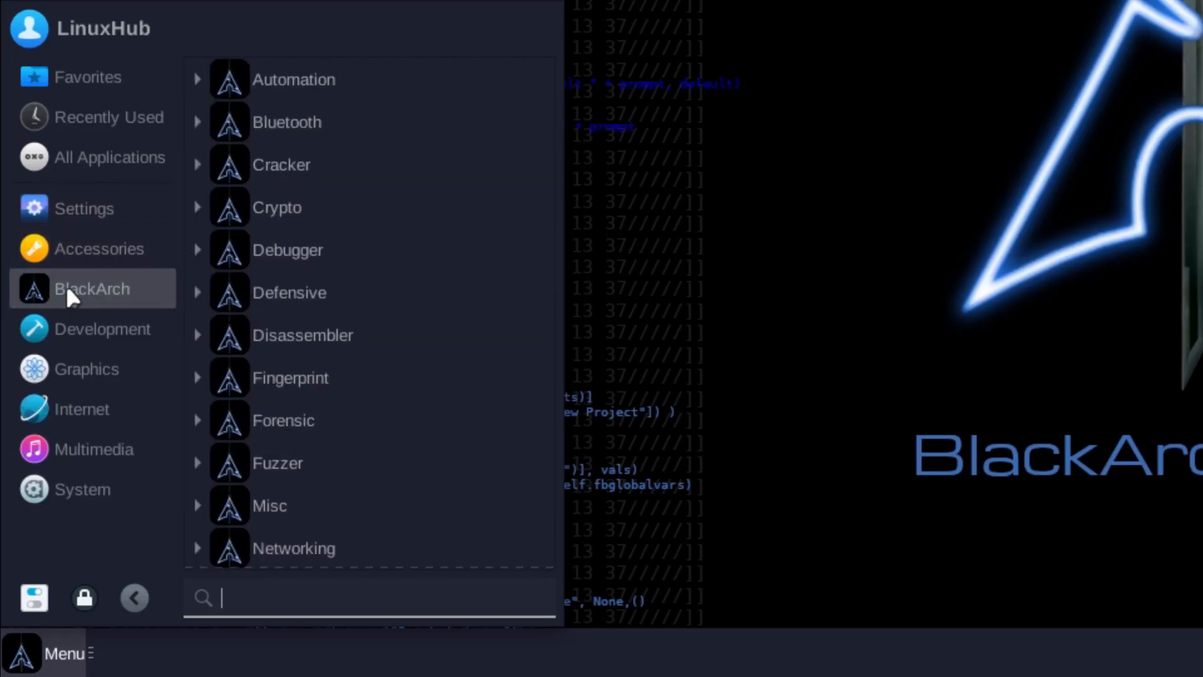
mouse_move(266, 505)
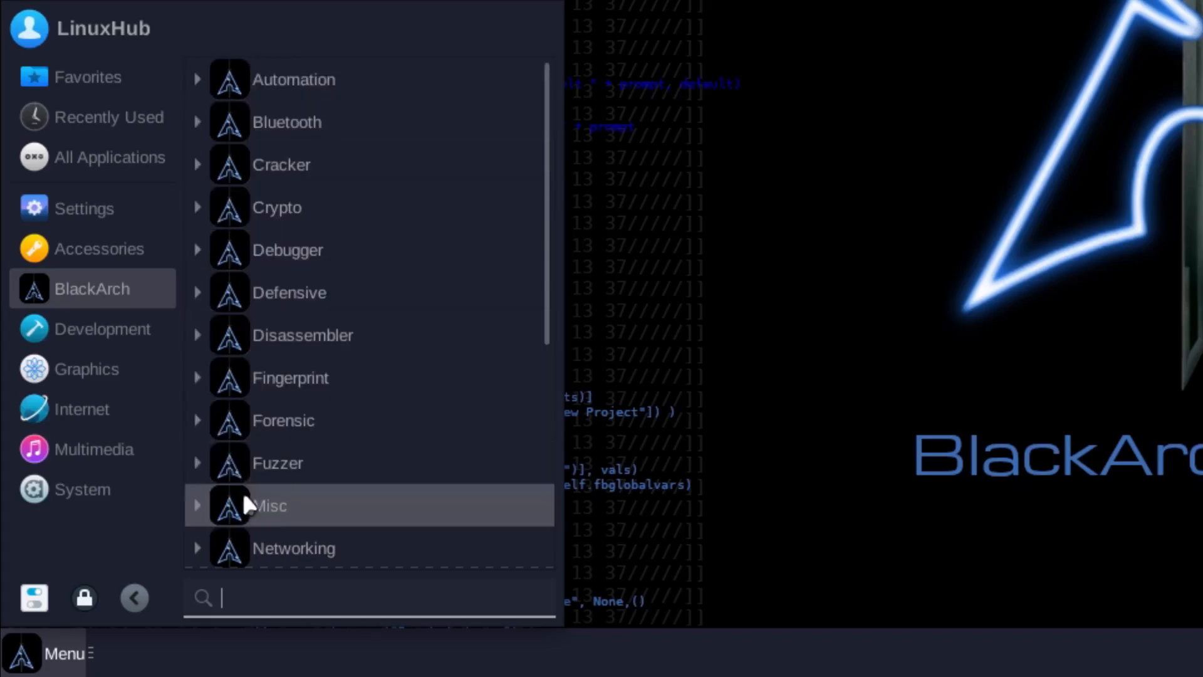
mouse_move(376, 123)
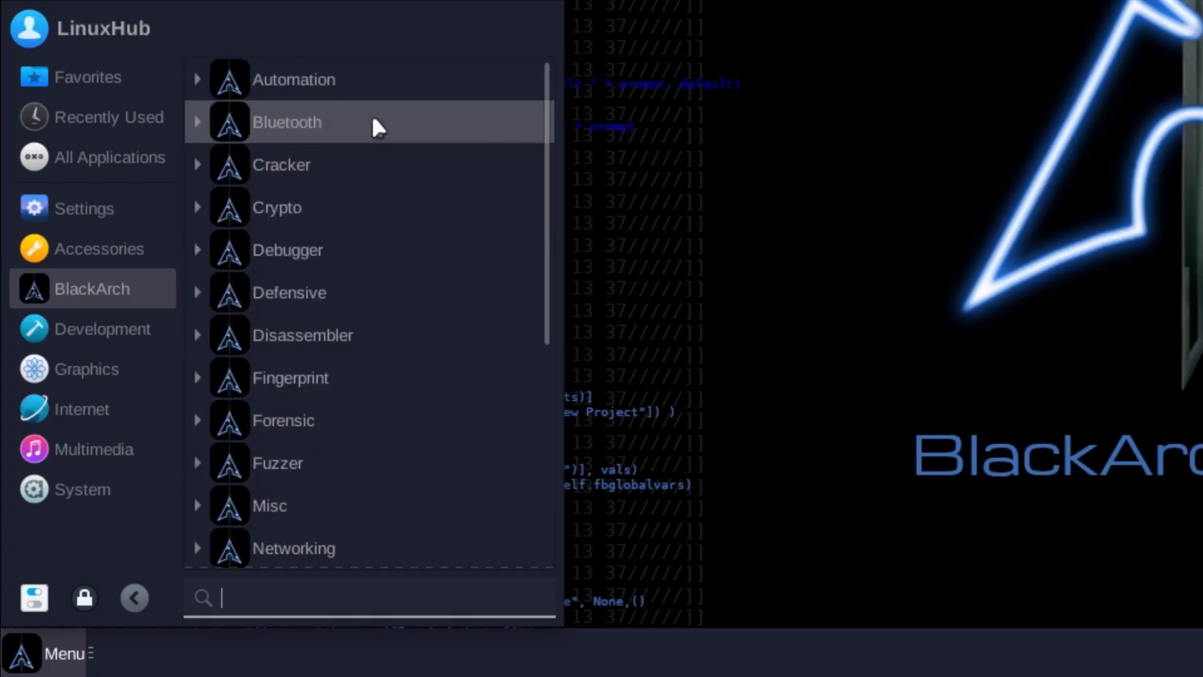
mouse_move(290, 377)
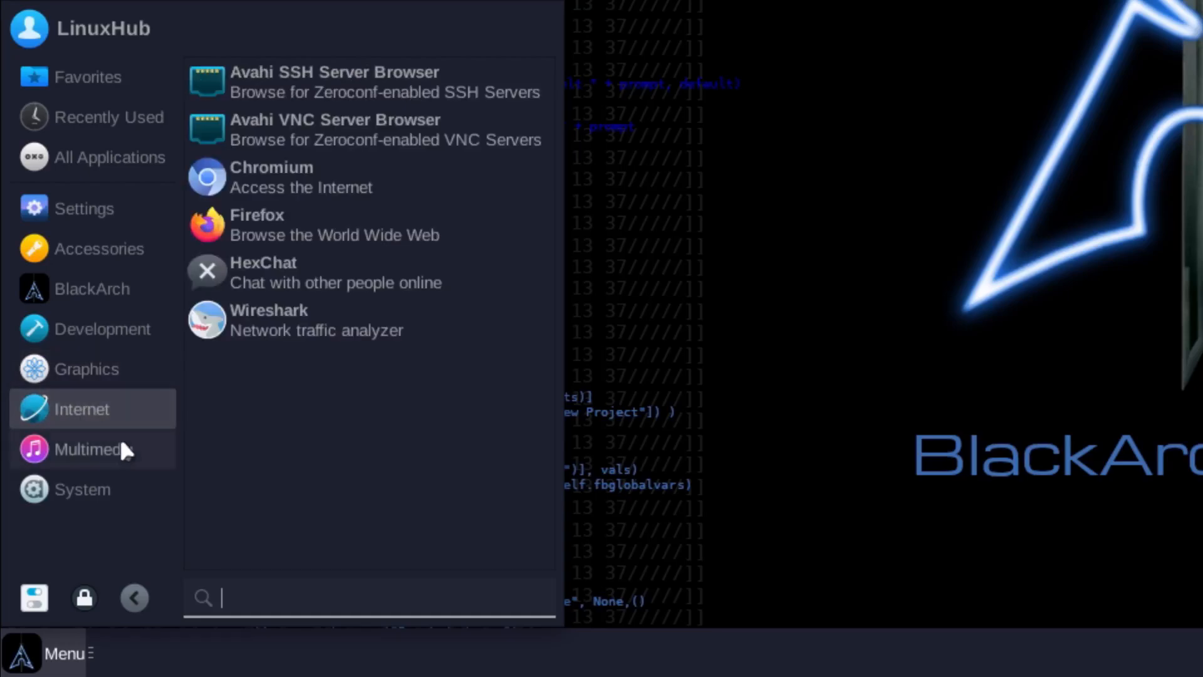
click(91, 449)
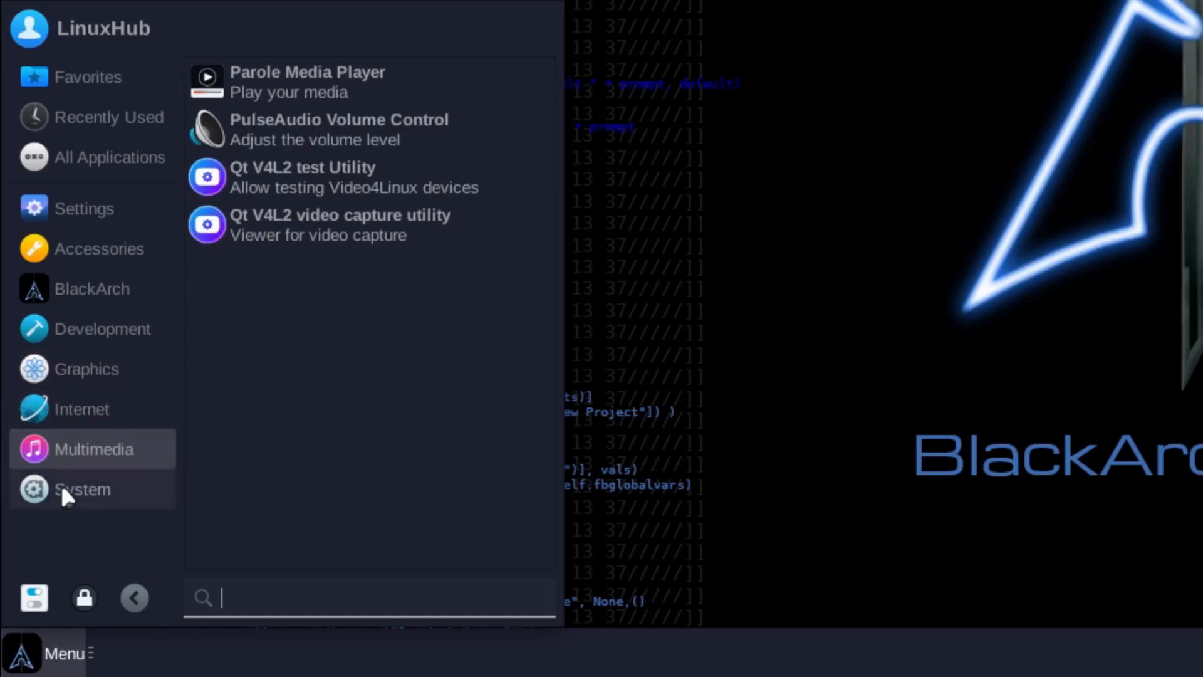
click(83, 490)
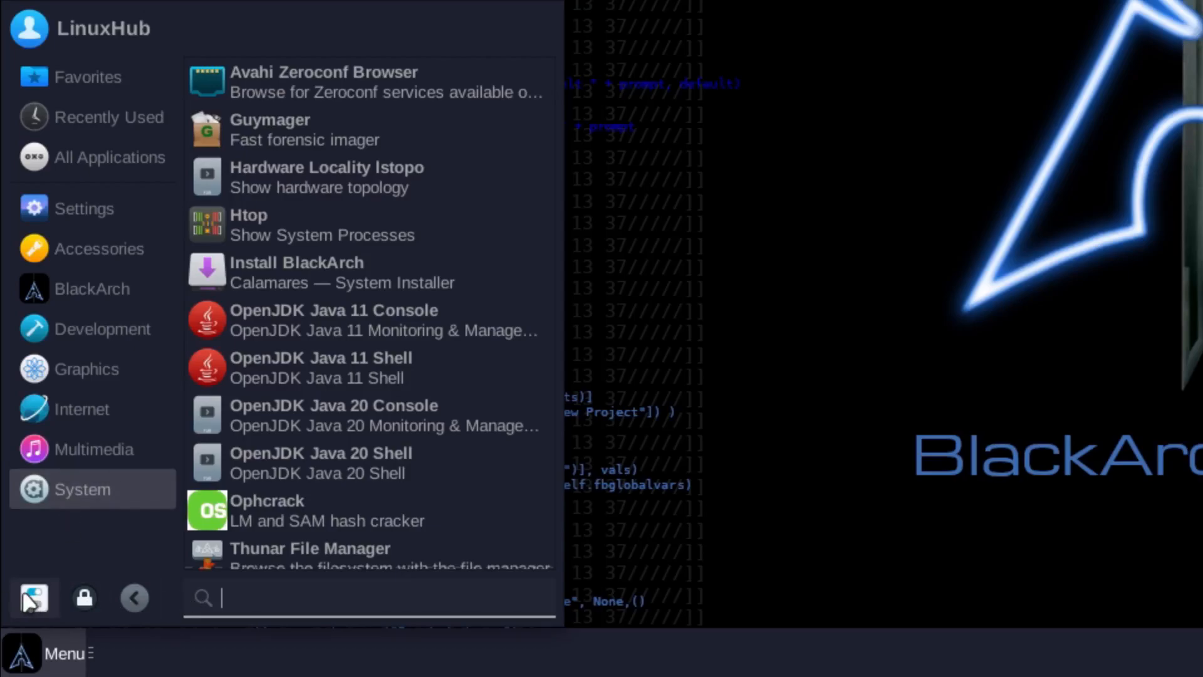
mouse_move(136, 598)
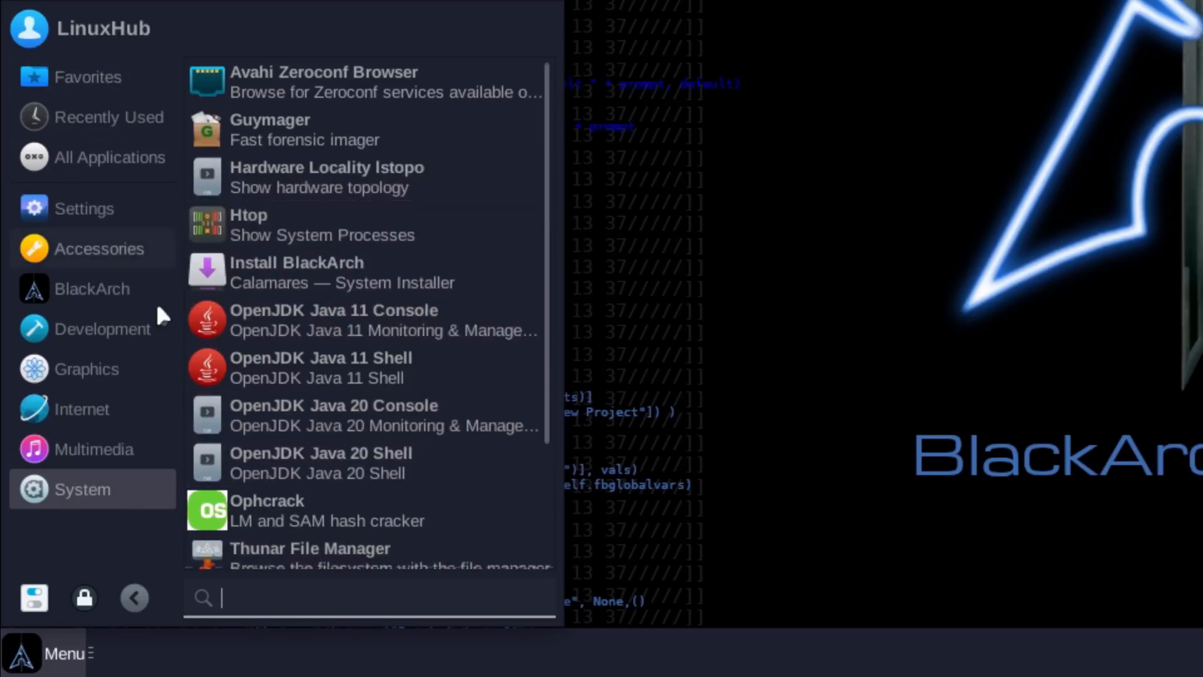
mouse_move(391, 300)
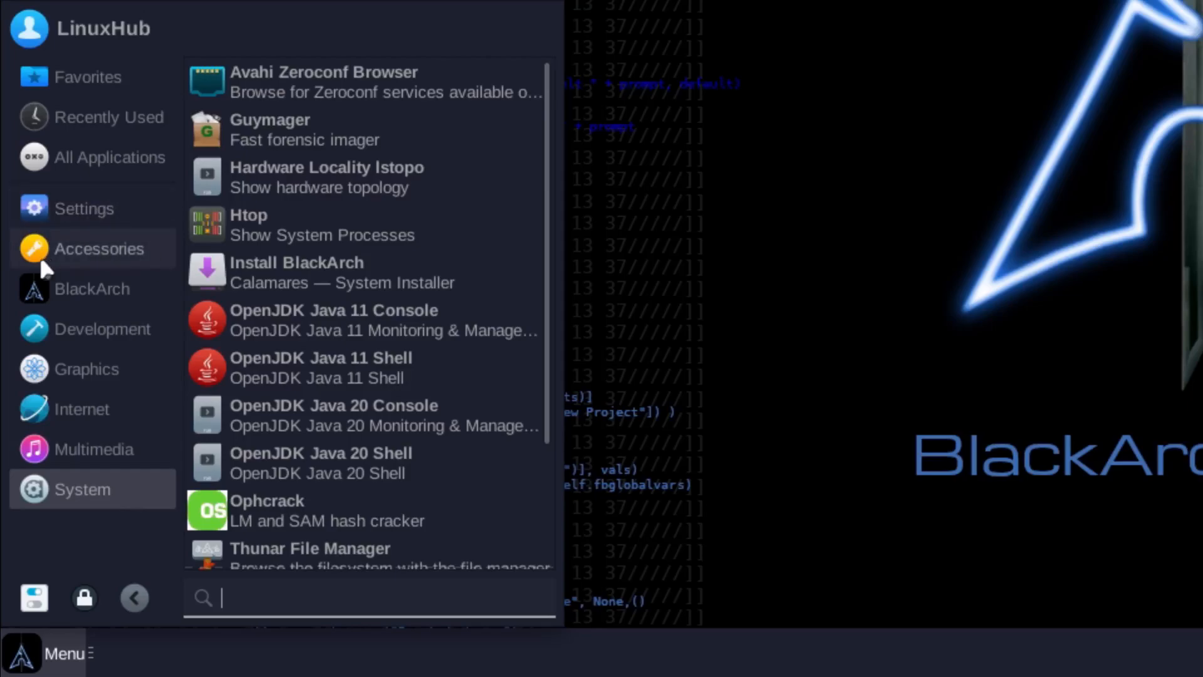
click(98, 248)
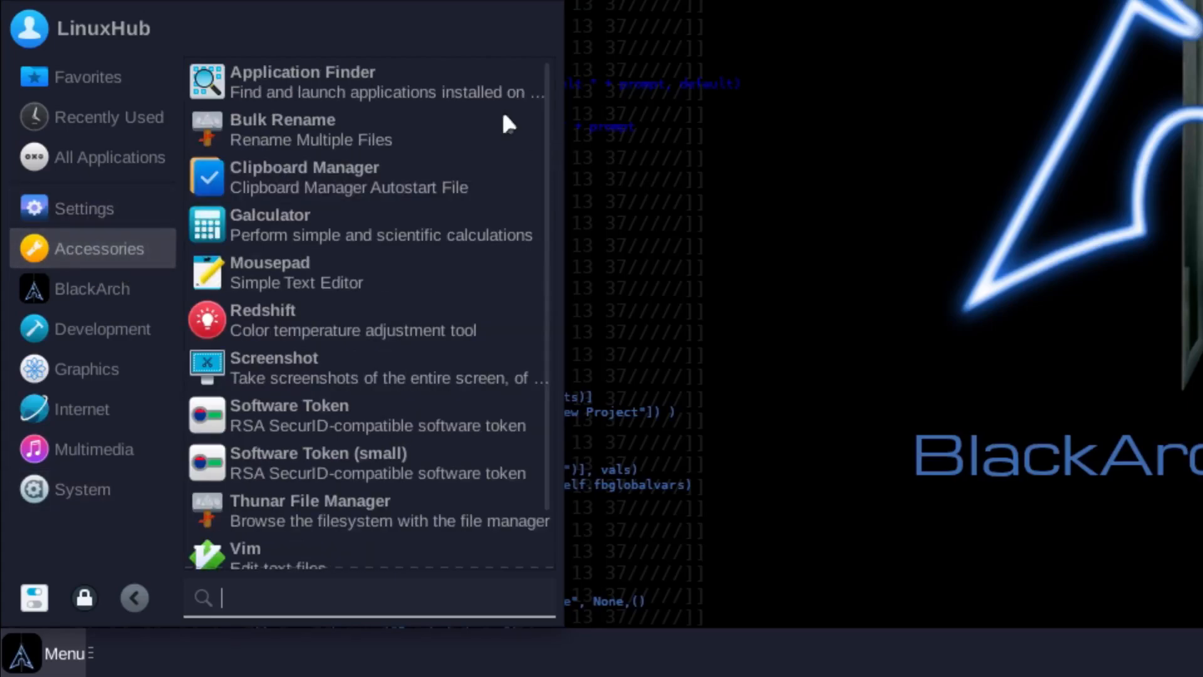
scroll(down, 3)
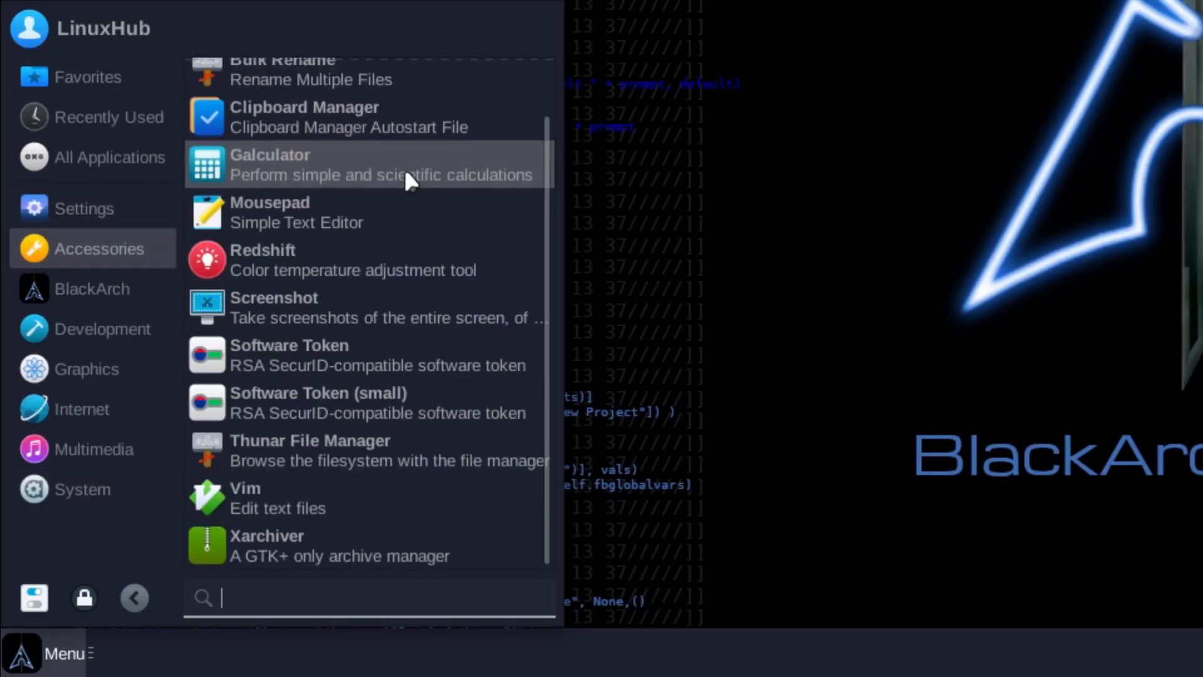
mouse_move(361, 157)
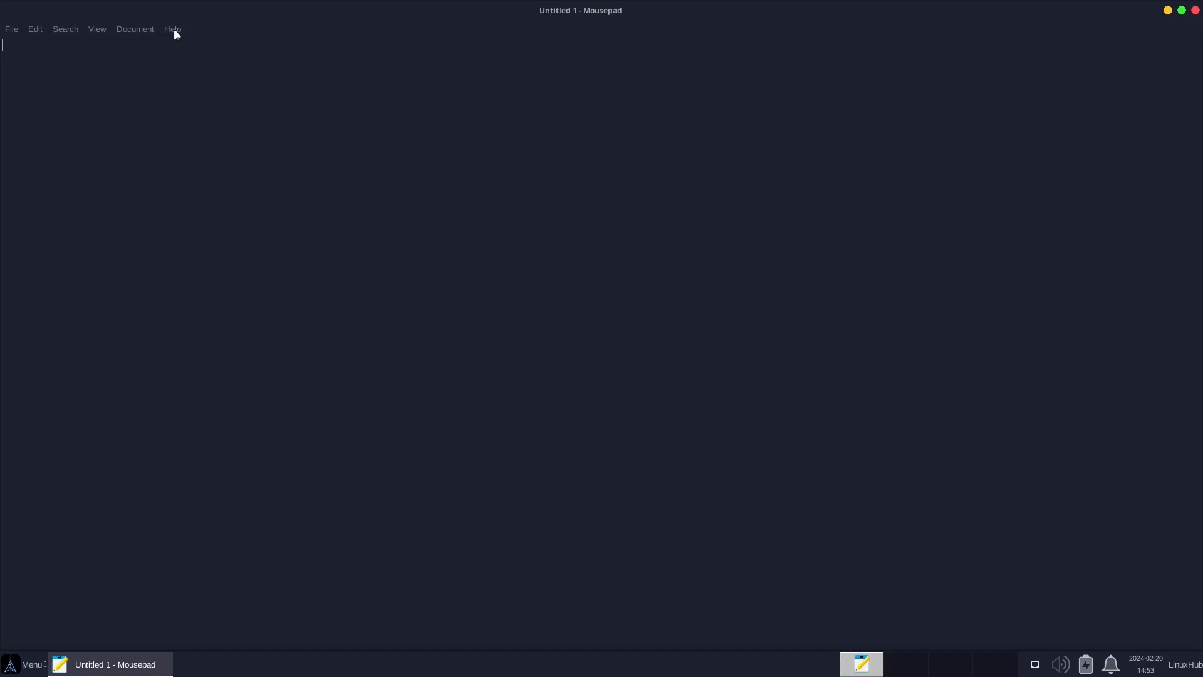
click(172, 29)
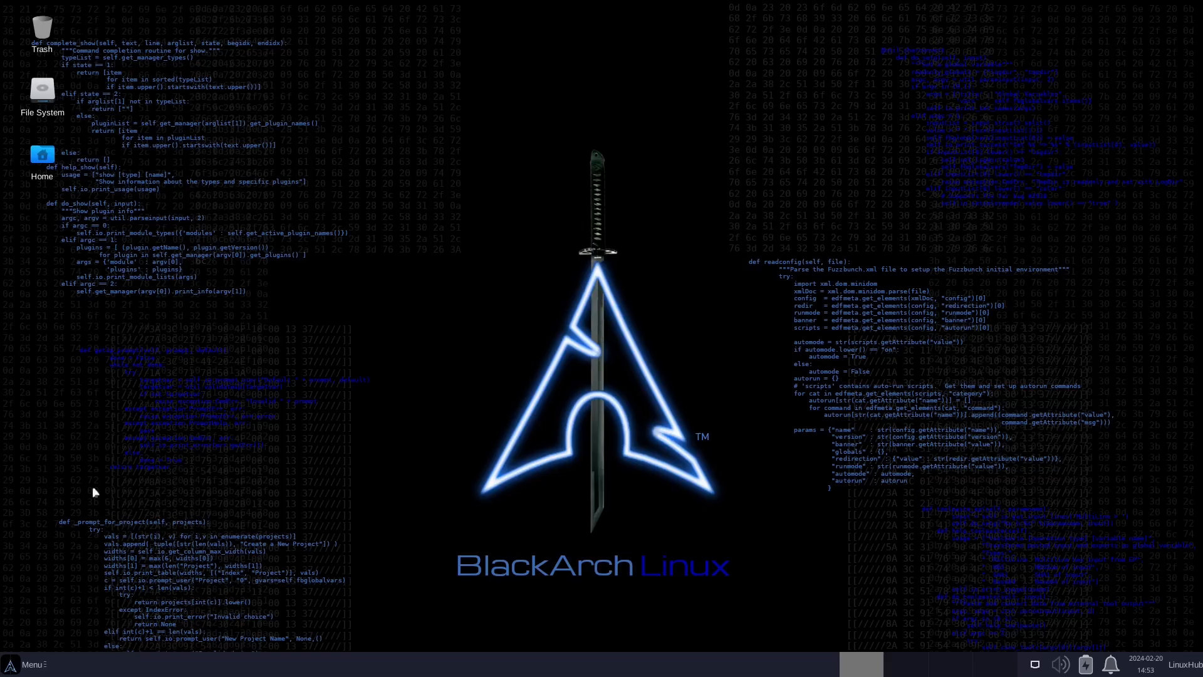
- Launch Ristretto Image Viewer from the Graphics menu
click(29, 665)
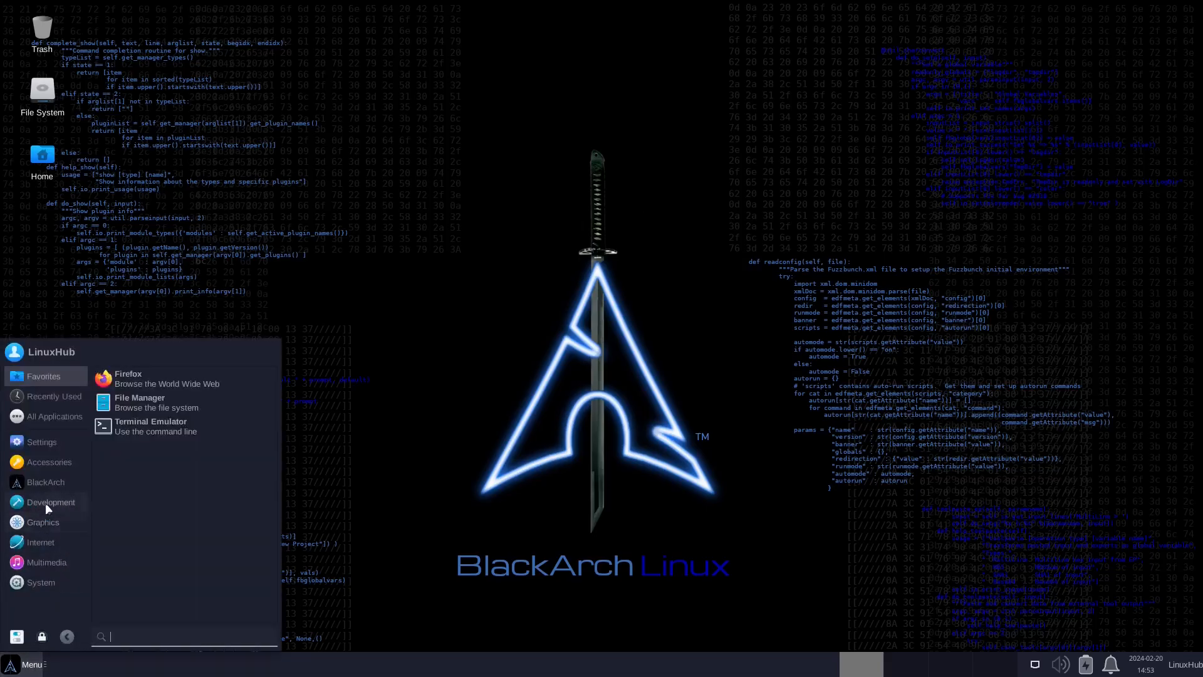
click(50, 501)
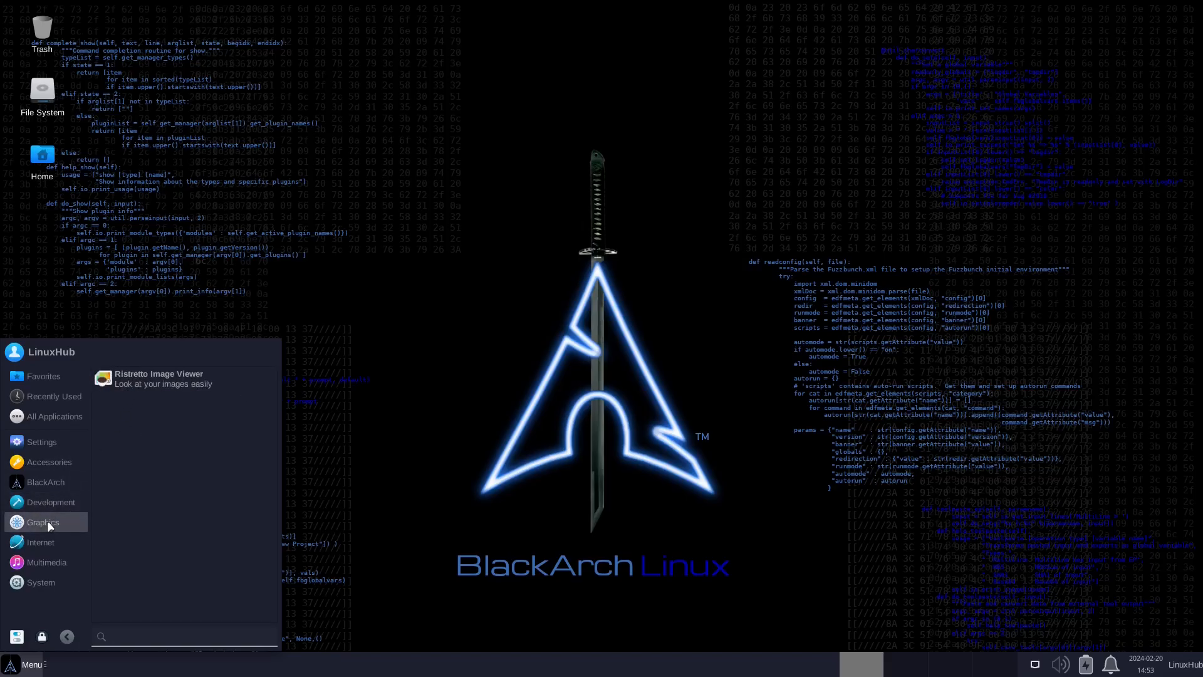
click(159, 379)
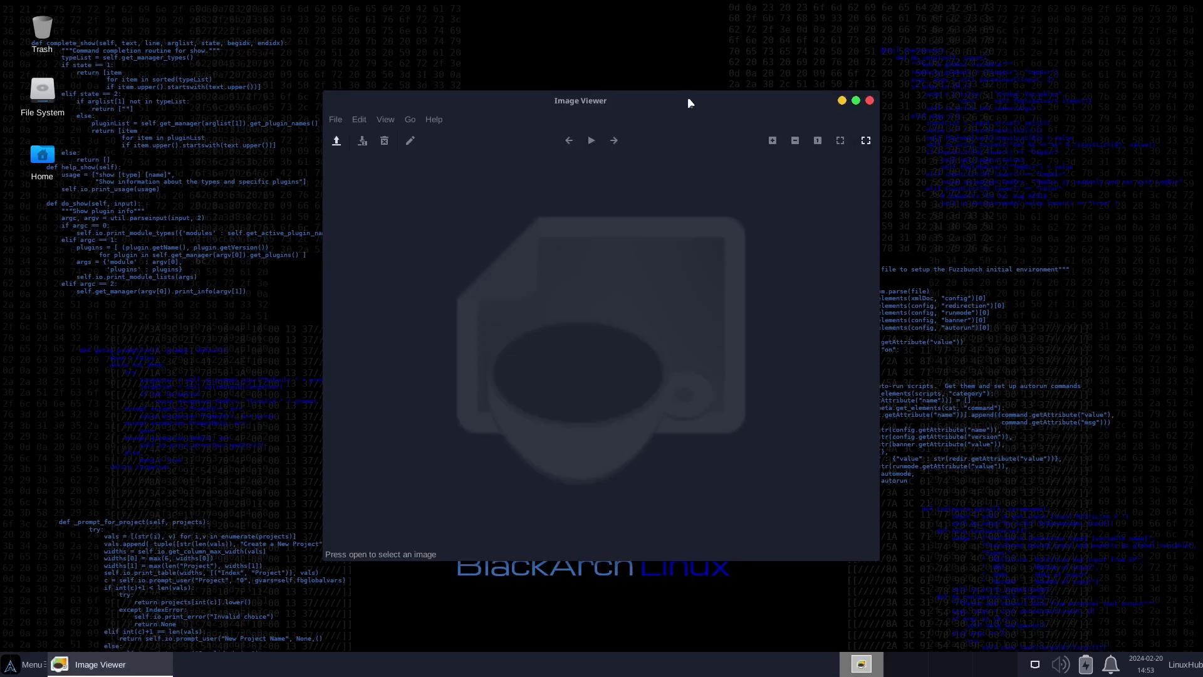
click(839, 140)
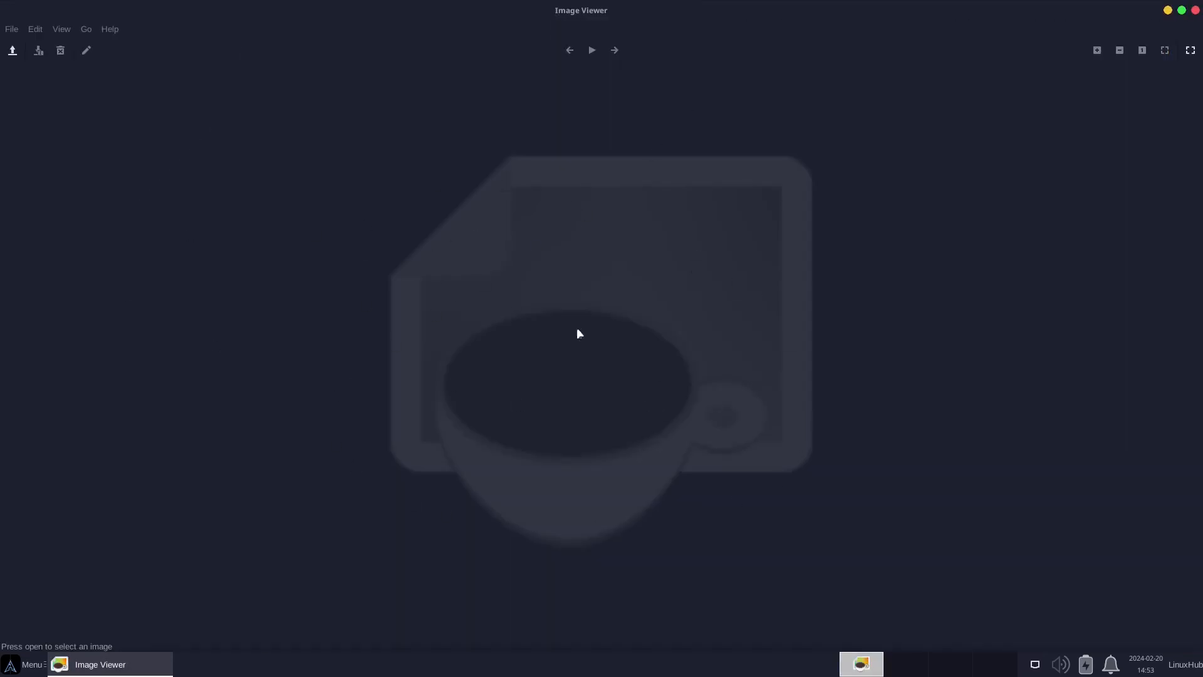
- View the About dialog showing ristretto 0.13.0, then close it and the viewer
click(110, 29)
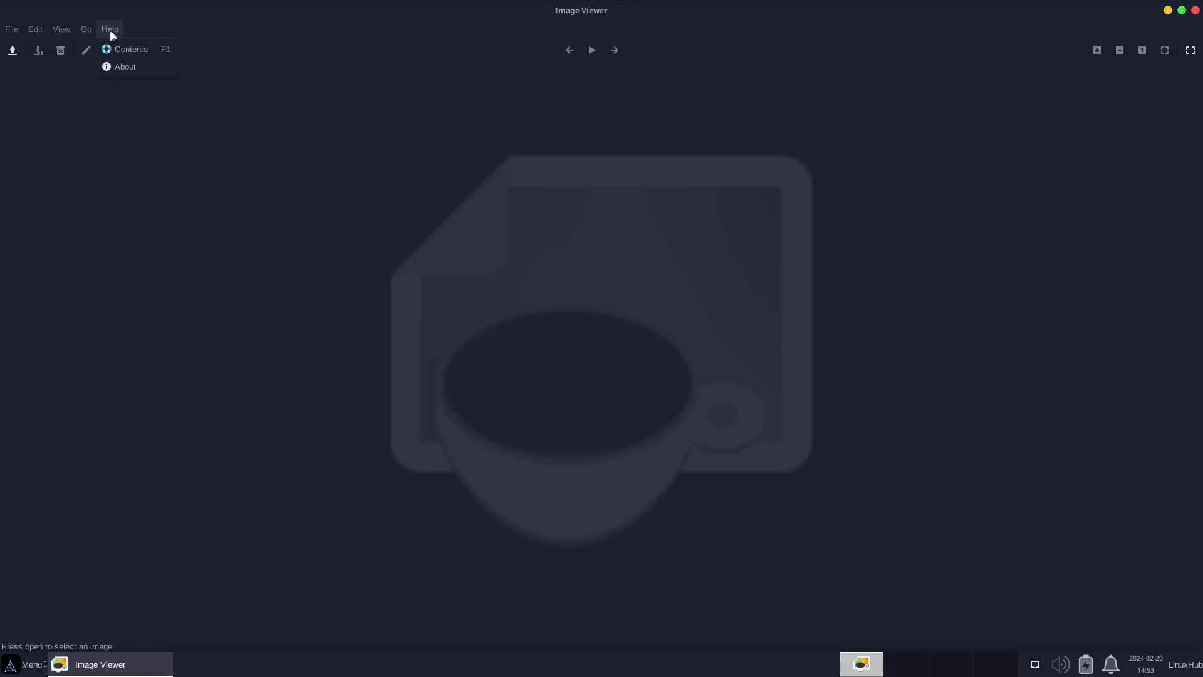
click(126, 66)
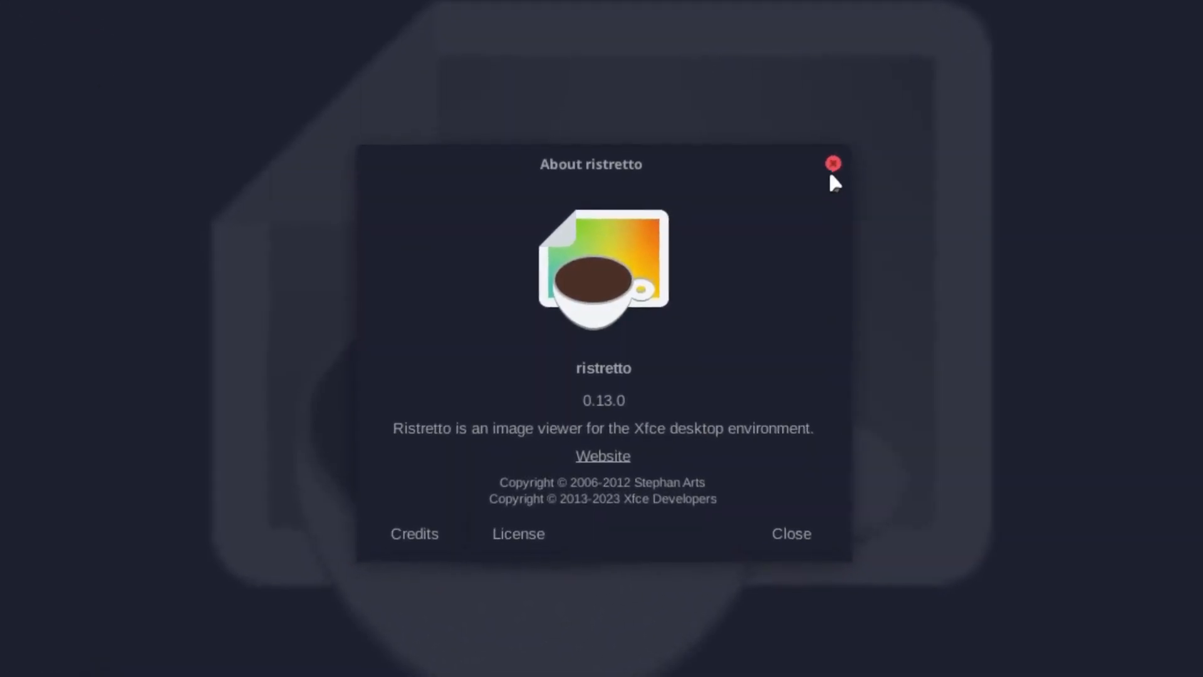
click(832, 163)
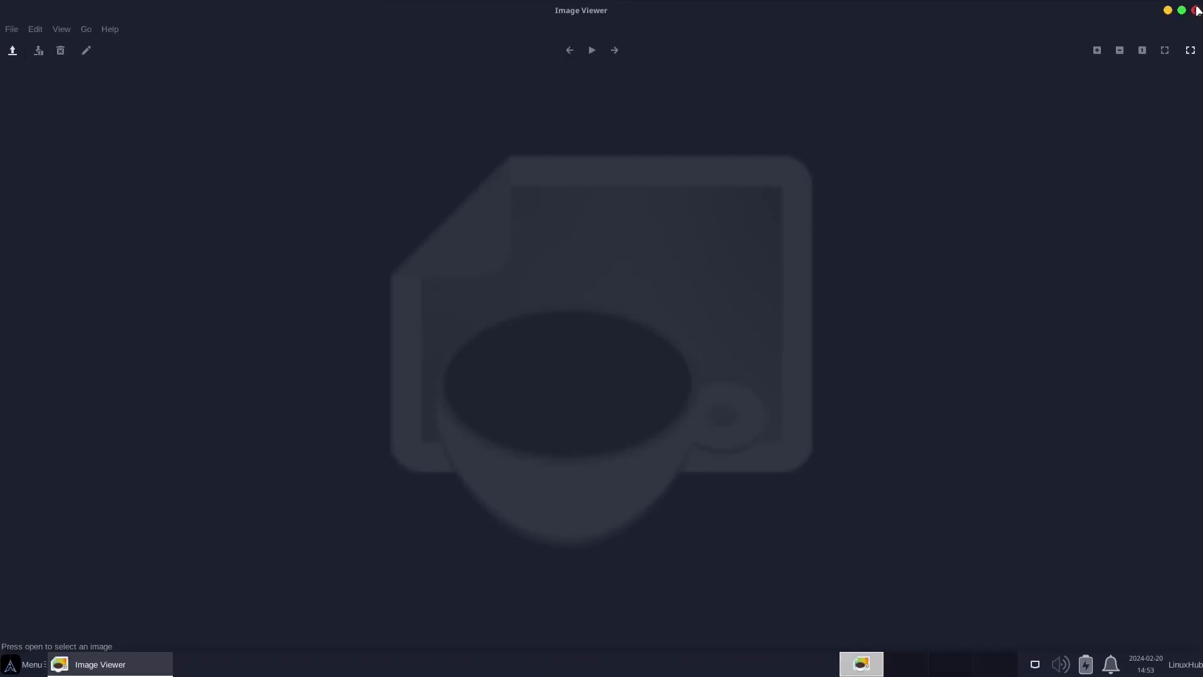
click(26, 664)
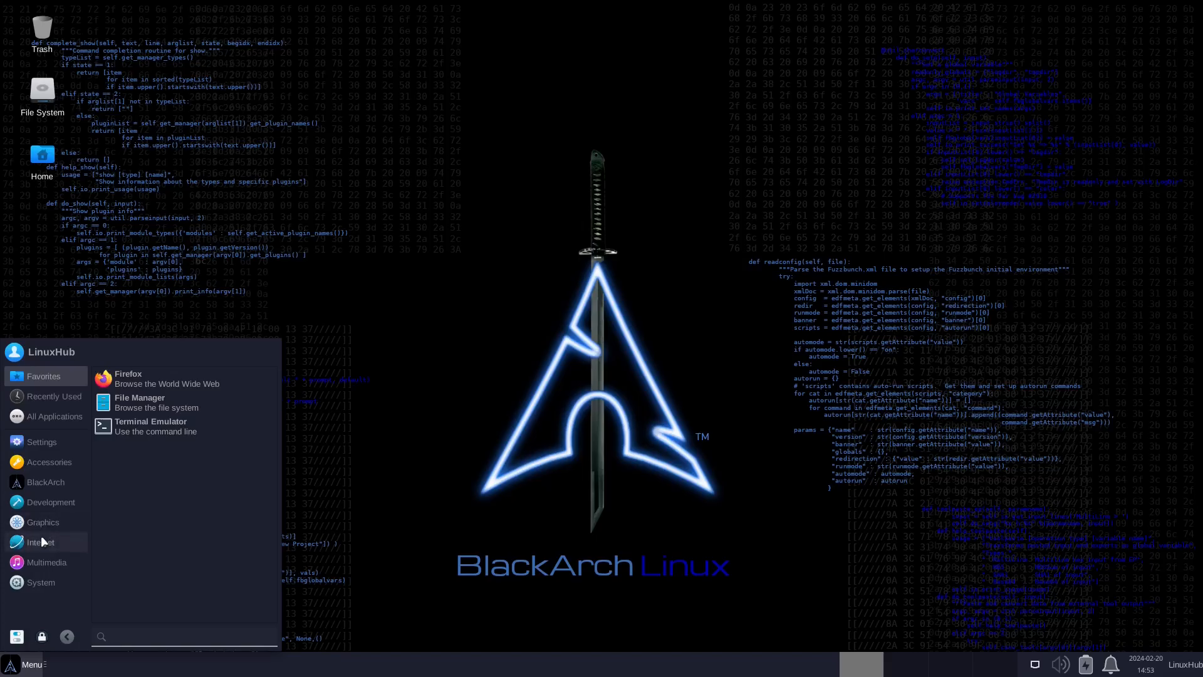
- Launch Chromium from the Internet category, set the keyring password and maximize the window
click(40, 542)
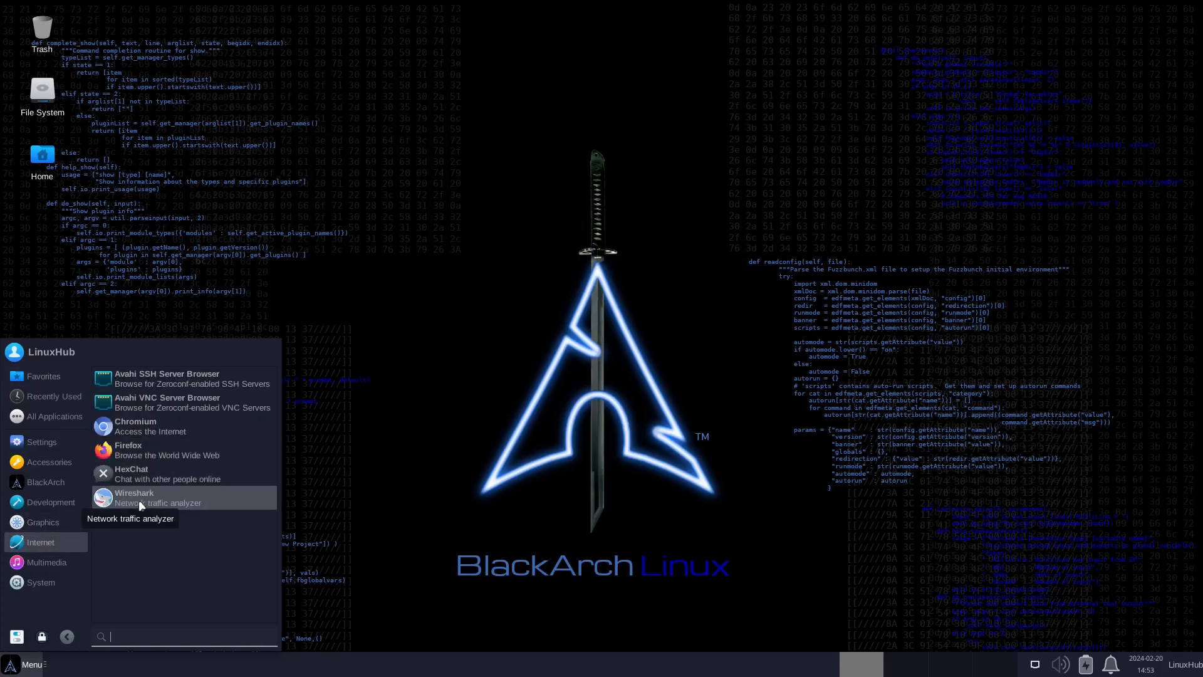
mouse_move(183, 450)
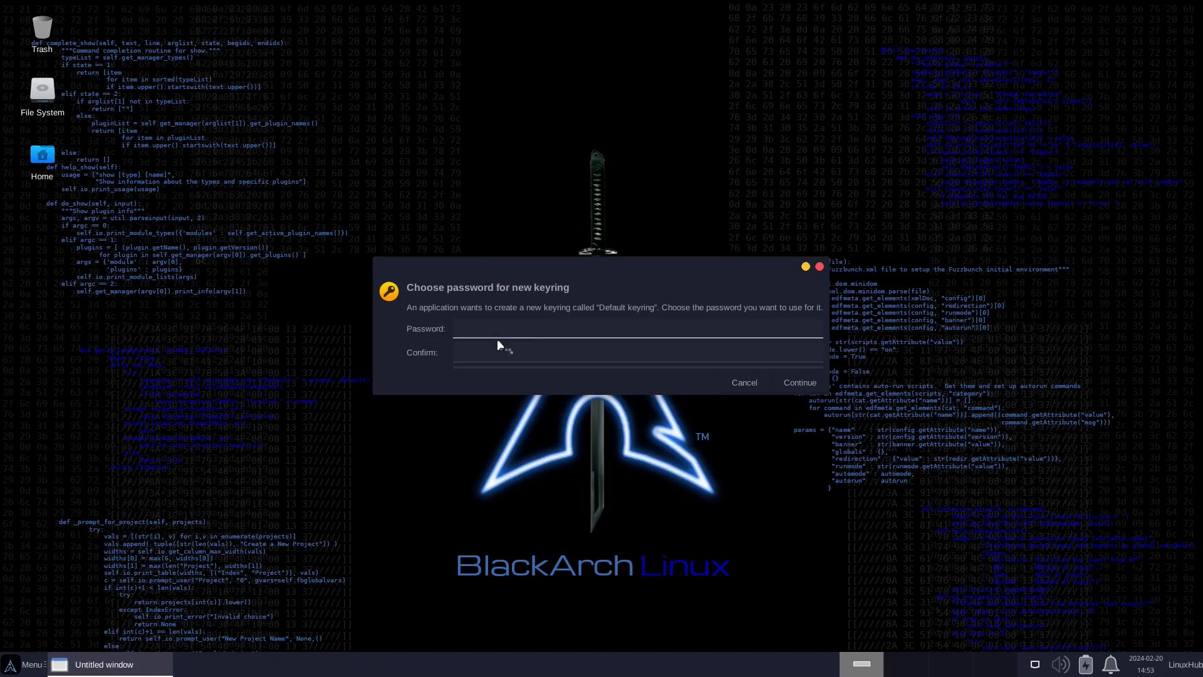
click(480, 331)
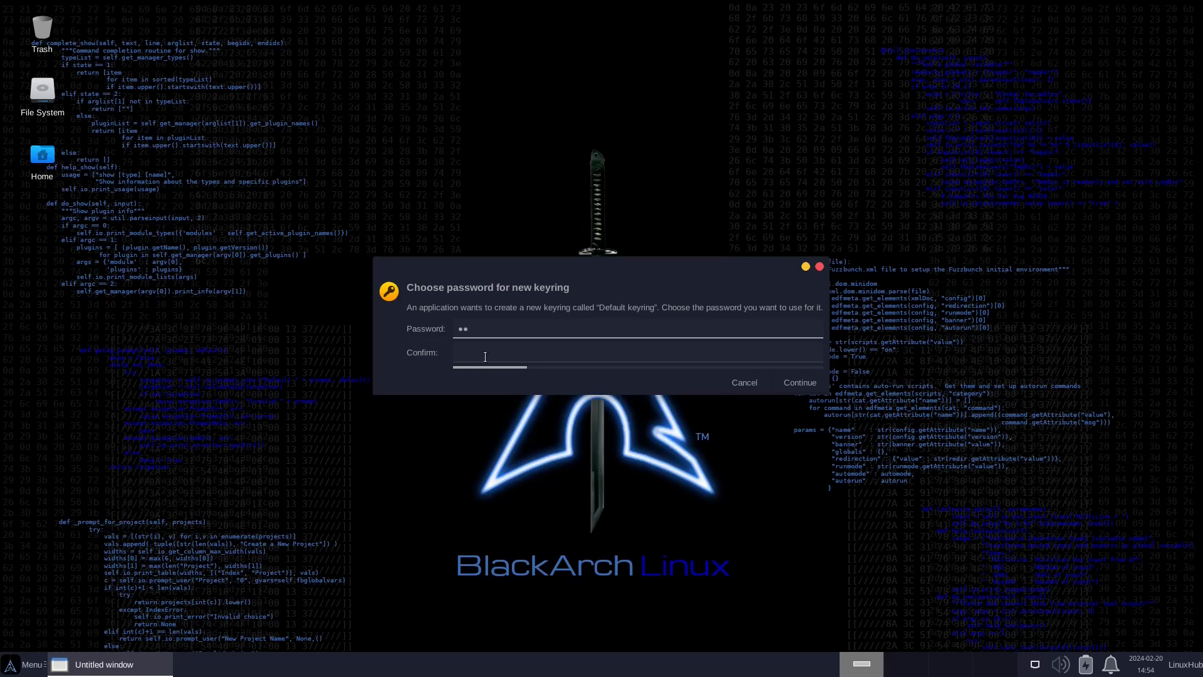
text(•)
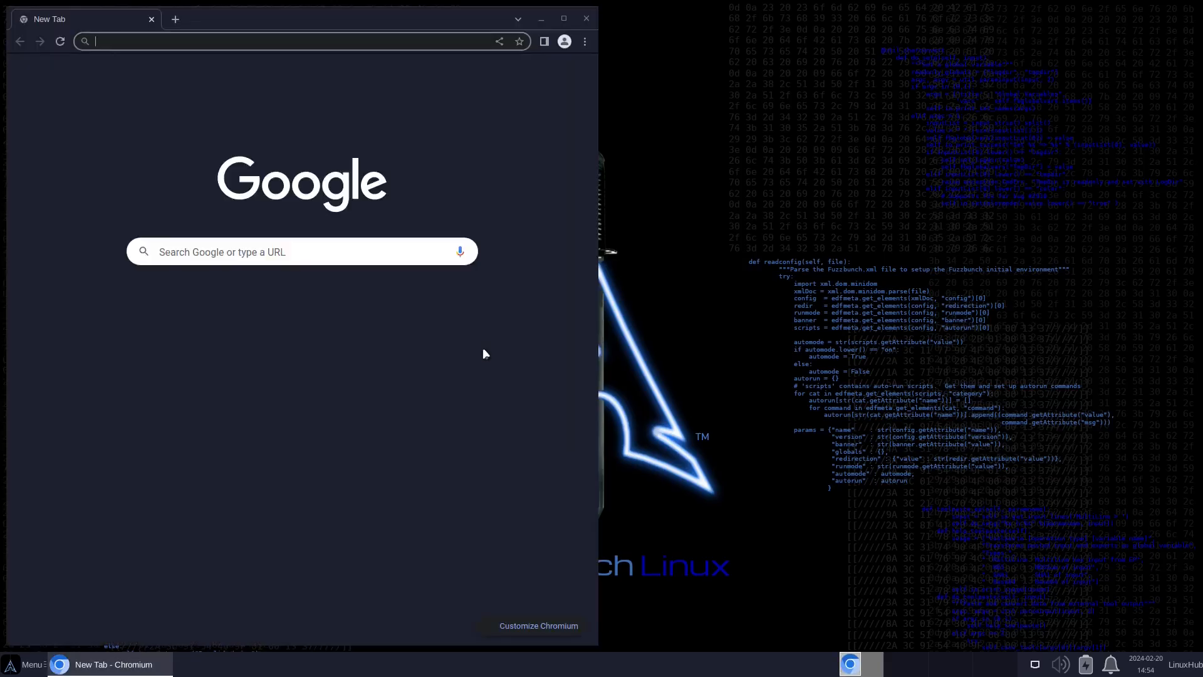
click(562, 19)
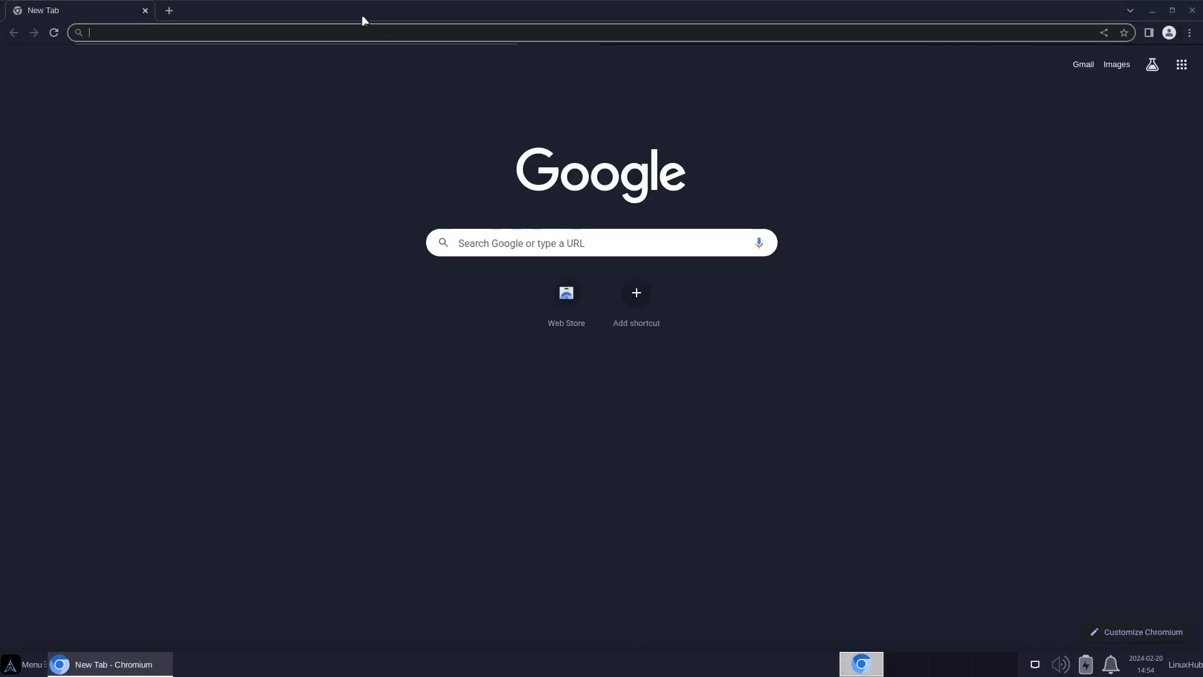
mouse_move(1194, 118)
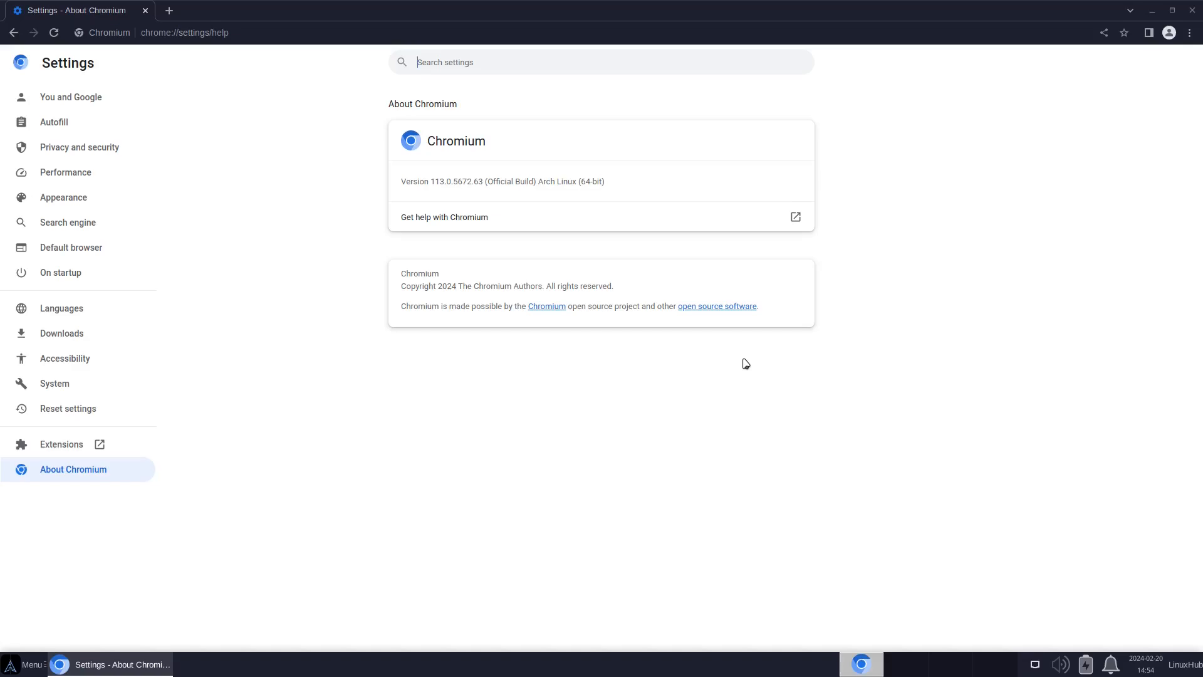
- Zoom into the About page and select the version line 113.0.5672.63 on Arch Linux
key(ctrl+plus)
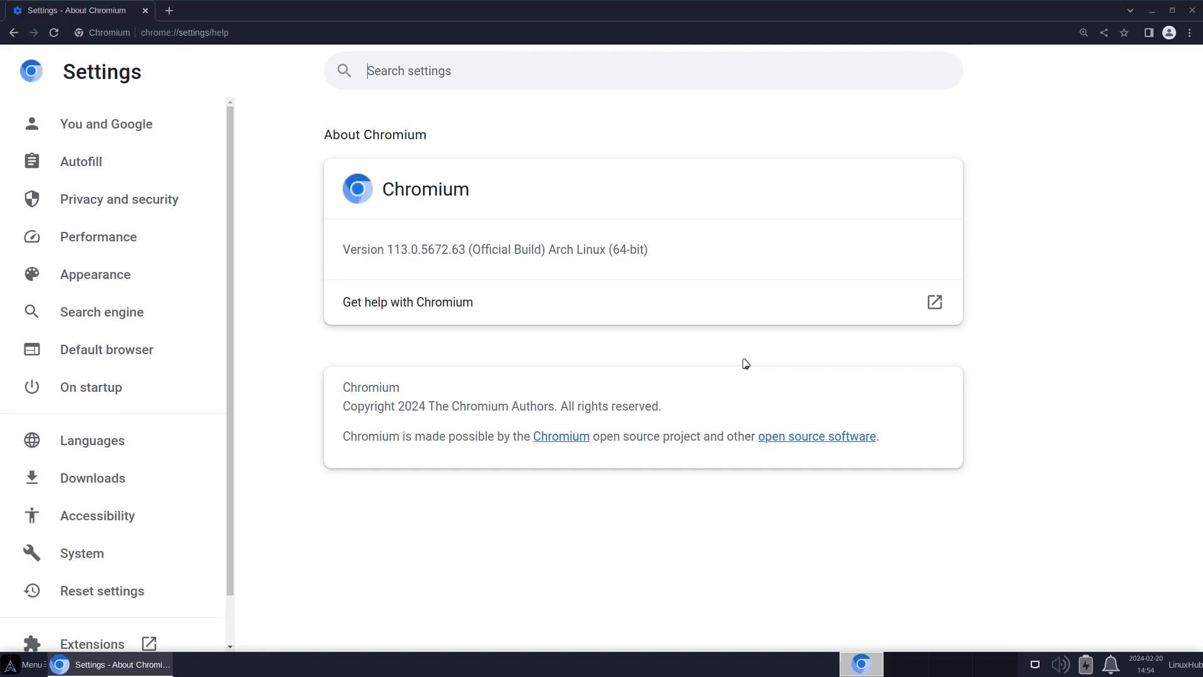
mouse_move(542, 319)
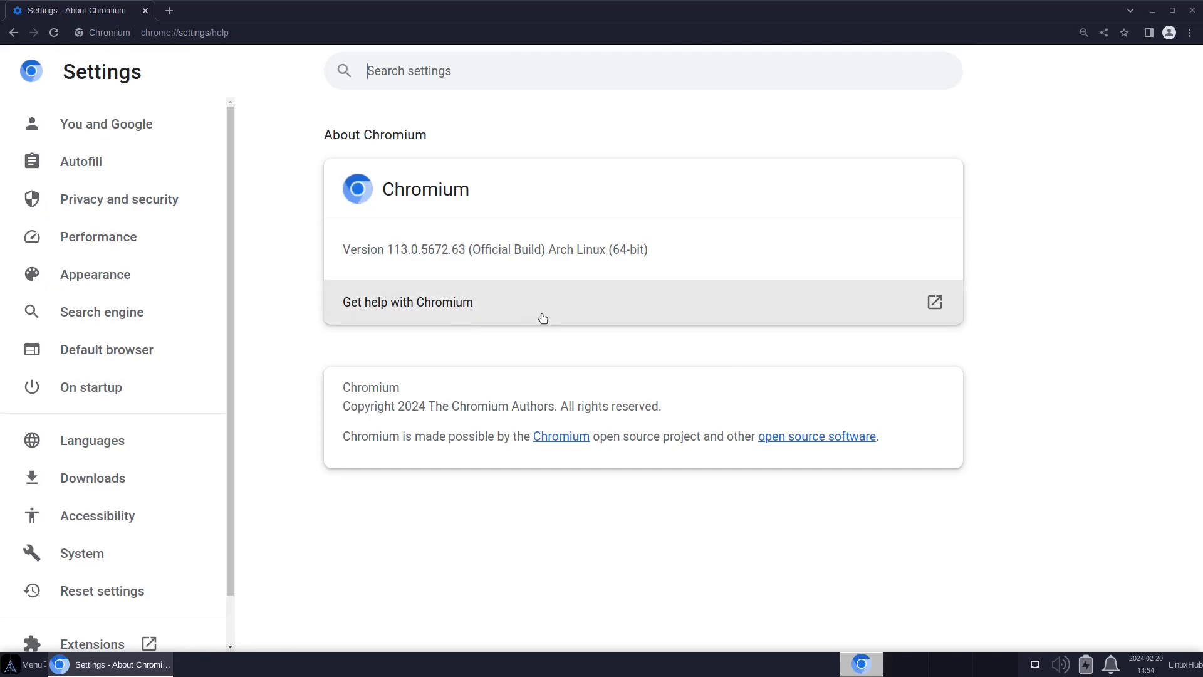
triple_click(495, 248)
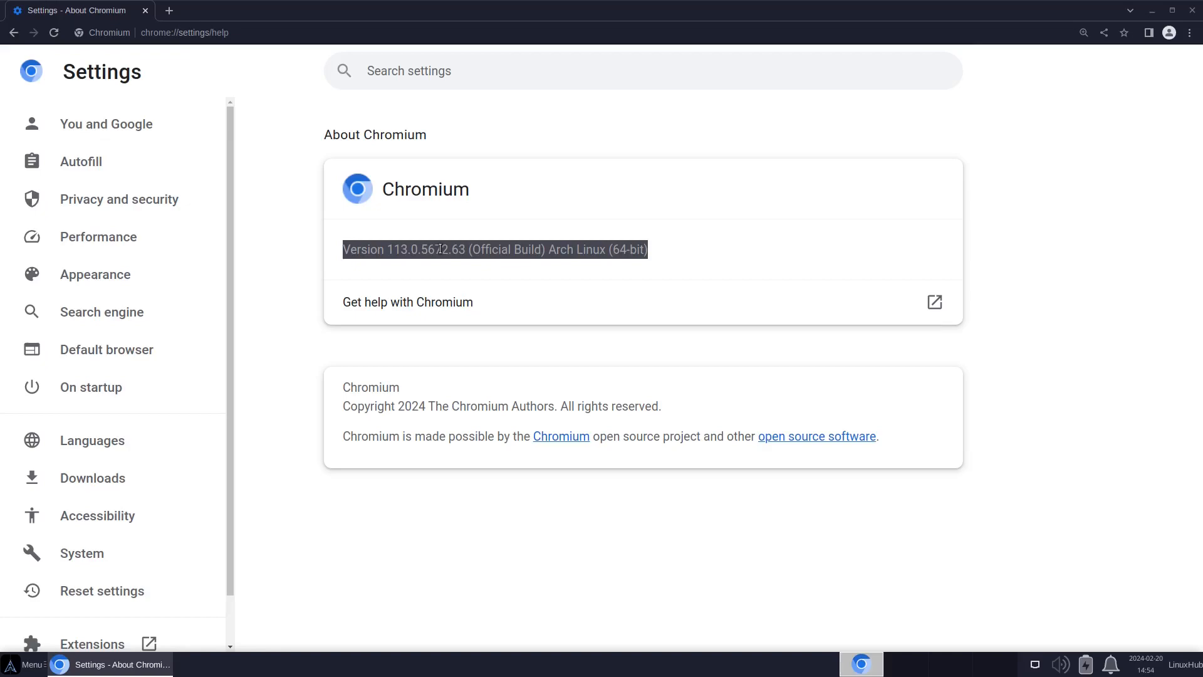
mouse_move(757, 259)
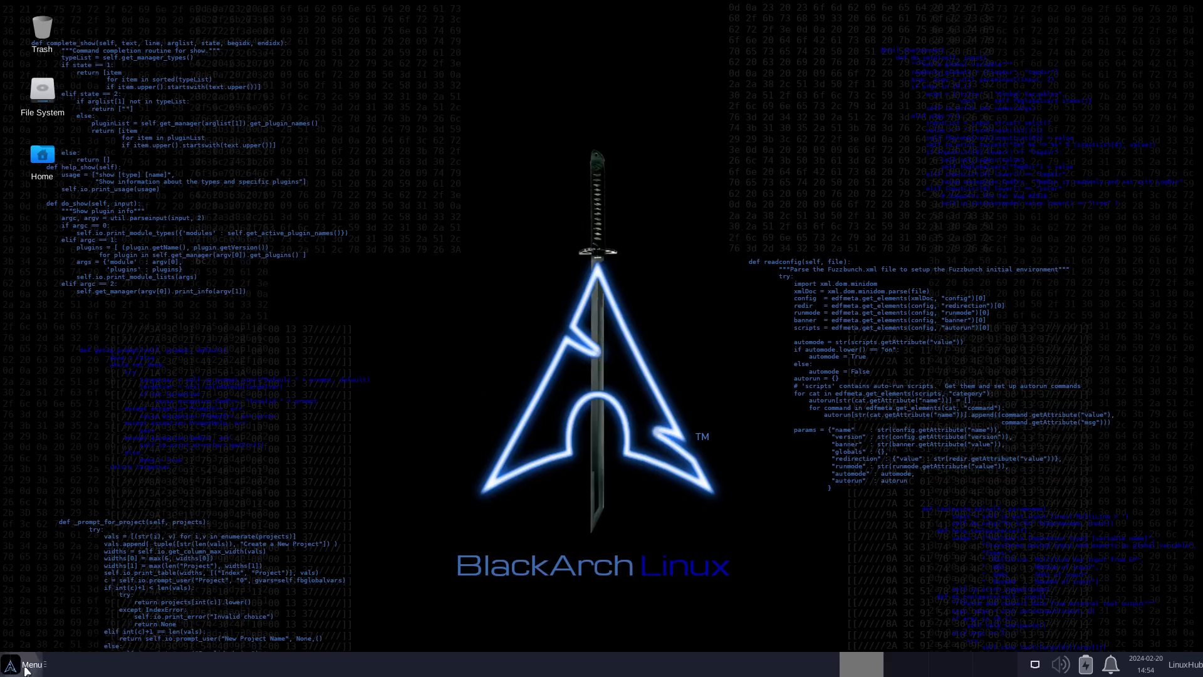
- Launch Parole Media Player from the Multimedia category and view its empty playback window
click(16, 664)
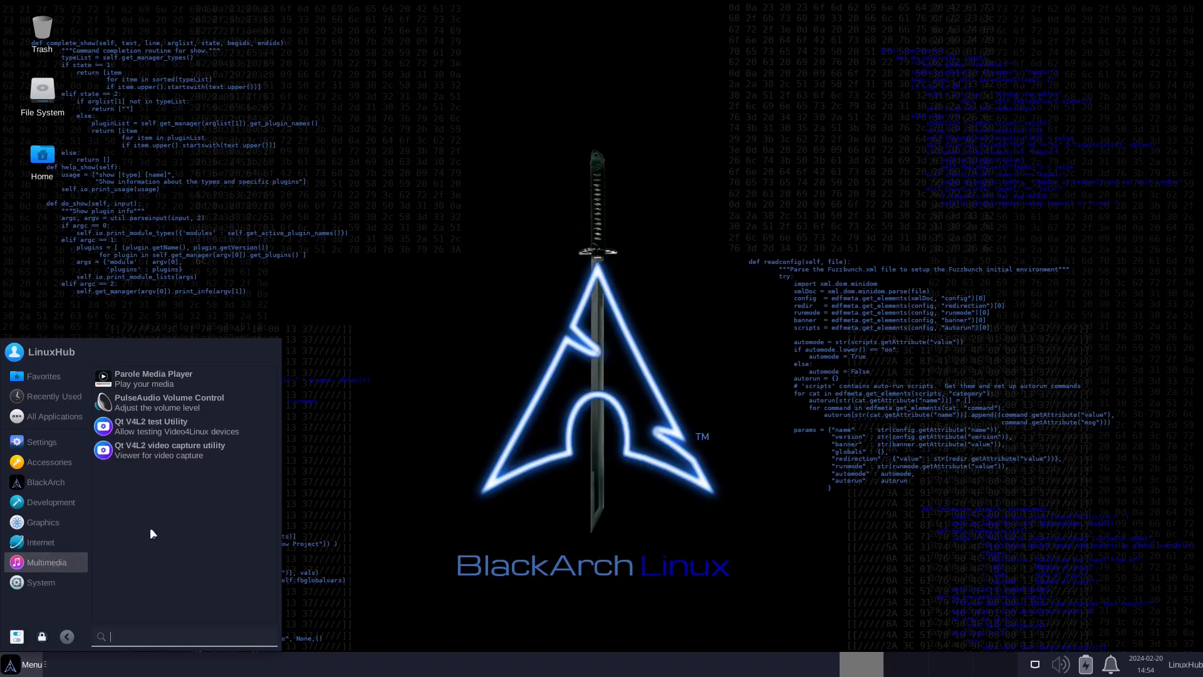
mouse_move(167, 402)
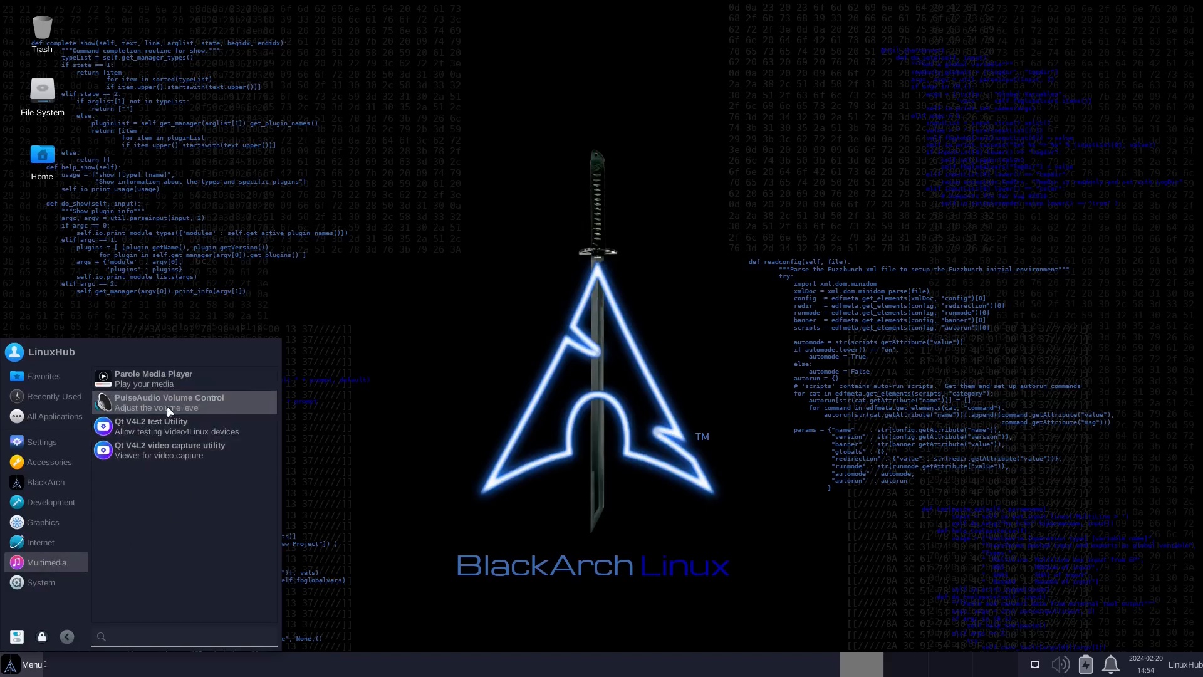
mouse_move(152, 450)
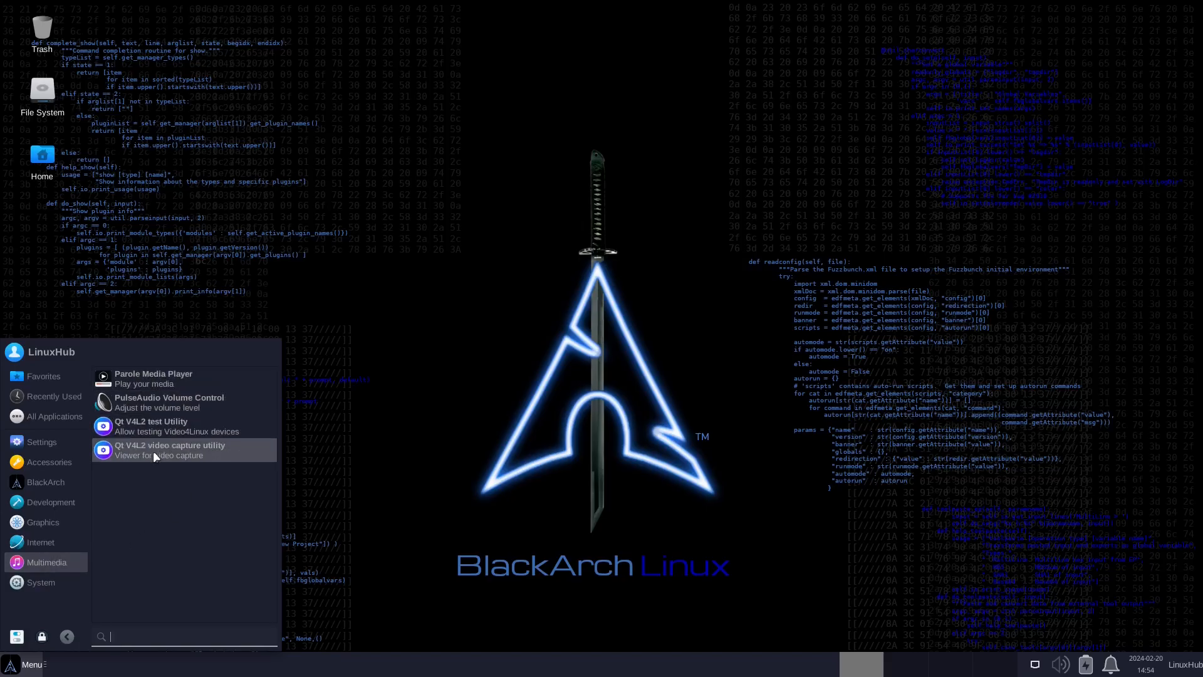
click(153, 377)
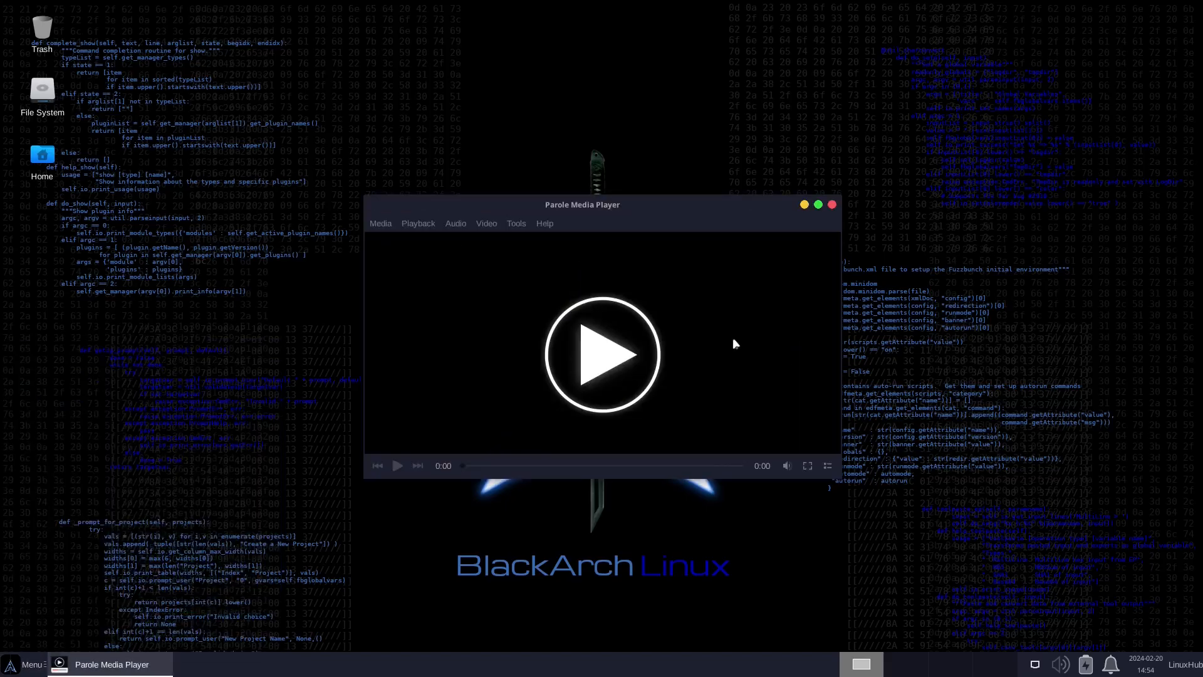
double_click(580, 205)
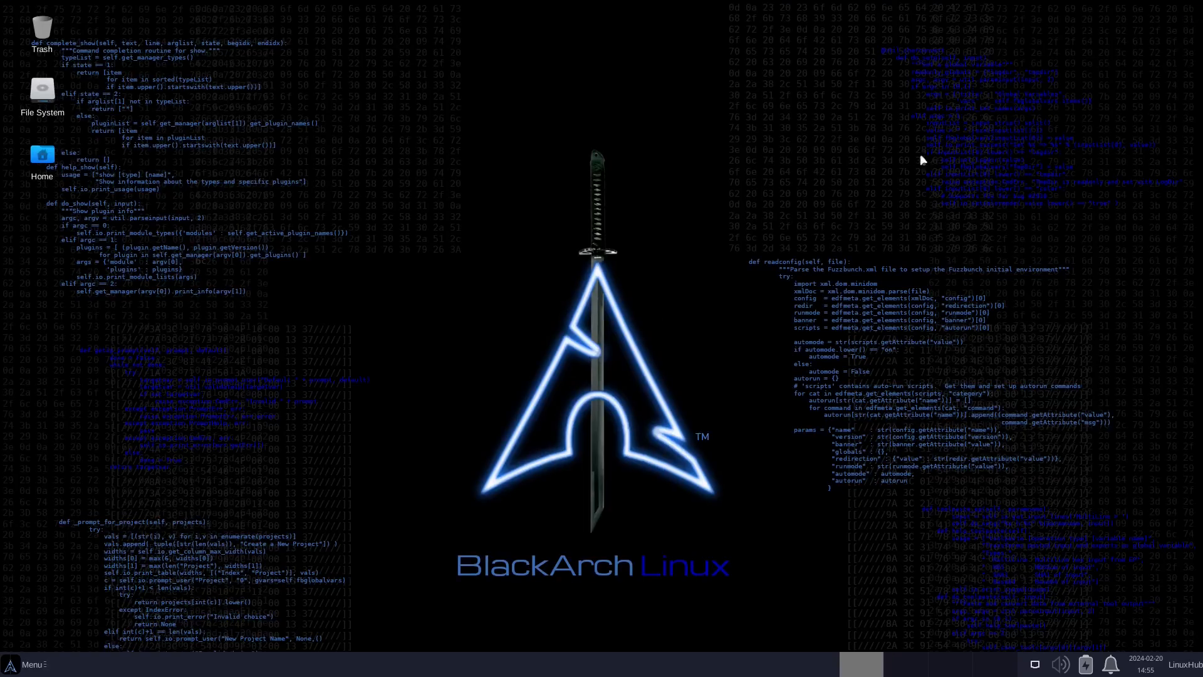
mouse_move(288, 492)
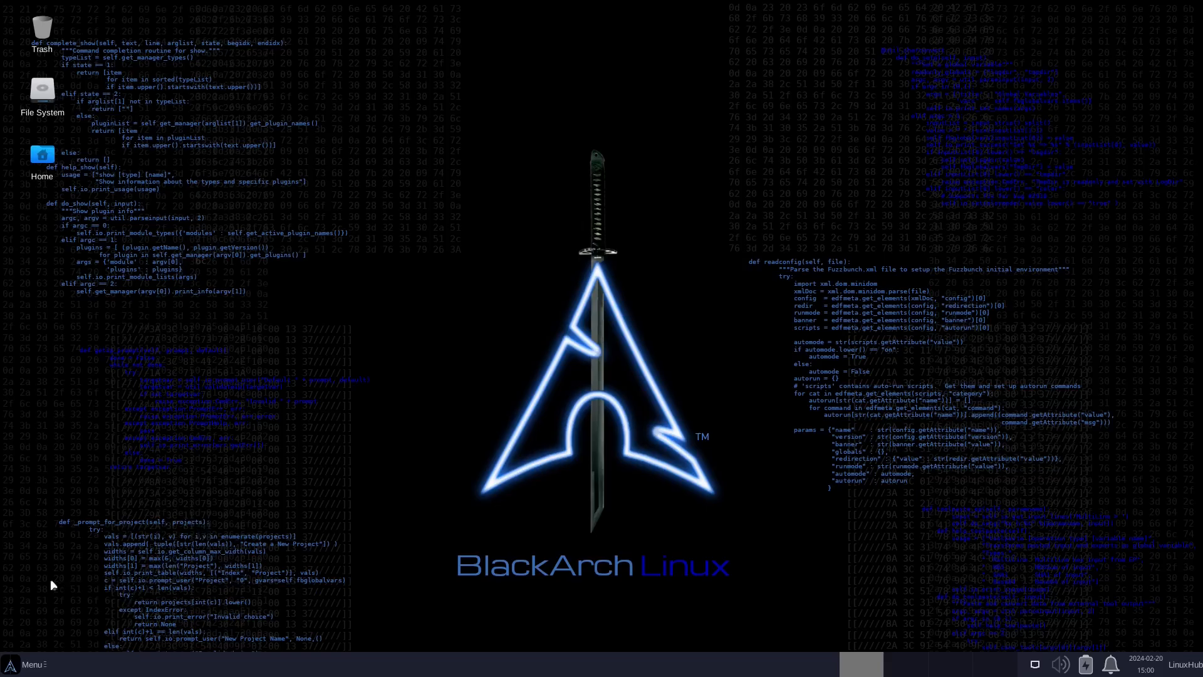
- Expand the BlackArch Automation tools list in the Whisker menu and scroll through it
click(26, 664)
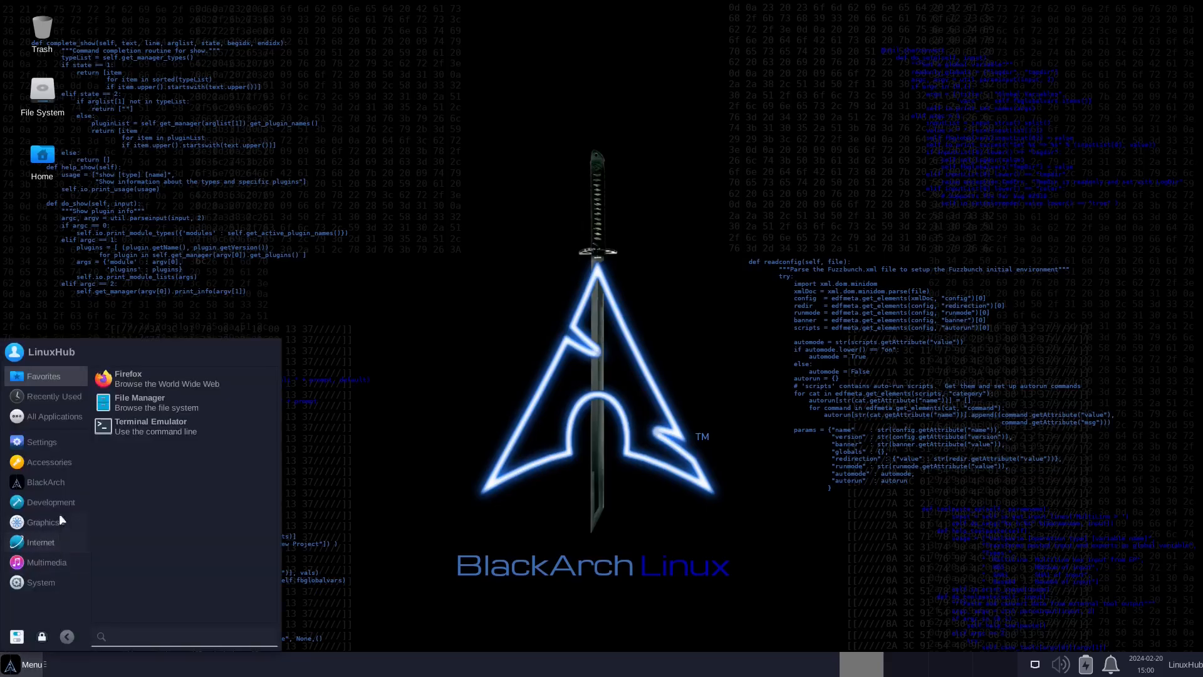
click(45, 481)
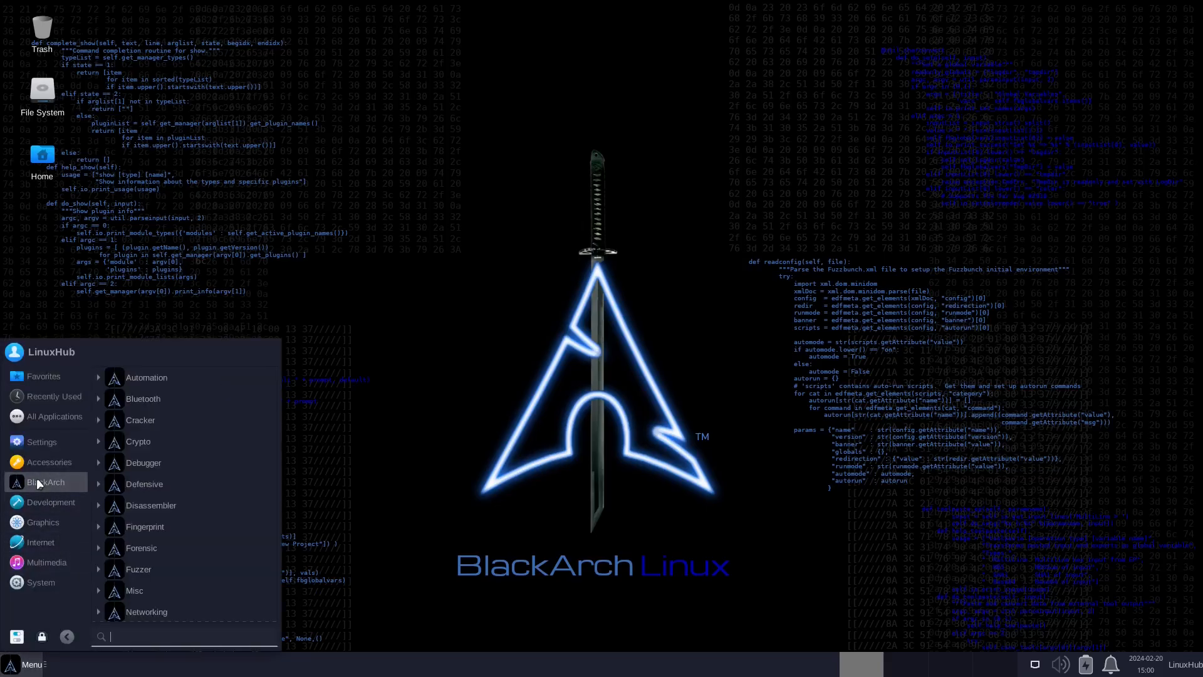
mouse_move(147, 377)
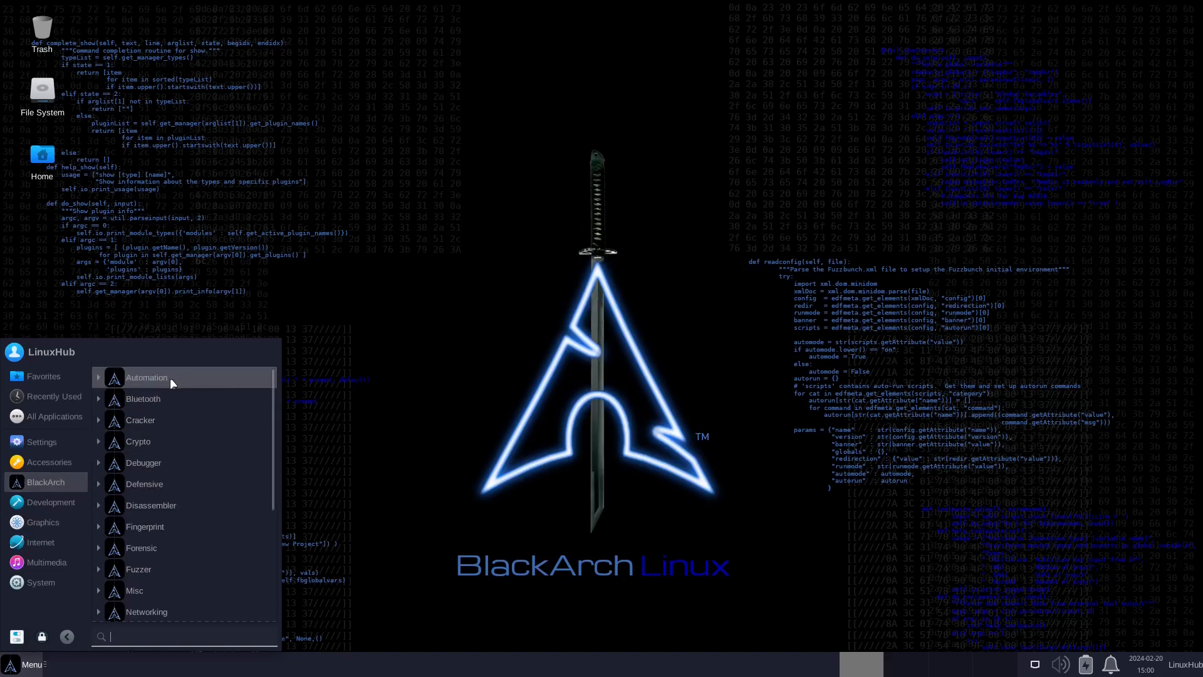
mouse_move(153, 382)
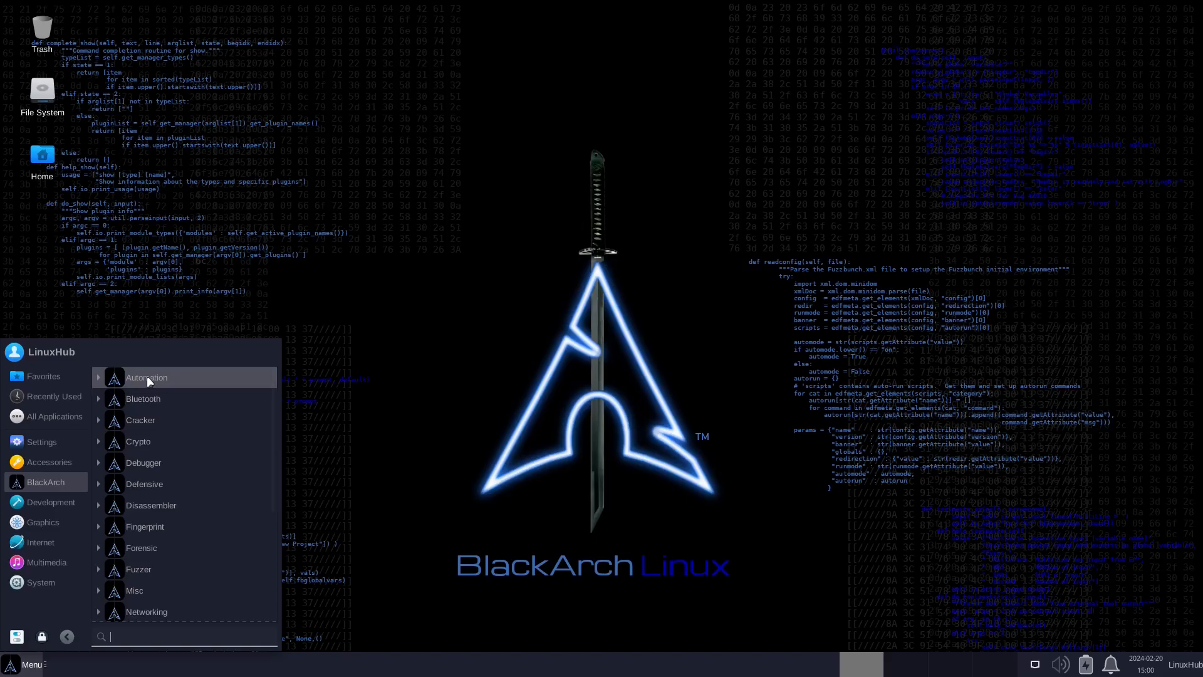
click(145, 377)
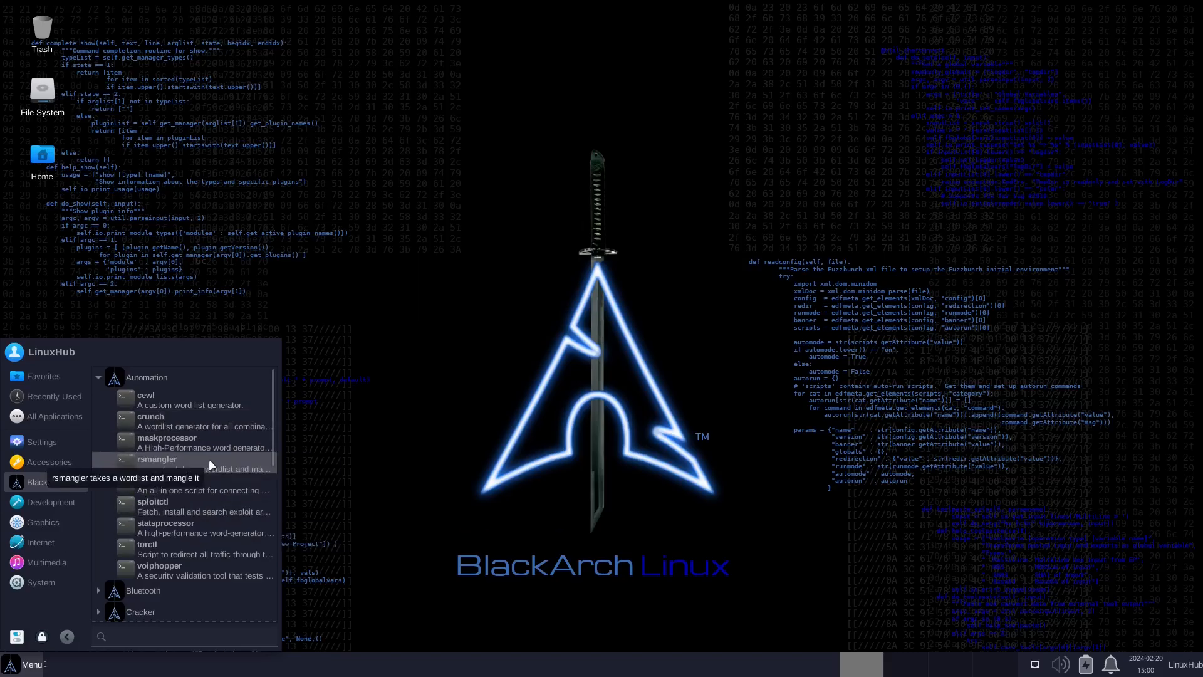
scroll(down, 3)
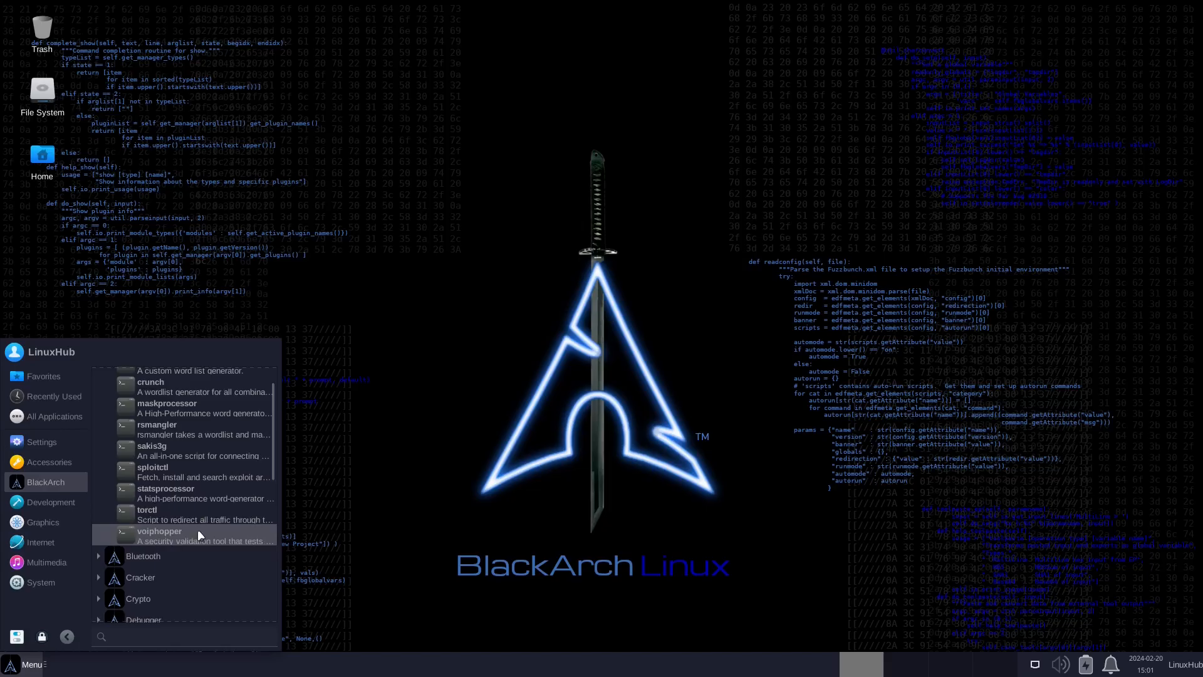
mouse_move(181, 451)
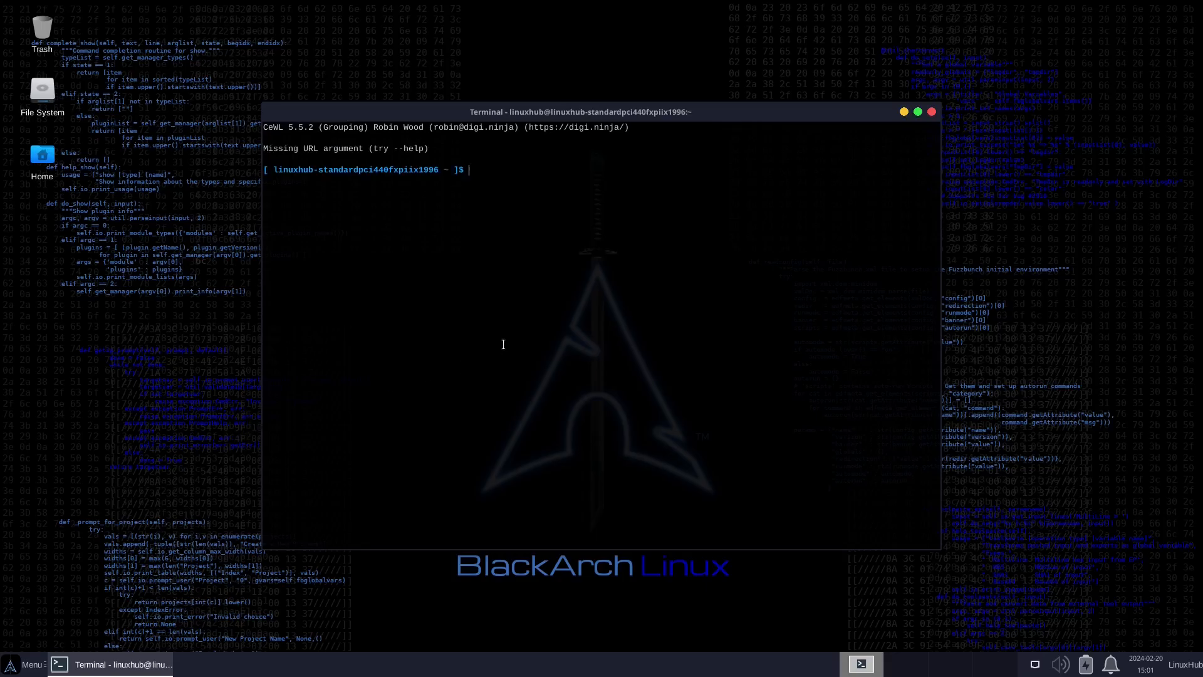
mouse_move(453, 316)
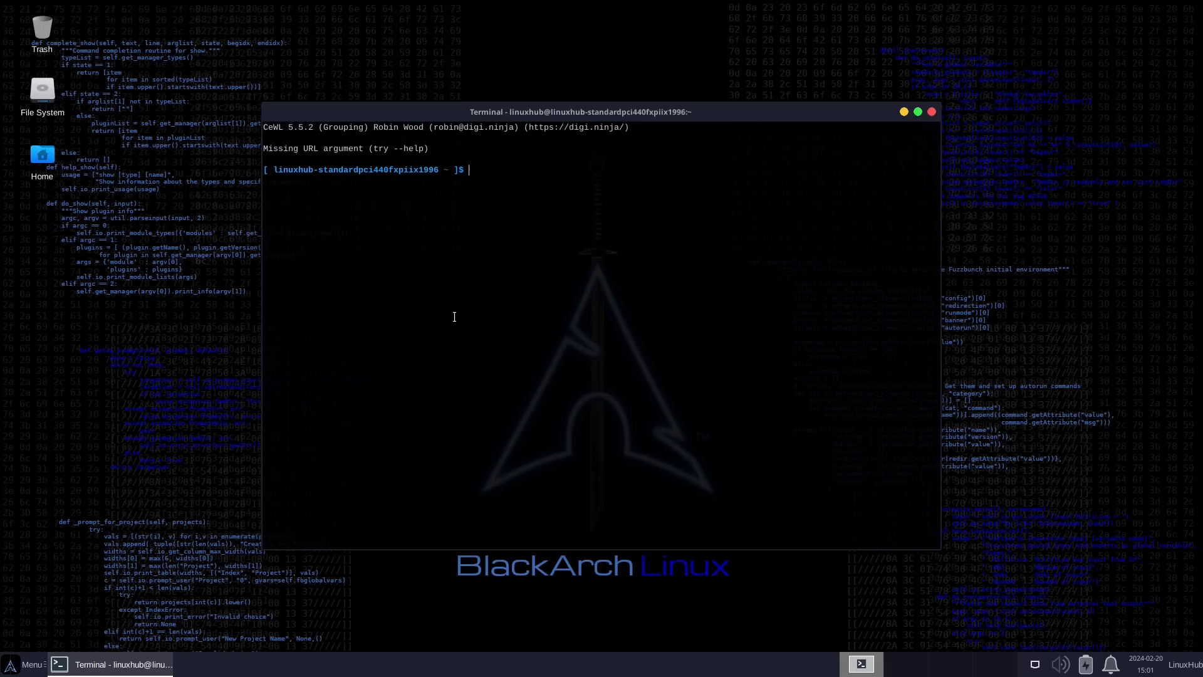
mouse_move(931, 147)
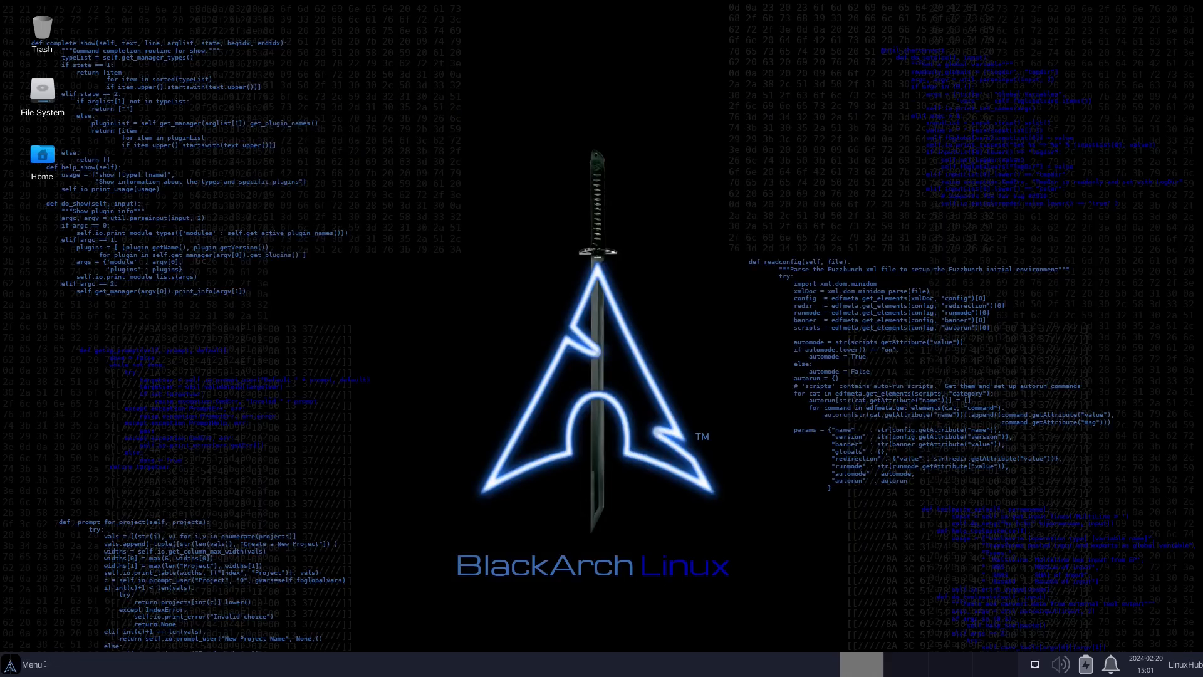
- Run spooftooph's usage help from the BlackArch Bluetooth category, then close the terminal
click(27, 664)
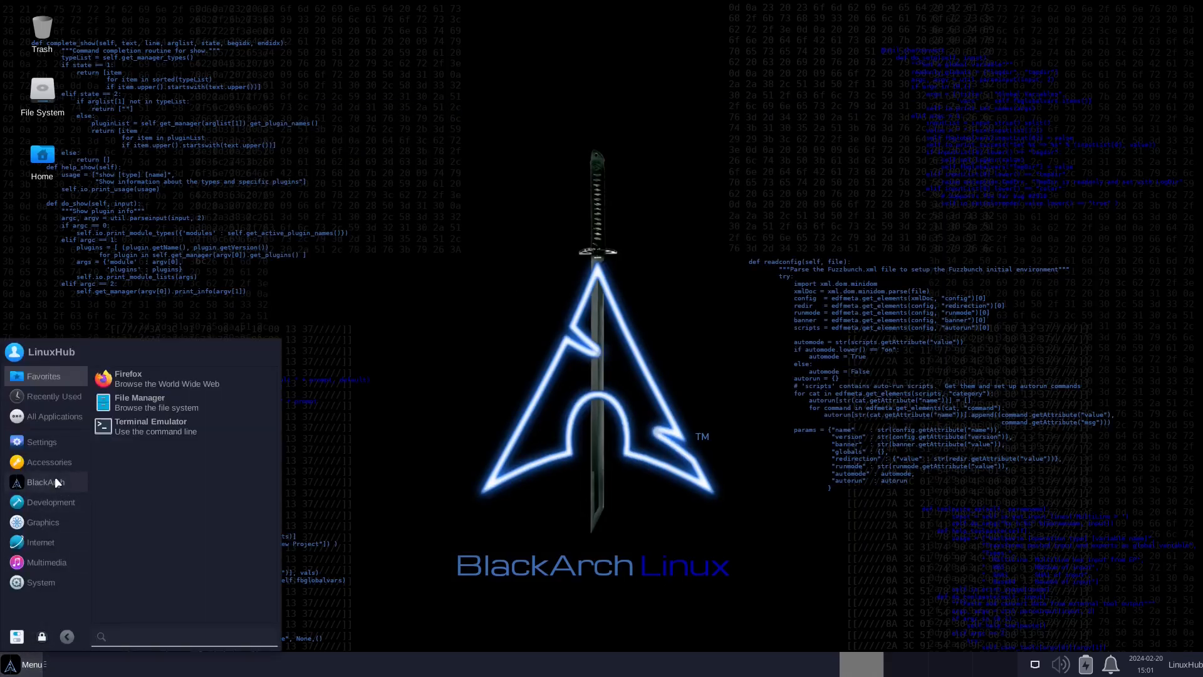
click(42, 481)
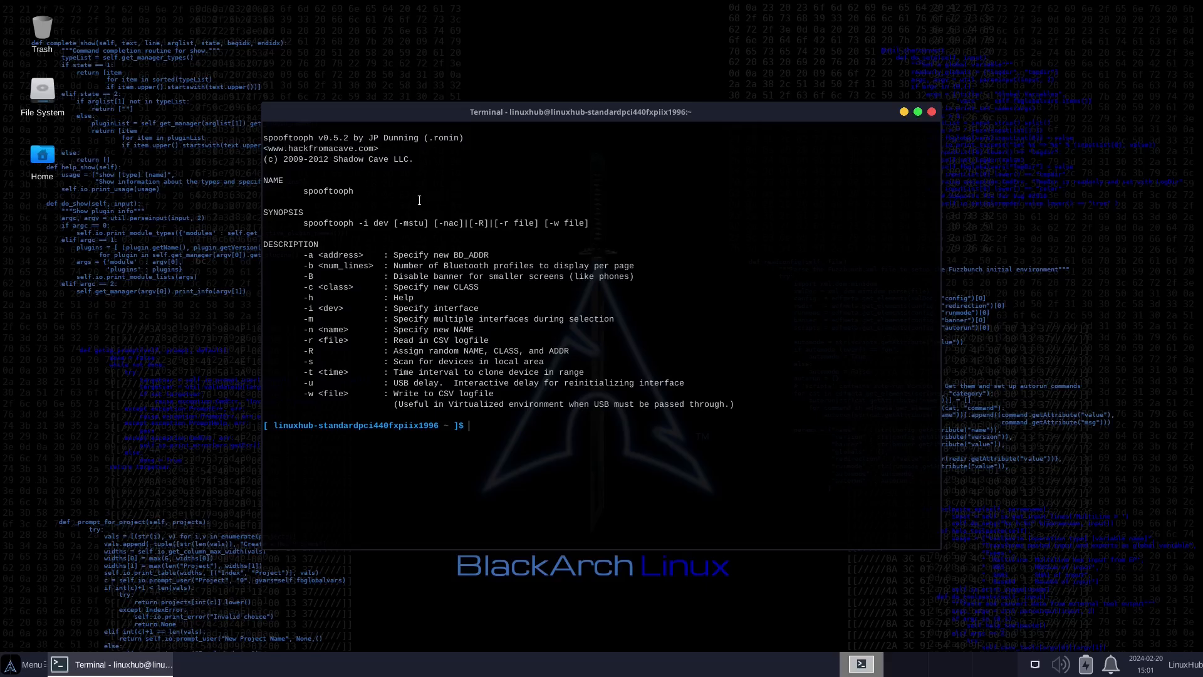
mouse_move(638, 391)
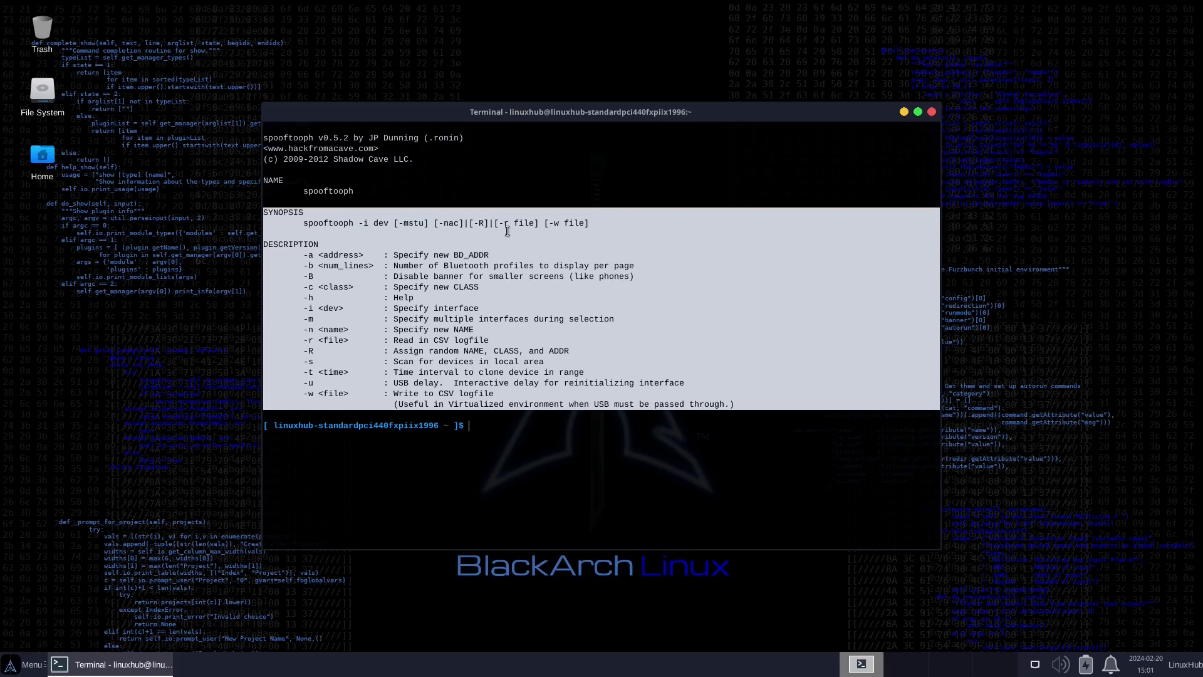
mouse_move(375, 361)
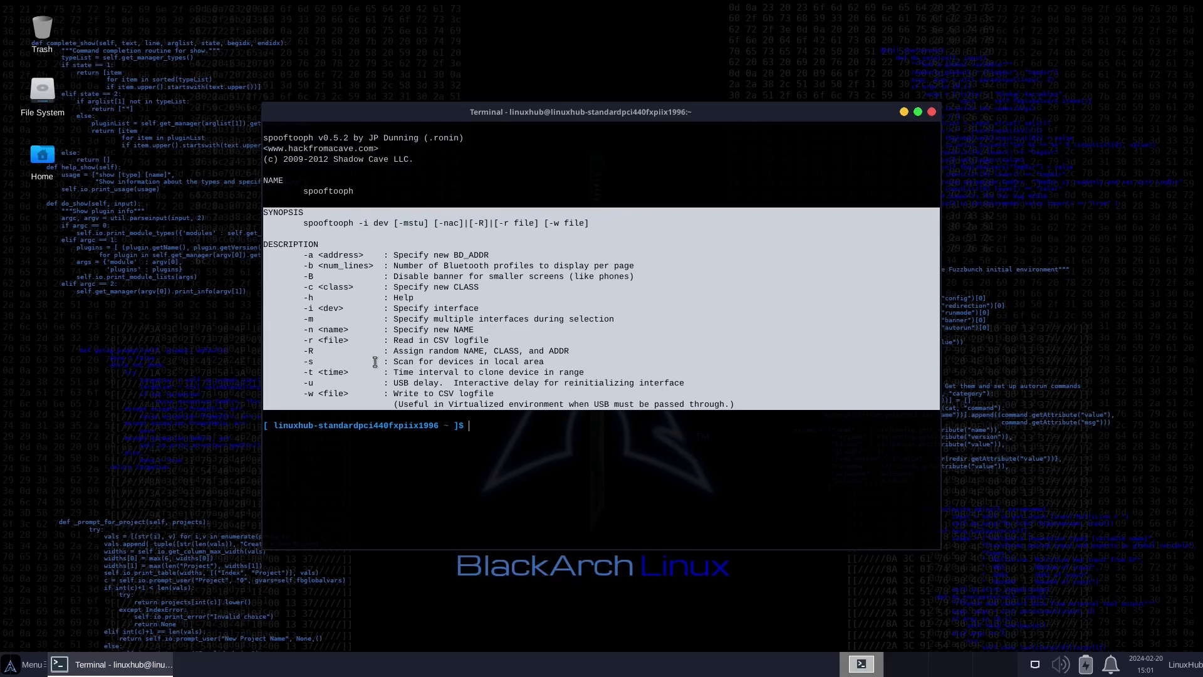
mouse_move(477, 371)
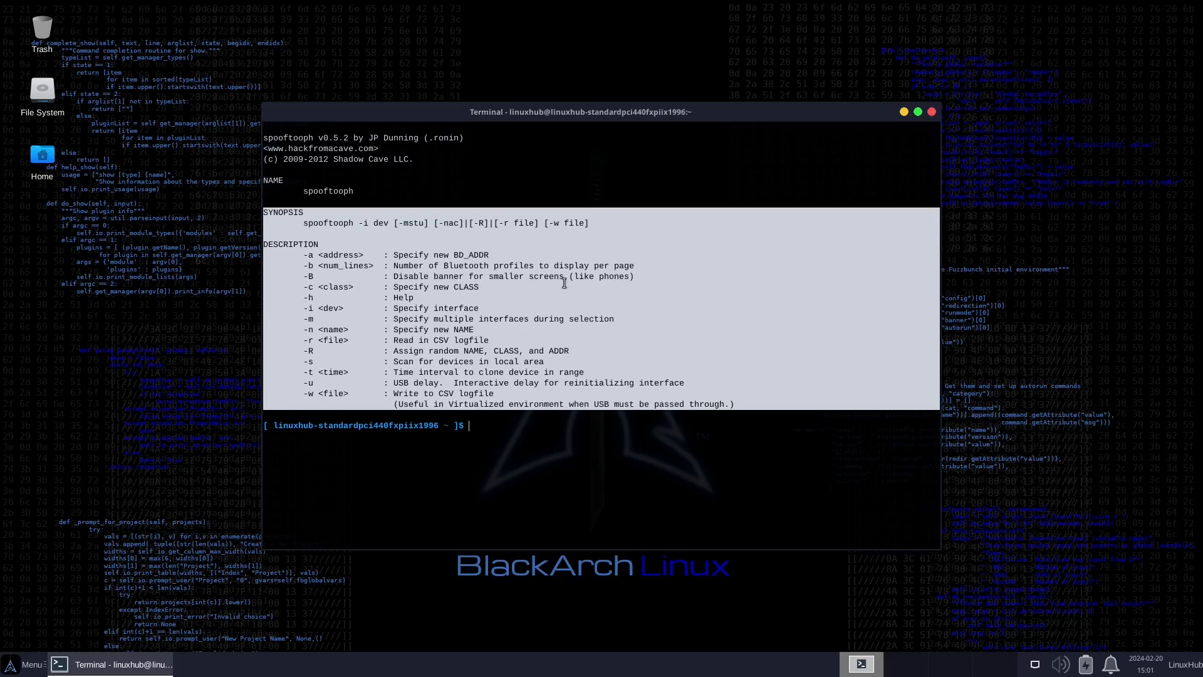
mouse_move(623, 434)
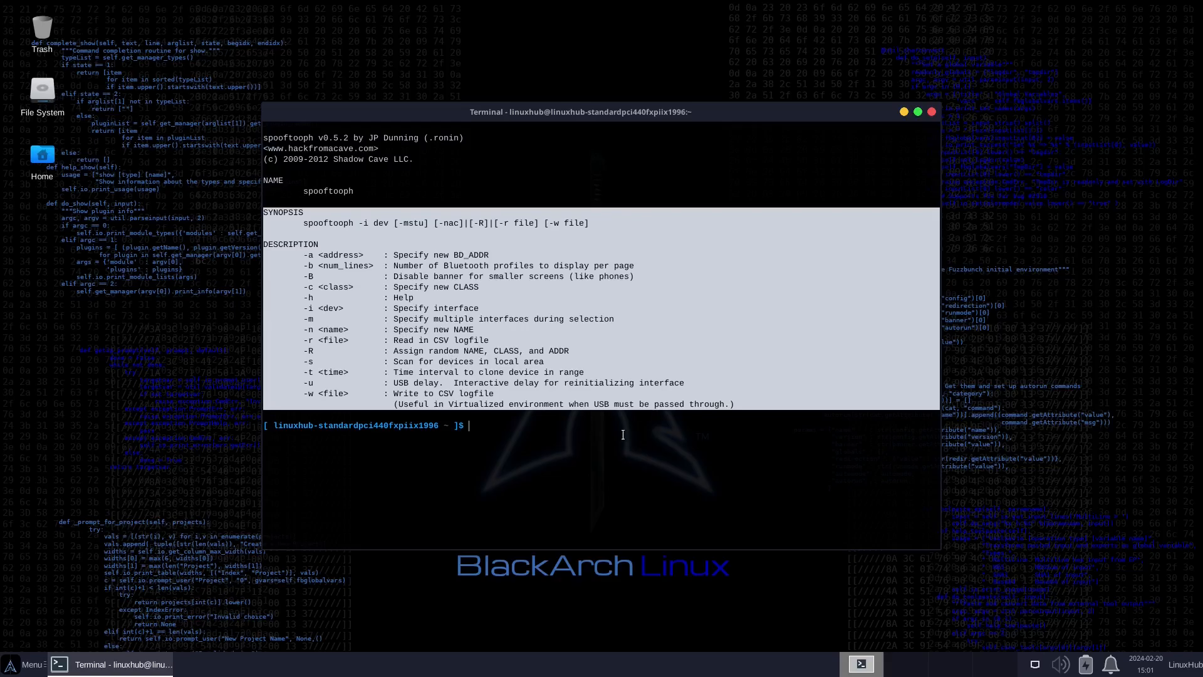
mouse_move(931, 111)
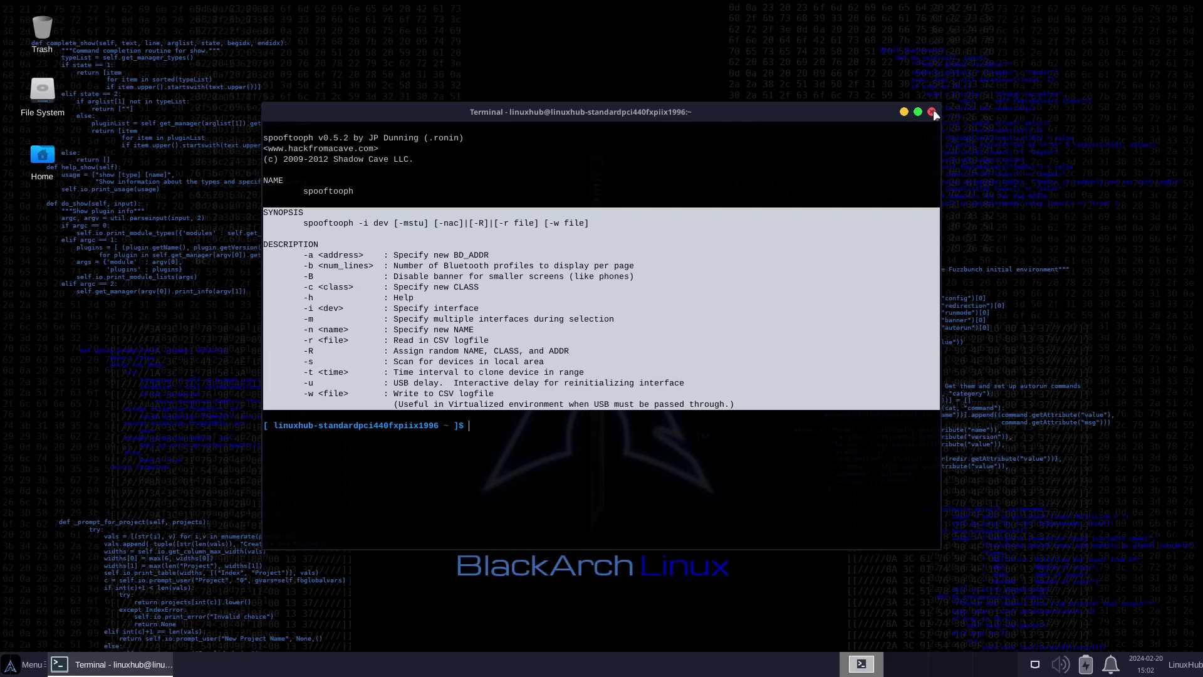
click(917, 112)
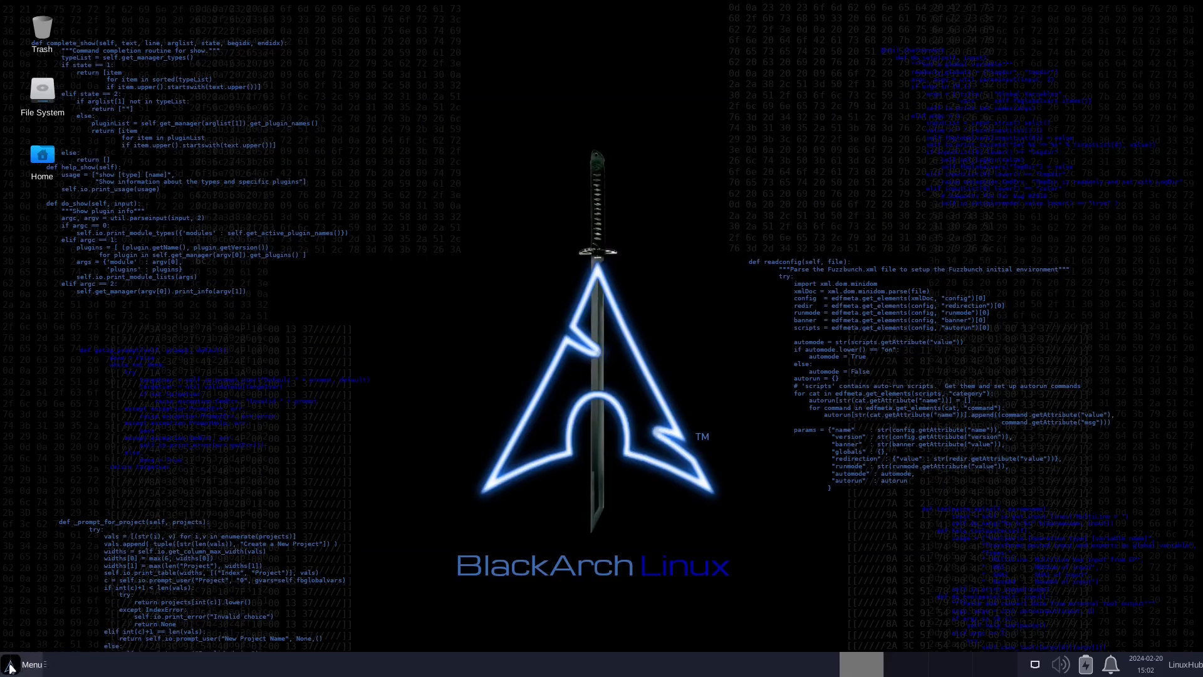
- Expand the BlackArch Cracker category and launch ncrack's help in a terminal
click(12, 664)
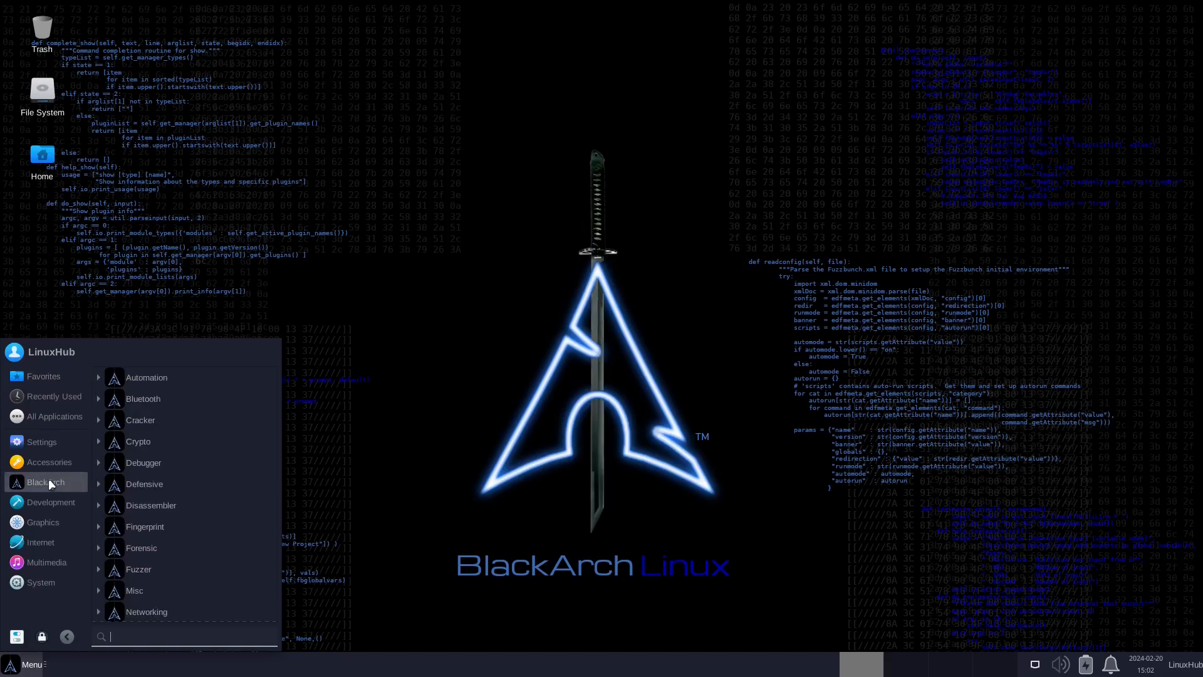
click(140, 420)
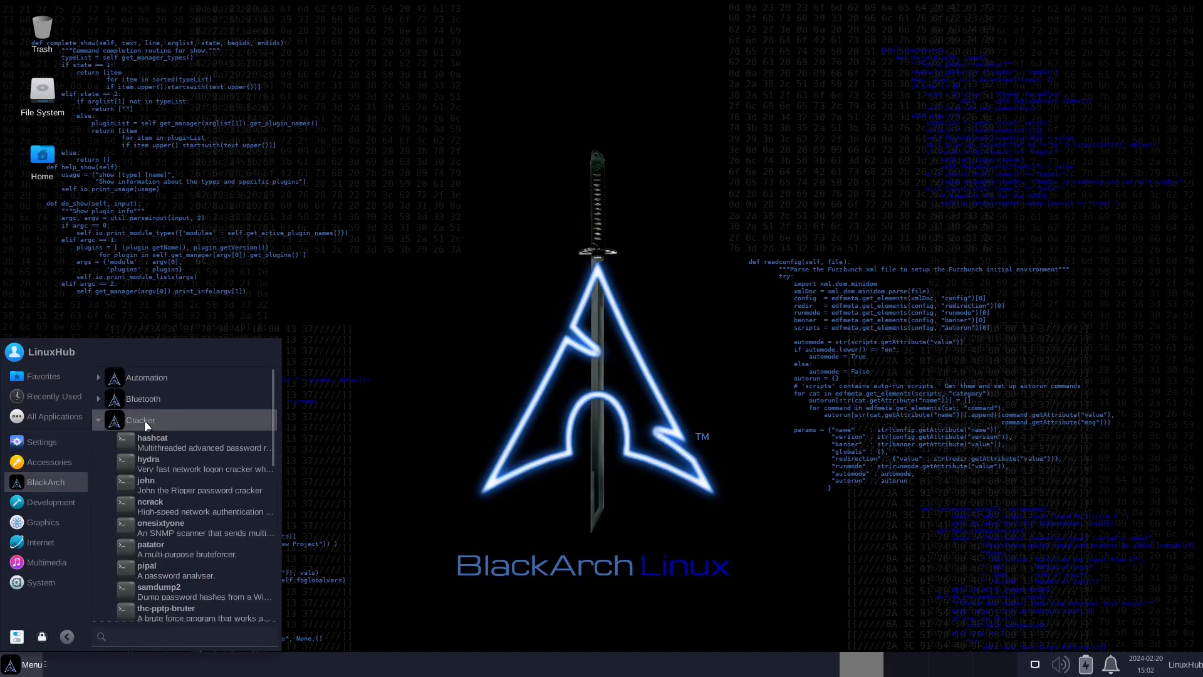
mouse_move(213, 453)
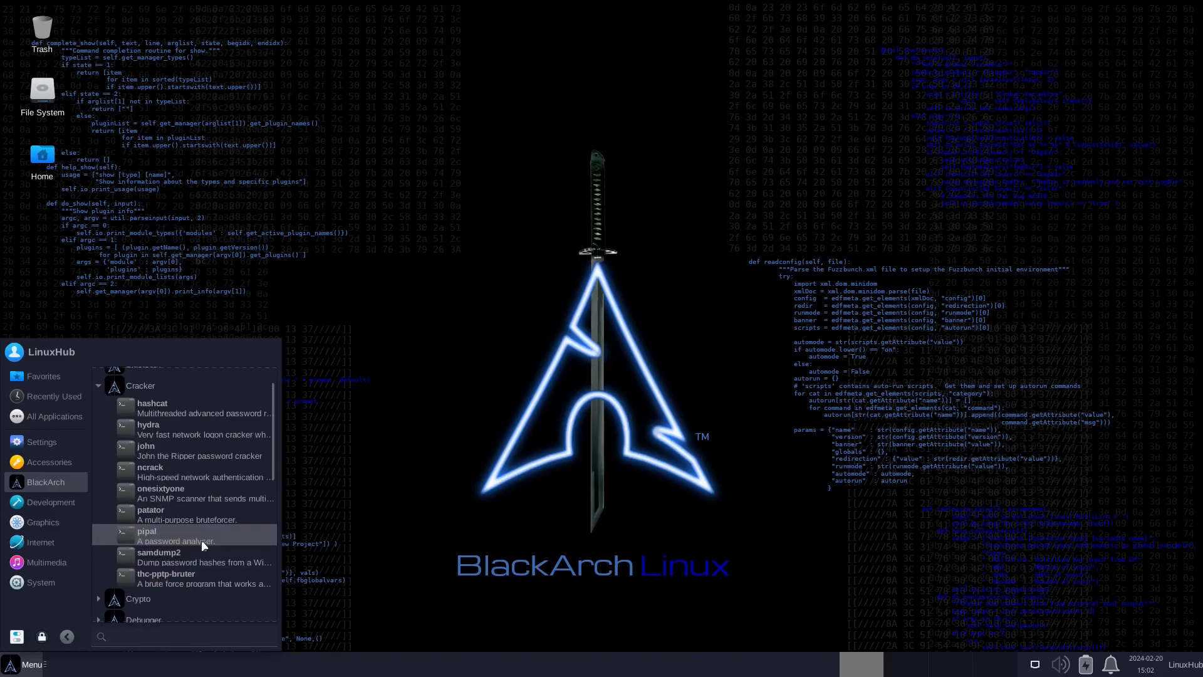
mouse_move(173, 473)
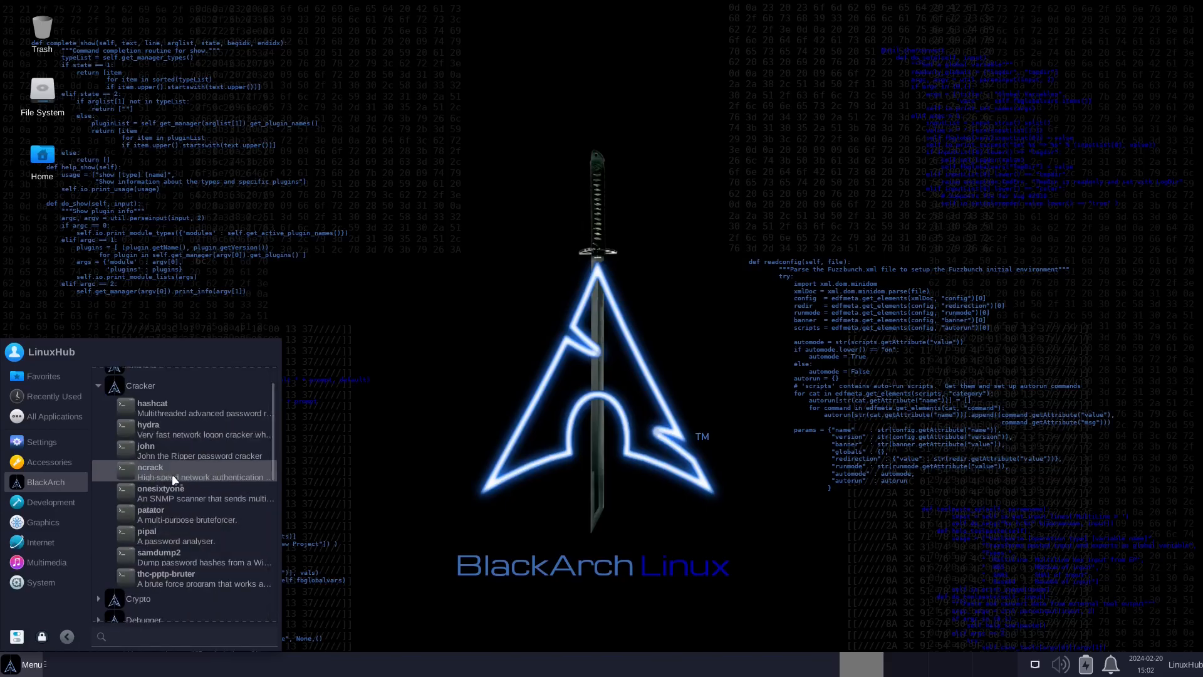
click(150, 471)
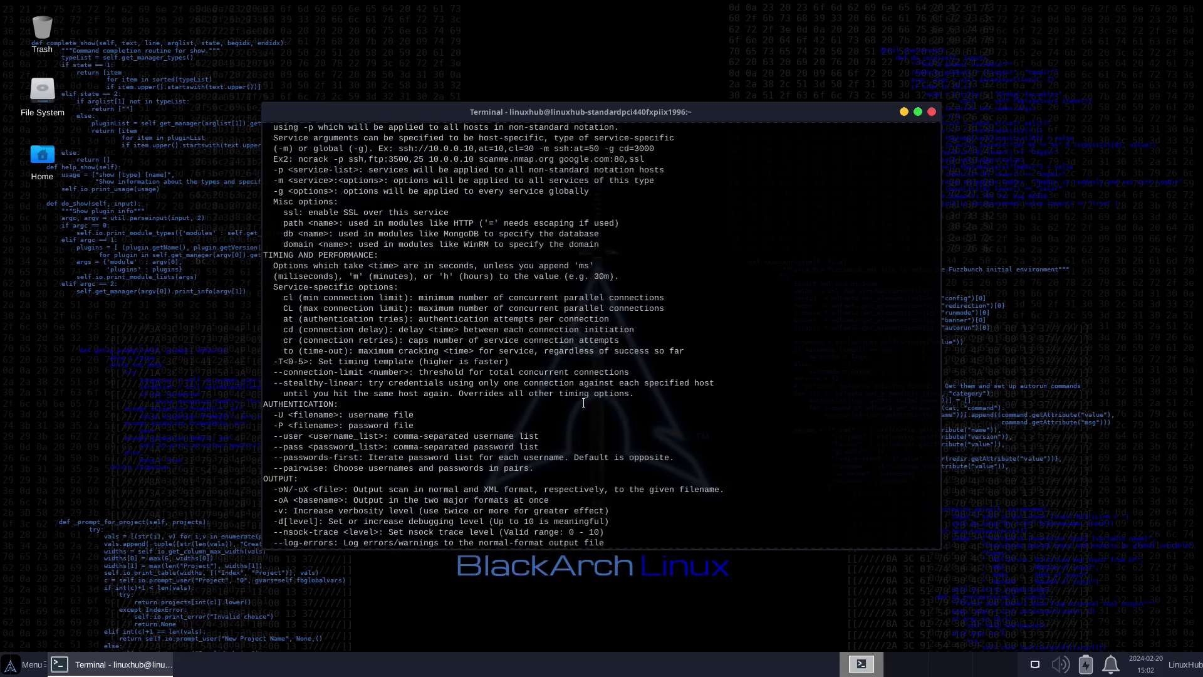
- Scroll ncrack's help down to its modules and examples, then close the terminal
scroll(down, 3)
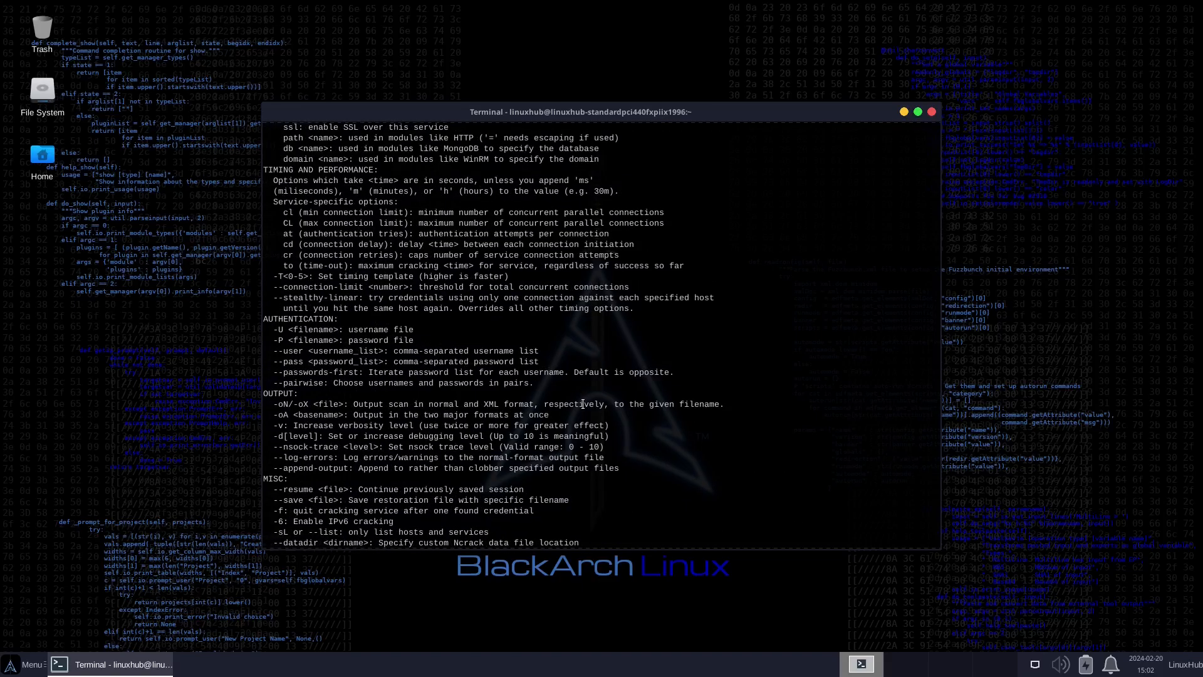
scroll(down, 3)
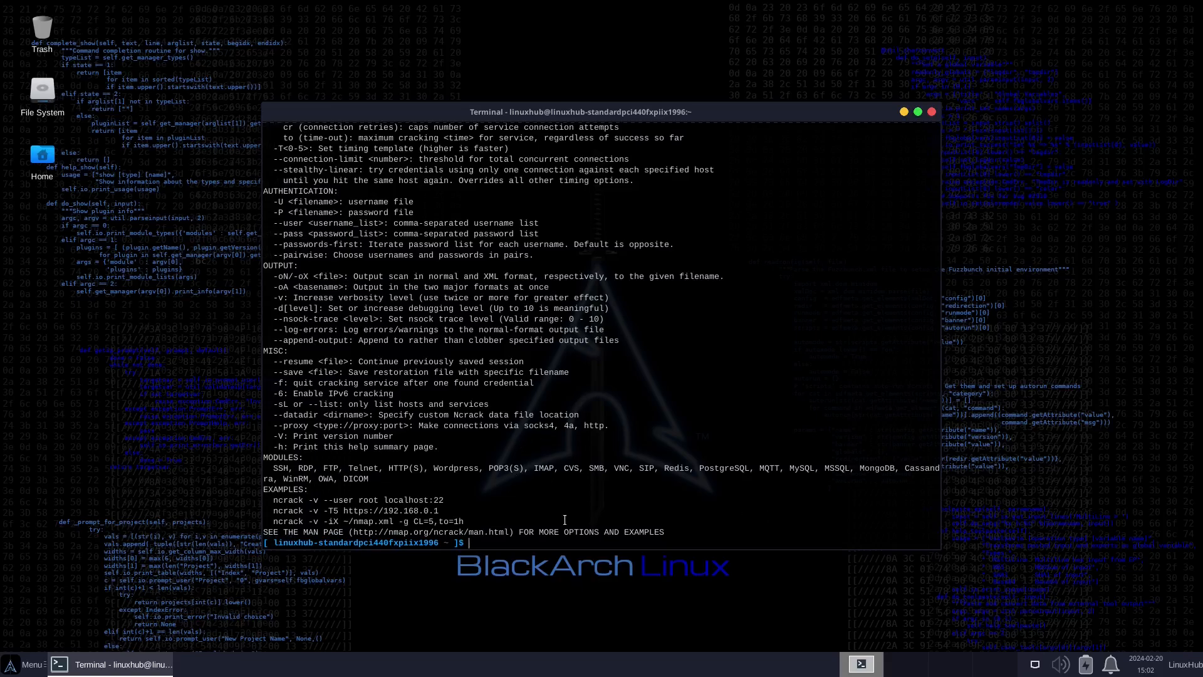
mouse_move(569, 376)
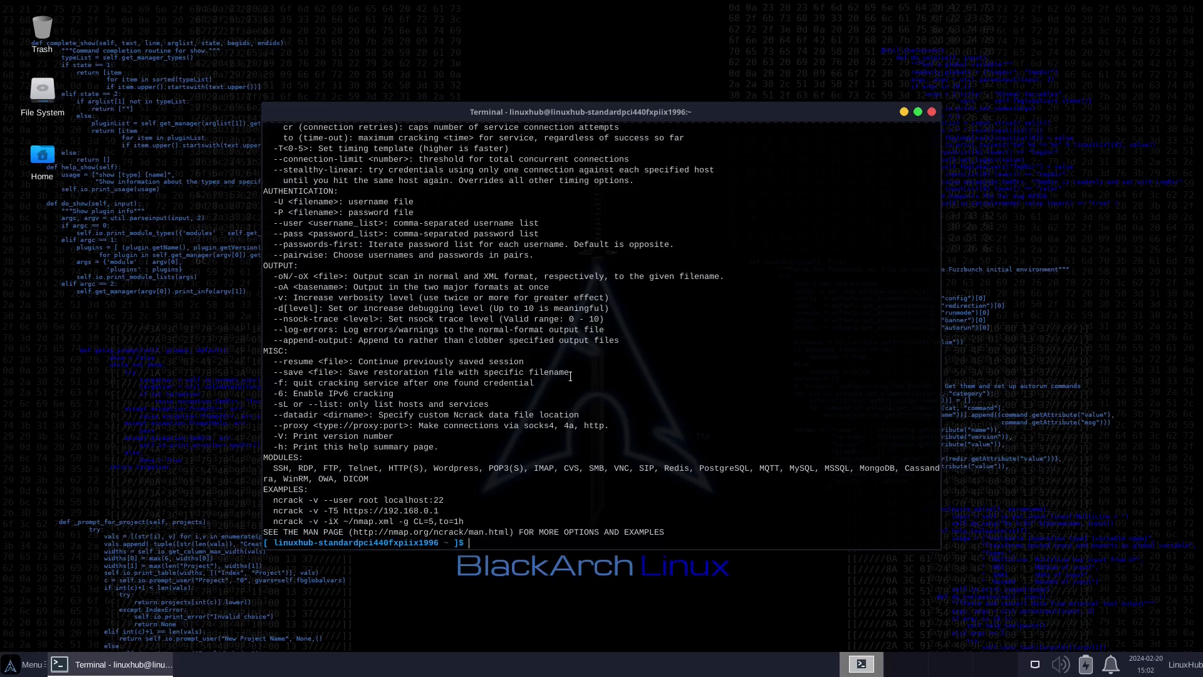
click(914, 111)
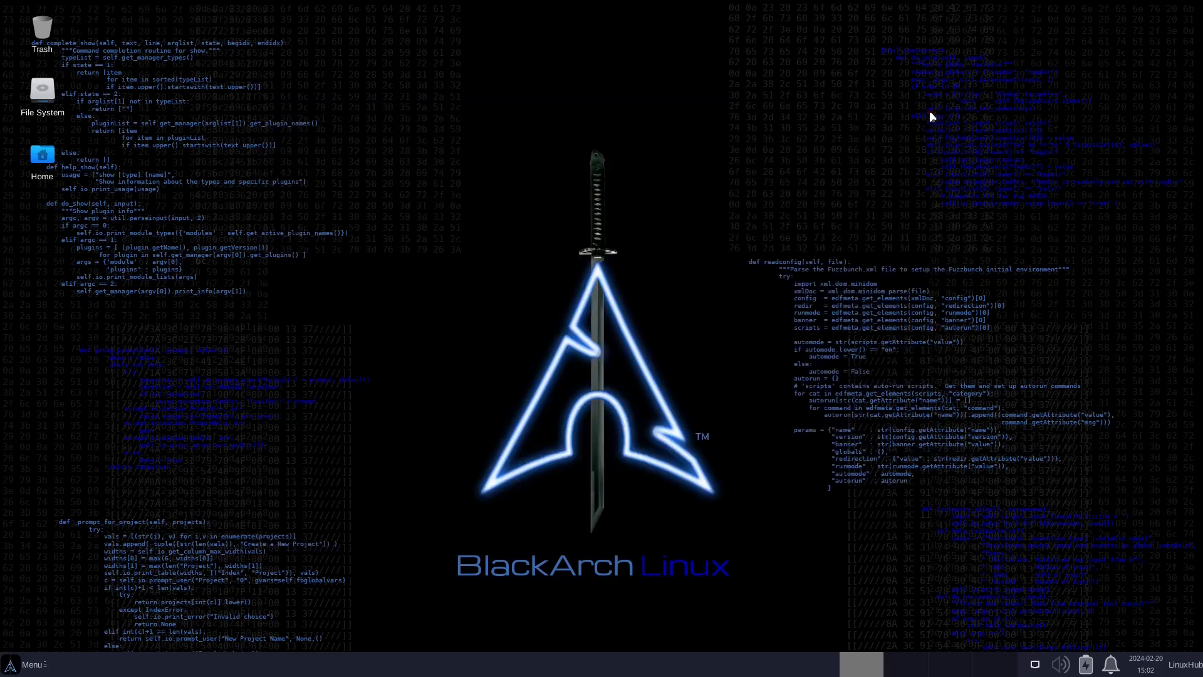
- Scroll through the BlackArch tool categories from Automation down to Wireless
click(28, 664)
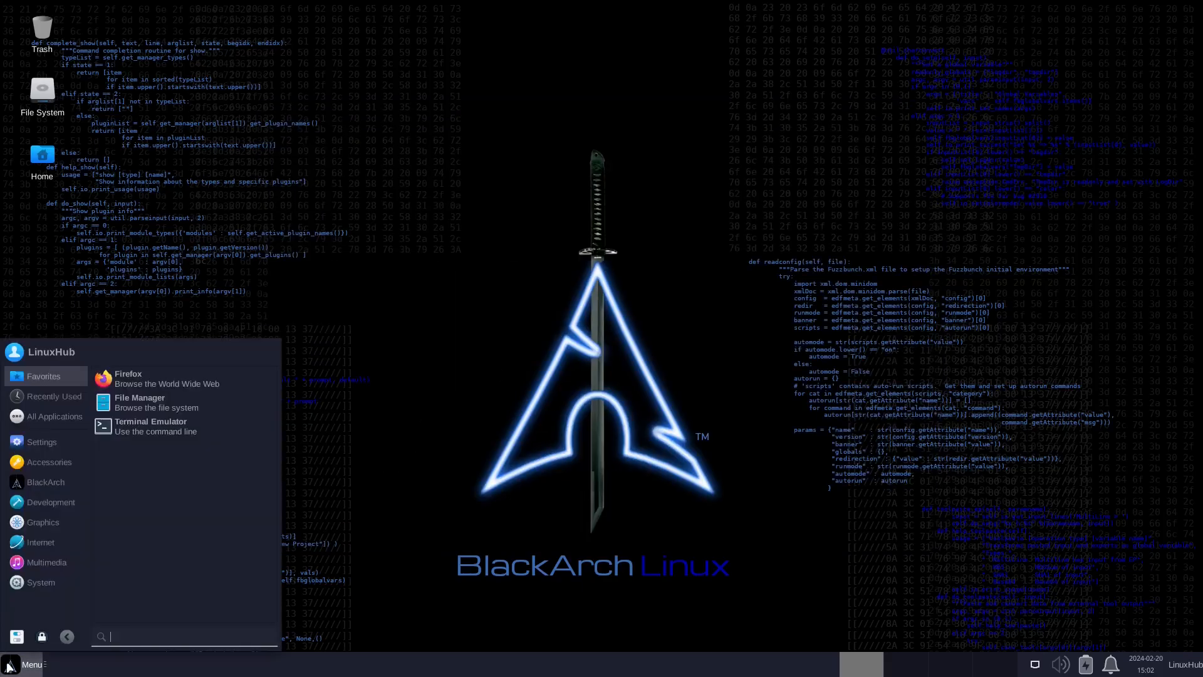
mouse_move(82, 482)
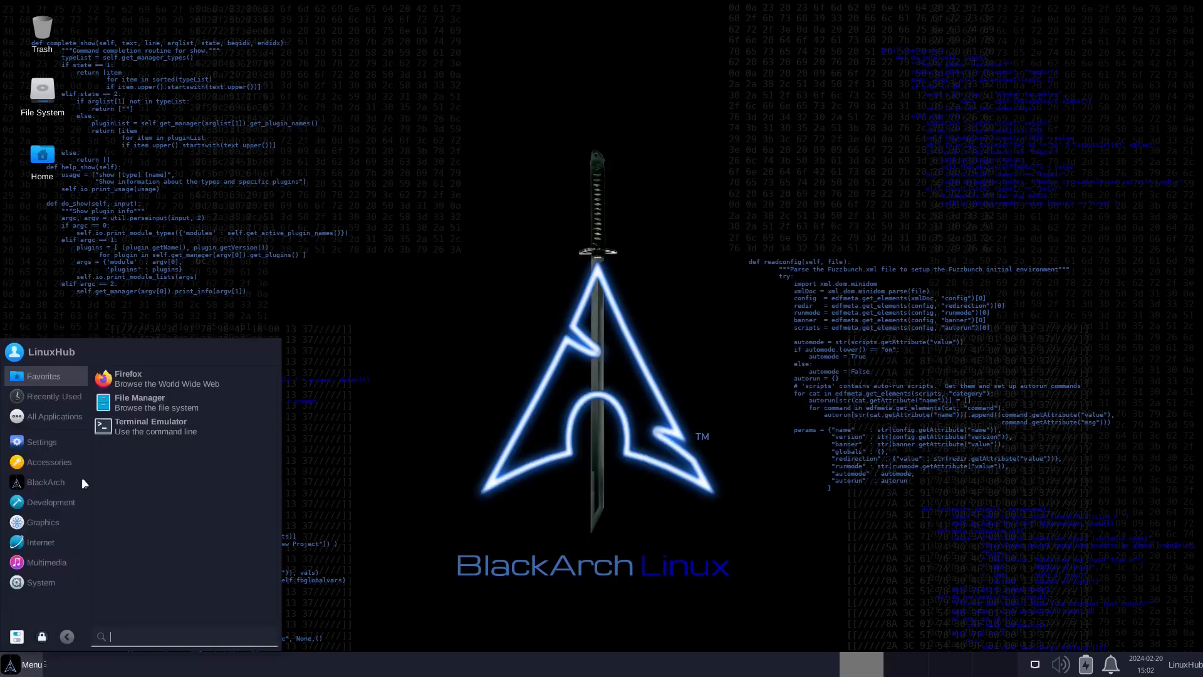
click(45, 481)
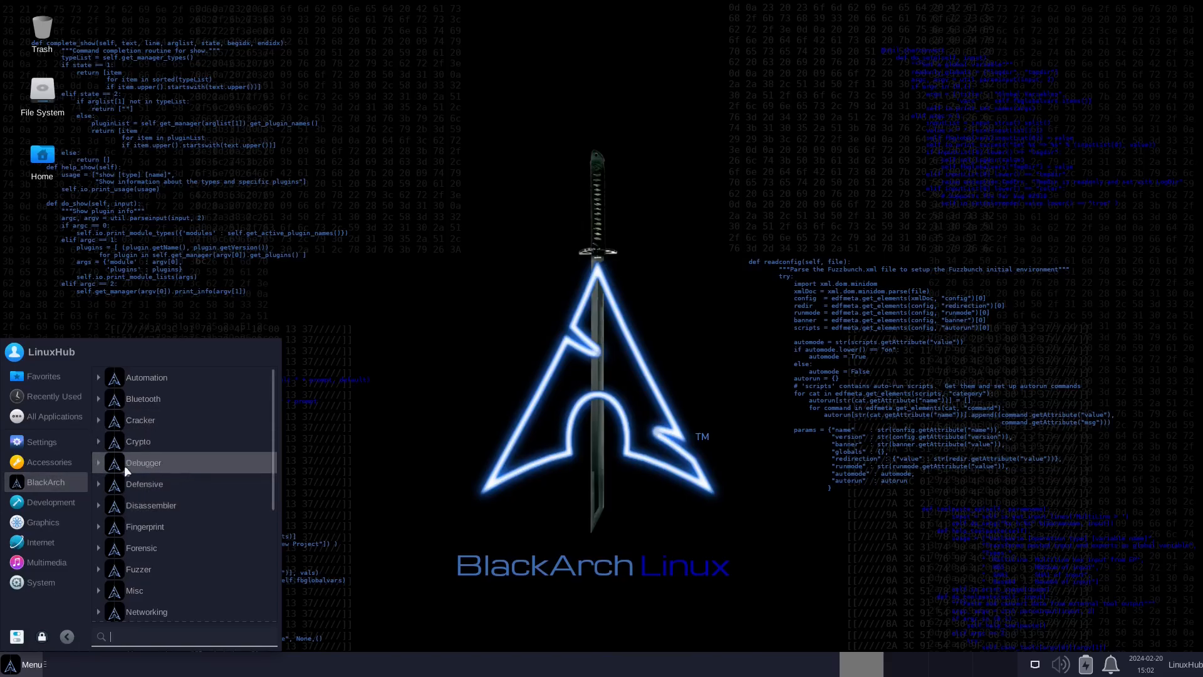
mouse_move(159, 505)
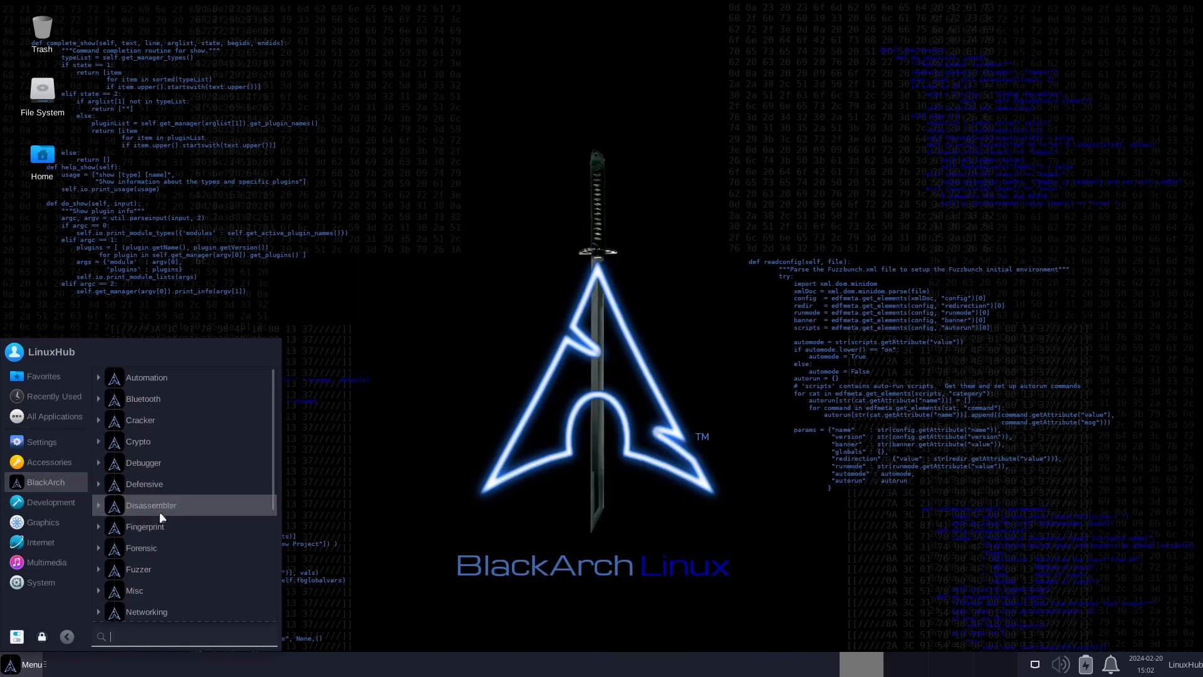
mouse_move(167, 553)
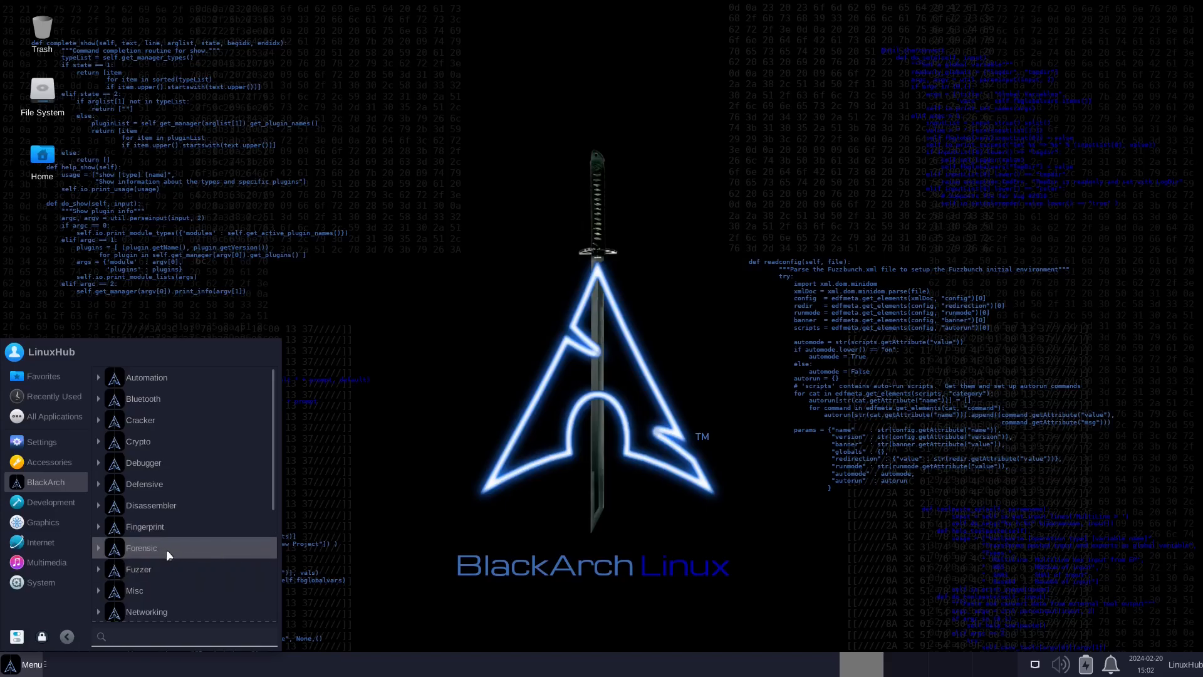
scroll(down, 3)
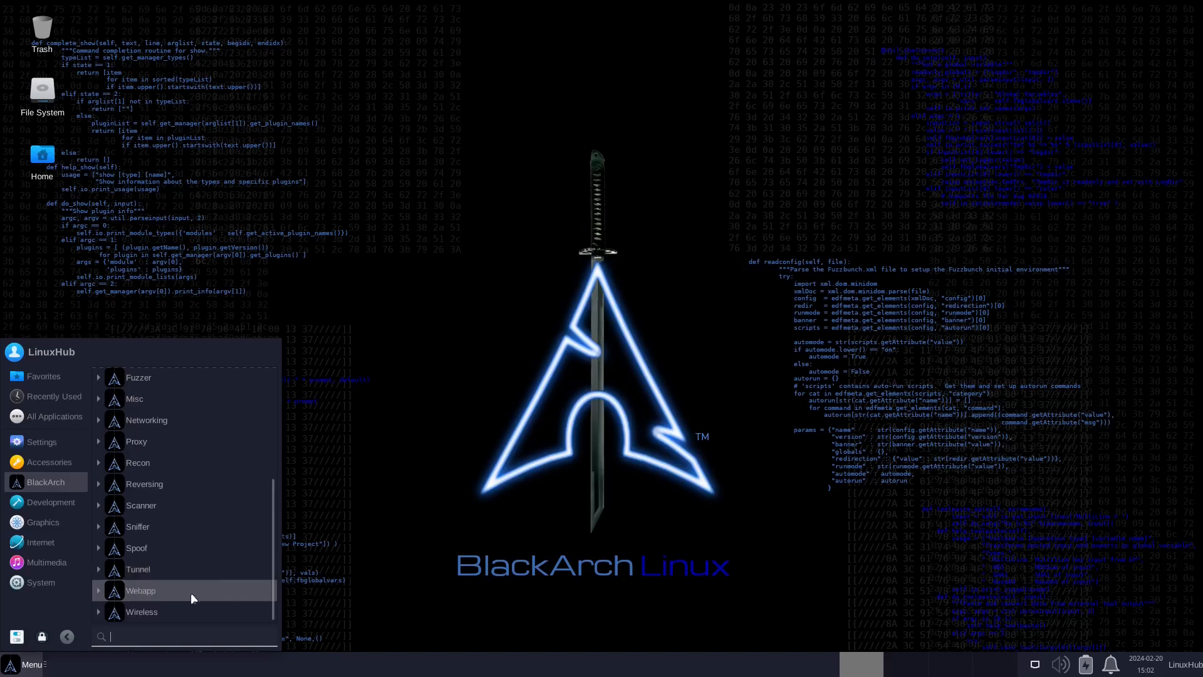
mouse_move(169, 612)
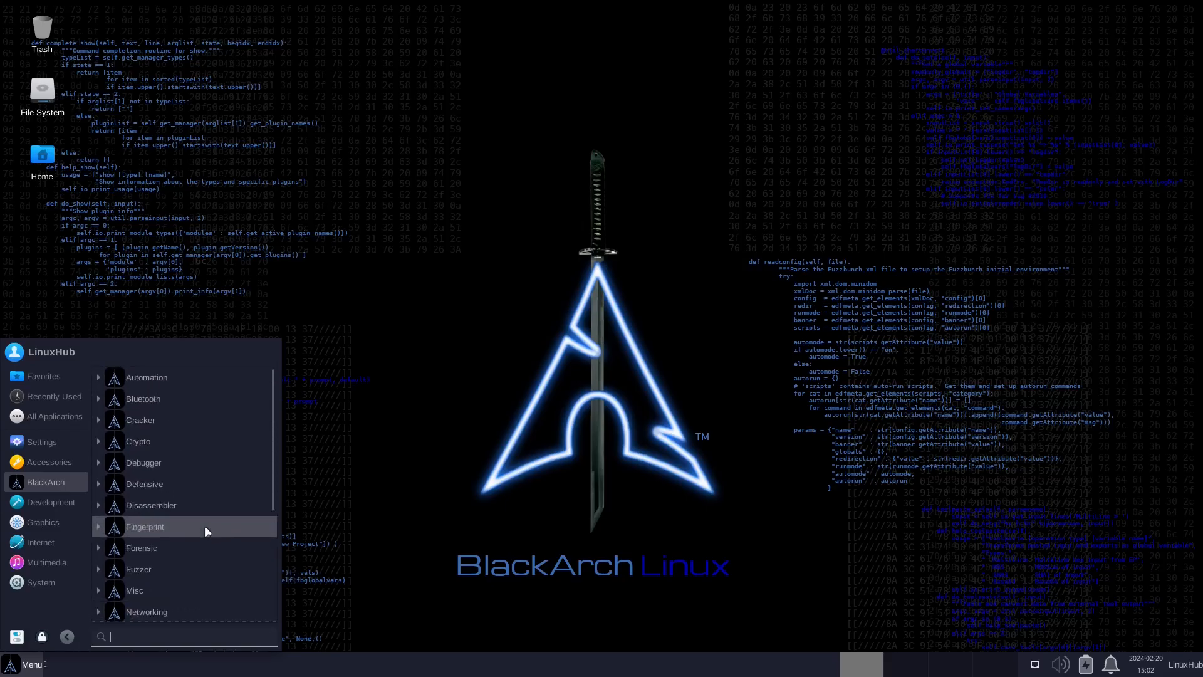
mouse_move(153, 399)
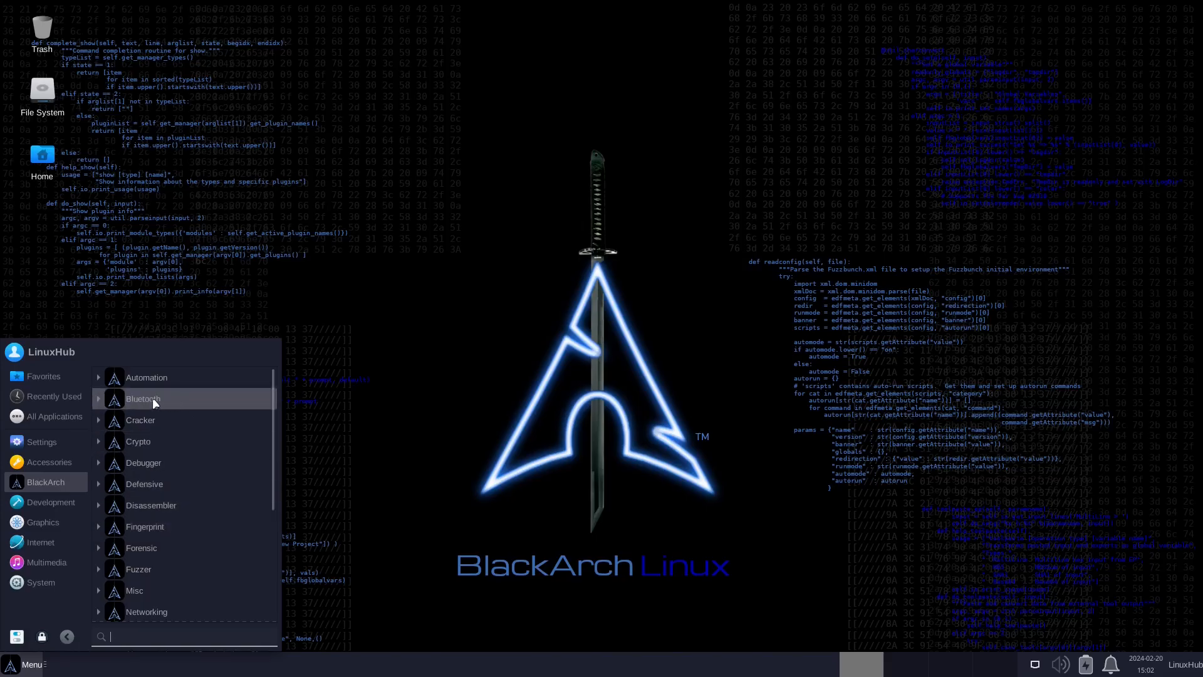
scroll(down, 3)
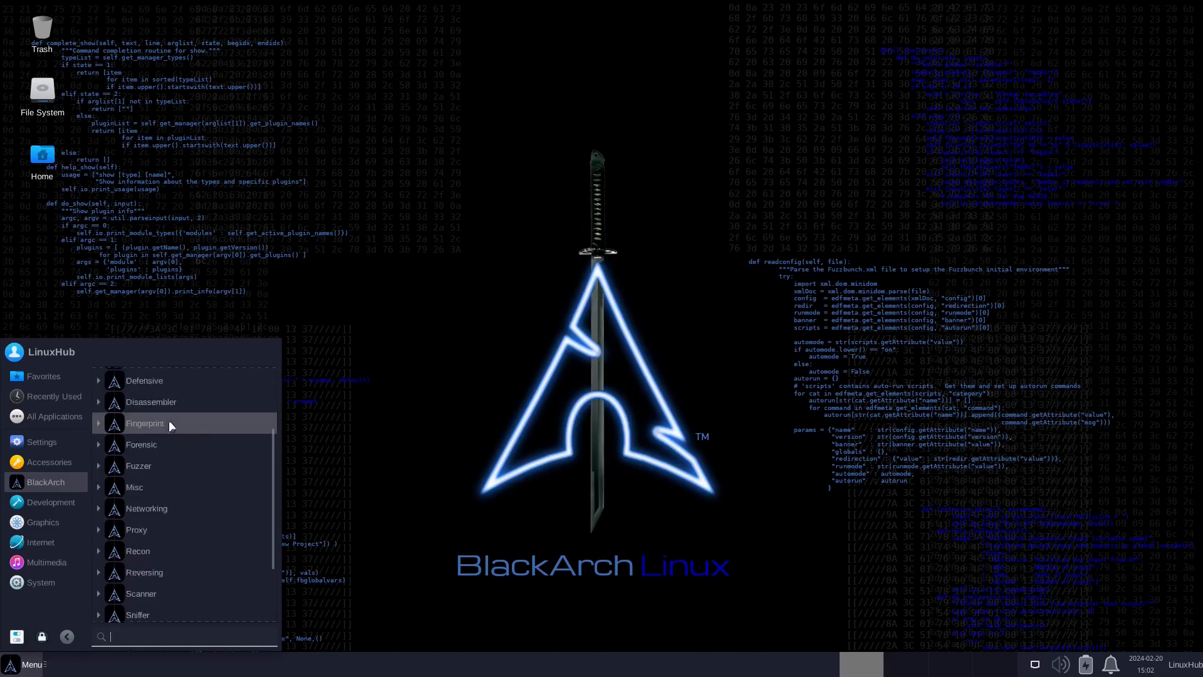
scroll(down, 3)
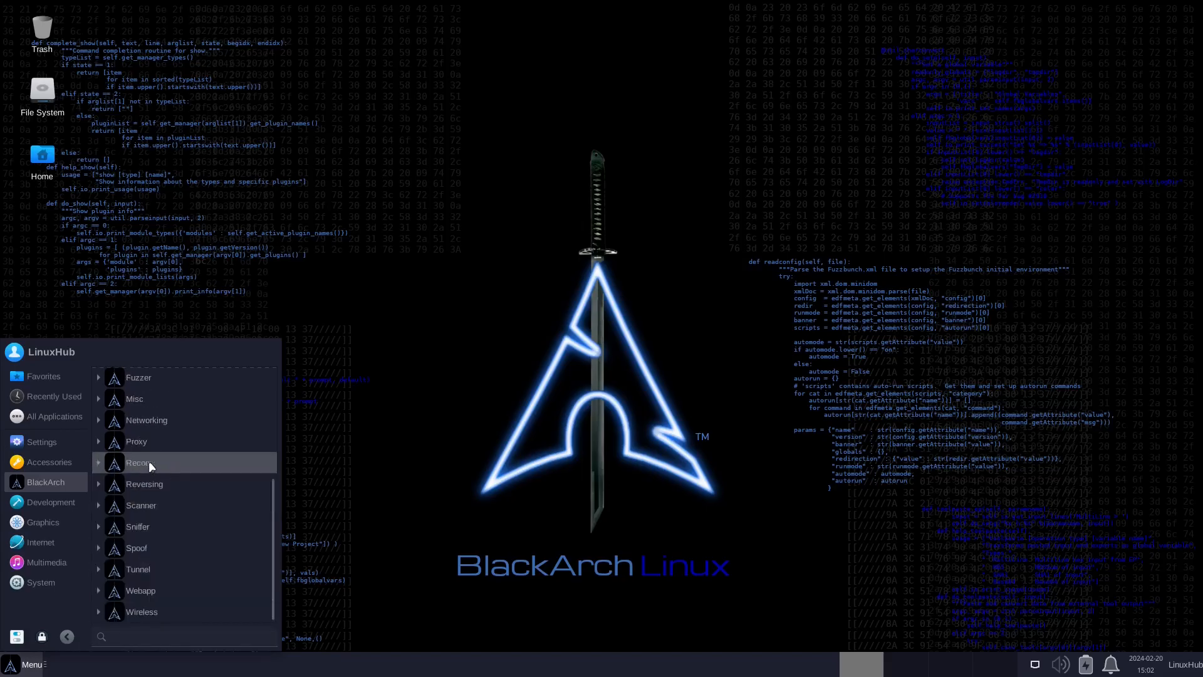
mouse_move(164, 505)
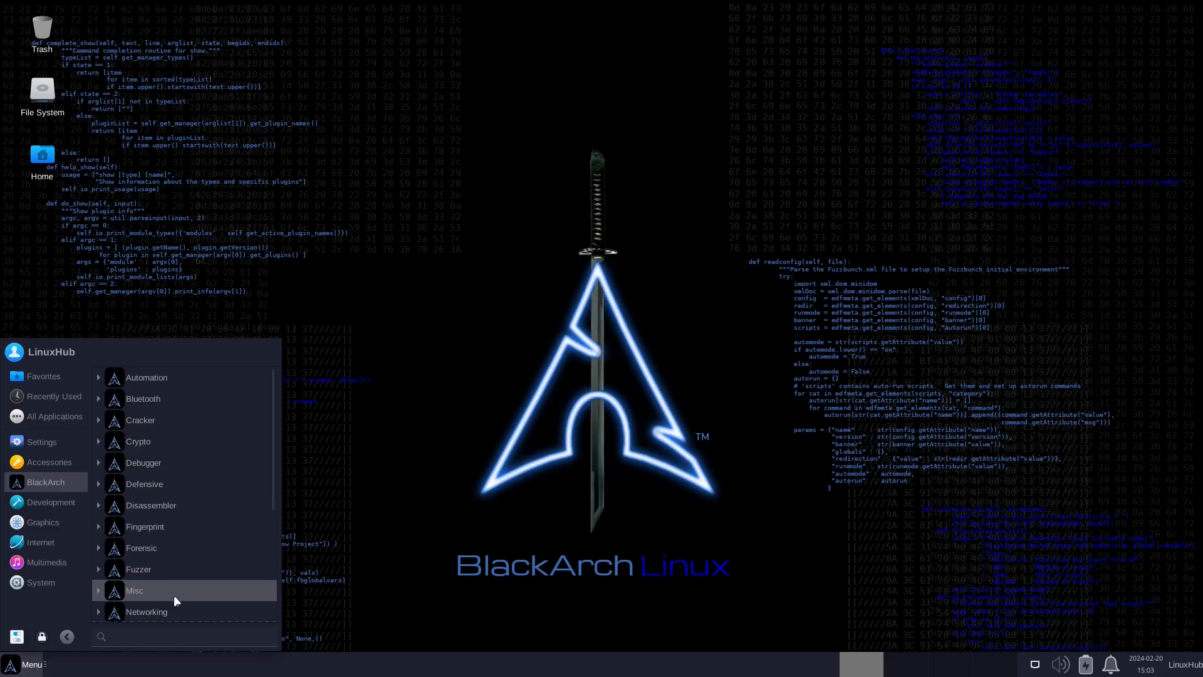
- Launch the Xfce Settings Manager overview from the menu
click(40, 441)
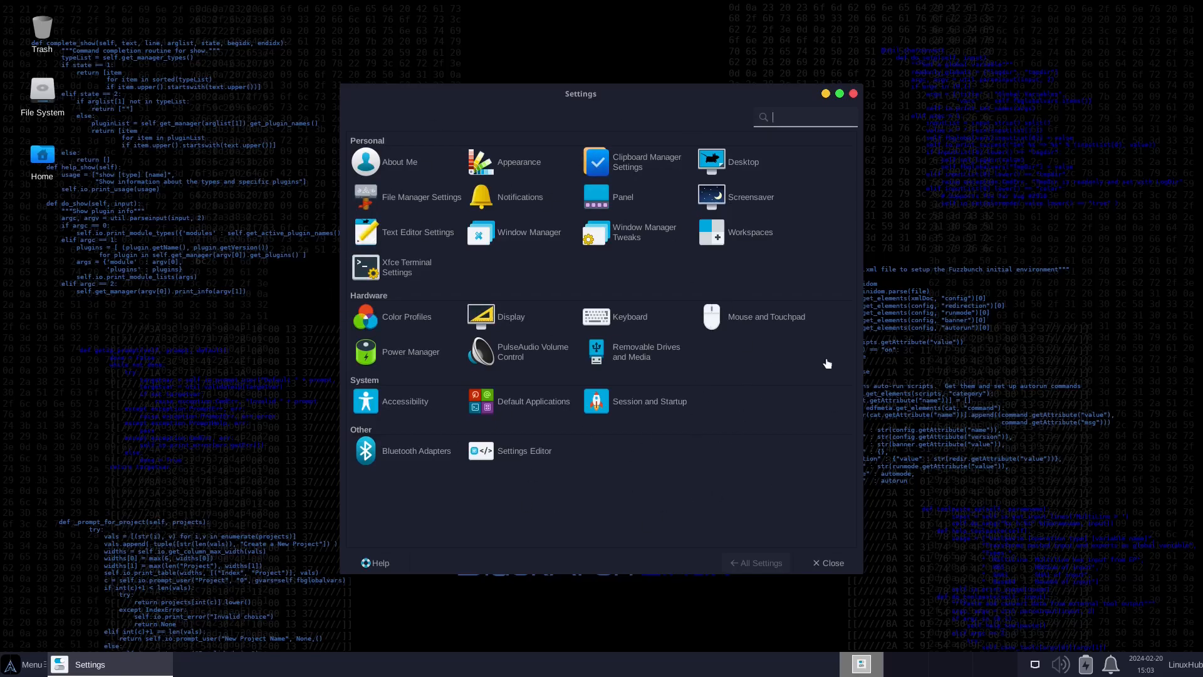
mouse_move(592, 336)
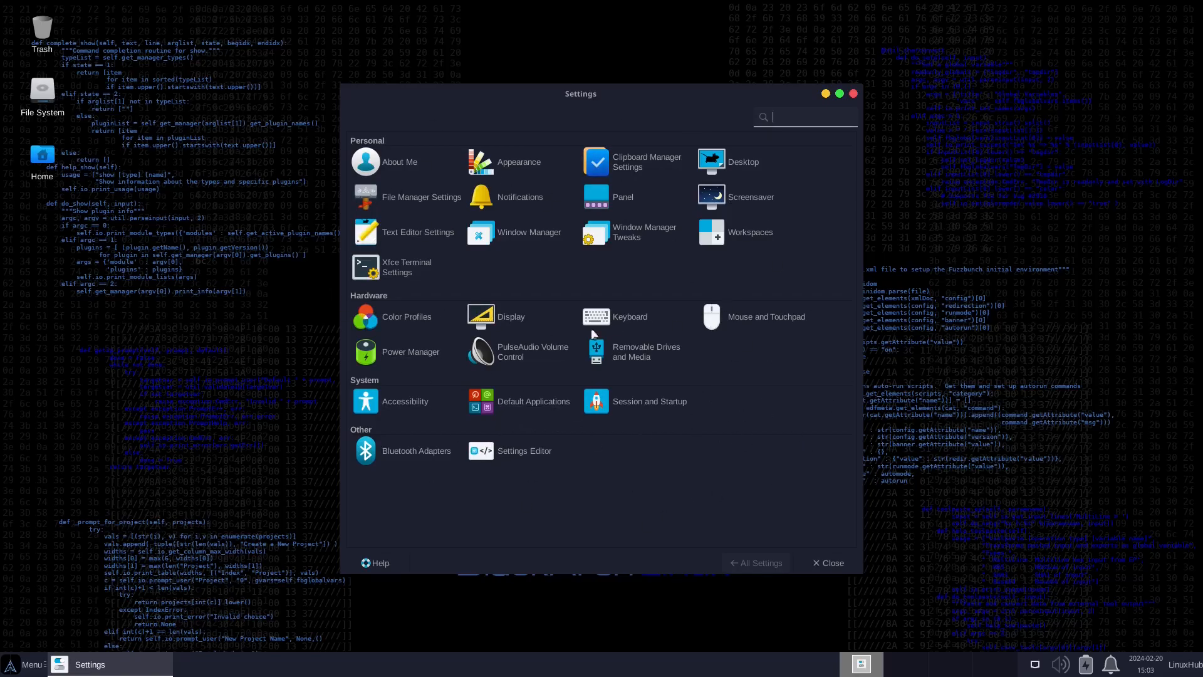
mouse_move(756, 295)
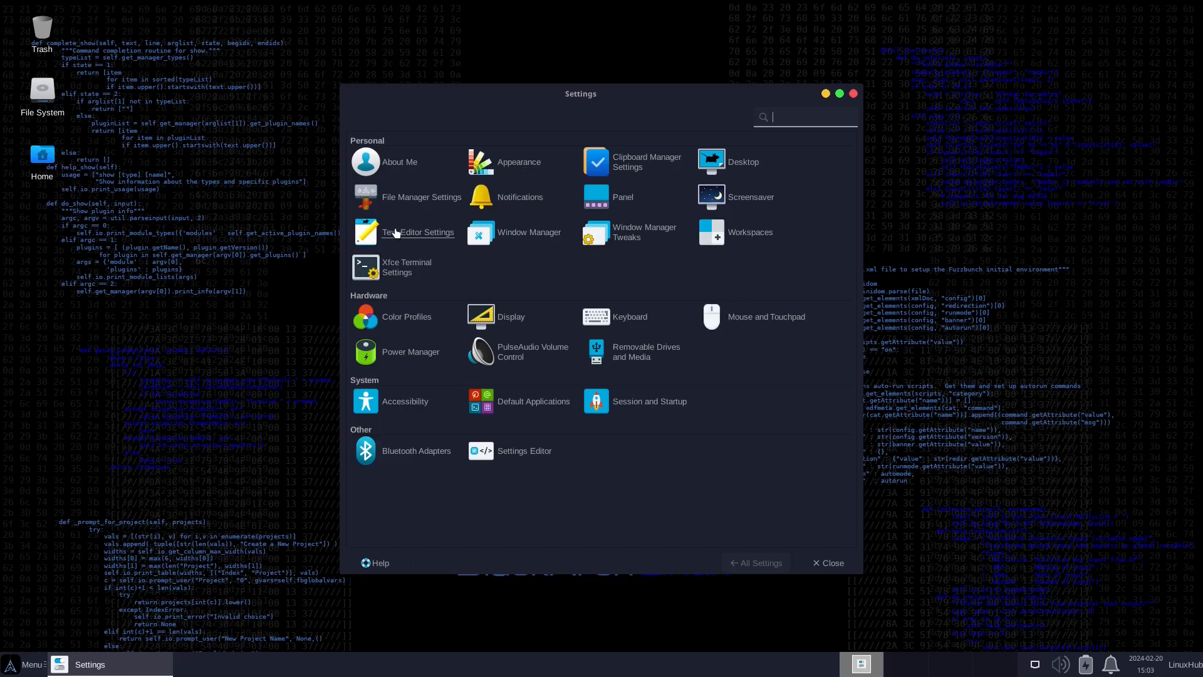
mouse_move(456, 206)
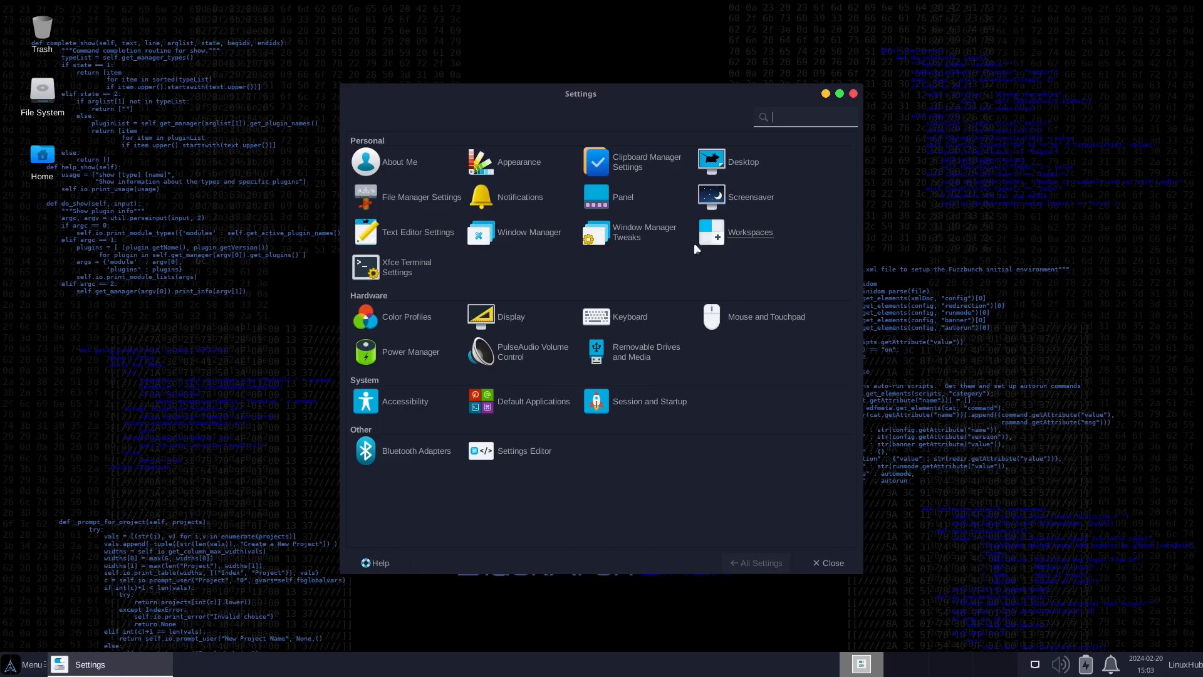
mouse_move(577, 332)
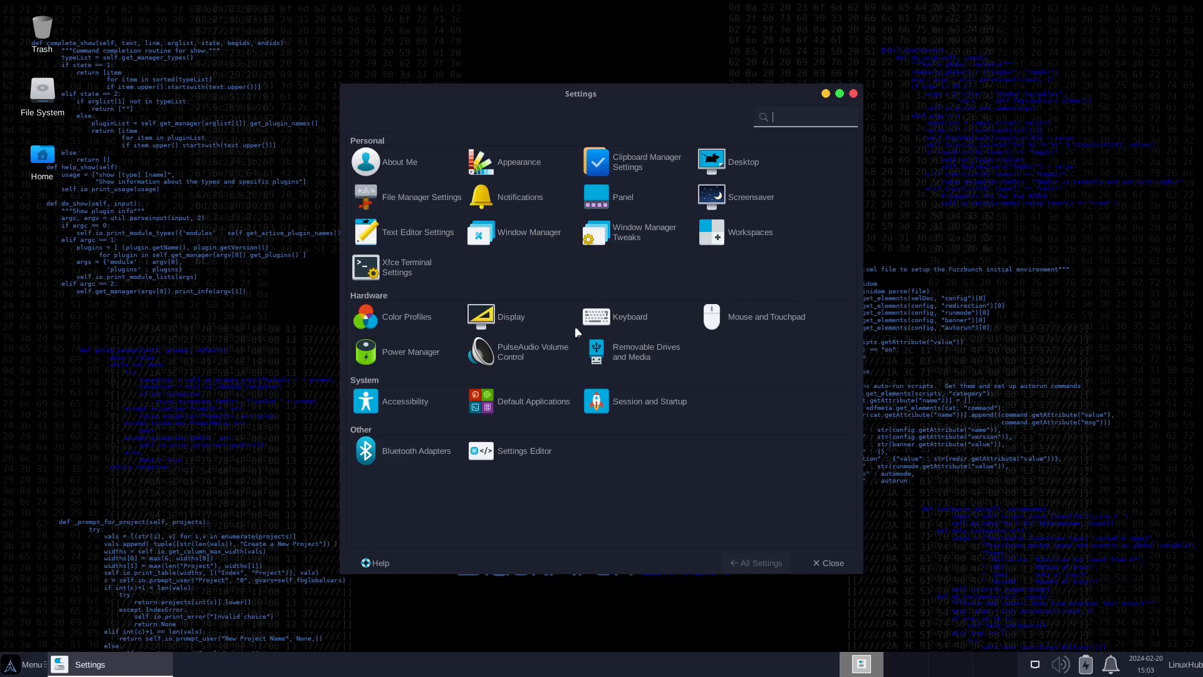
mouse_move(548, 371)
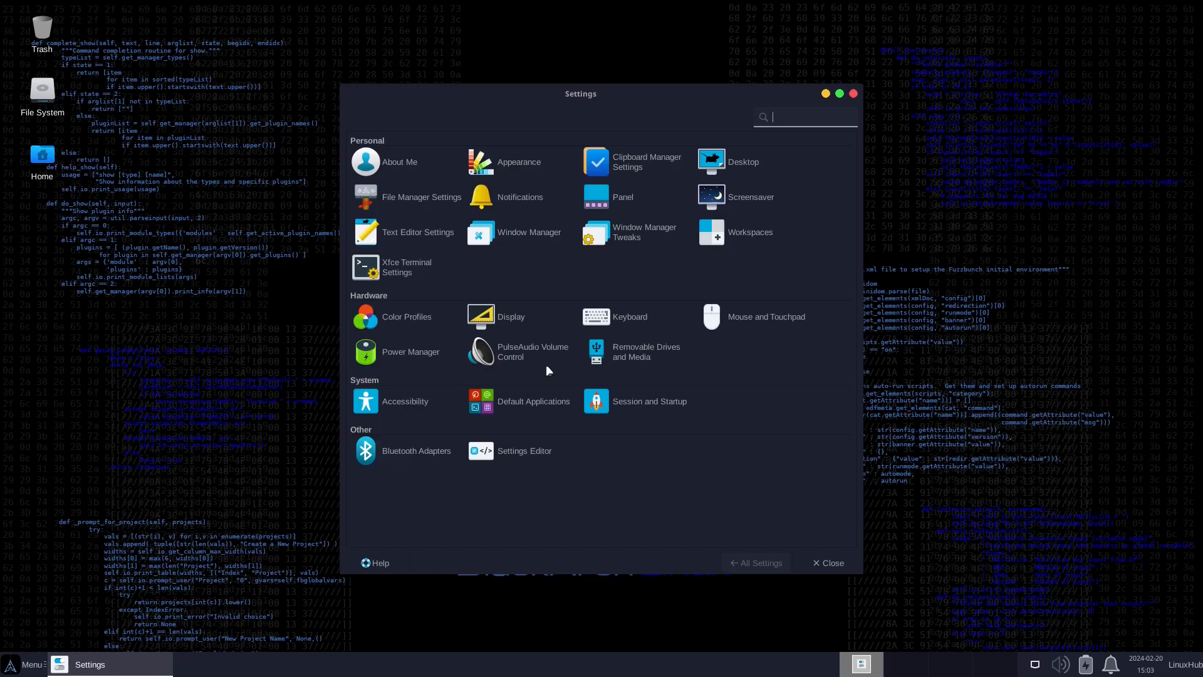
mouse_move(719, 447)
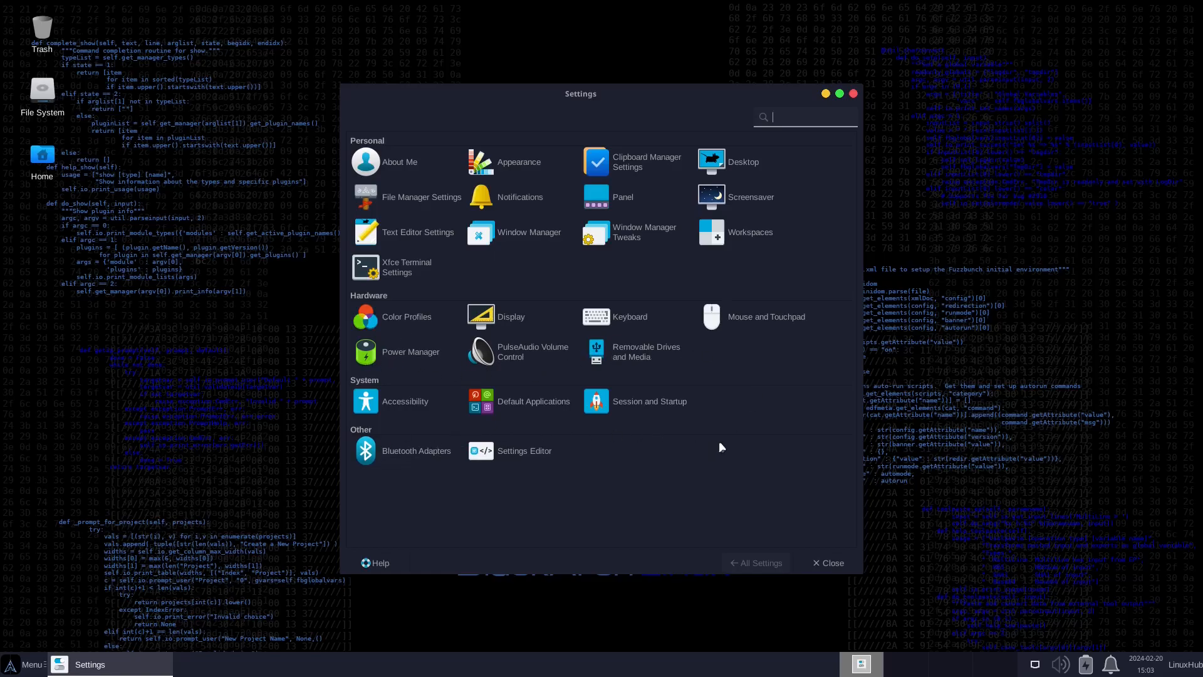
mouse_move(681, 387)
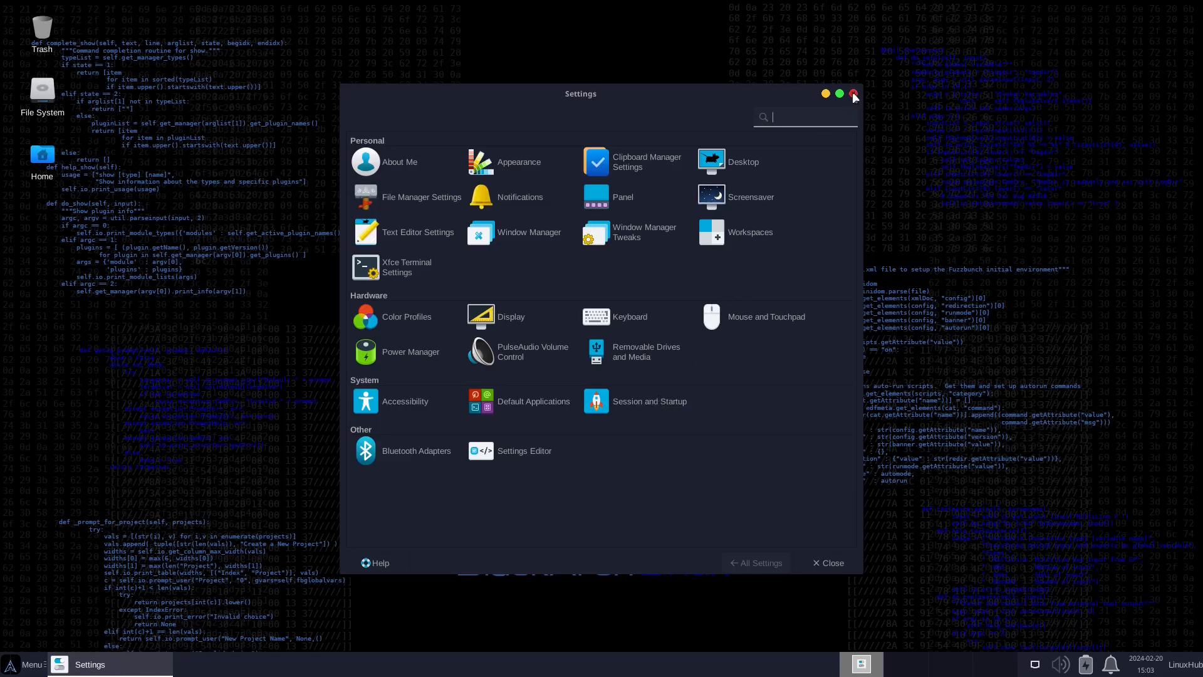
- Close the Xfce Settings Manager window to return to the desktop
click(852, 94)
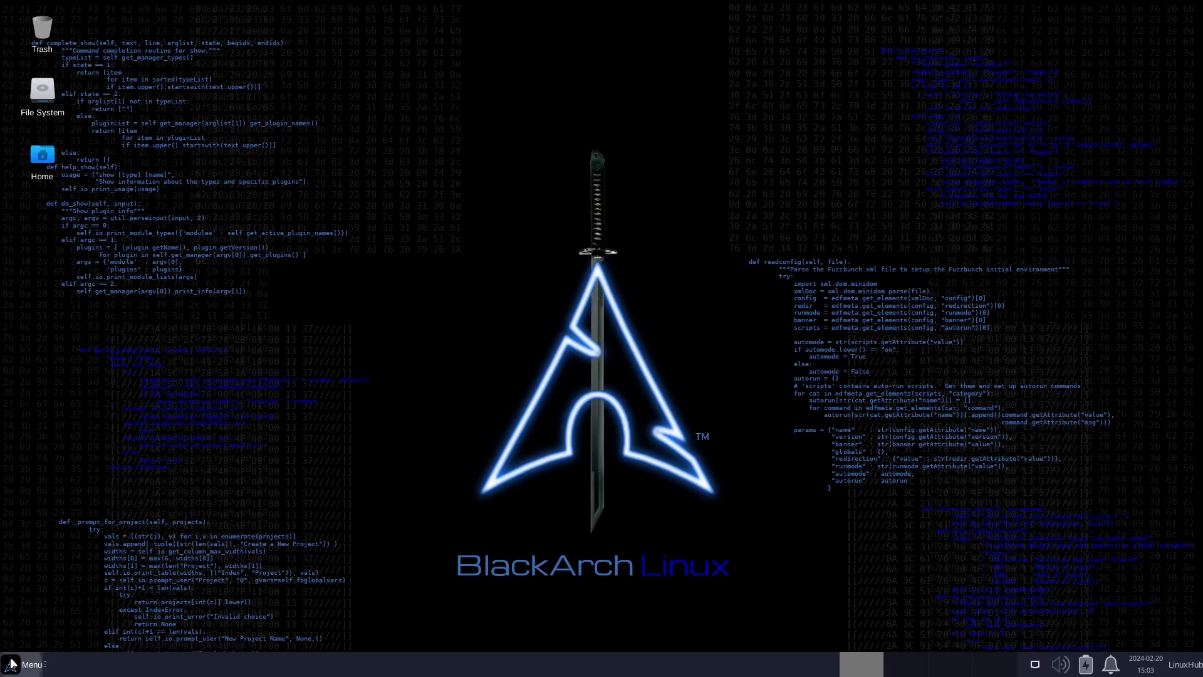
click(29, 664)
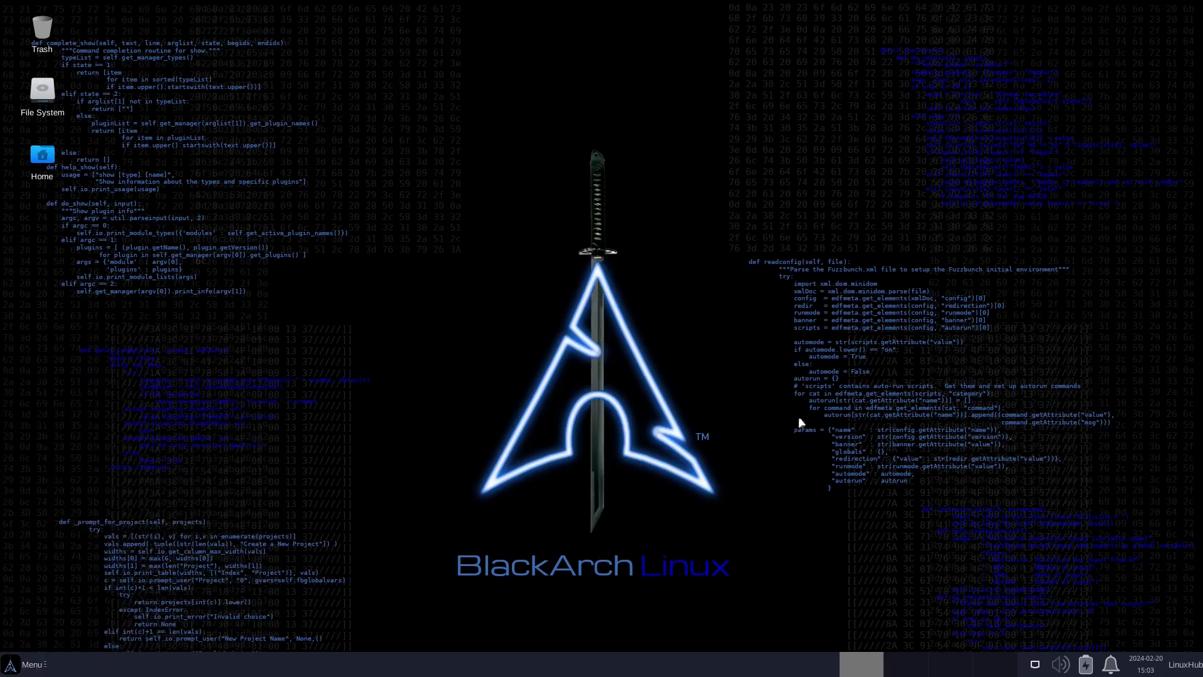
mouse_move(515, 345)
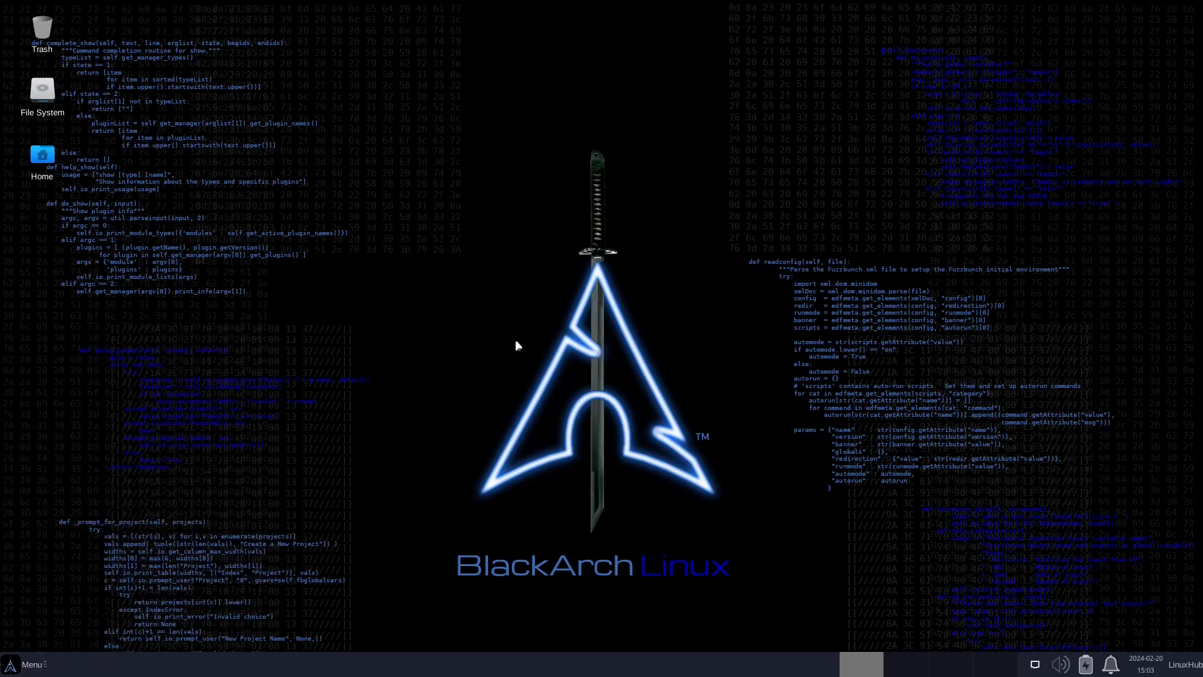
mouse_move(572, 470)
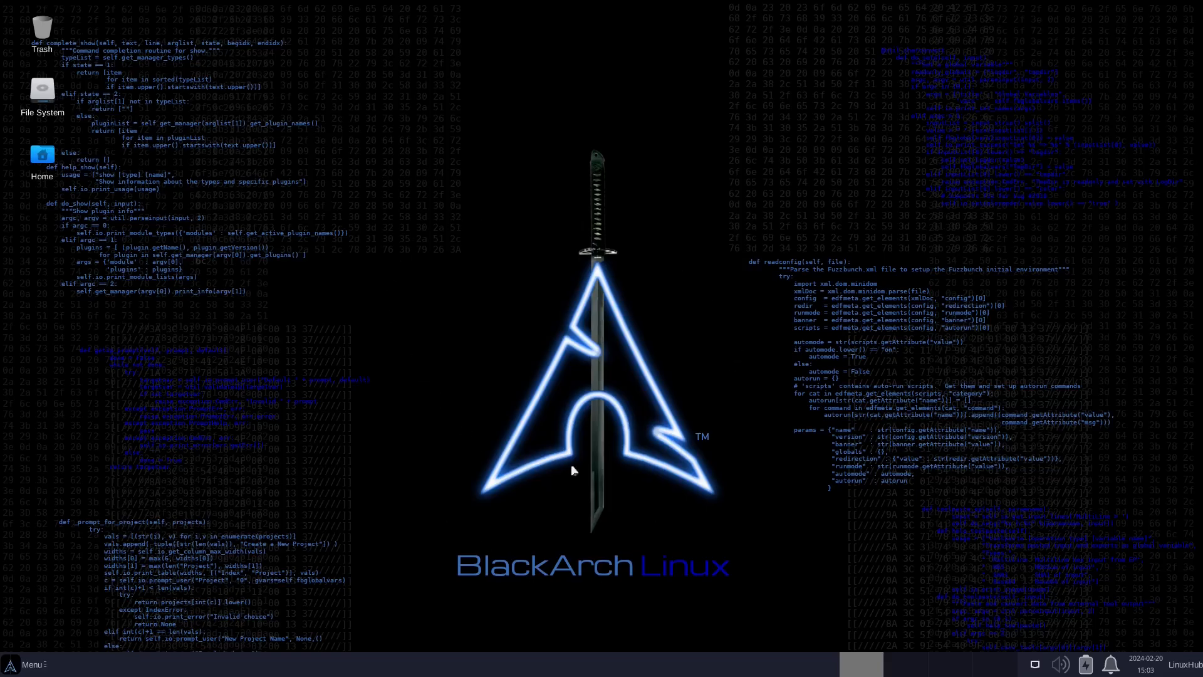
mouse_move(631, 500)
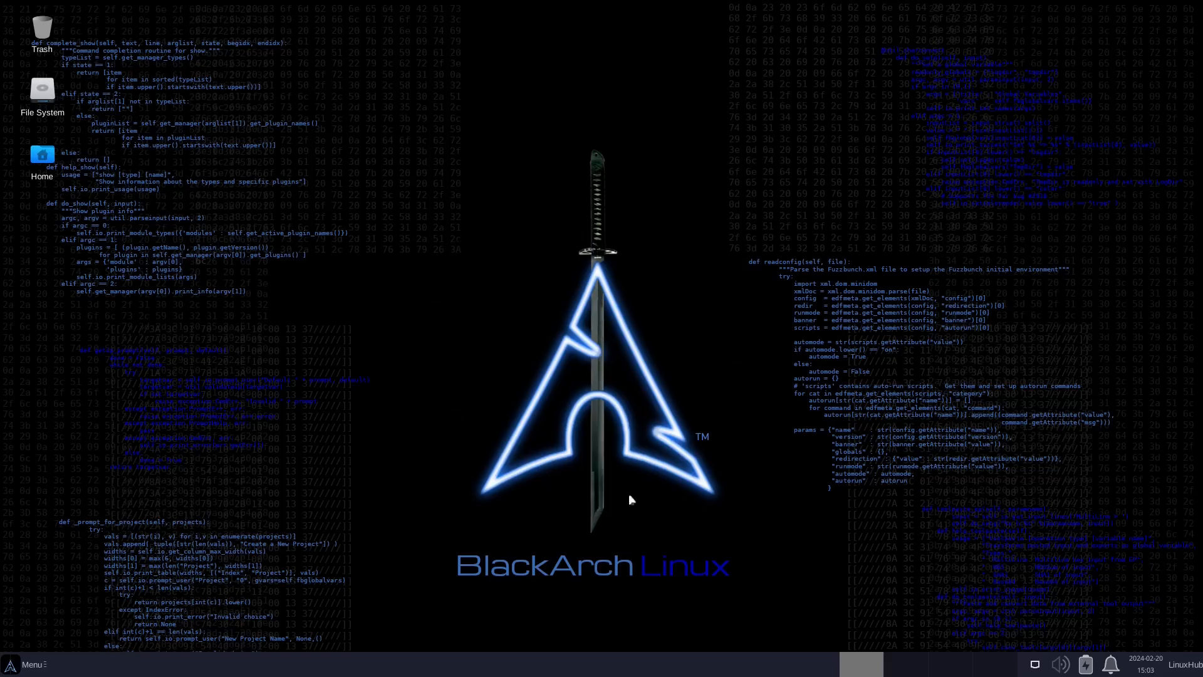
mouse_move(599, 498)
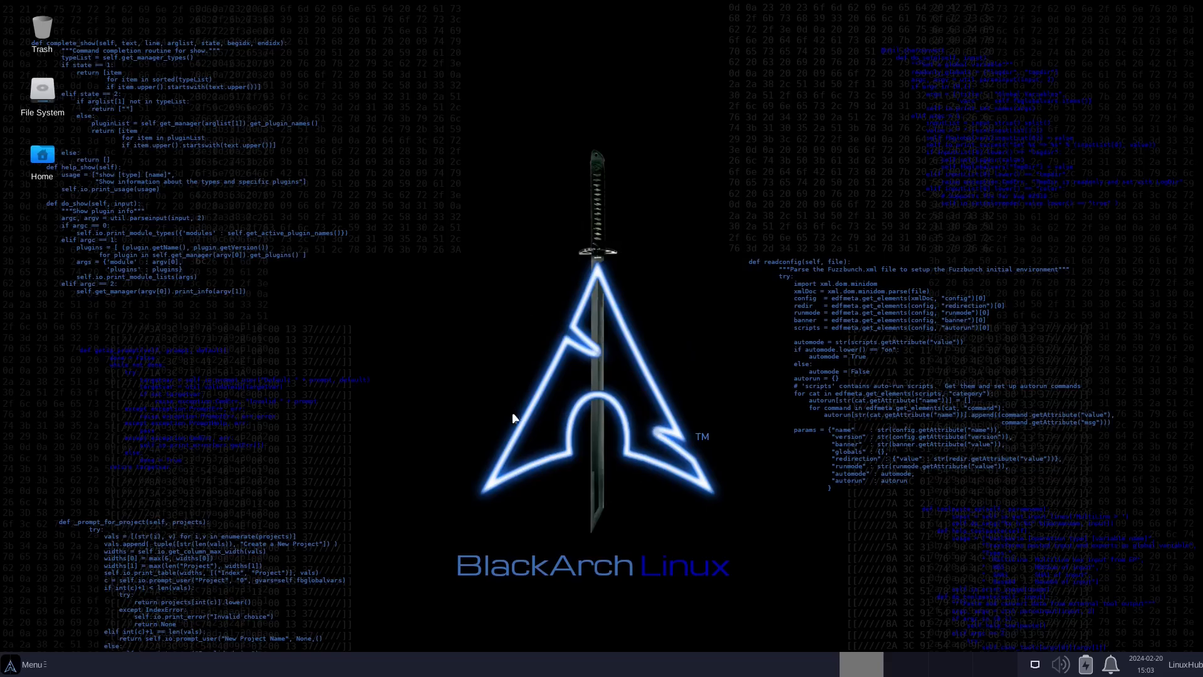
mouse_move(500, 399)
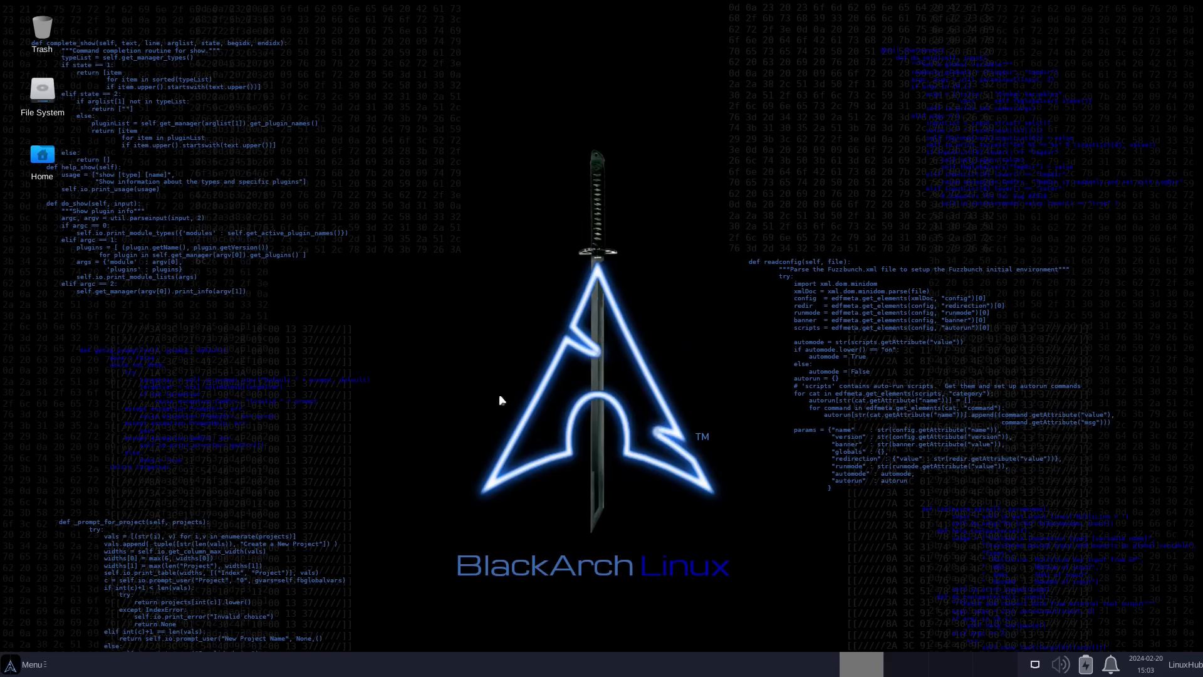
mouse_move(487, 351)
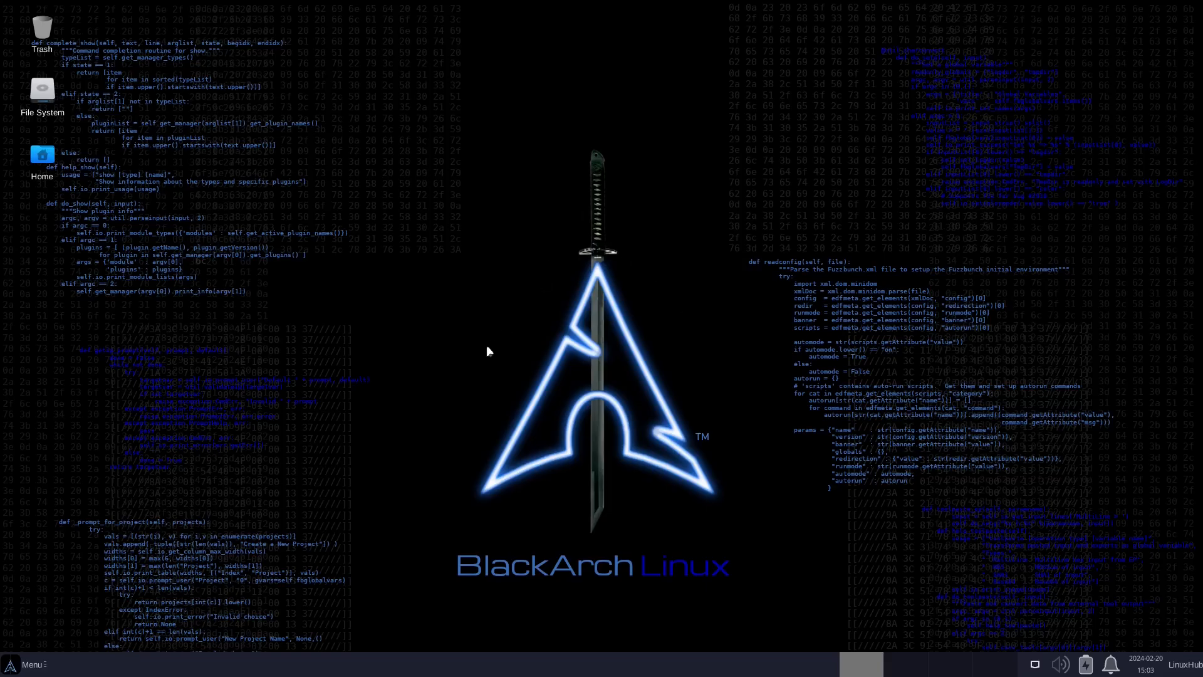
mouse_move(495, 391)
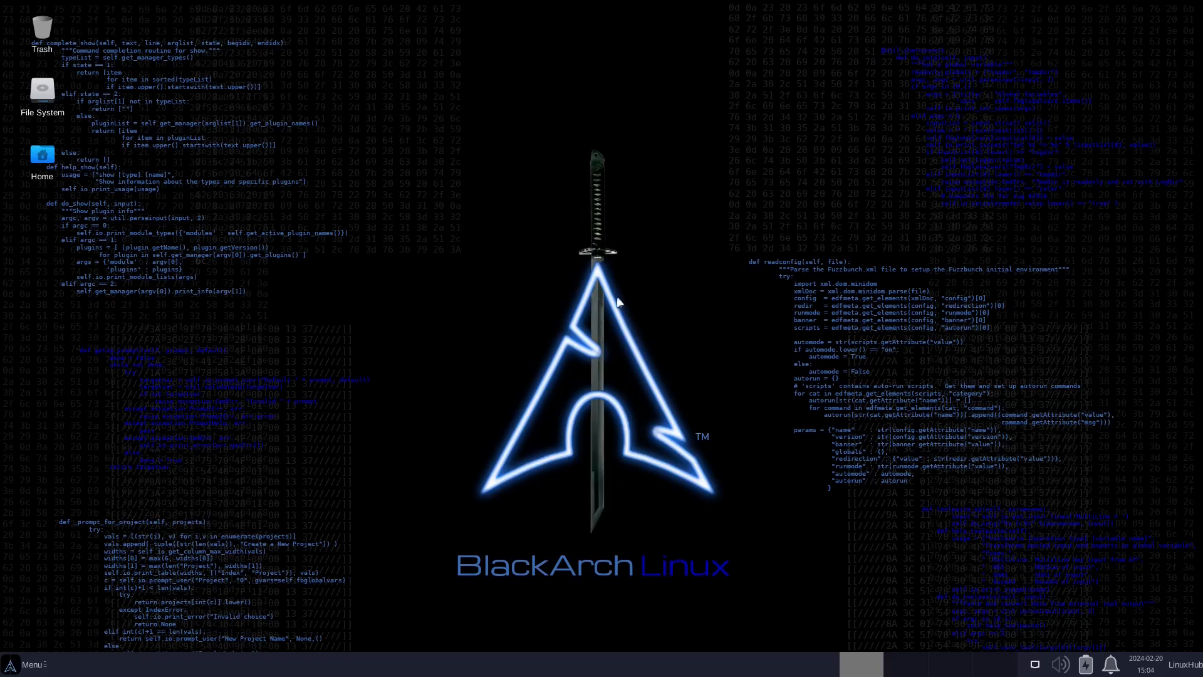
mouse_move(515, 282)
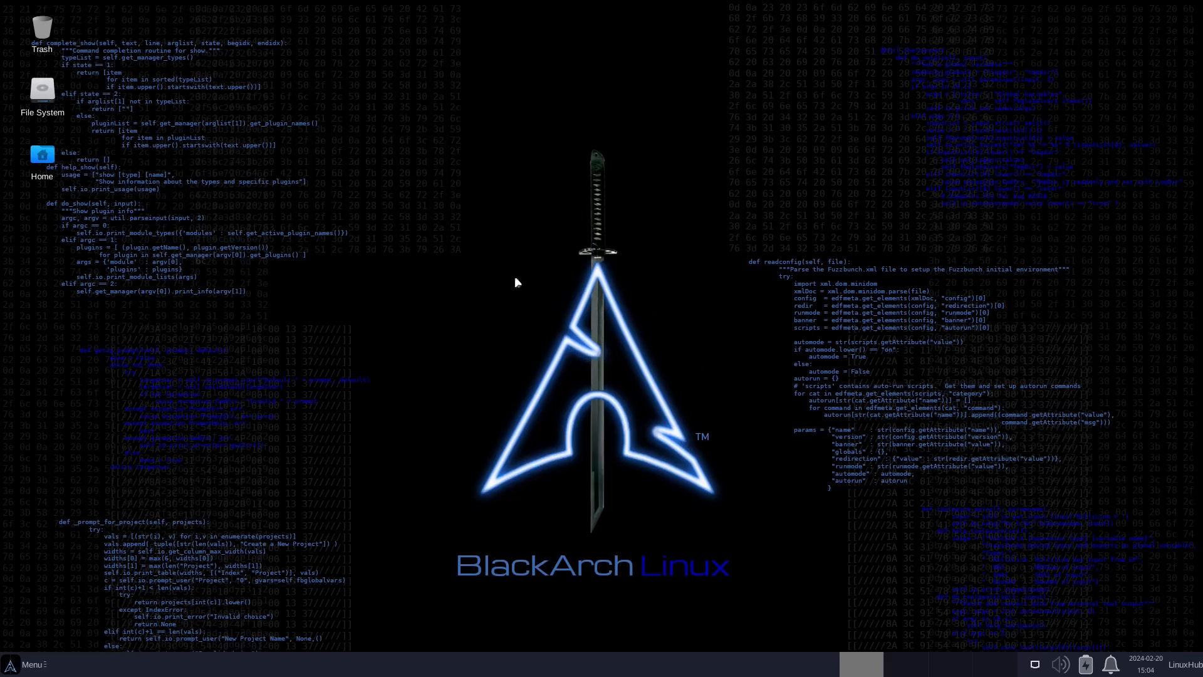
mouse_move(710, 433)
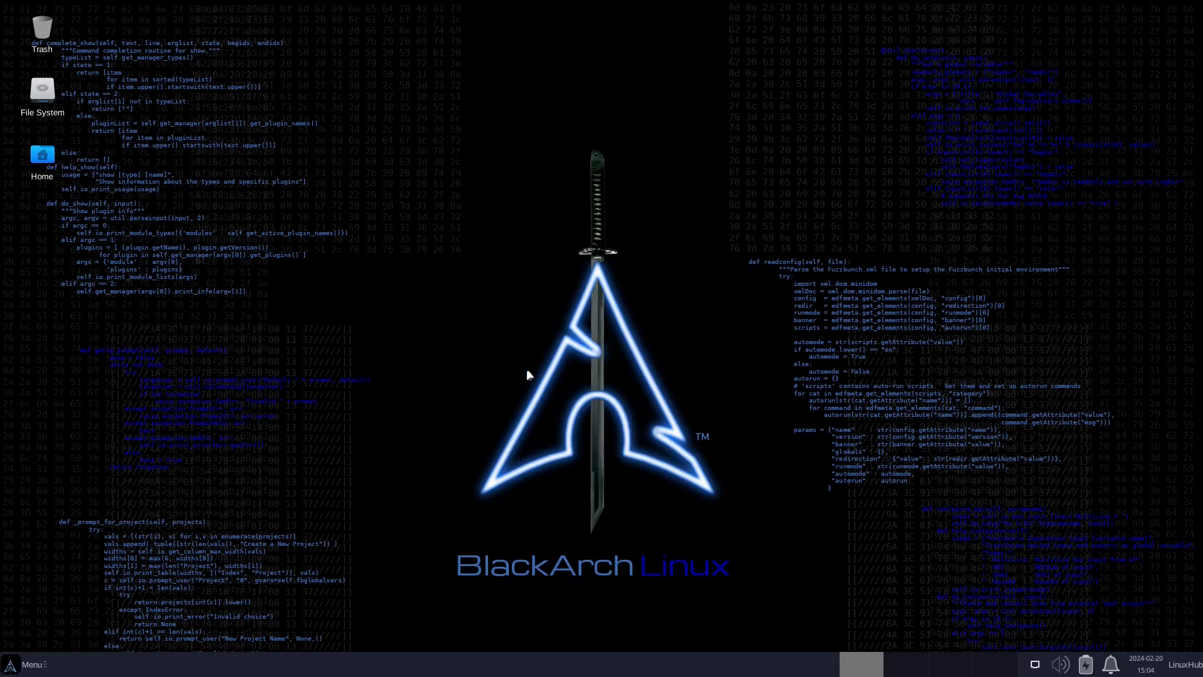
mouse_move(428, 343)
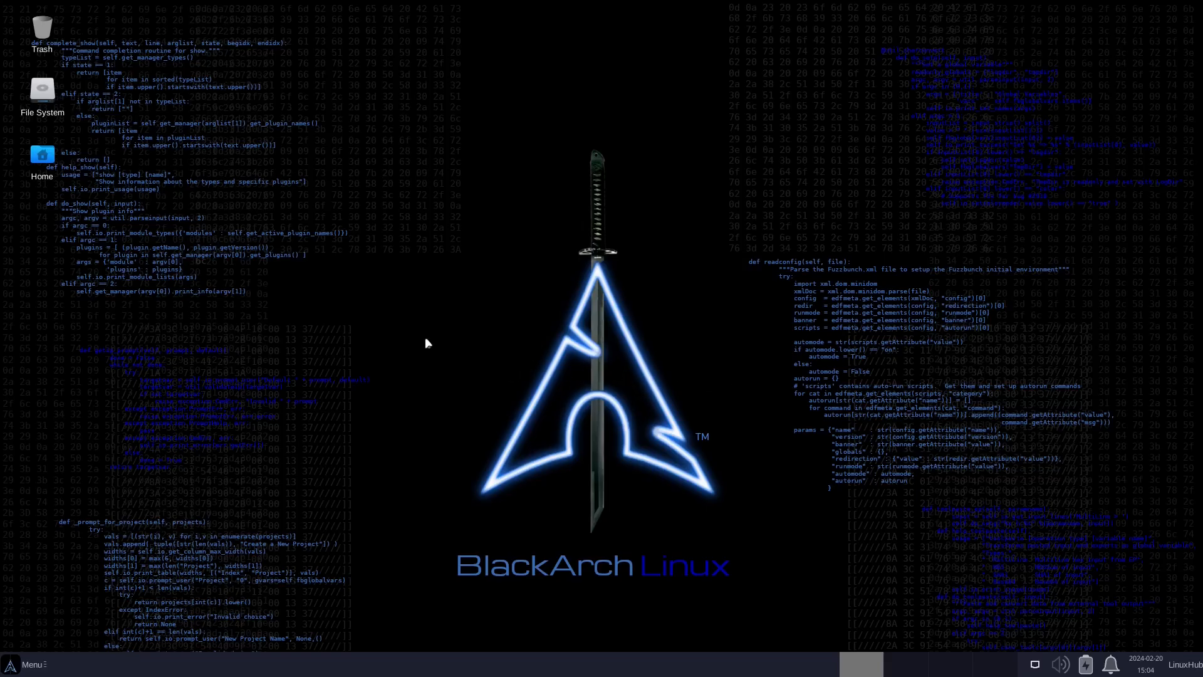
mouse_move(531, 460)
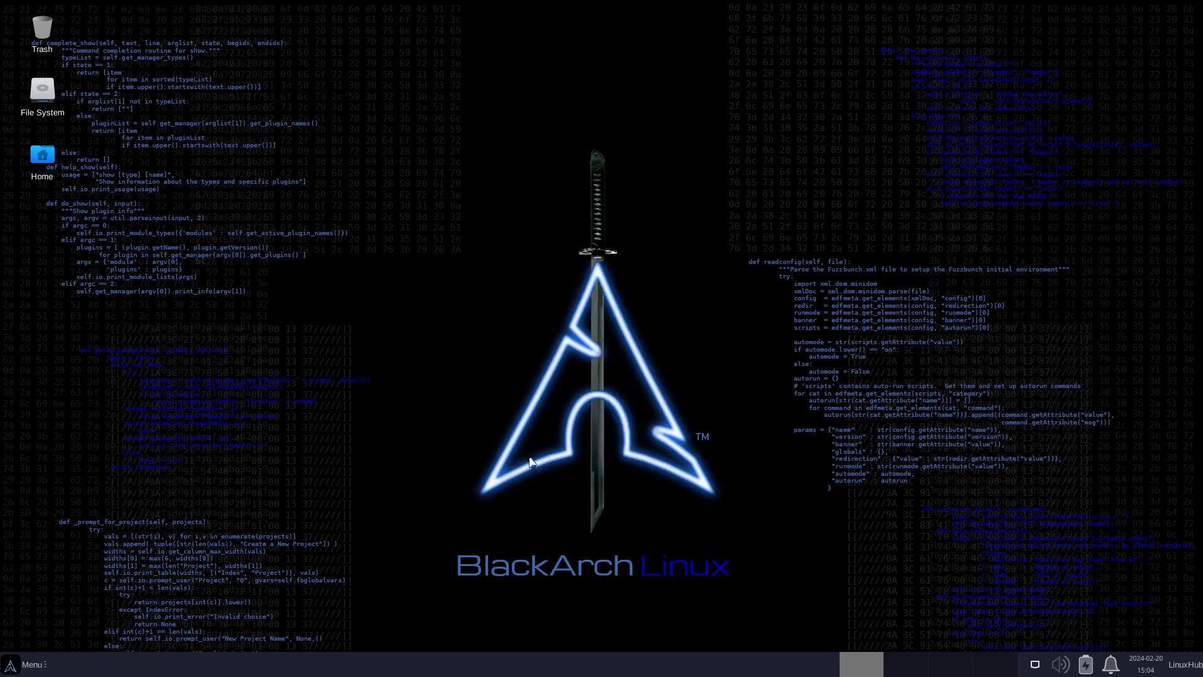
mouse_move(689, 241)
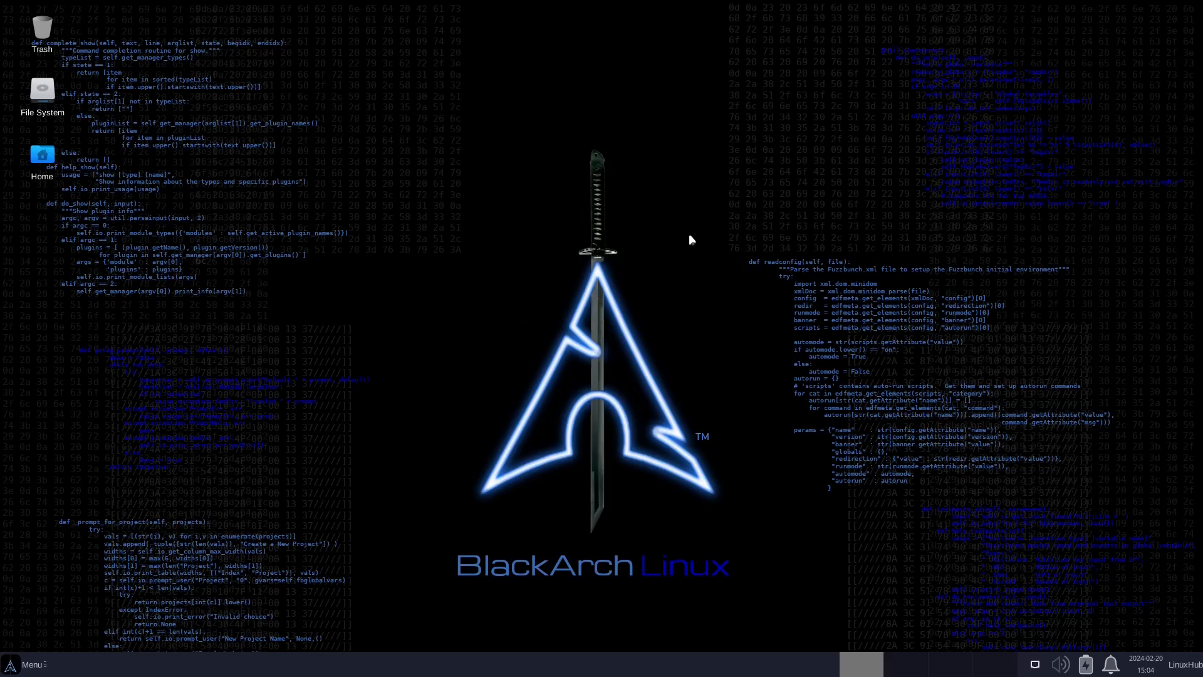
mouse_move(474, 324)
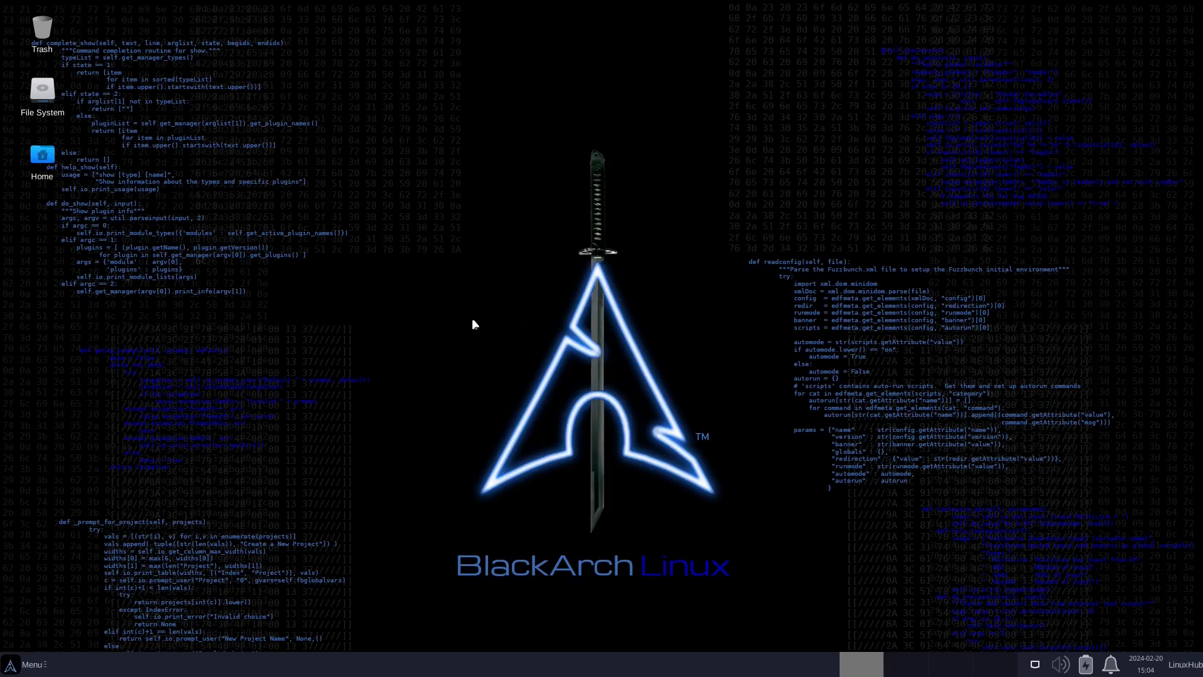
mouse_move(677, 317)
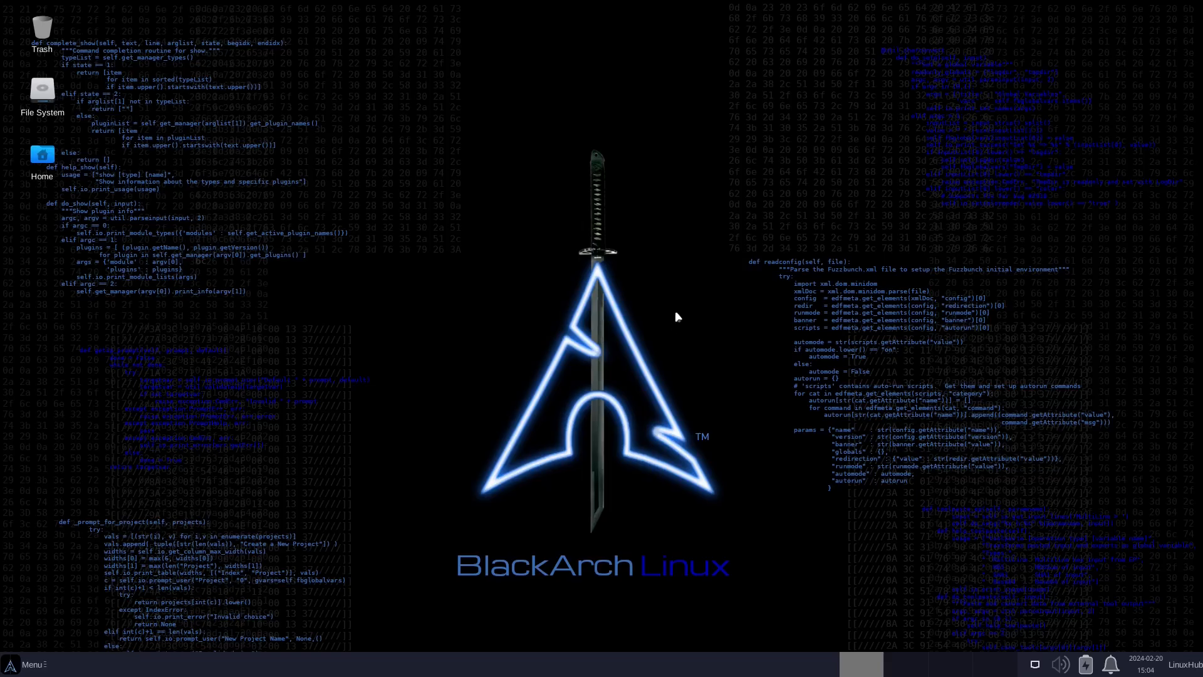
mouse_move(688, 312)
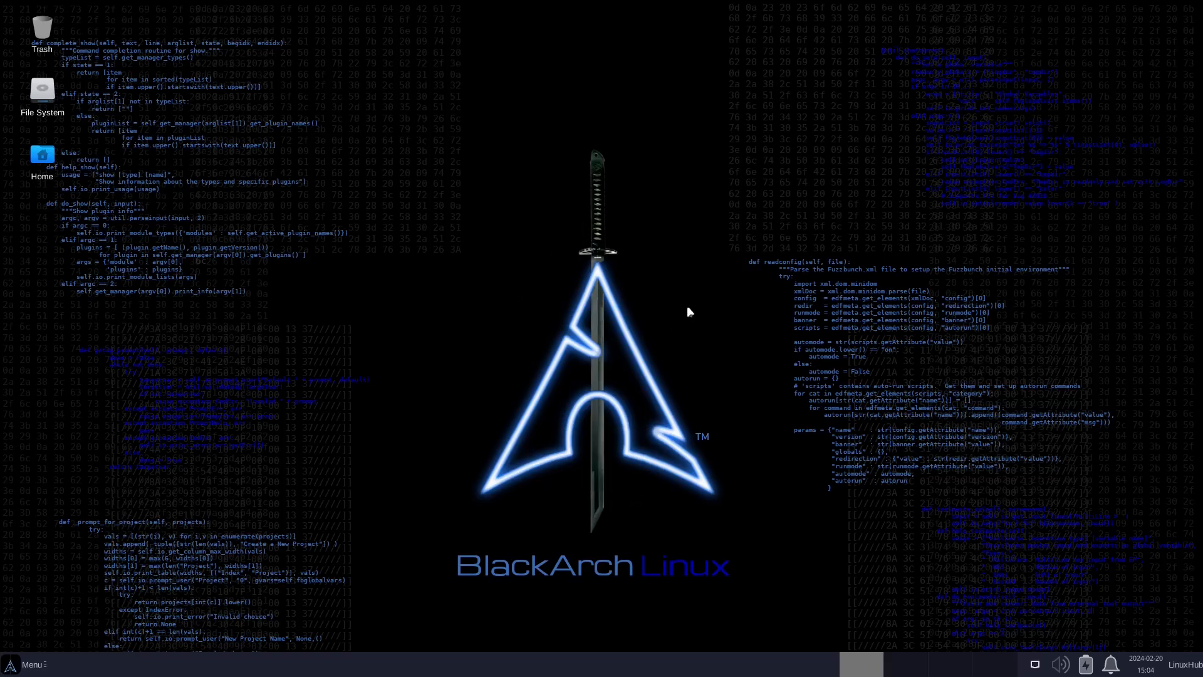
mouse_move(506, 271)
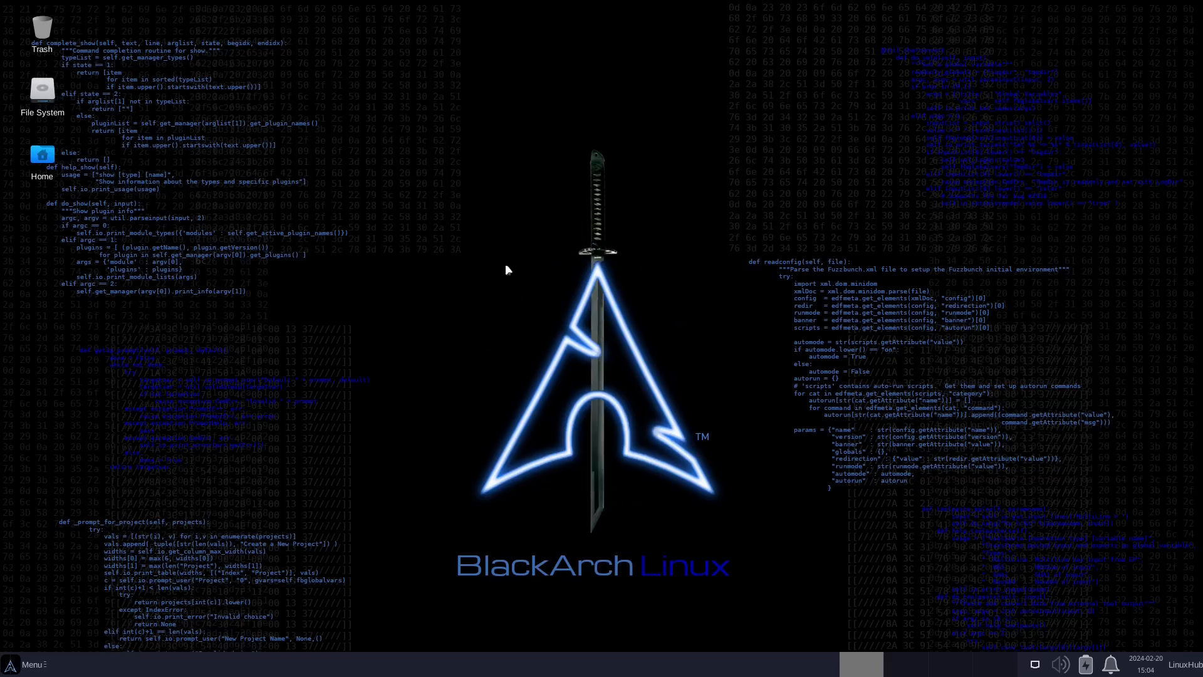
mouse_move(601, 481)
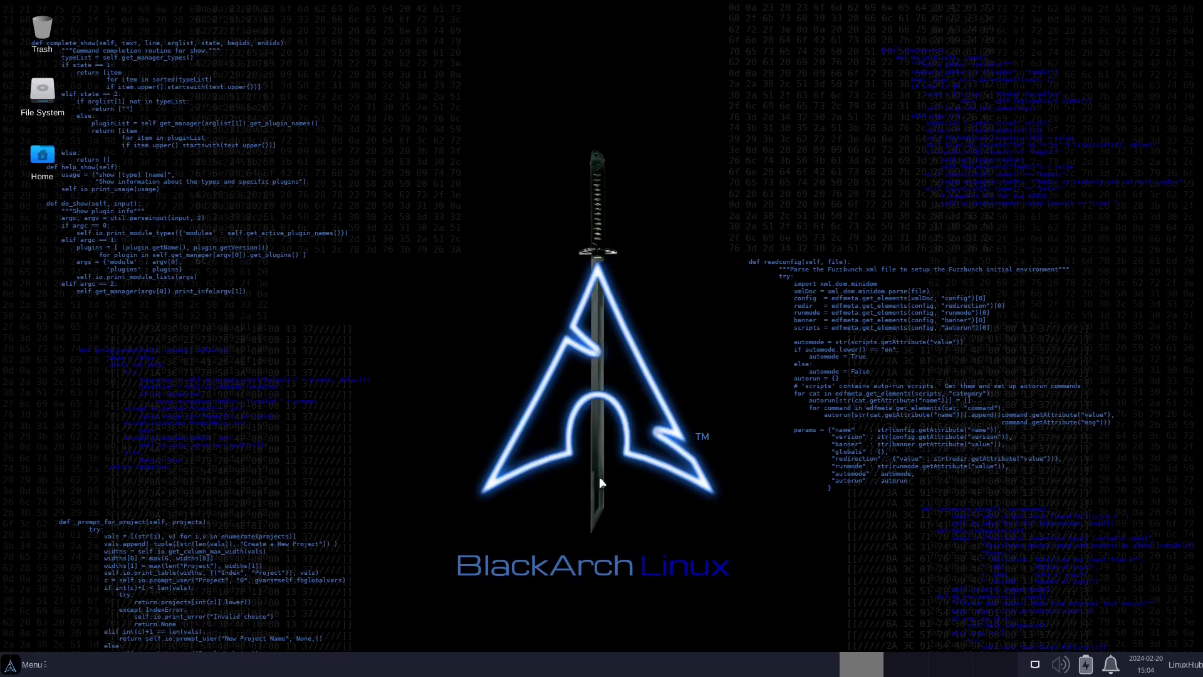
mouse_move(654, 440)
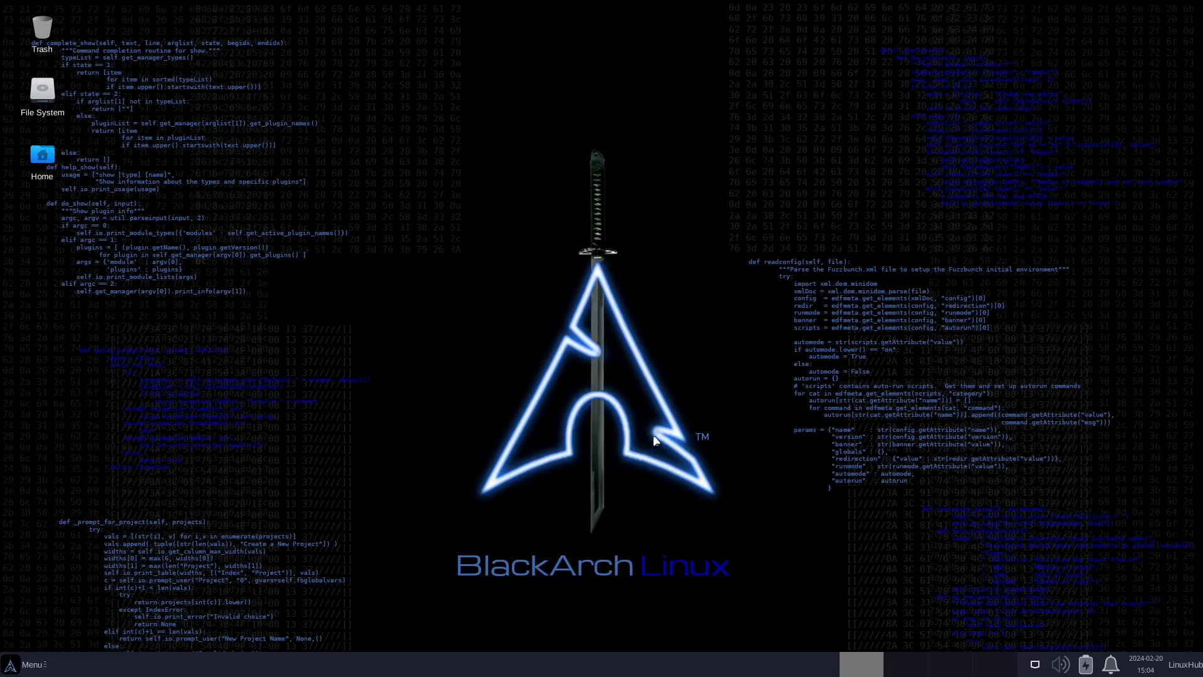
mouse_move(30, 614)
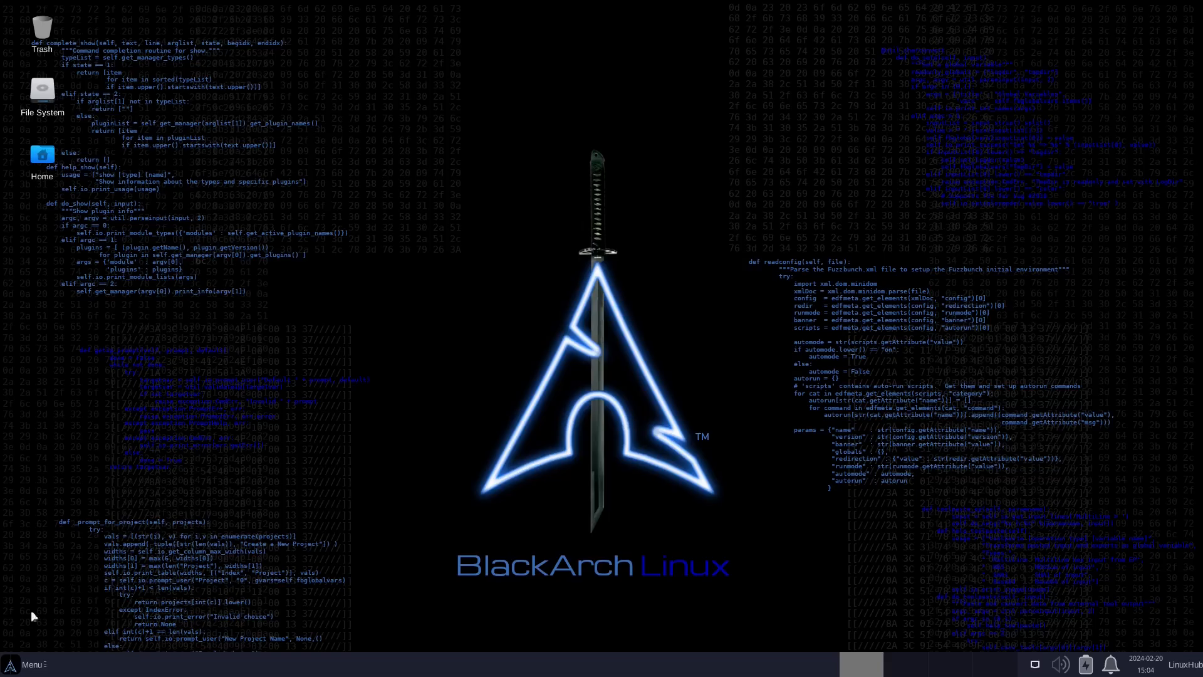